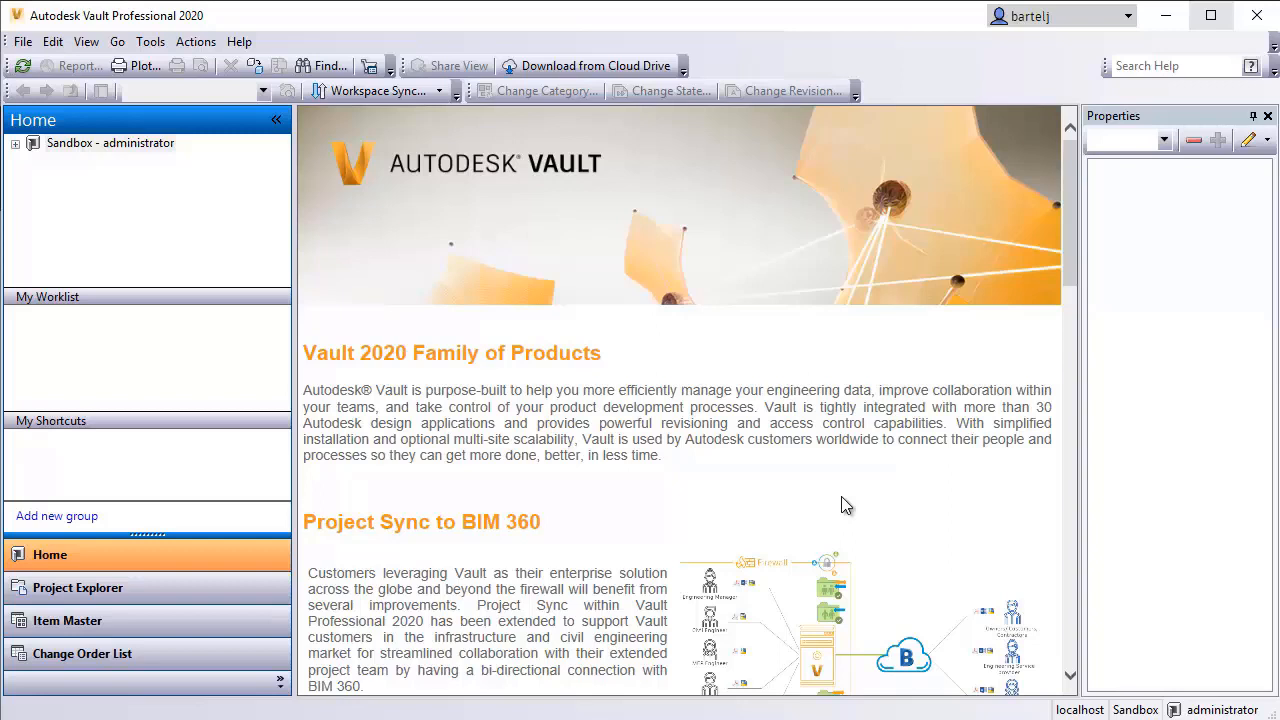
mouse_move(708, 418)
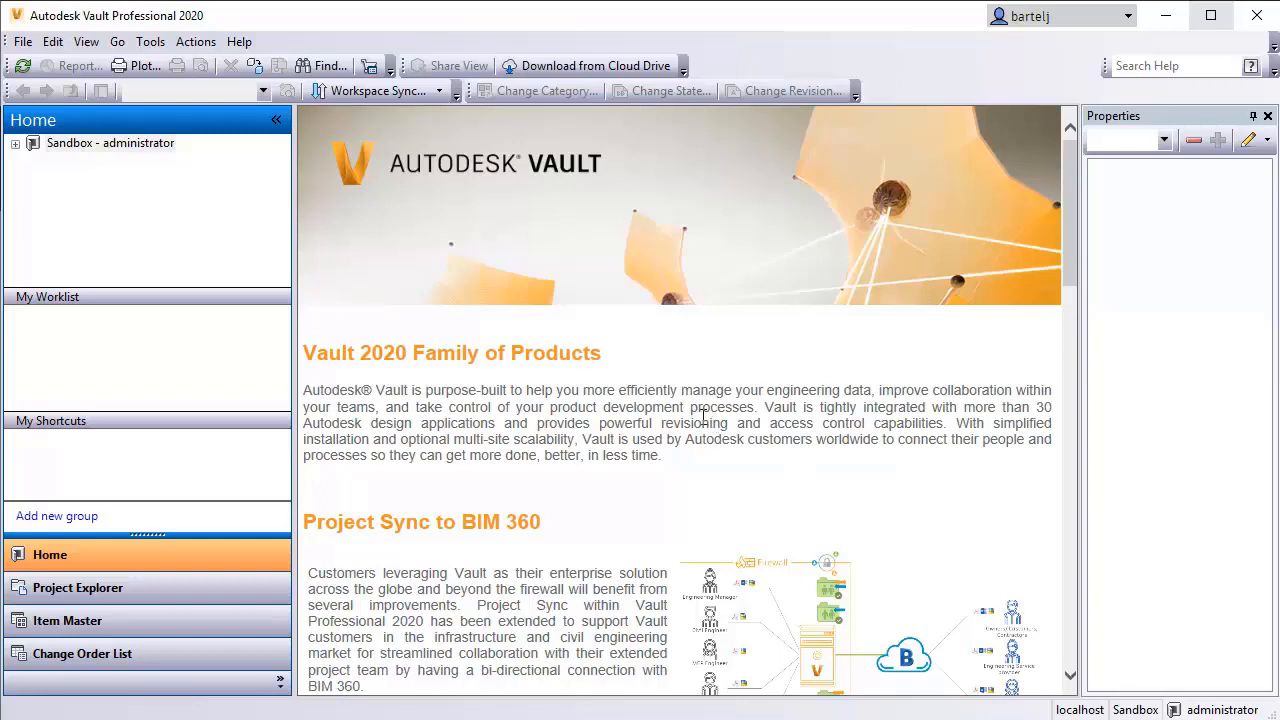
Expand the Sandbox vault and its Project A node in the navigation tree
scroll(down, 3)
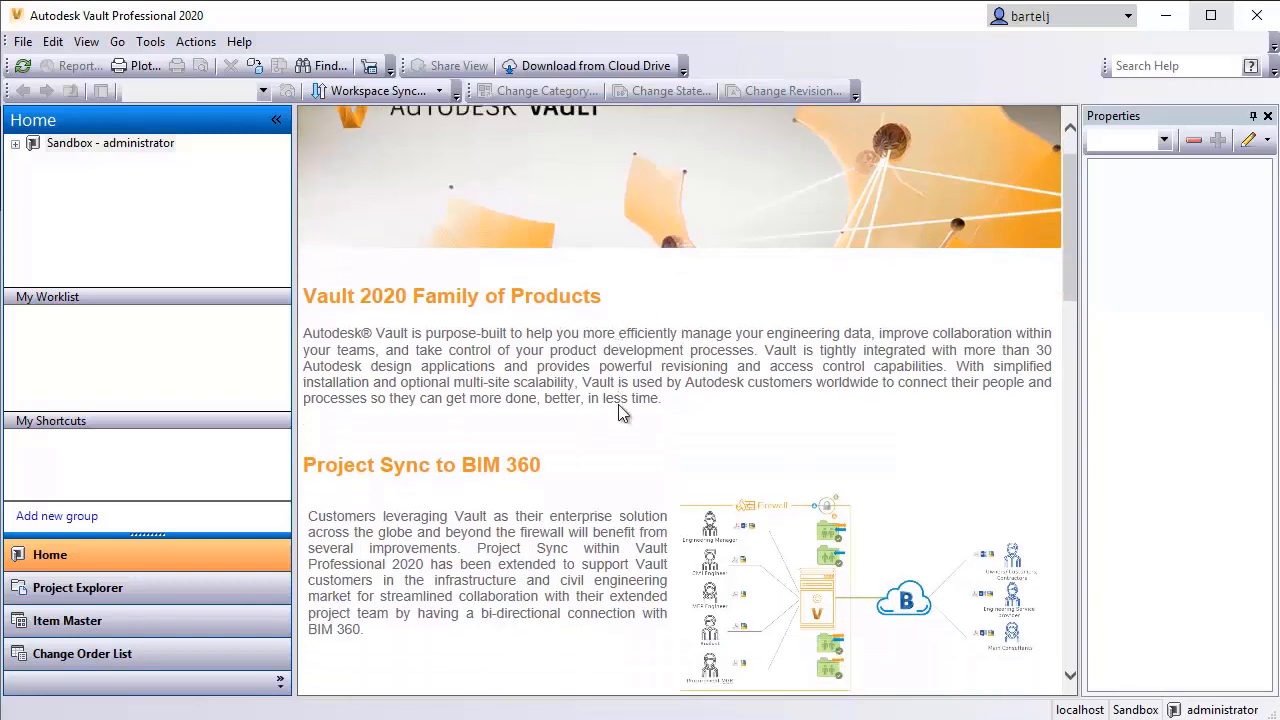
scroll(down, 3)
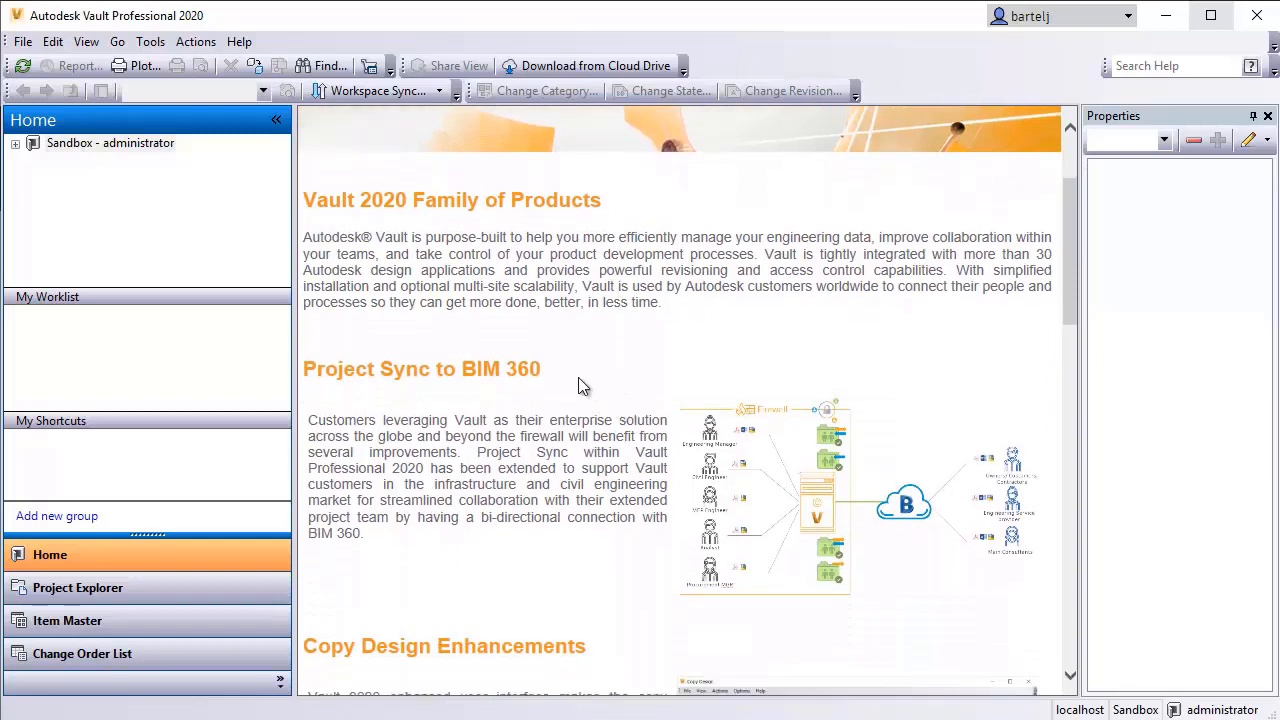
mouse_move(504, 302)
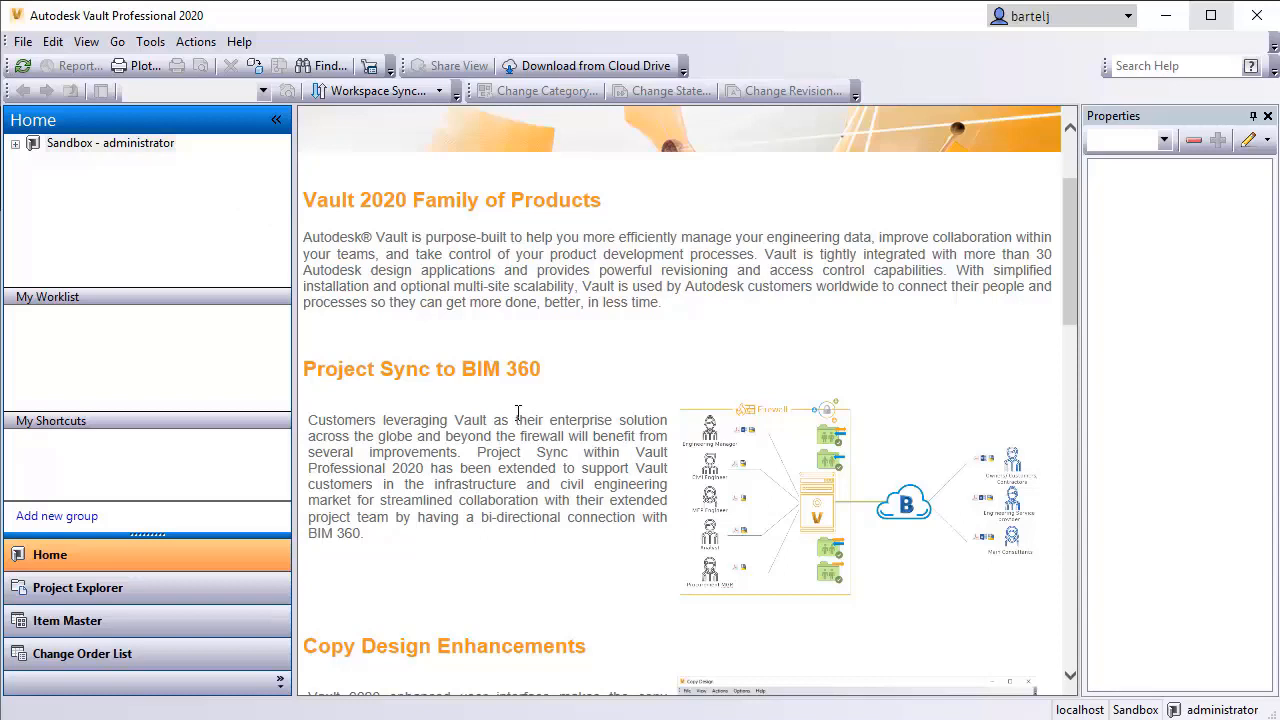
mouse_move(868, 496)
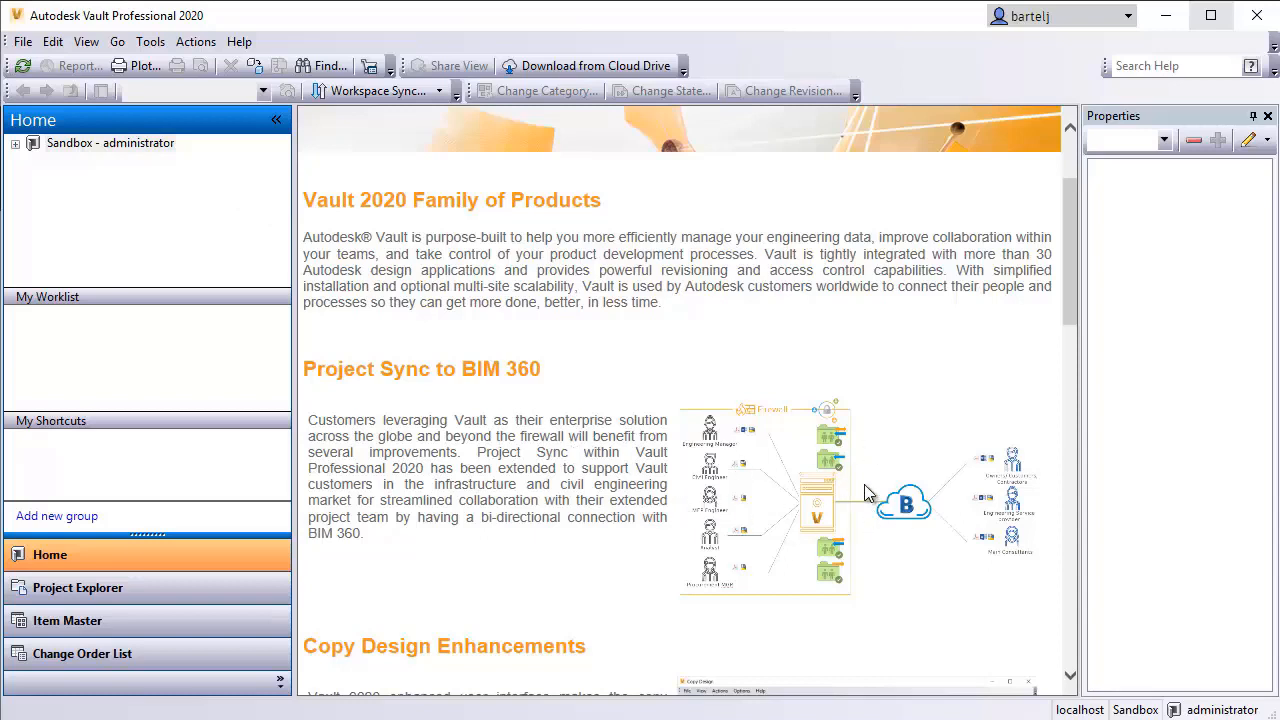
mouse_move(928, 502)
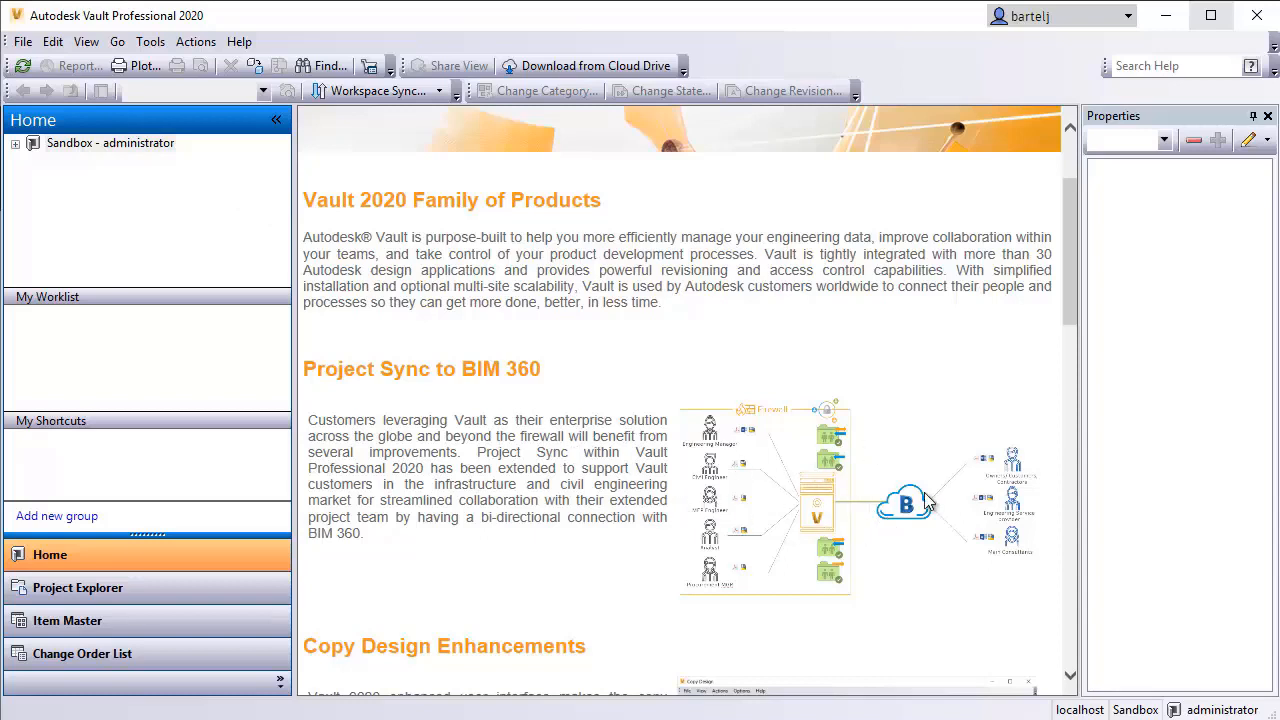
mouse_move(900, 530)
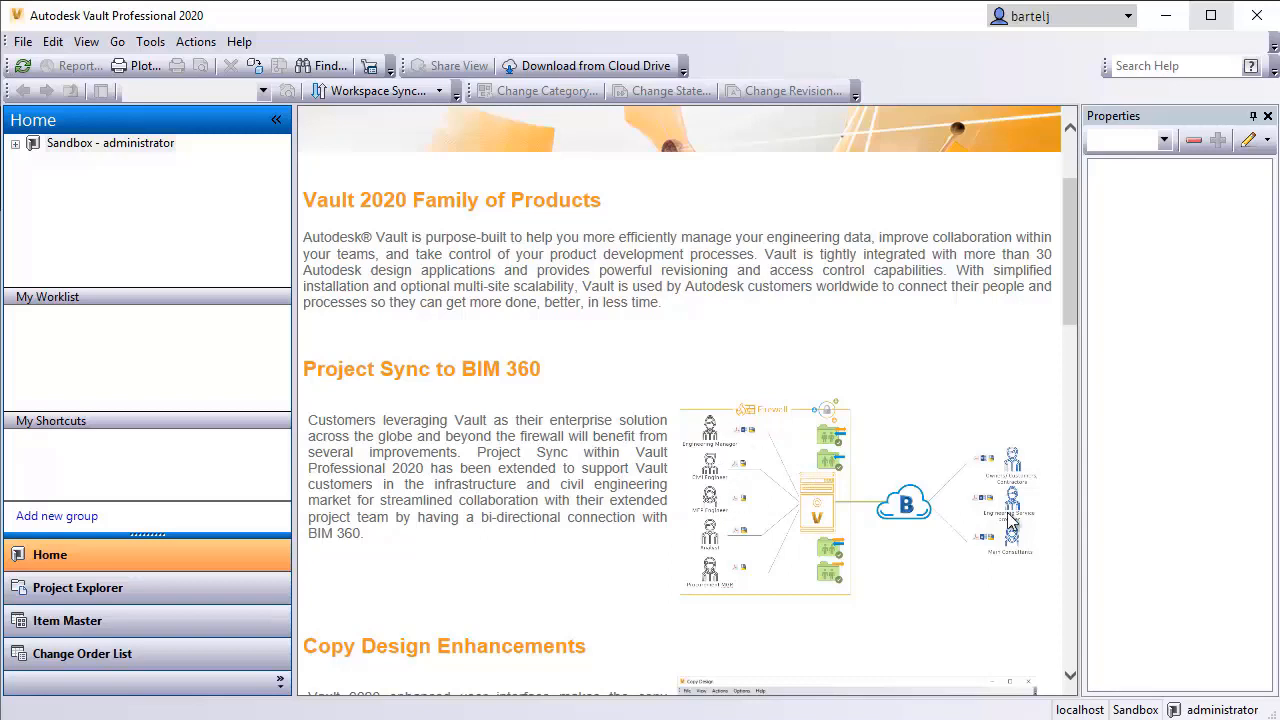
mouse_move(828, 510)
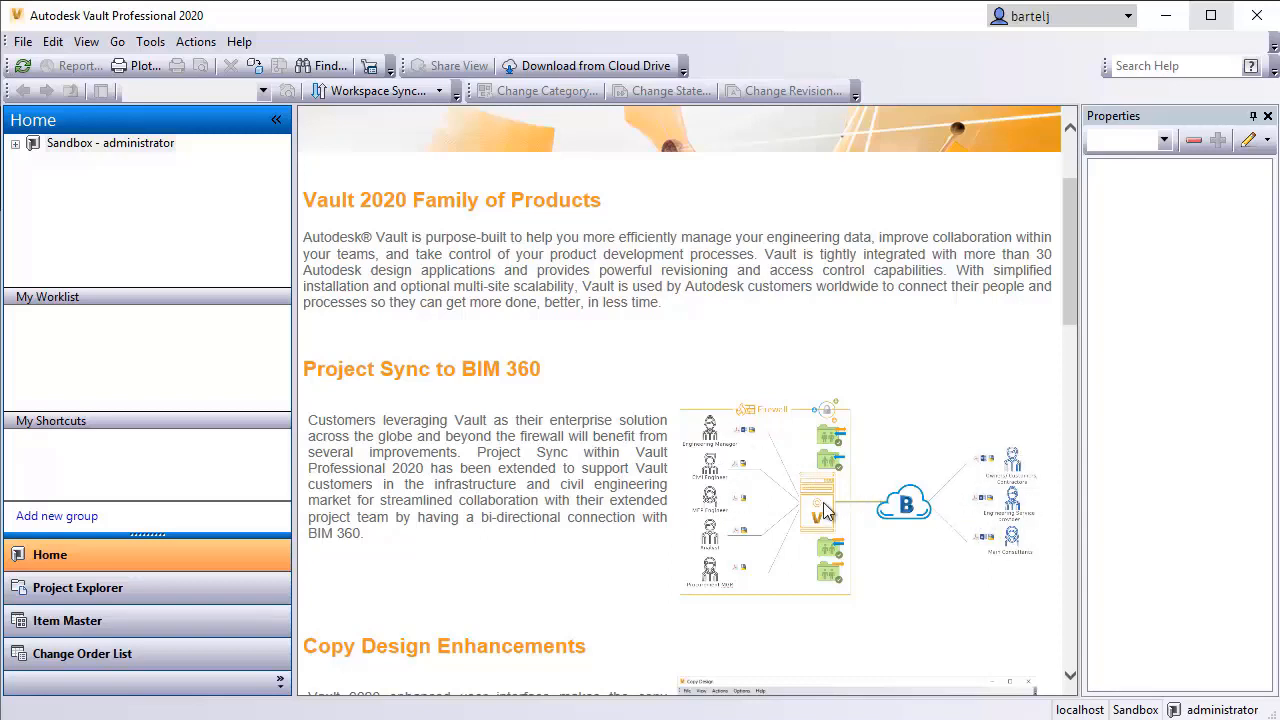
mouse_move(876, 500)
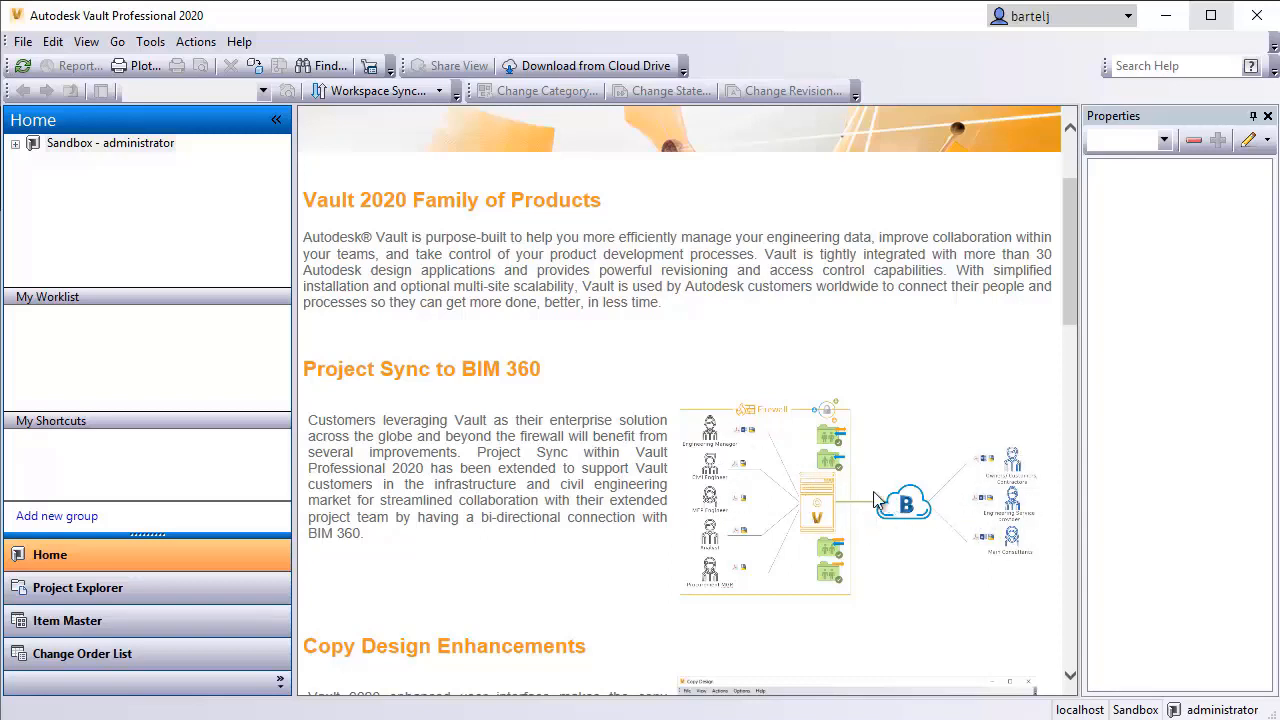
mouse_move(730, 502)
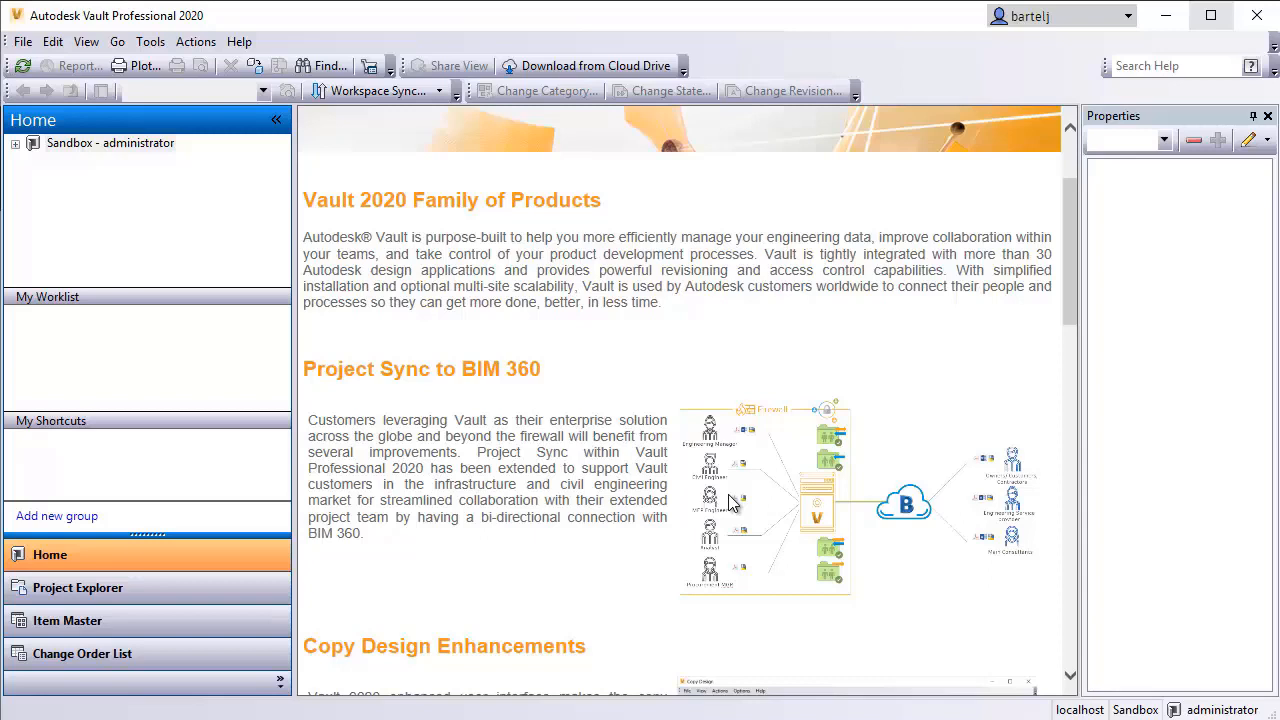
mouse_move(368, 234)
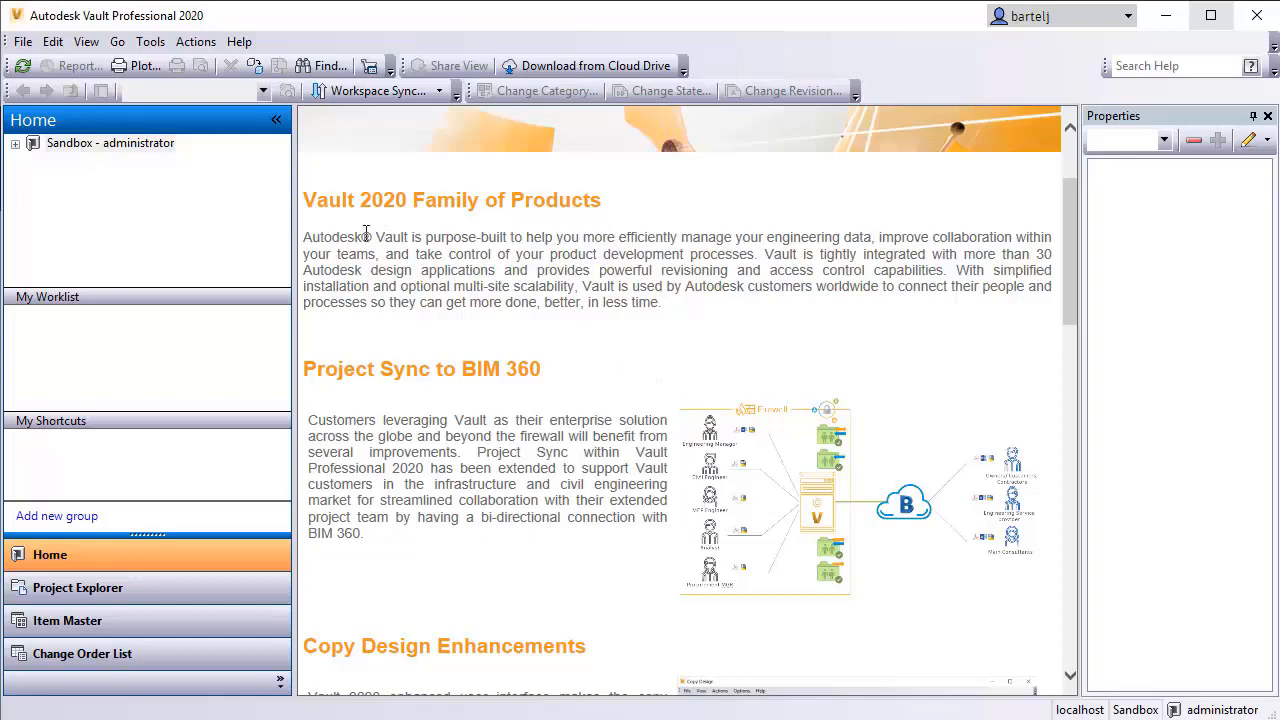
click(16, 144)
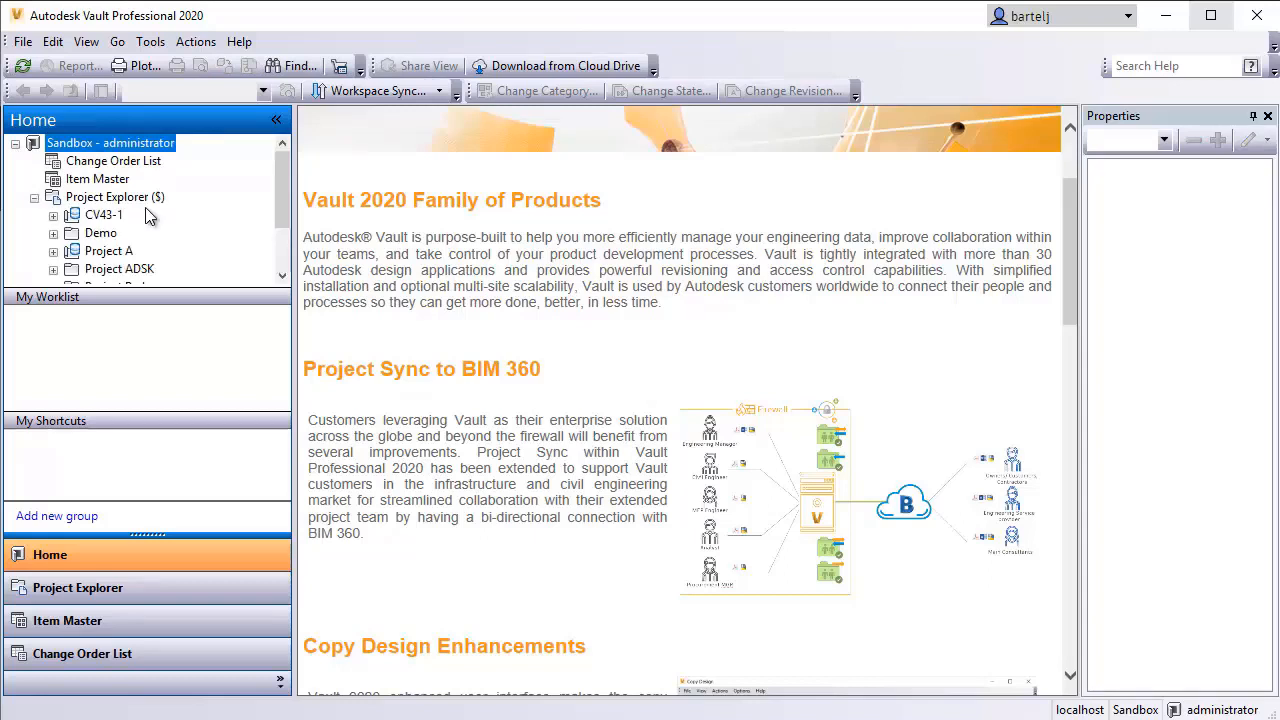
scroll(down, 3)
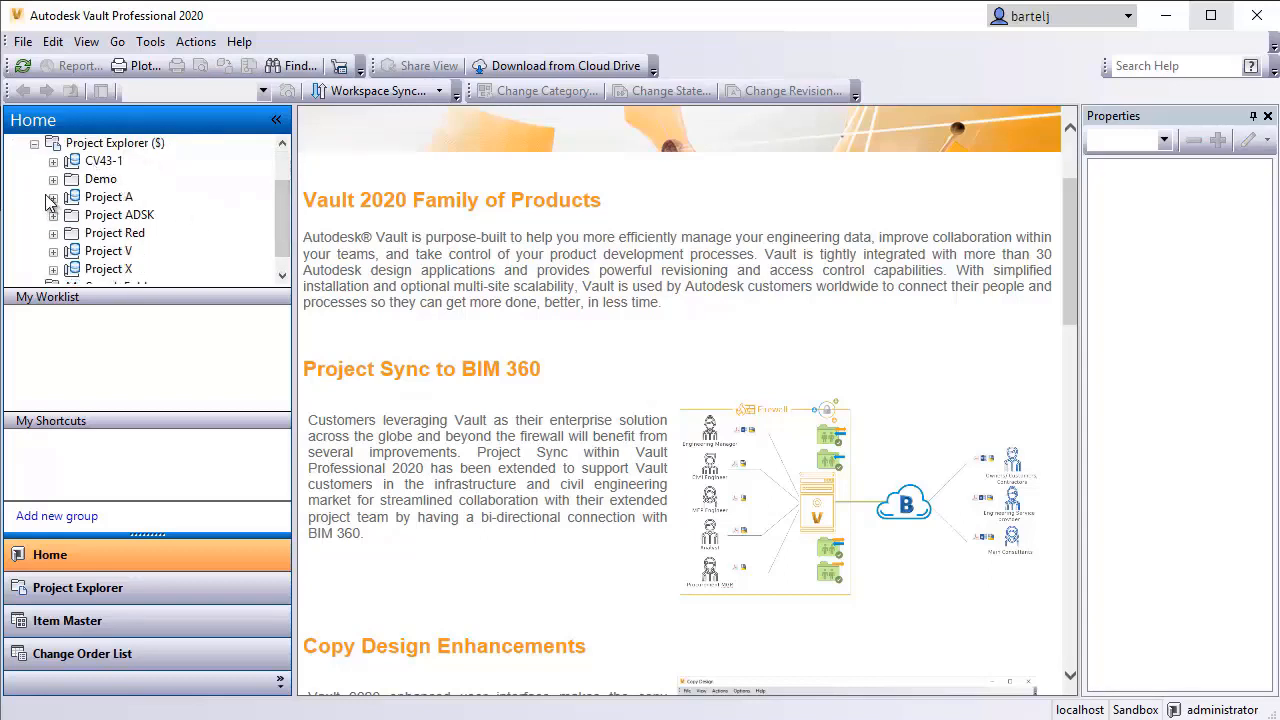
click(52, 198)
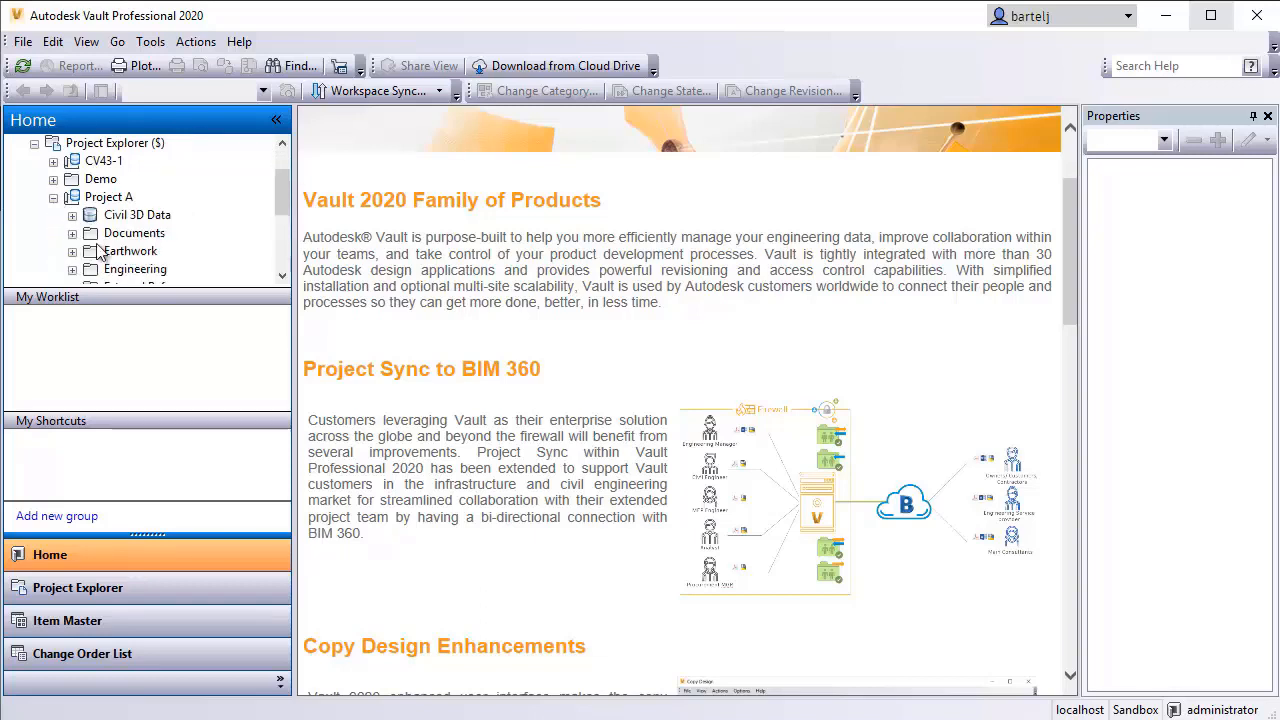
scroll(down, 3)
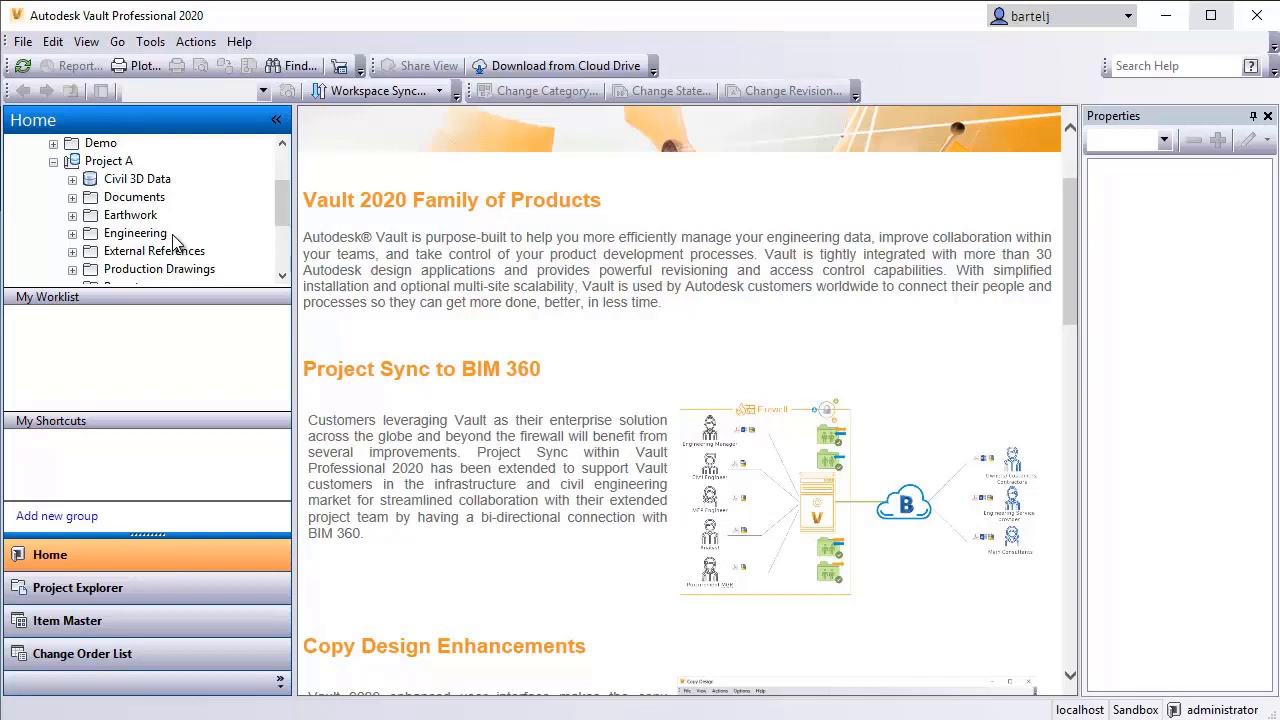
mouse_move(64, 178)
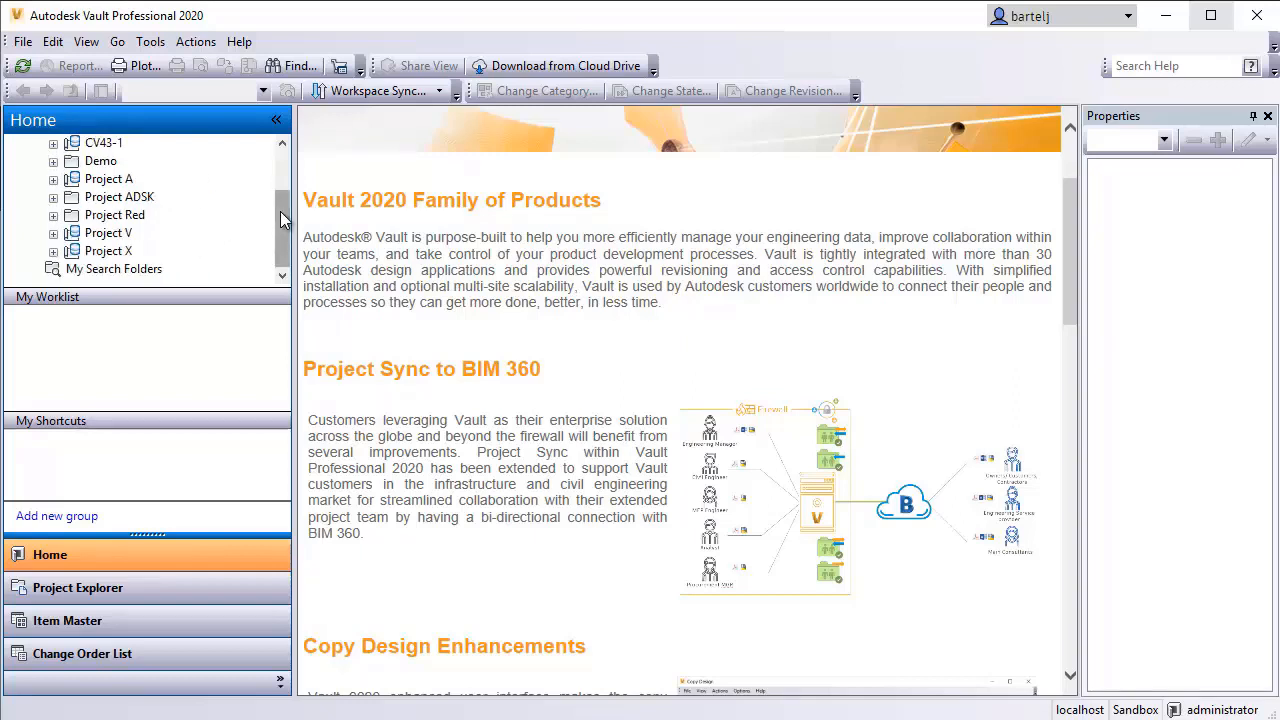
scroll(up, 3)
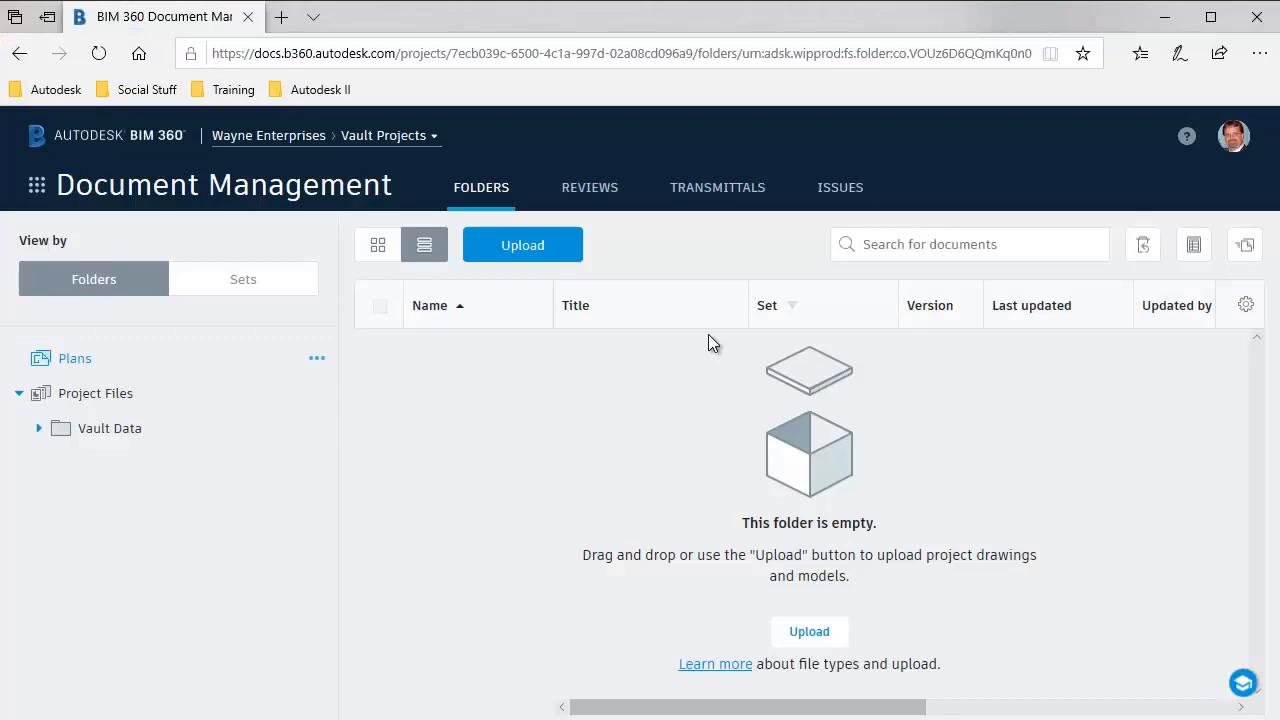
mouse_move(284, 140)
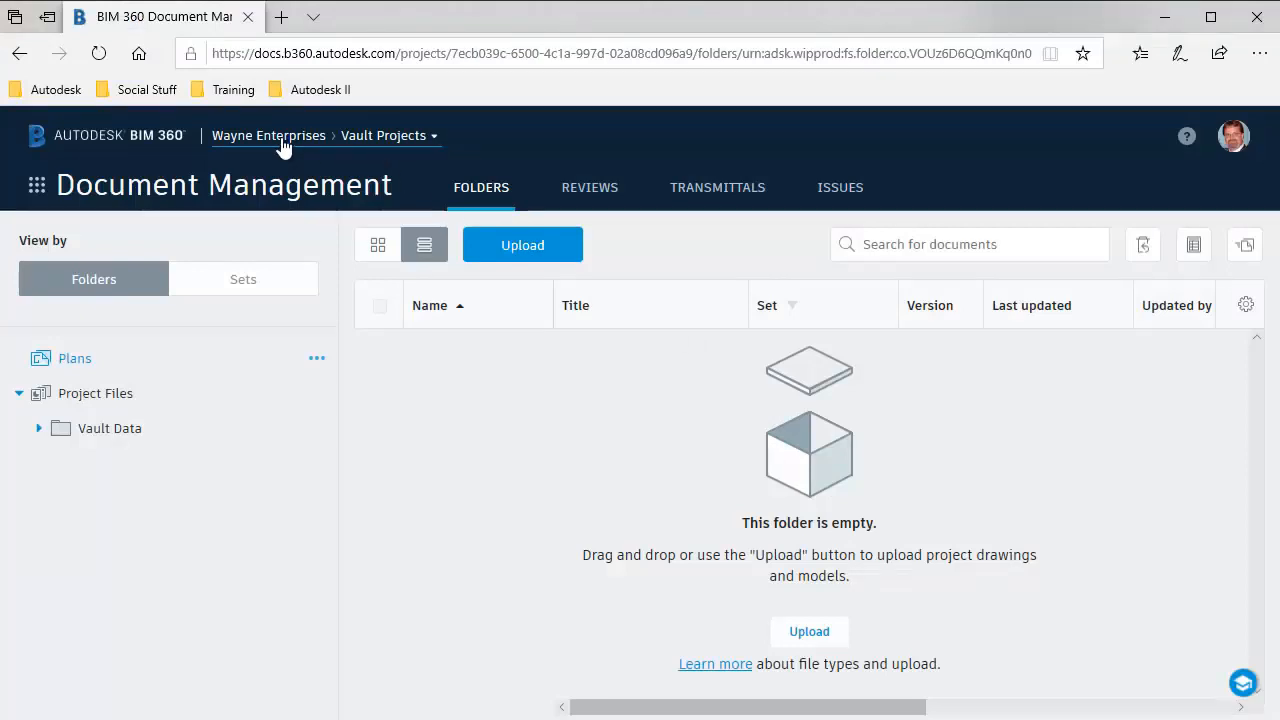
click(388, 136)
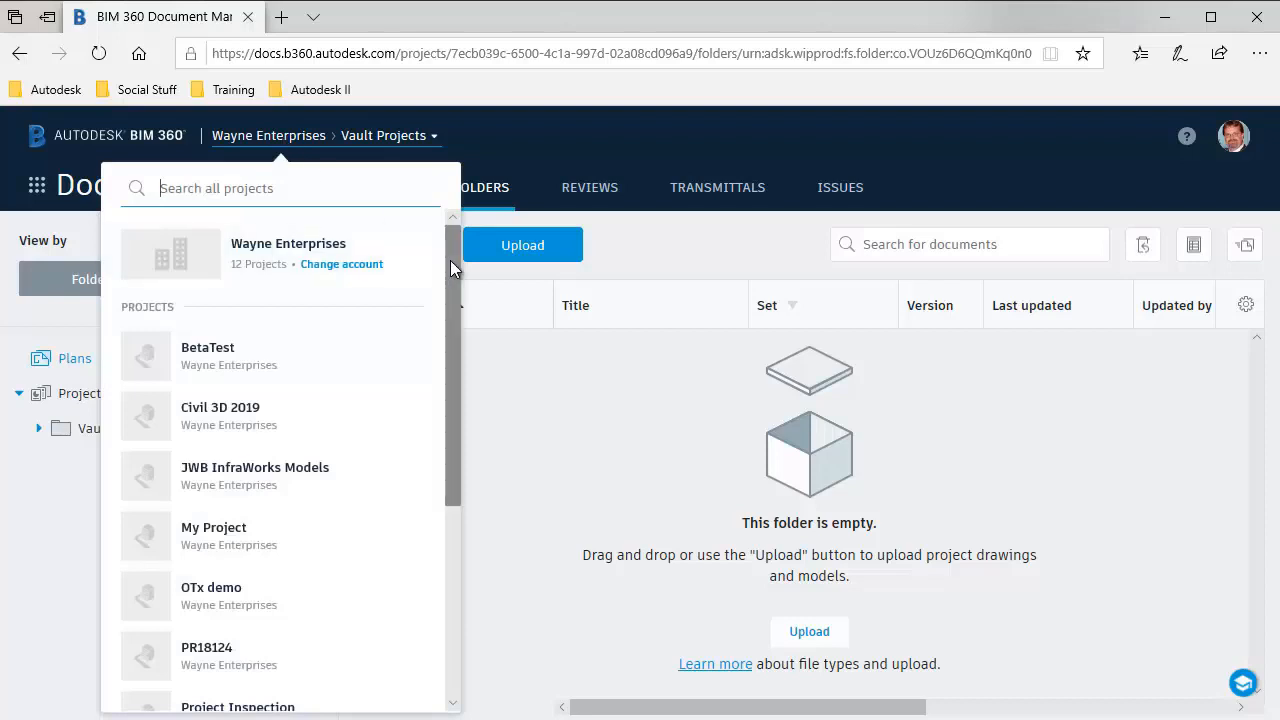
scroll(down, 3)
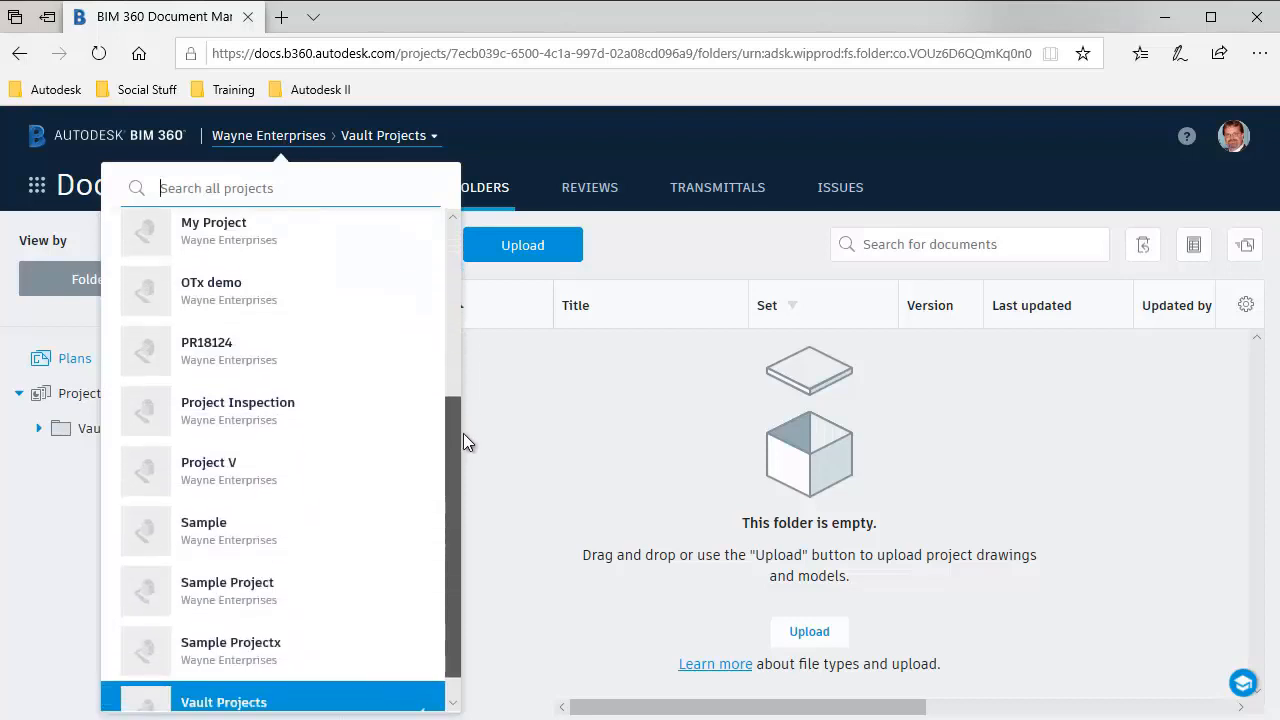
scroll(down, 3)
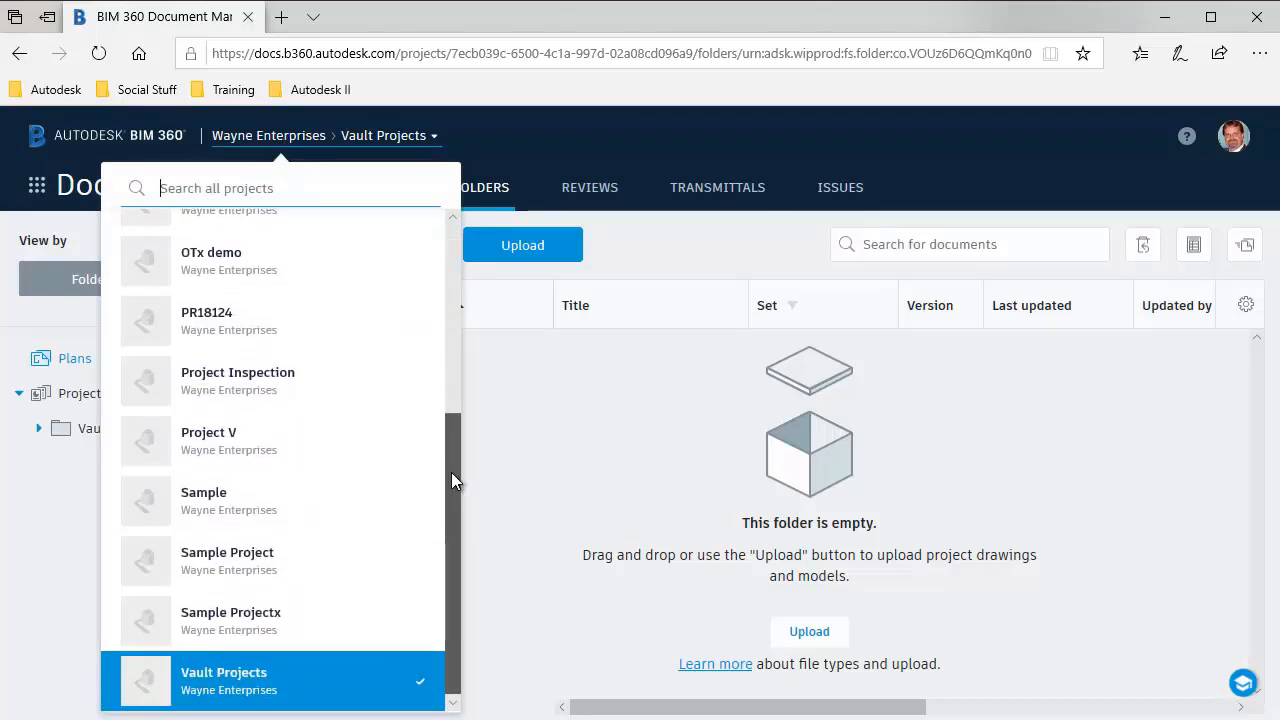
scroll(up, 3)
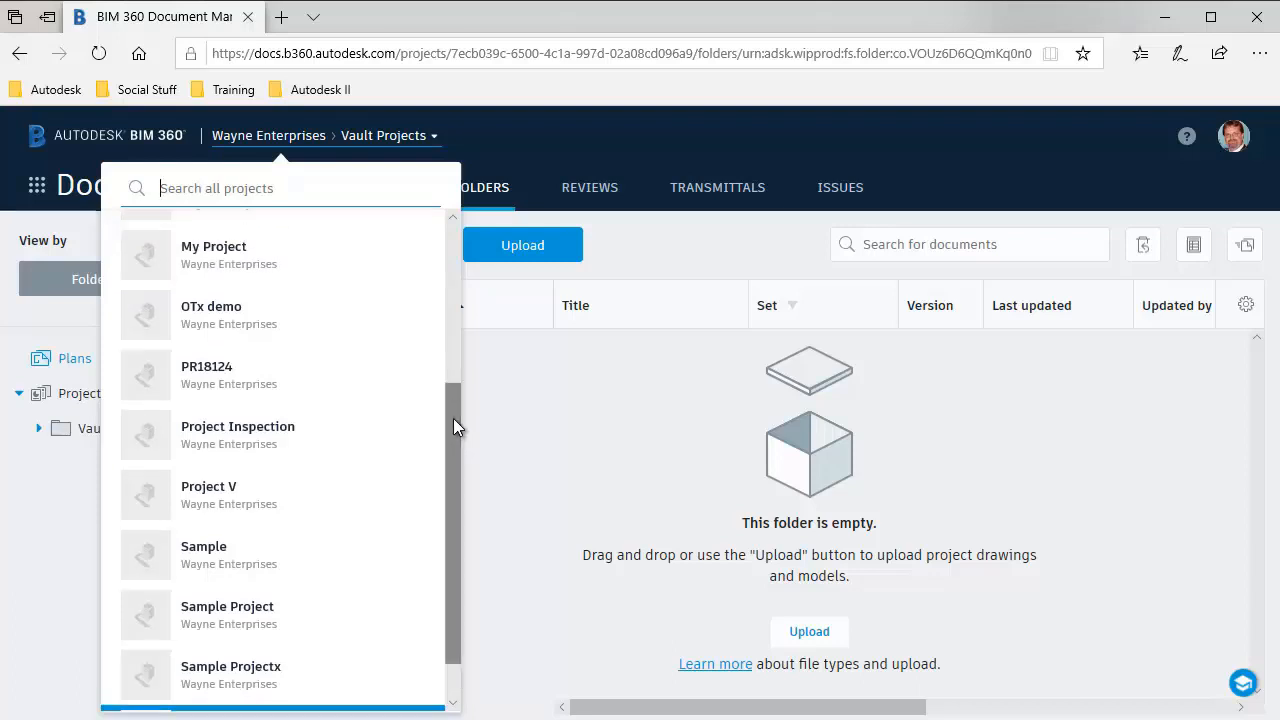
mouse_move(424, 410)
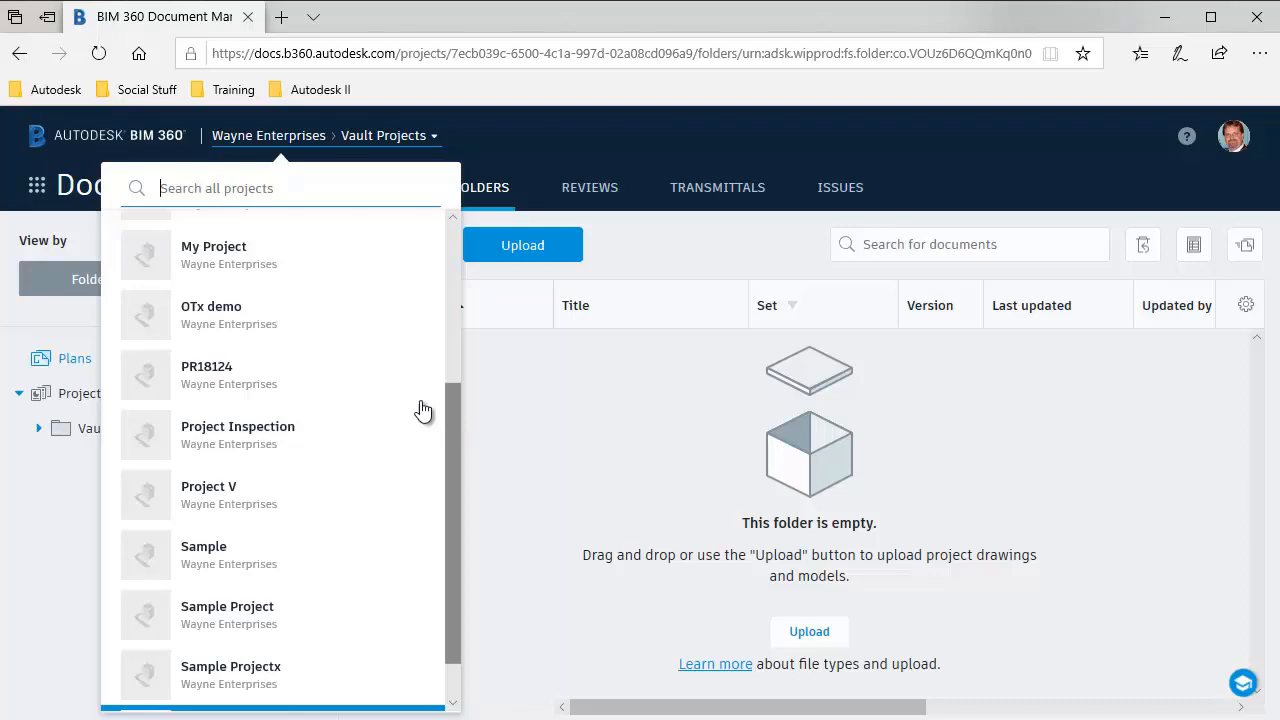
mouse_move(258, 444)
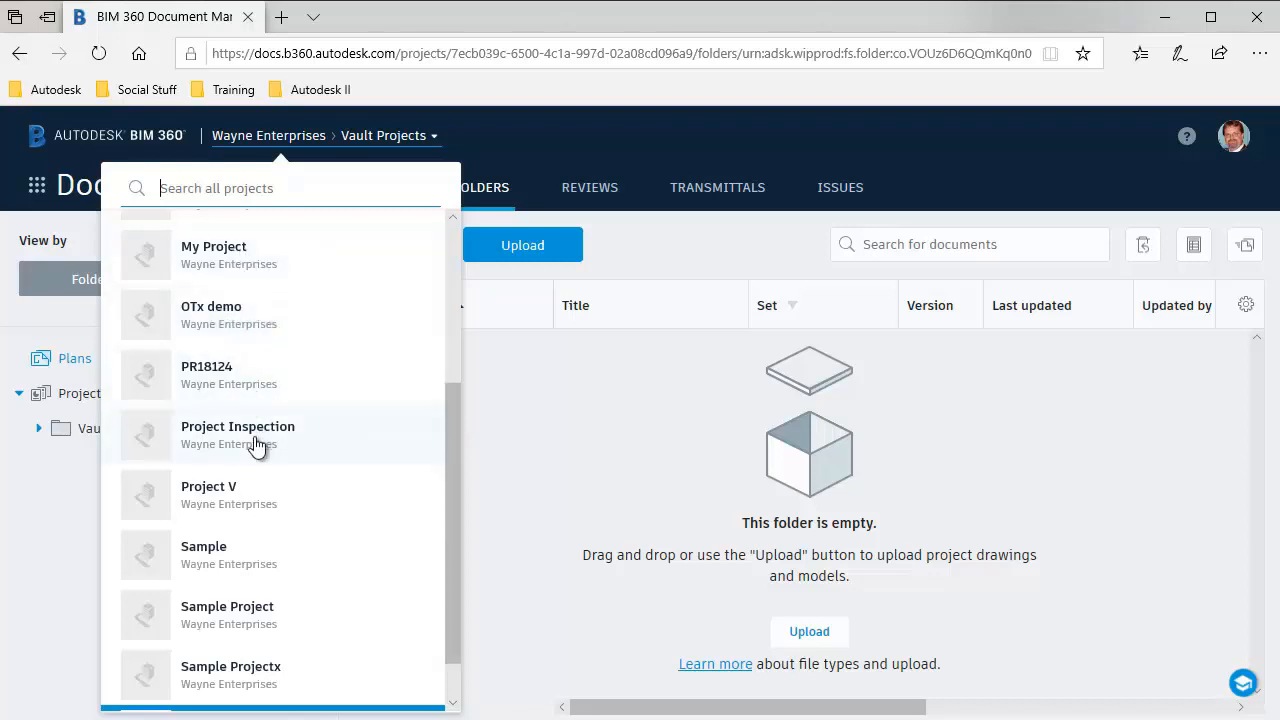
scroll(down, 3)
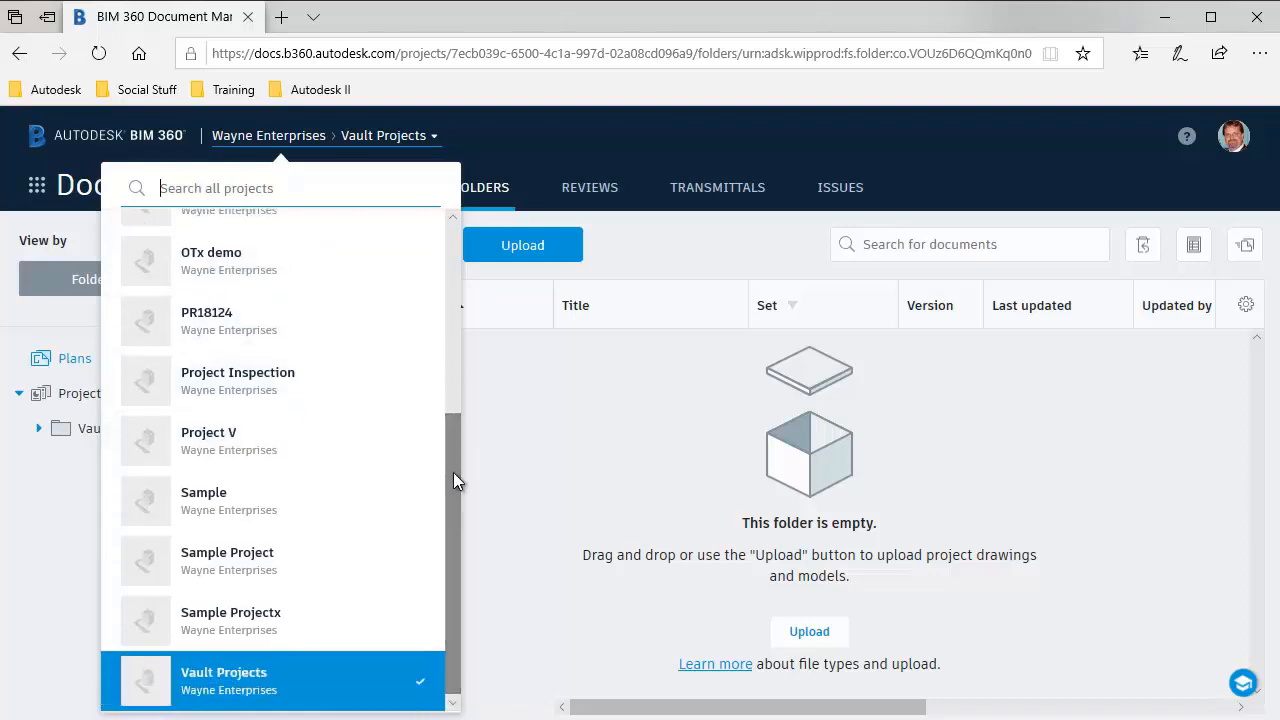
mouse_move(244, 684)
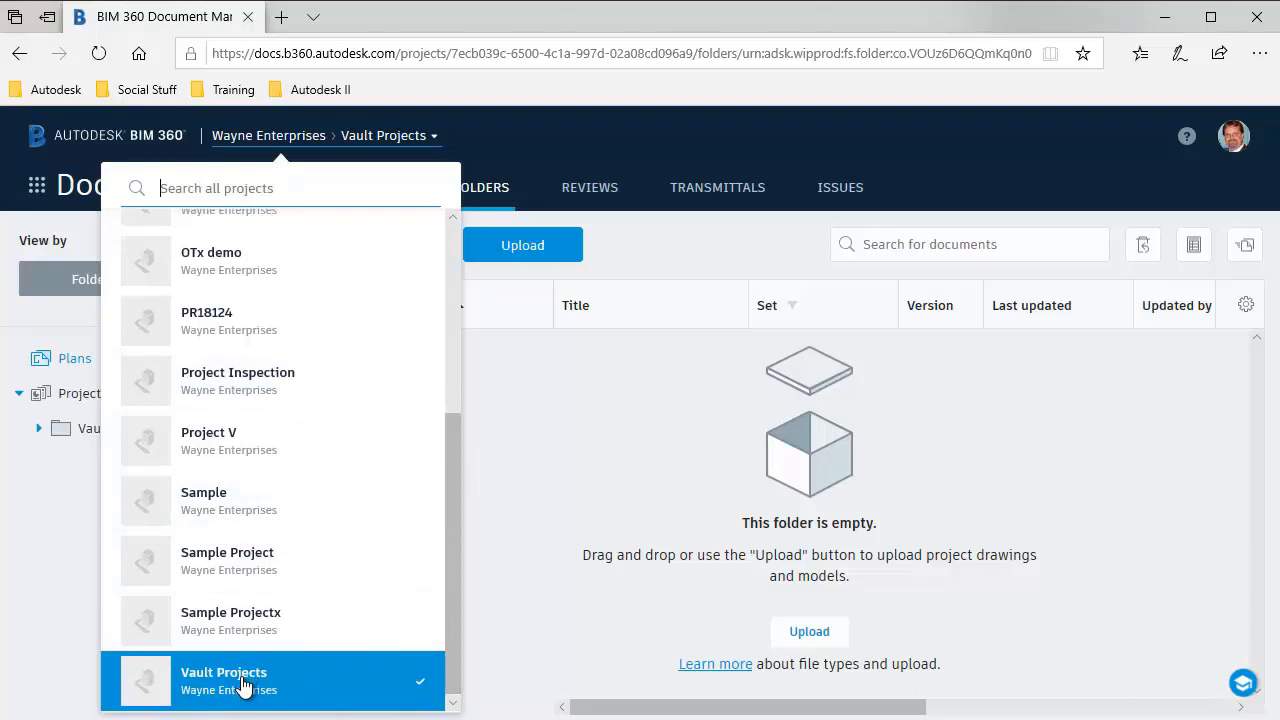
click(224, 672)
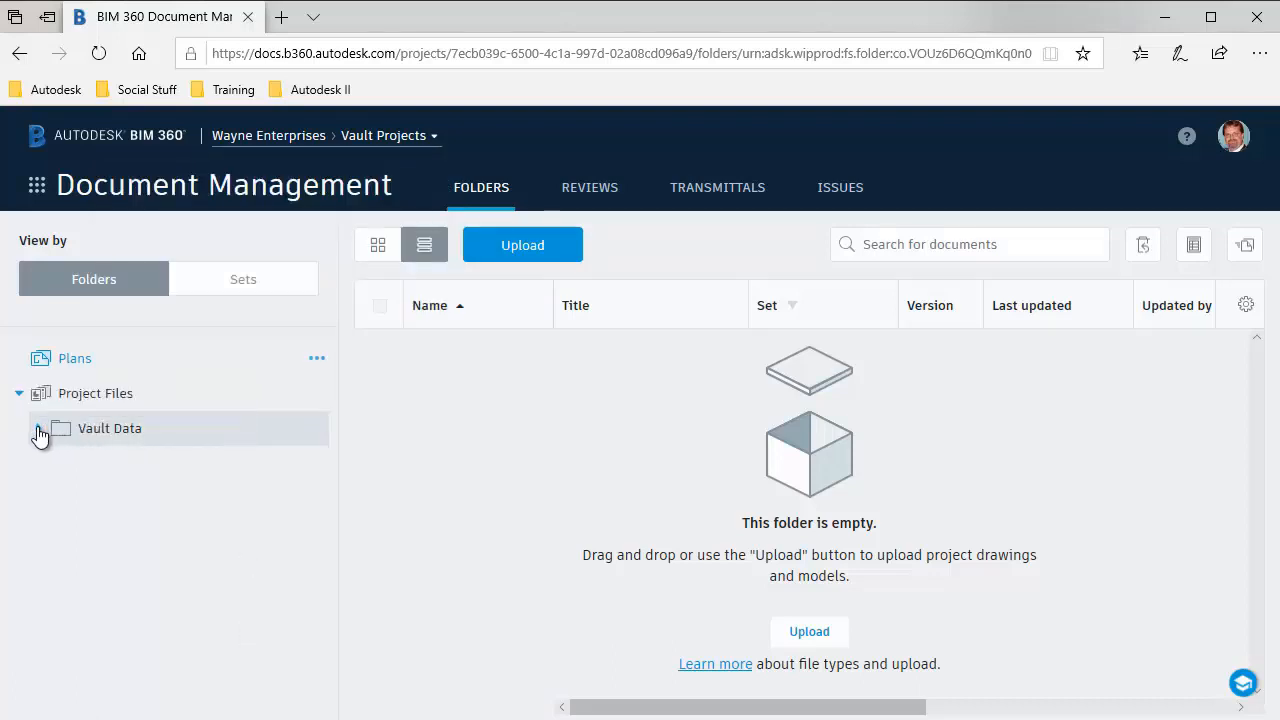
Expand Vault Data to reveal Project A, Project F, Project X and Project Z
click(40, 428)
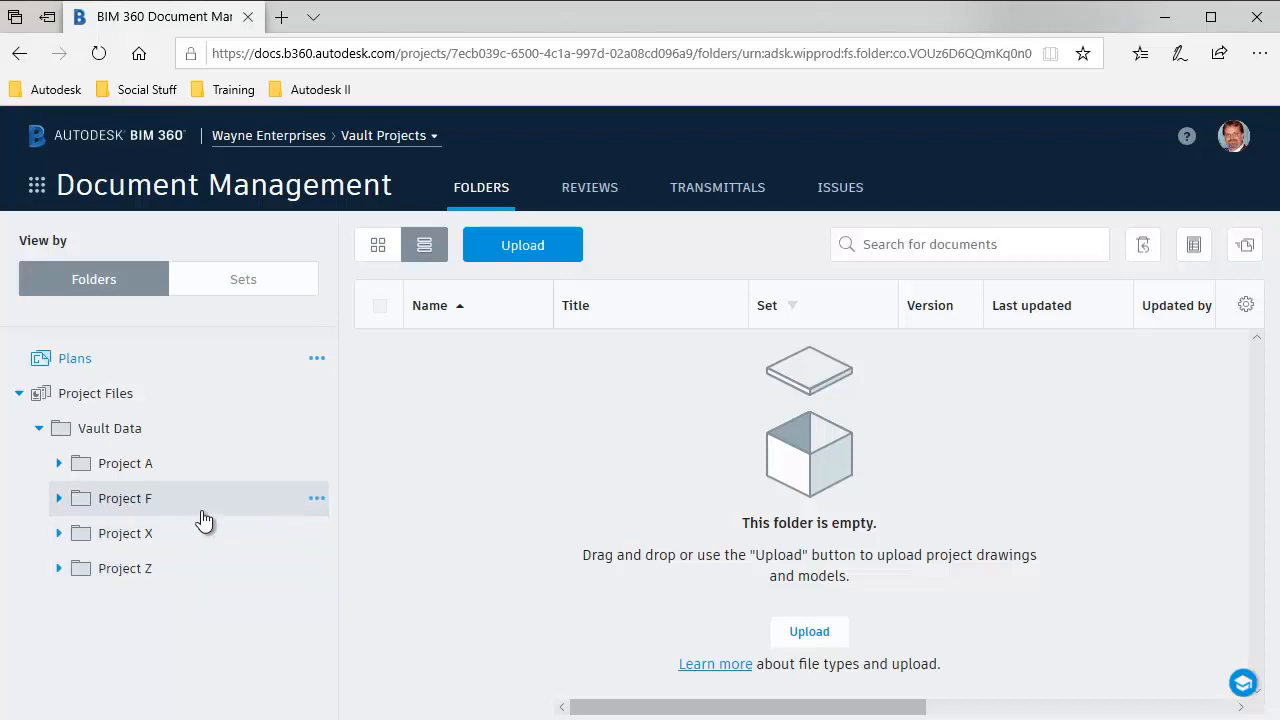
mouse_move(136, 464)
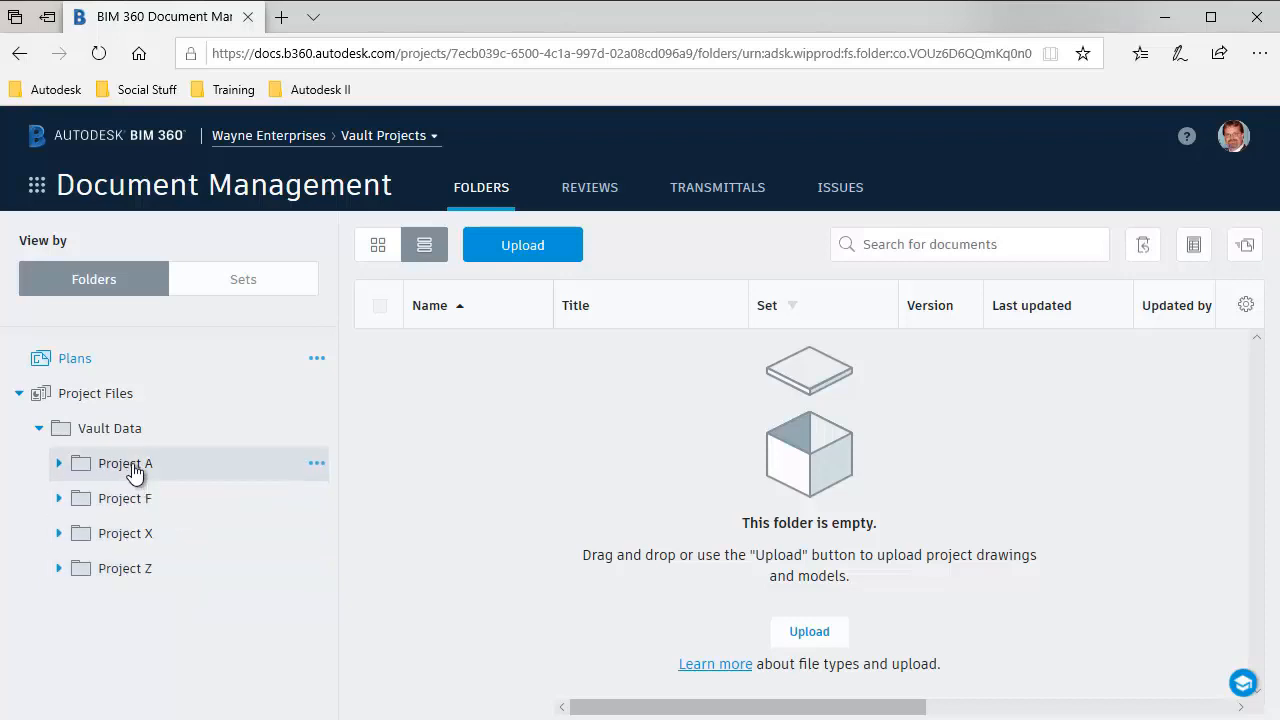
mouse_move(148, 556)
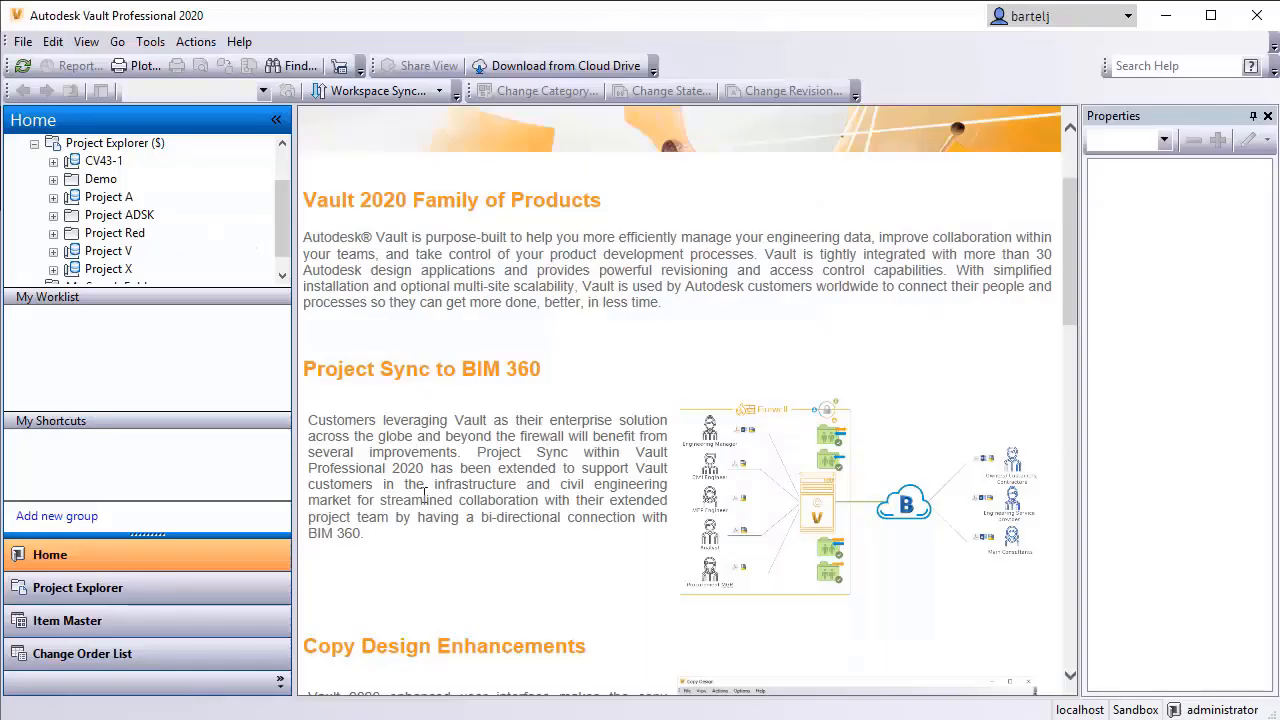
scroll(down, 3)
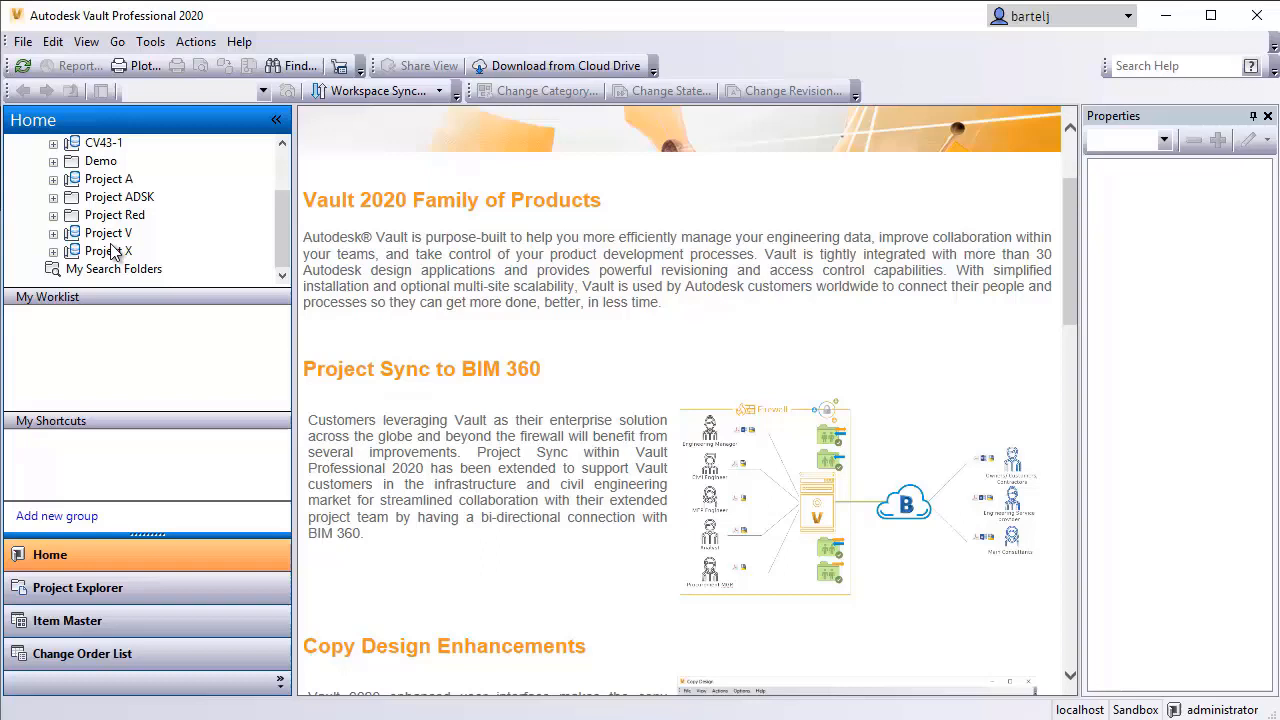
scroll(up, 3)
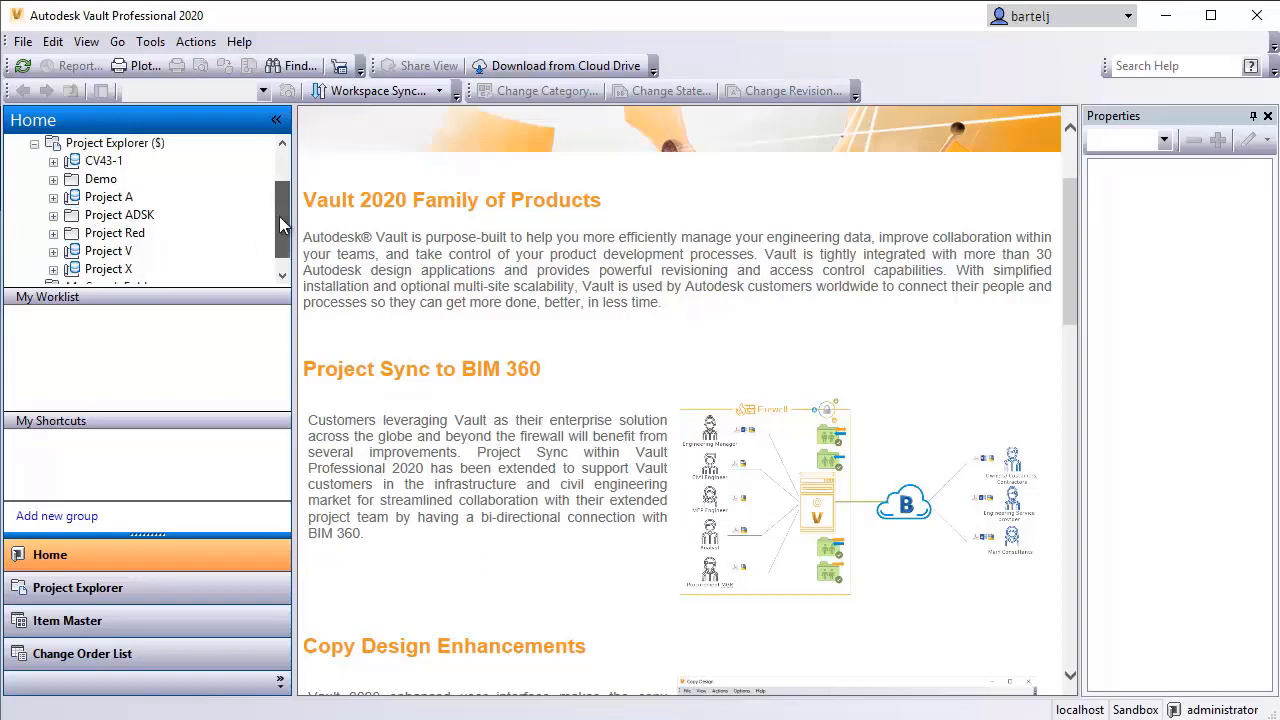
scroll(up, 3)
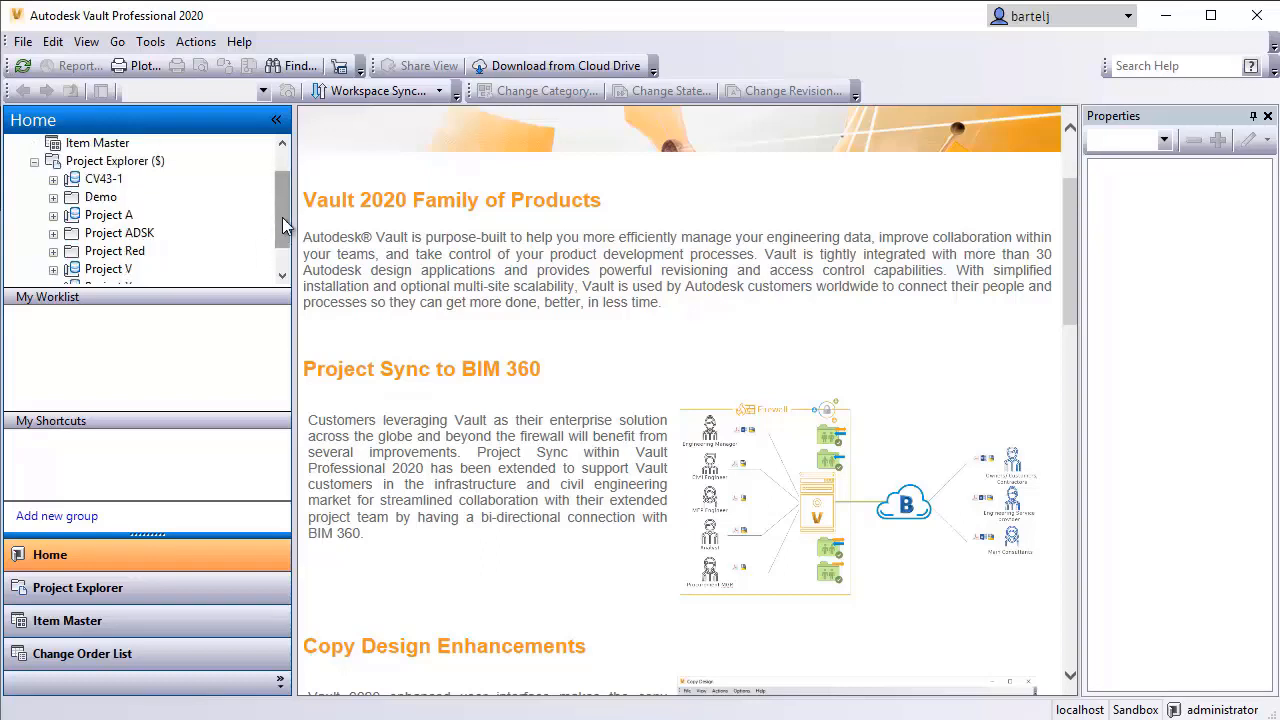
scroll(up, 3)
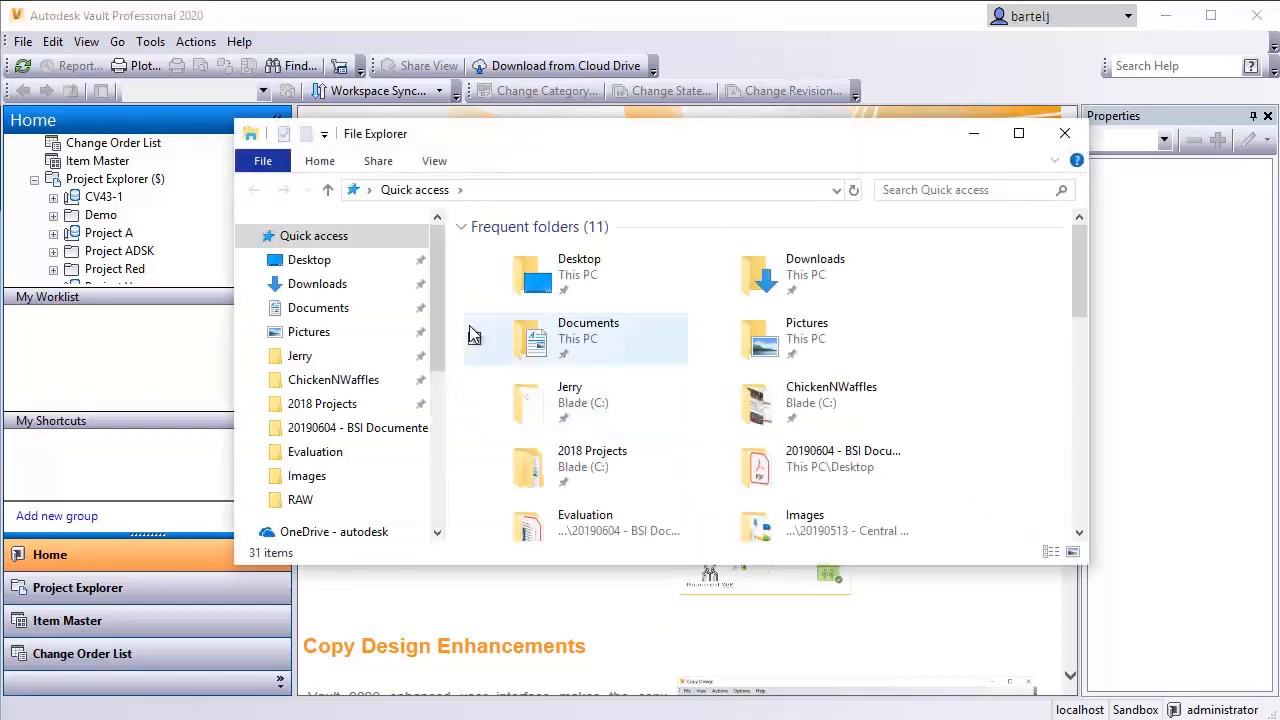
Expand the BIM 360 drive under This PC to list its hubs, then close File Explorer
scroll(down, 3)
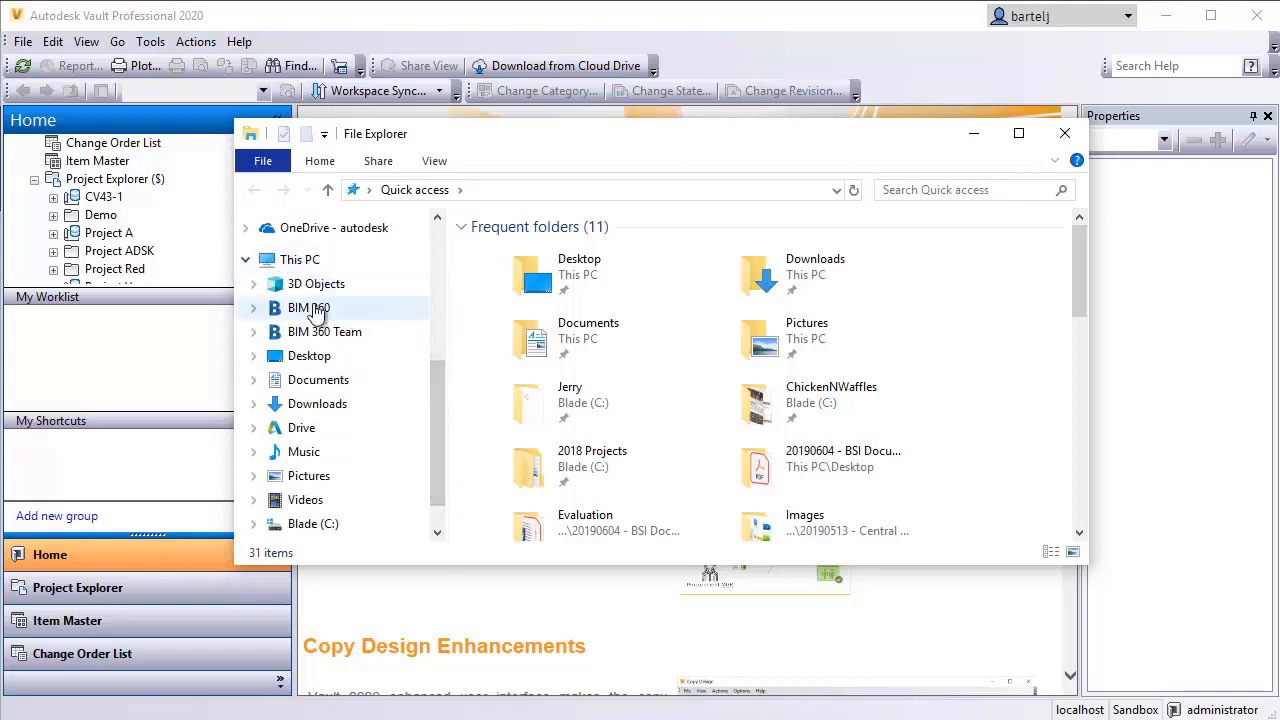
click(252, 308)
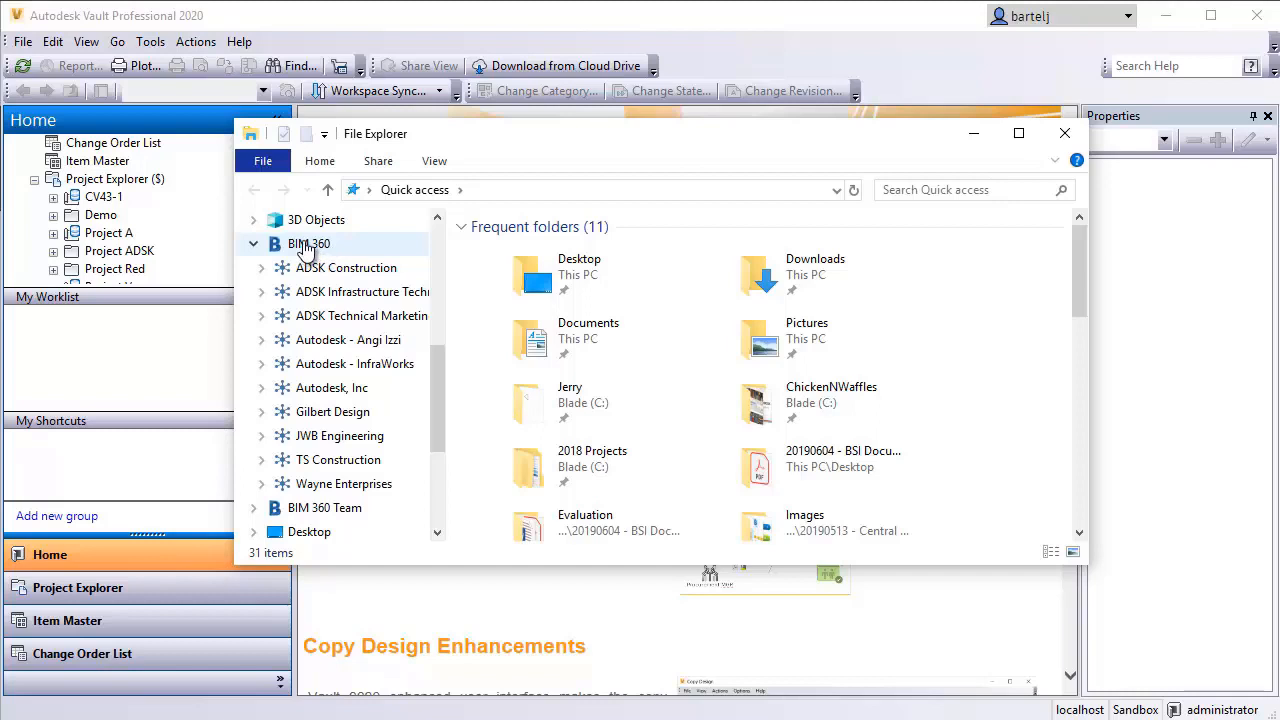
mouse_move(332, 412)
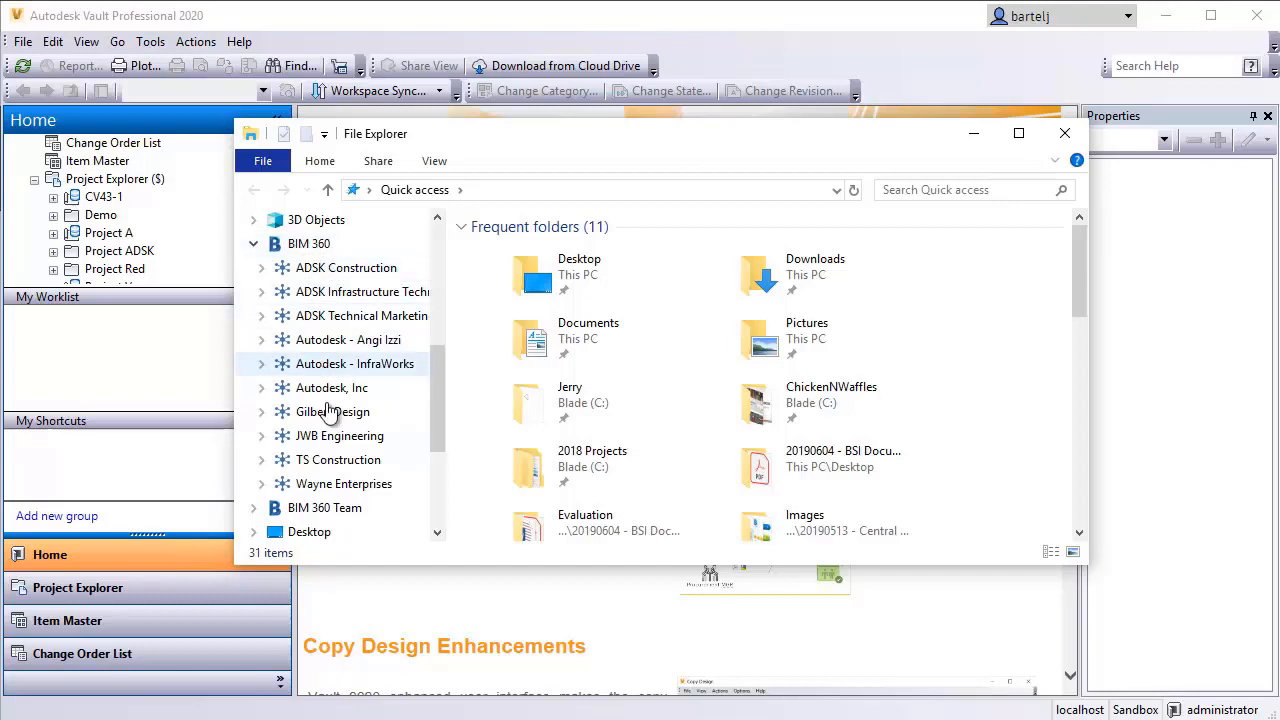
mouse_move(344, 482)
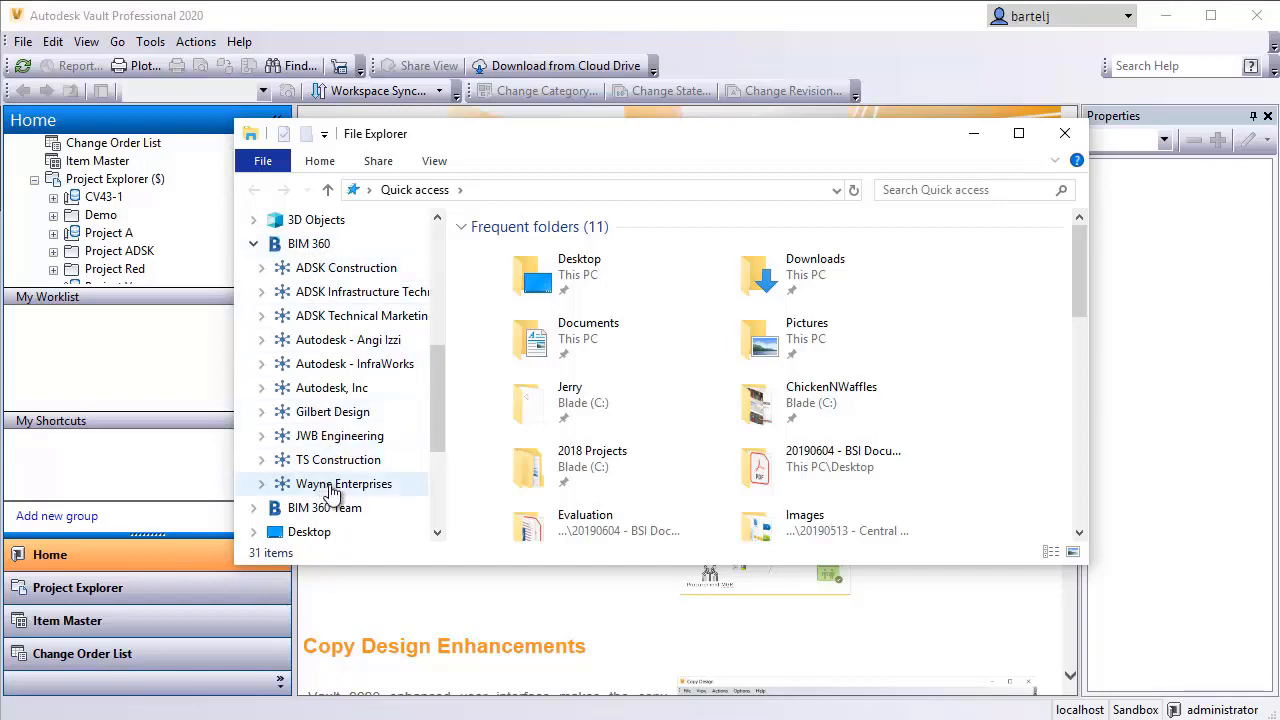
mouse_move(360, 496)
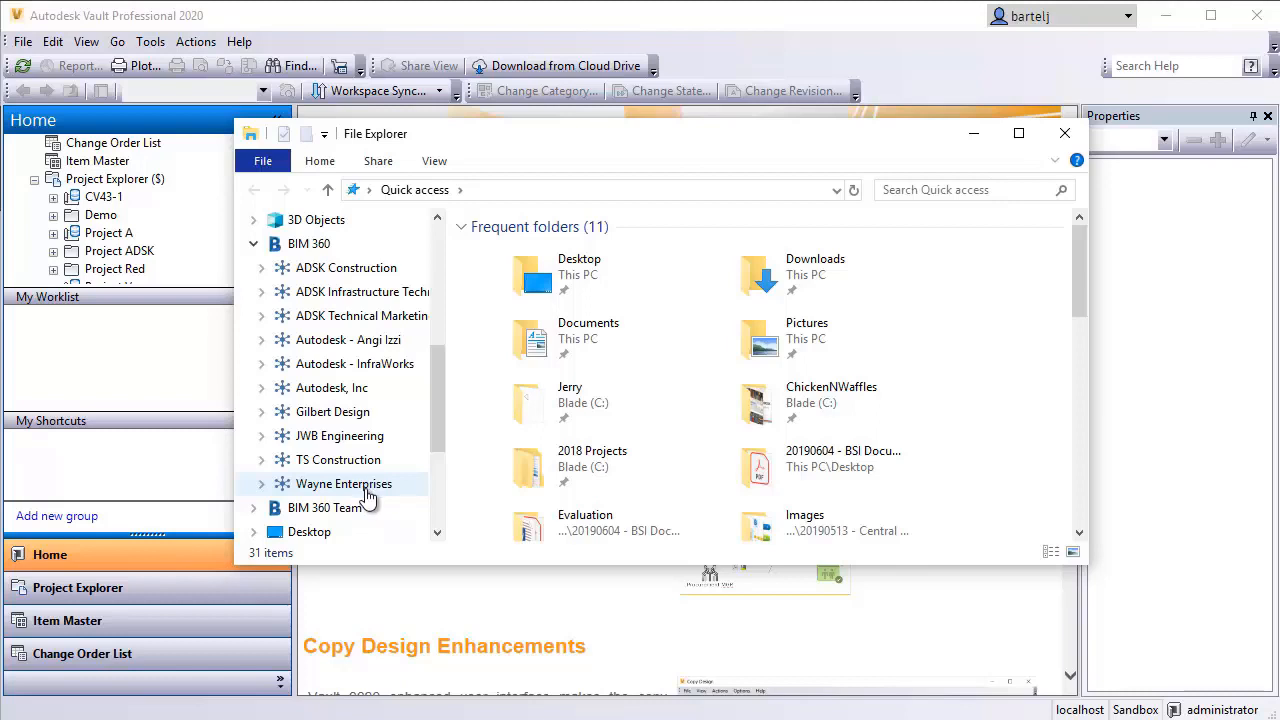
mouse_move(676, 410)
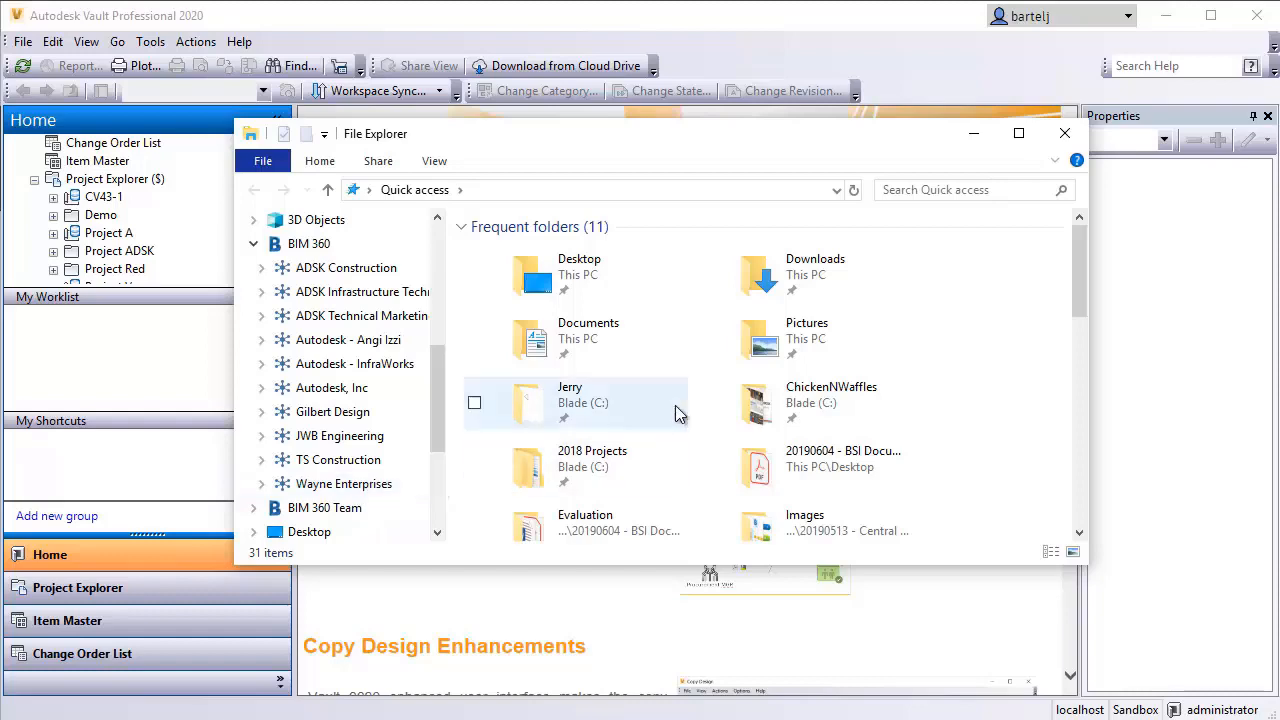
click(1064, 132)
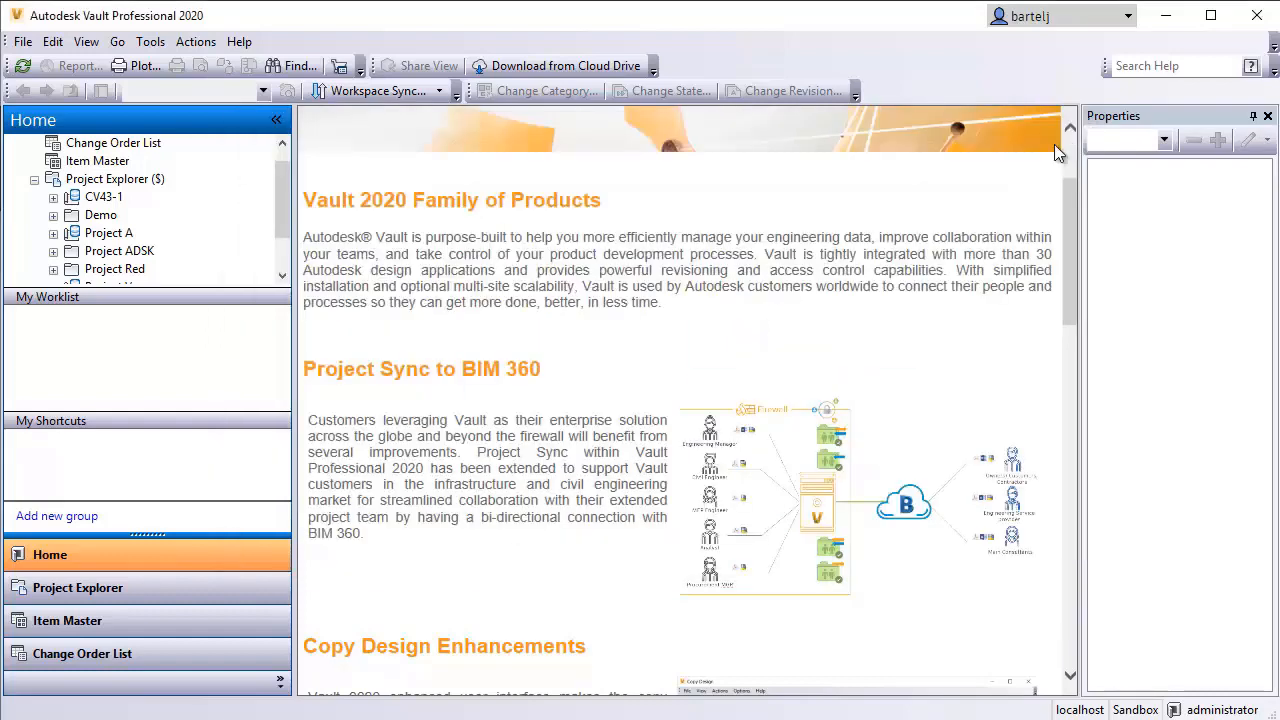
mouse_move(640, 368)
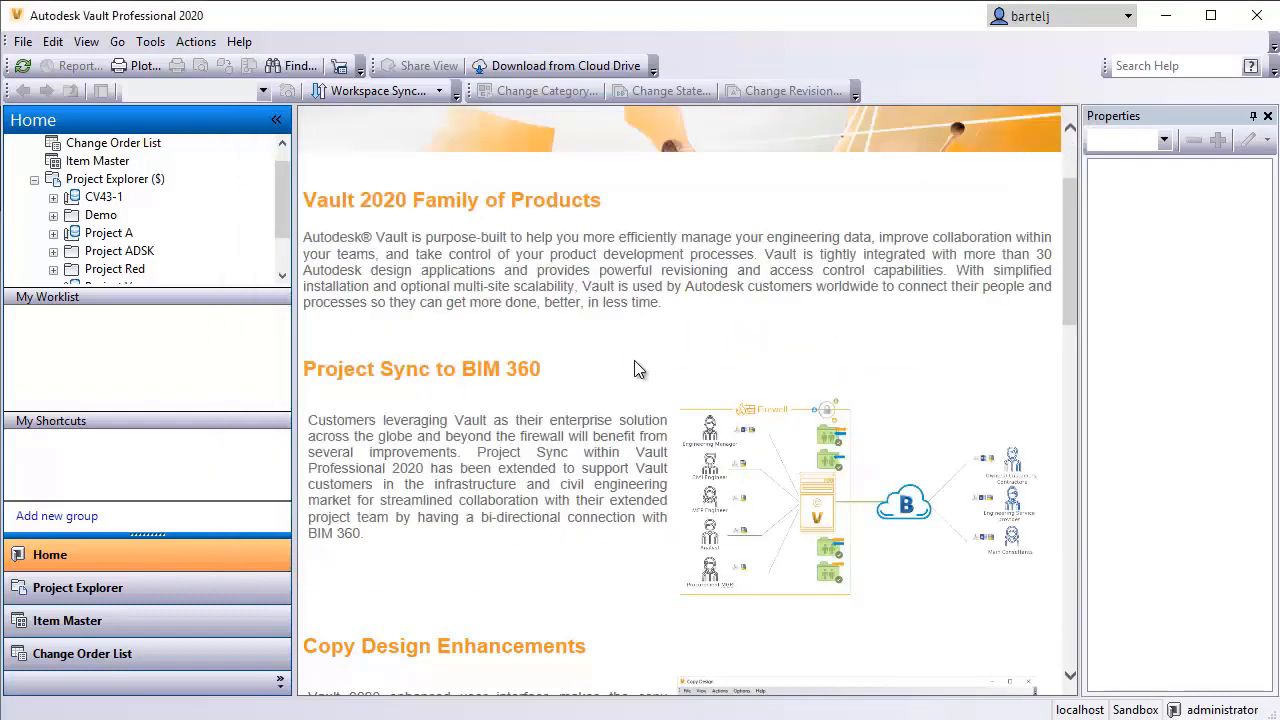
Bring up the Vault Settings dialog via Tools > Administration
scroll(up, 3)
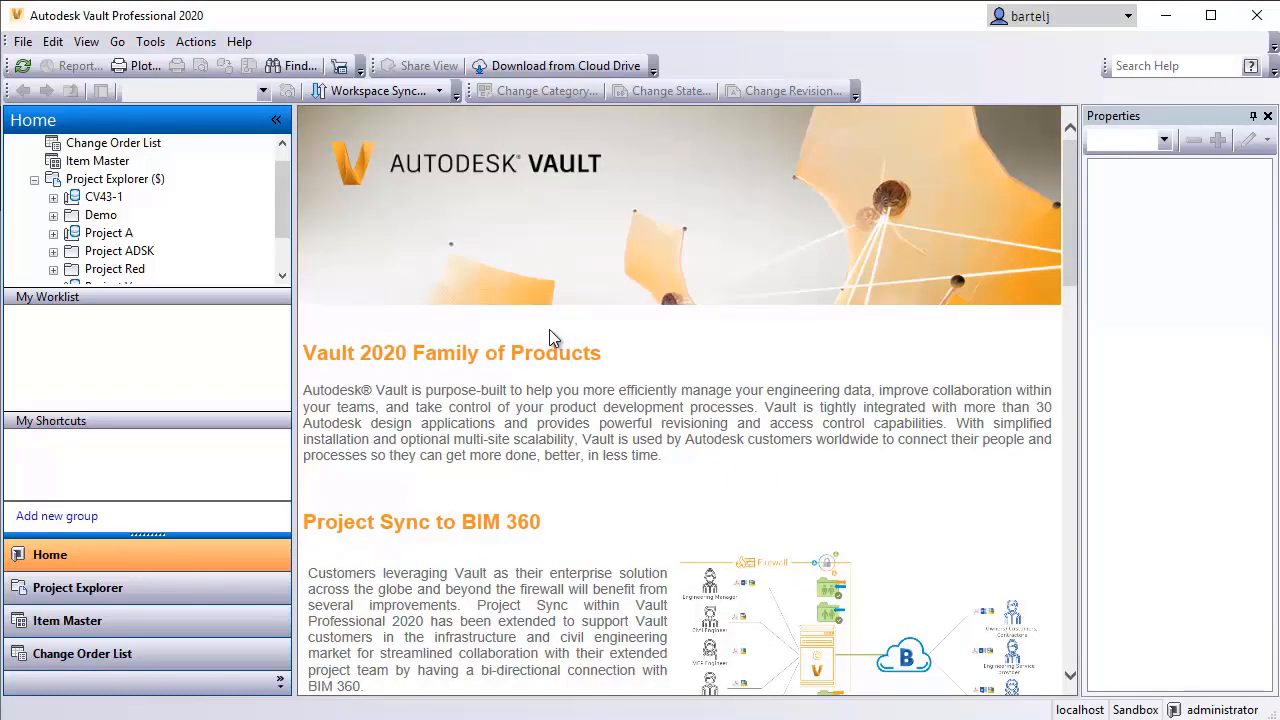
mouse_move(210, 98)
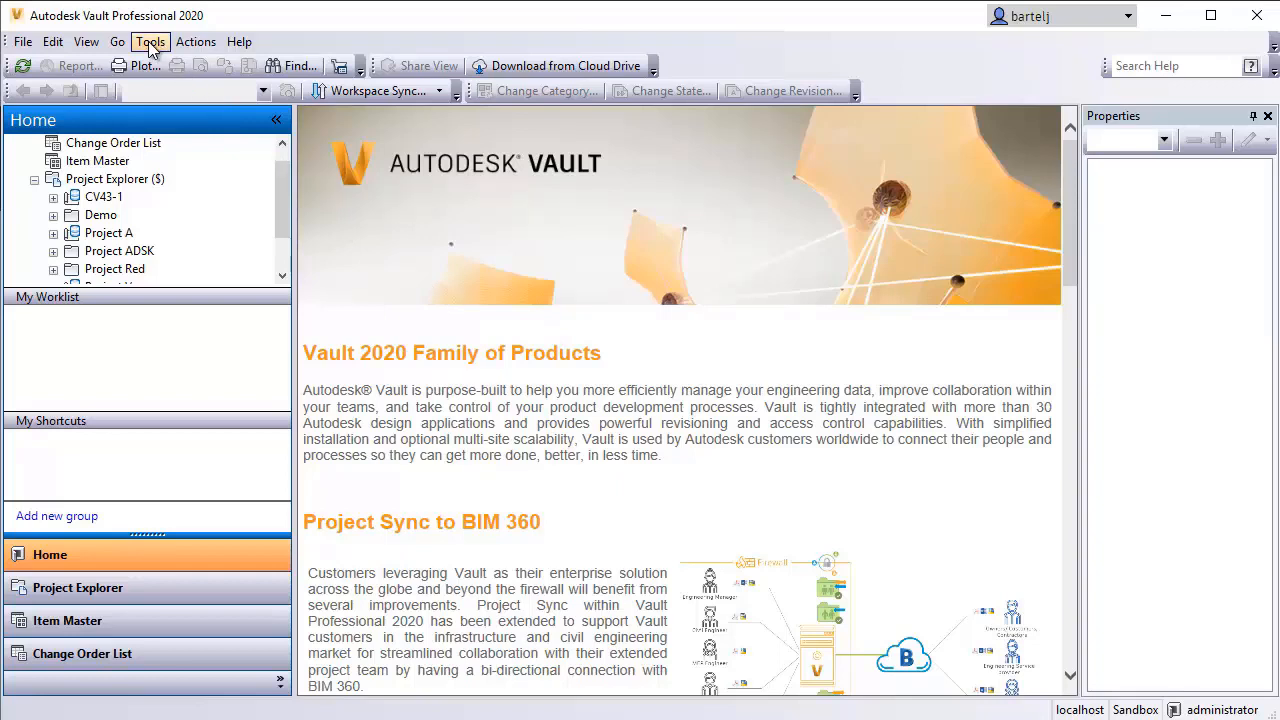
click(150, 40)
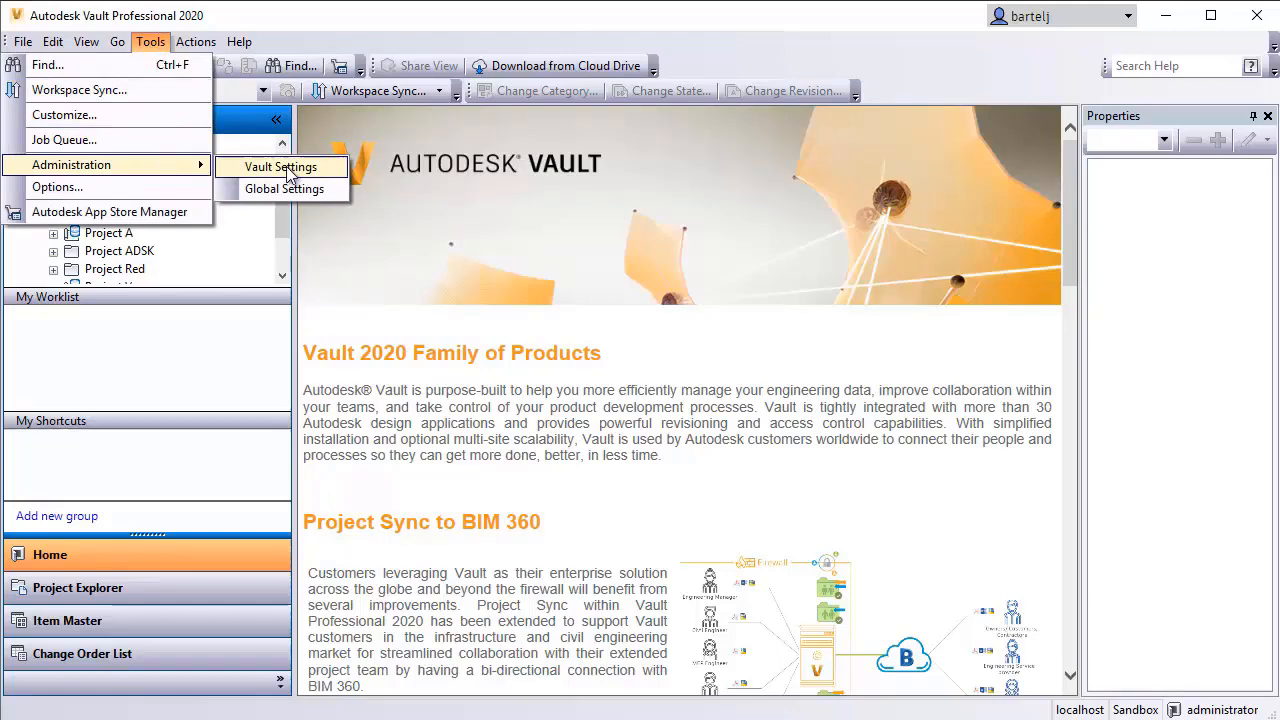
click(280, 168)
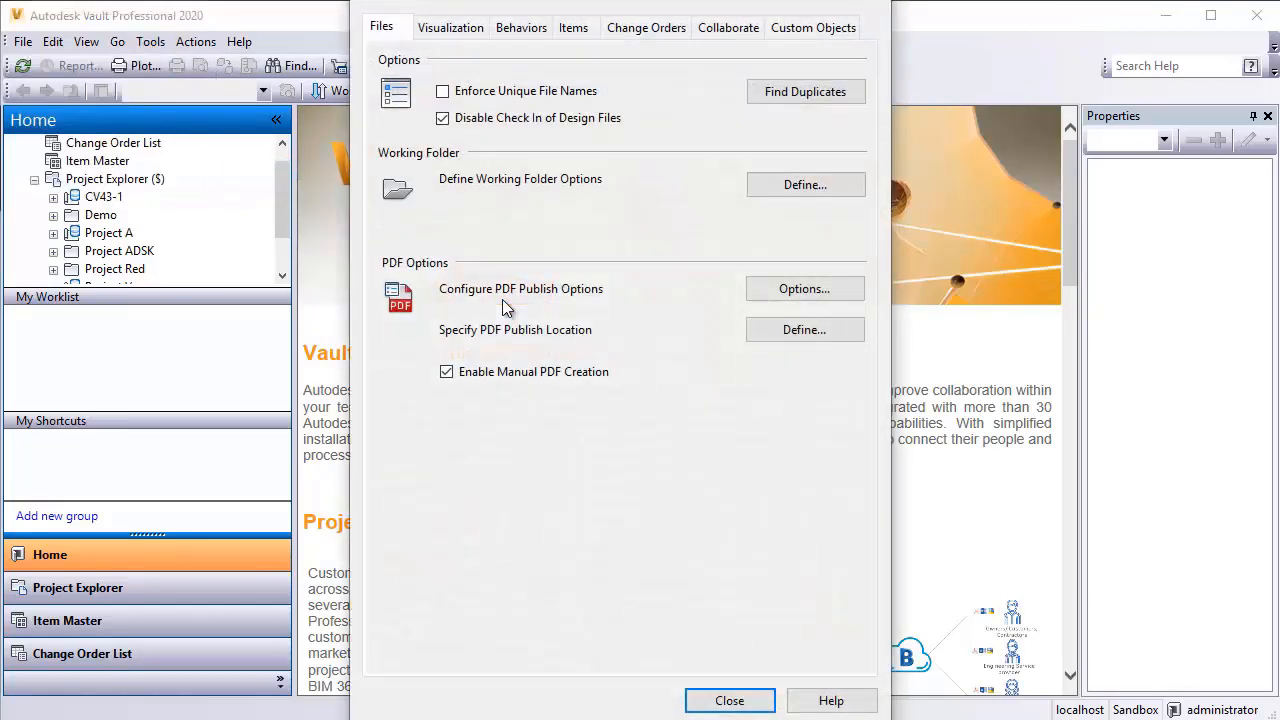
mouse_move(684, 166)
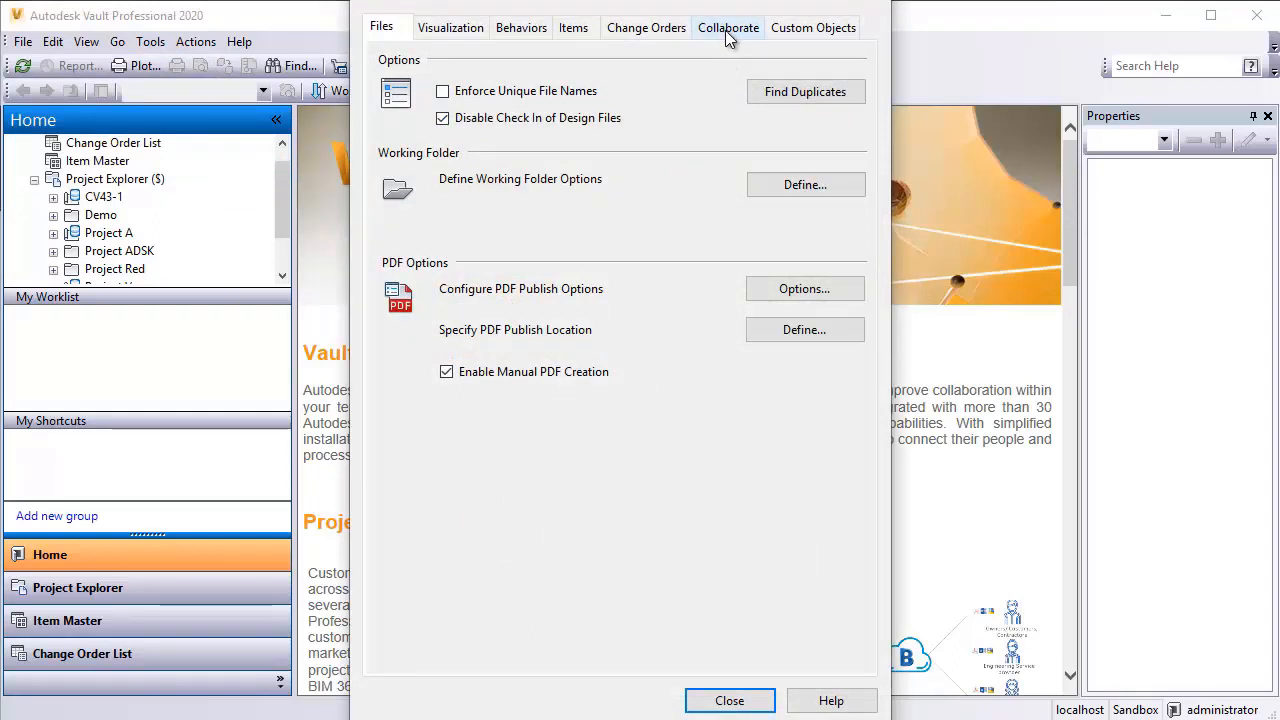
Show the Collaborate settings and bring up the Cloud Drive Mapping list
click(728, 28)
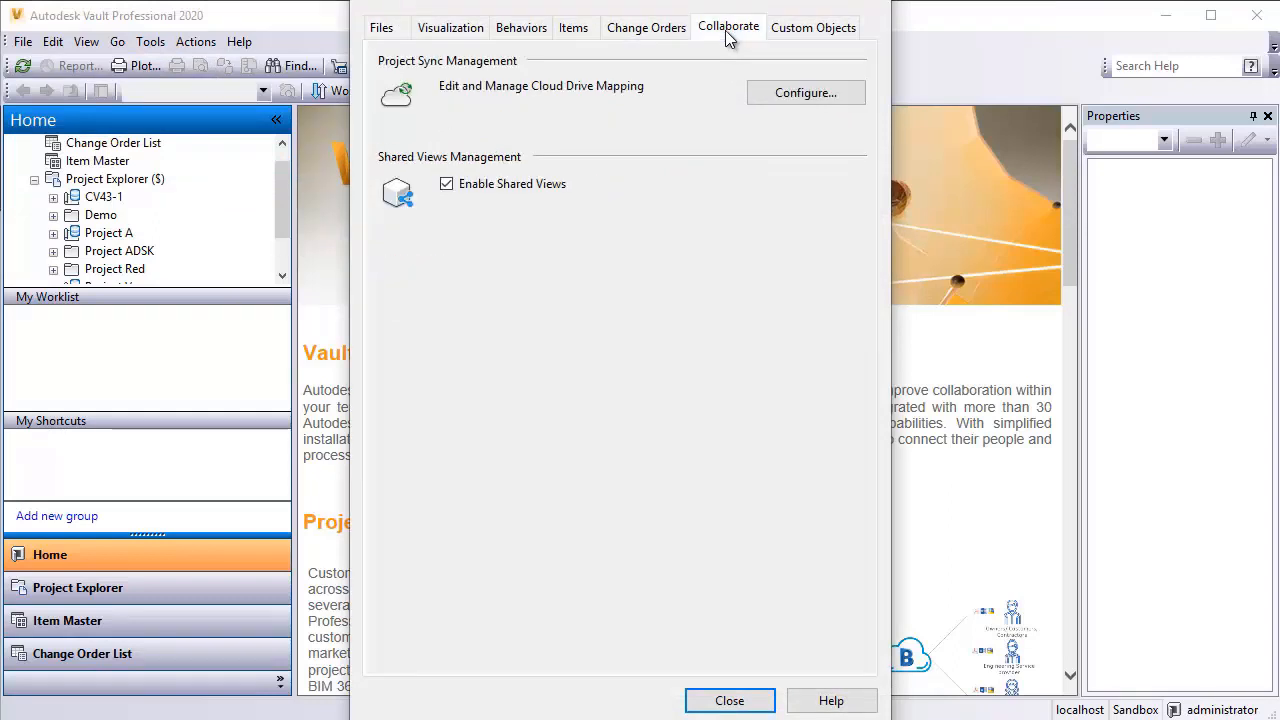
mouse_move(806, 92)
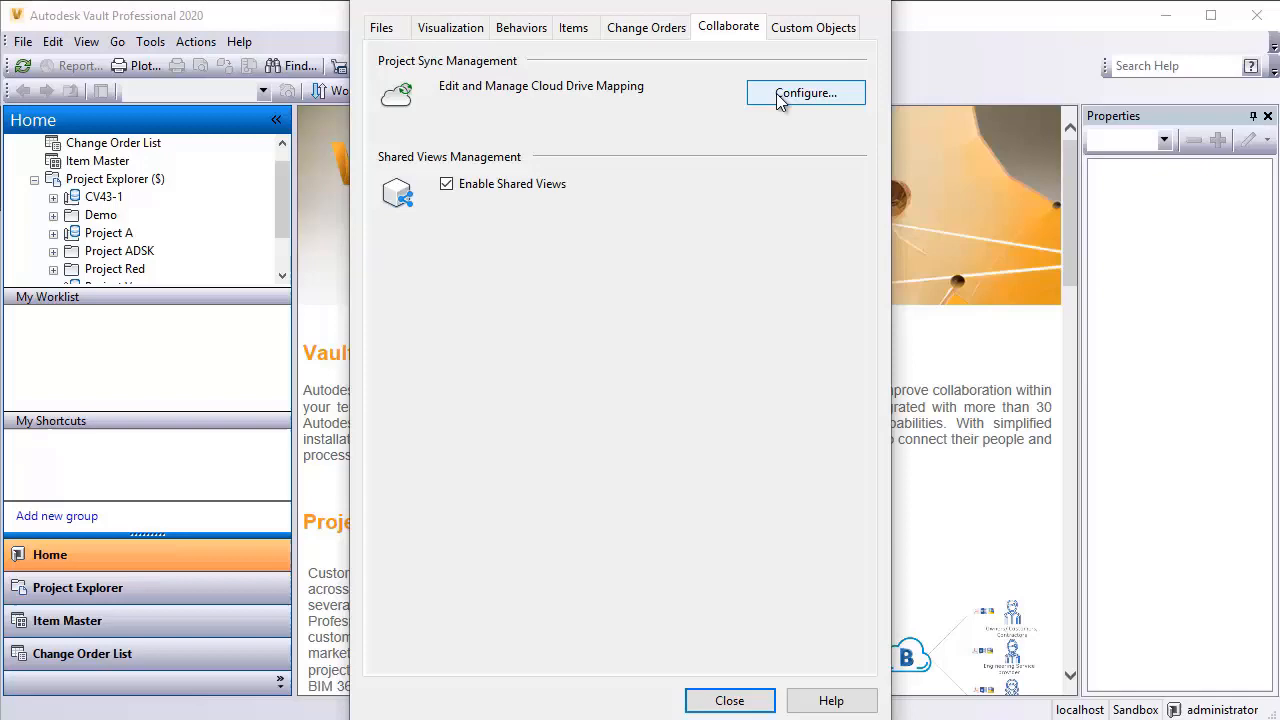
click(806, 92)
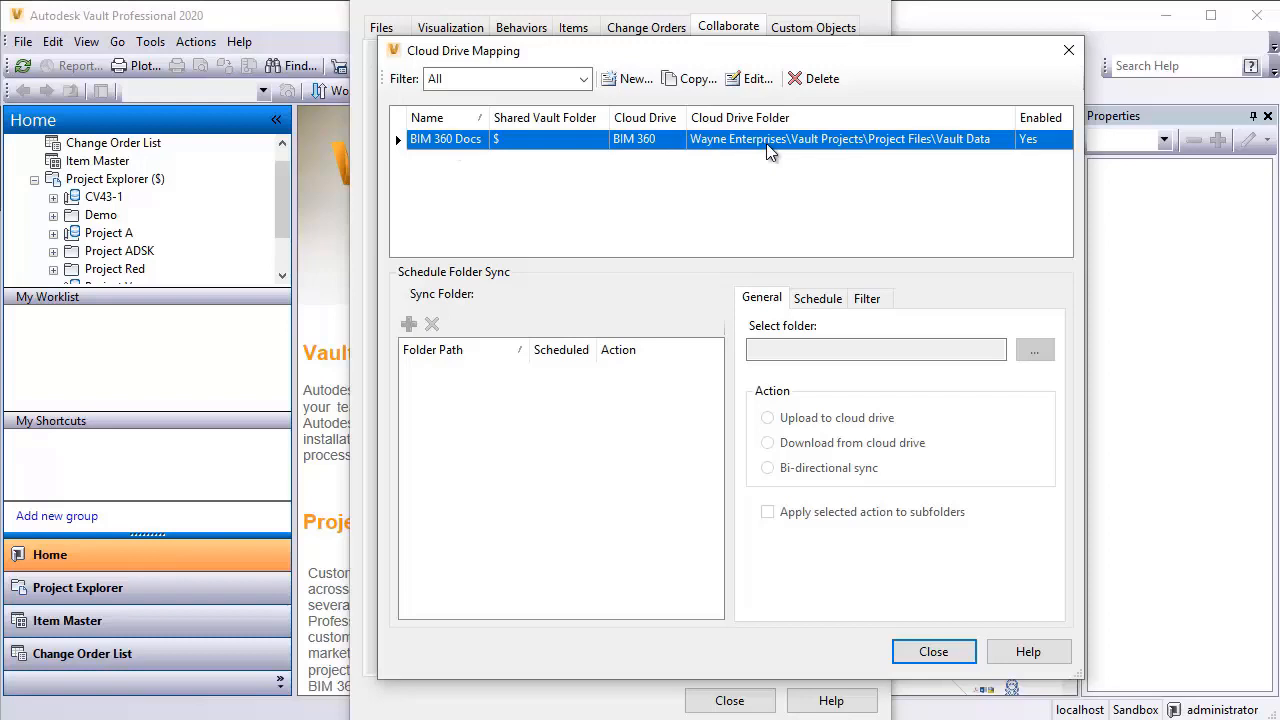
mouse_move(628, 78)
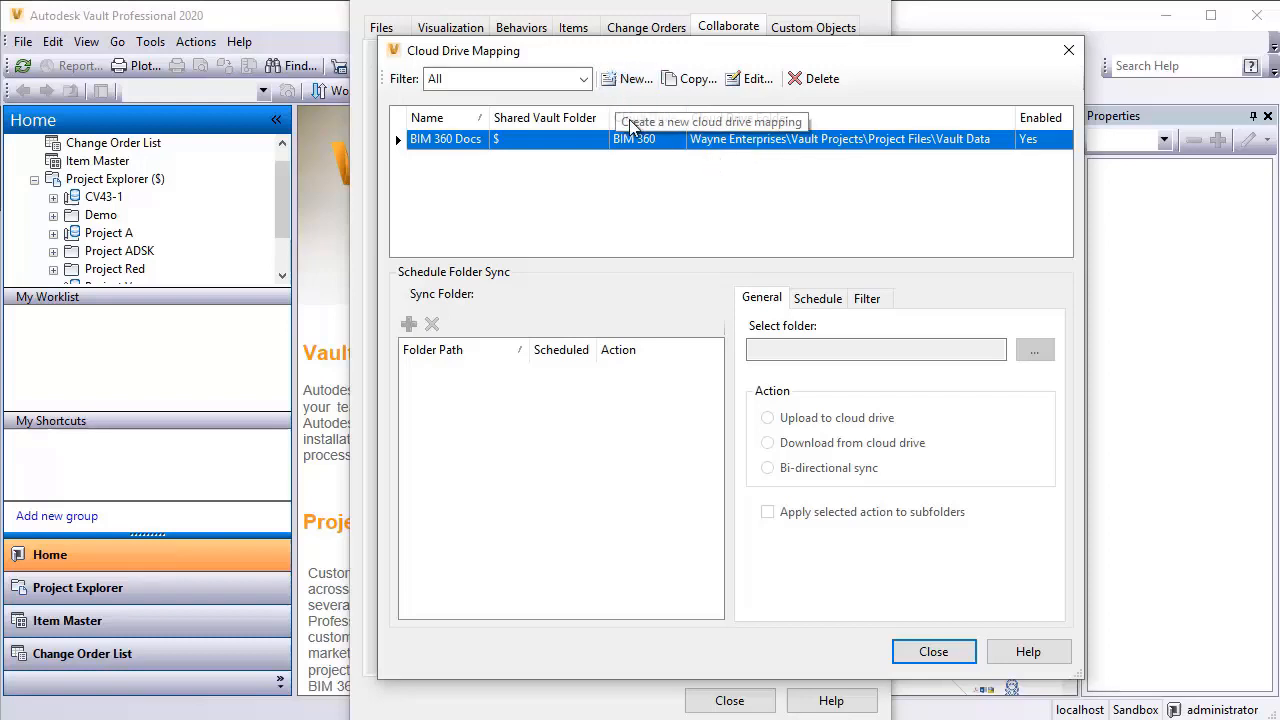
mouse_move(752, 78)
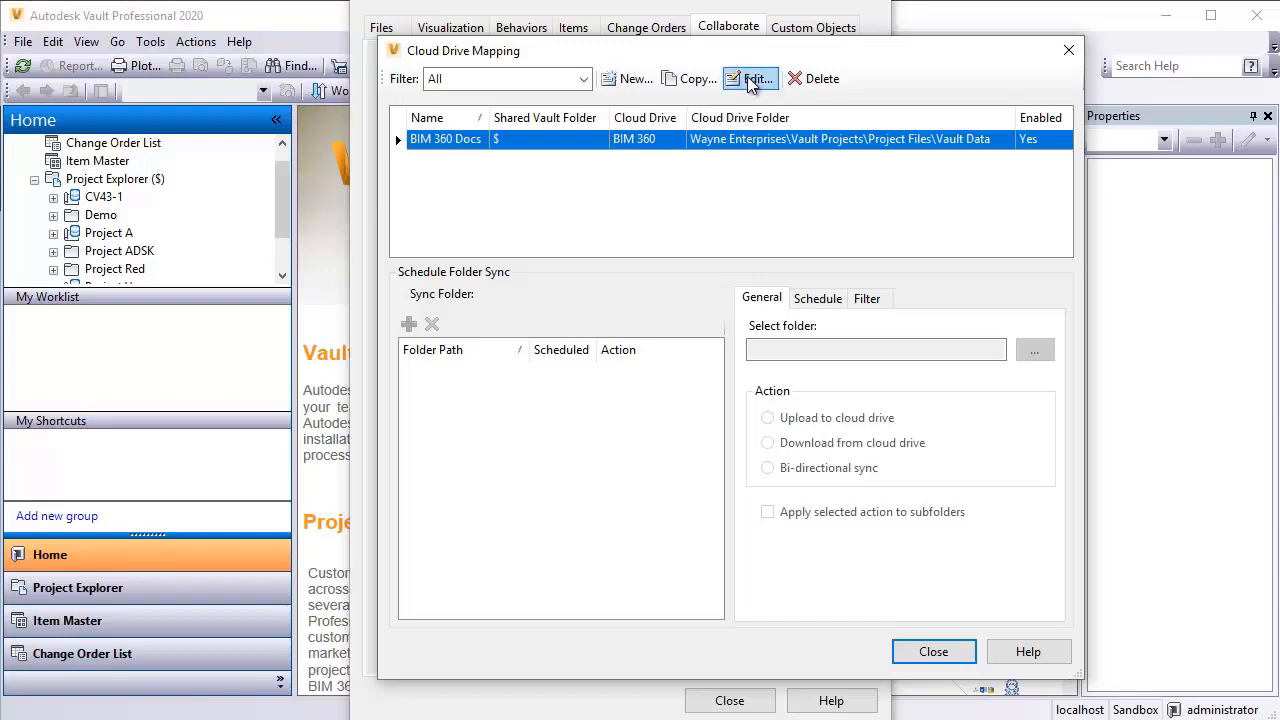
mouse_move(752, 80)
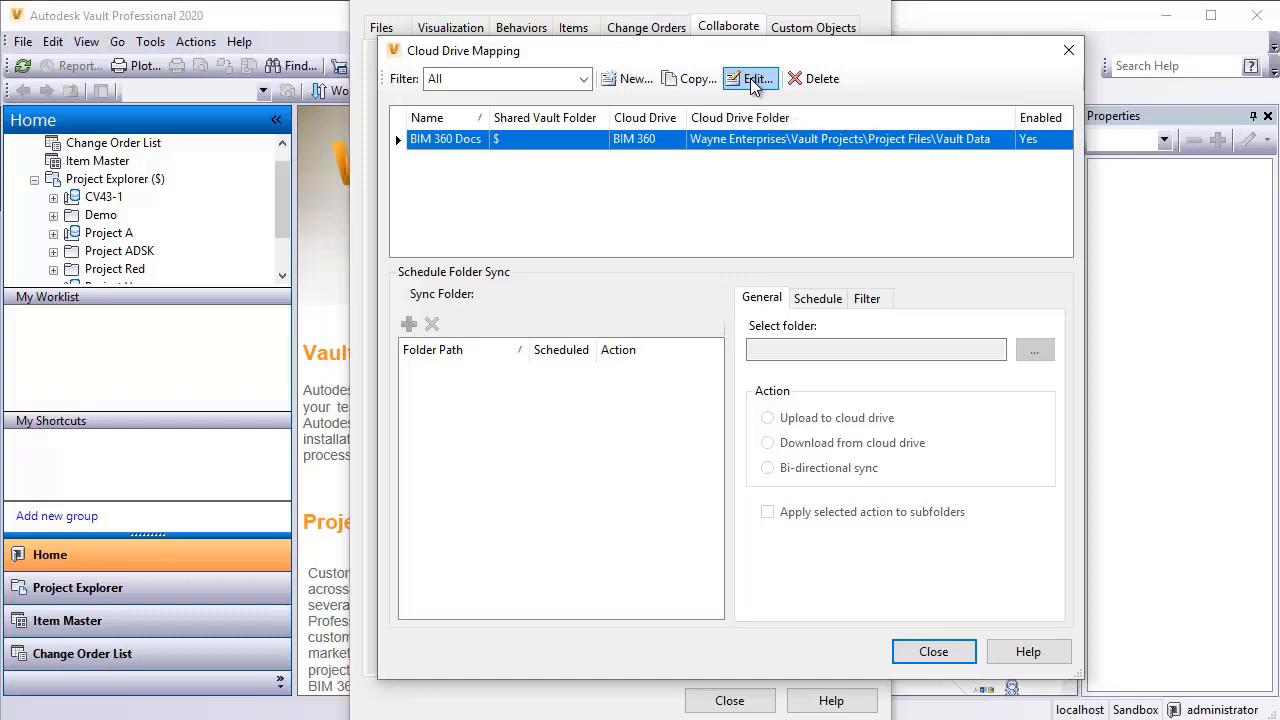
Edit the BIM 360 Docs mapping, review the vault folder picker and keep $ unchanged
click(748, 80)
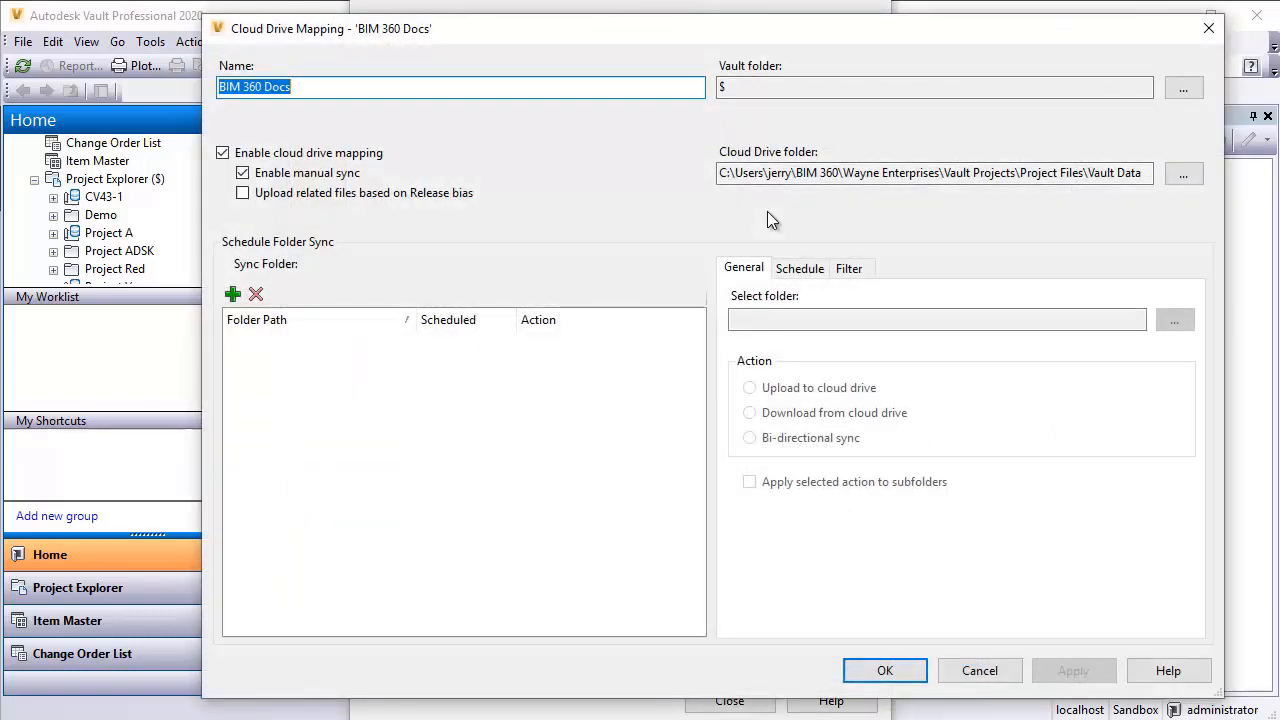
mouse_move(316, 92)
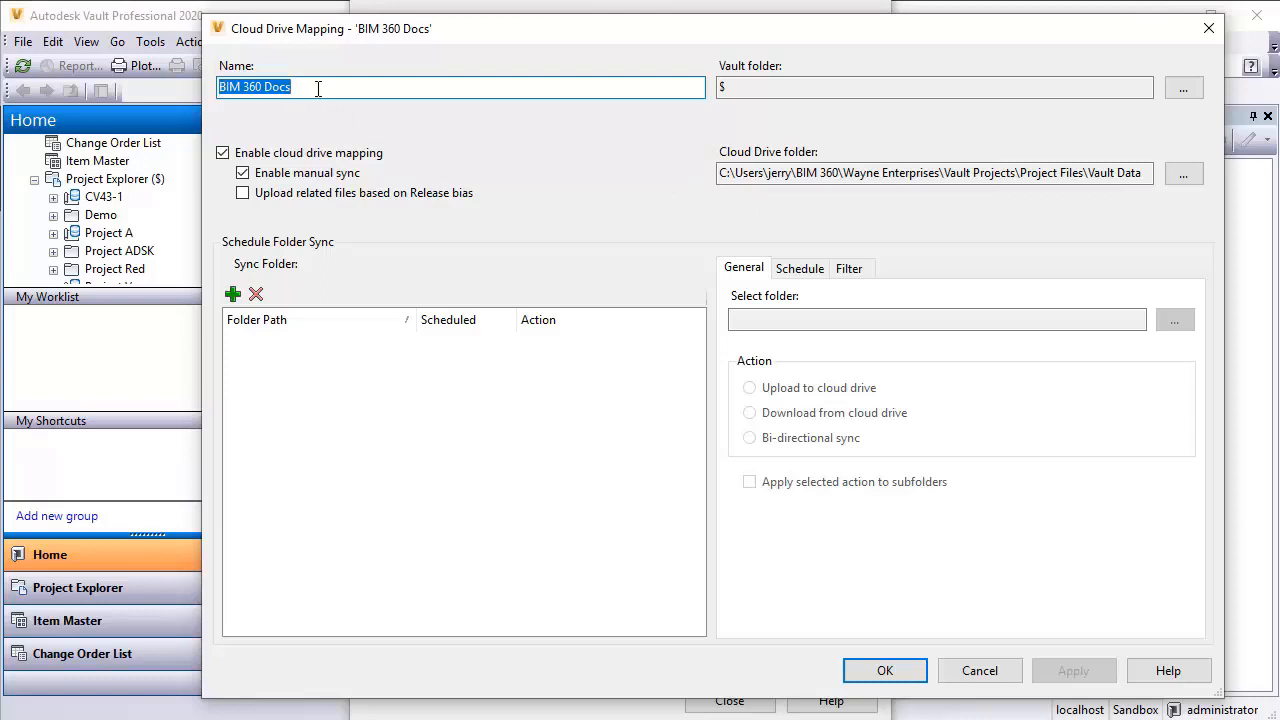
mouse_move(808, 86)
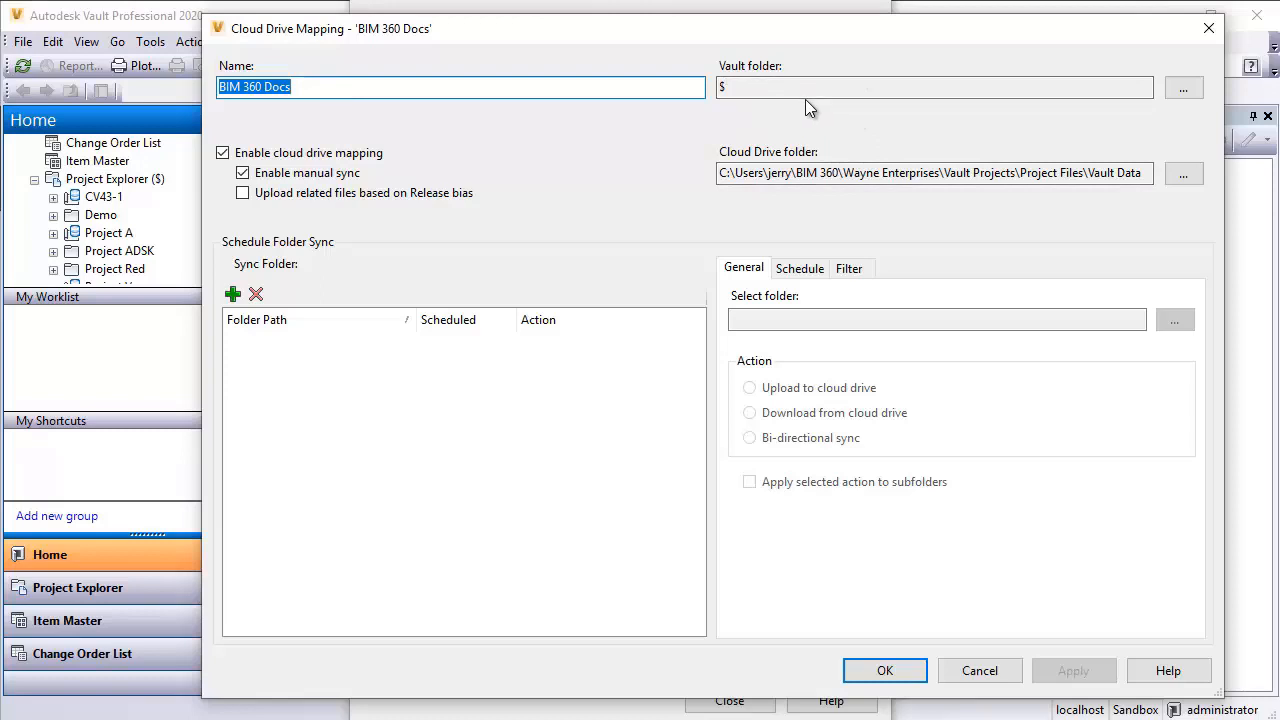
mouse_move(1088, 84)
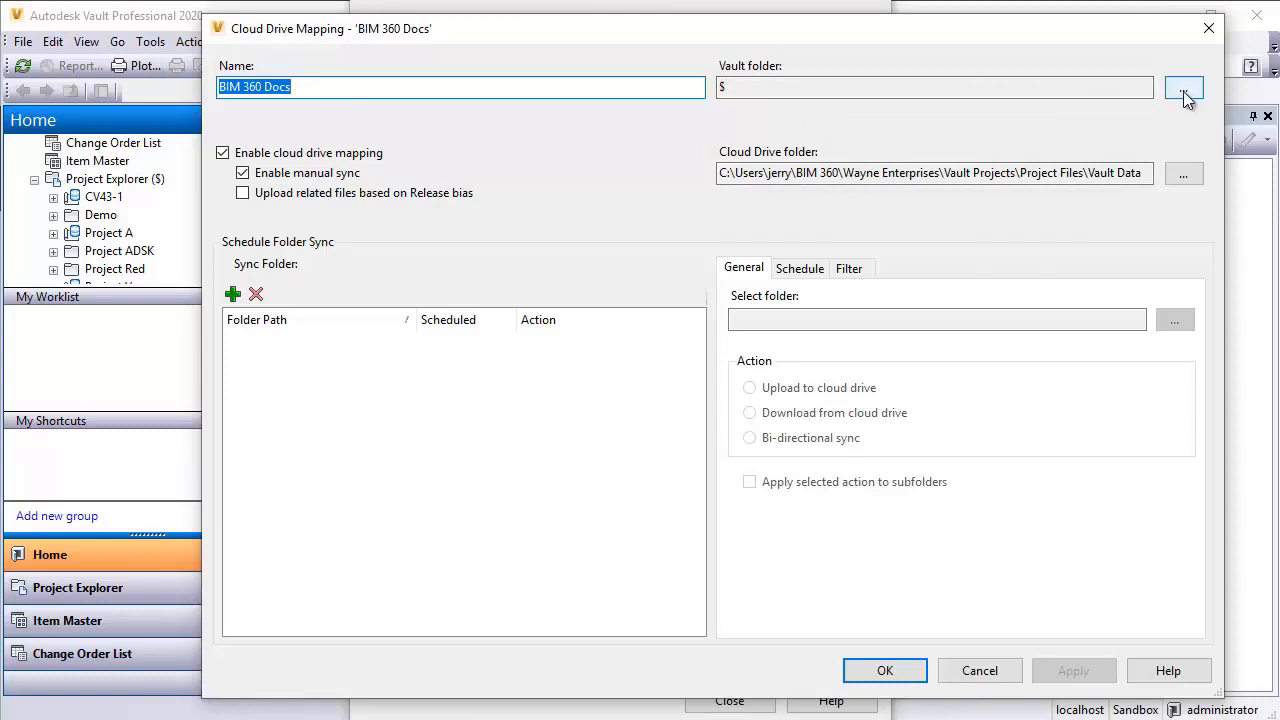
click(1184, 88)
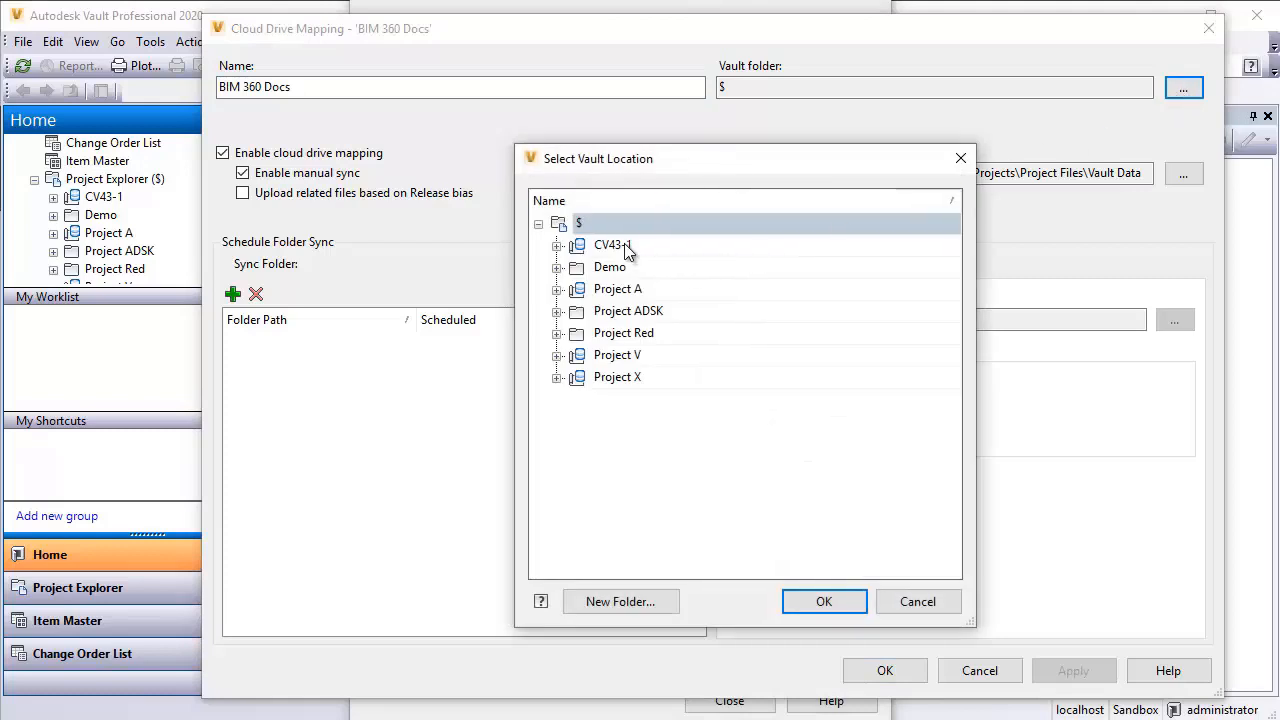
mouse_move(632, 310)
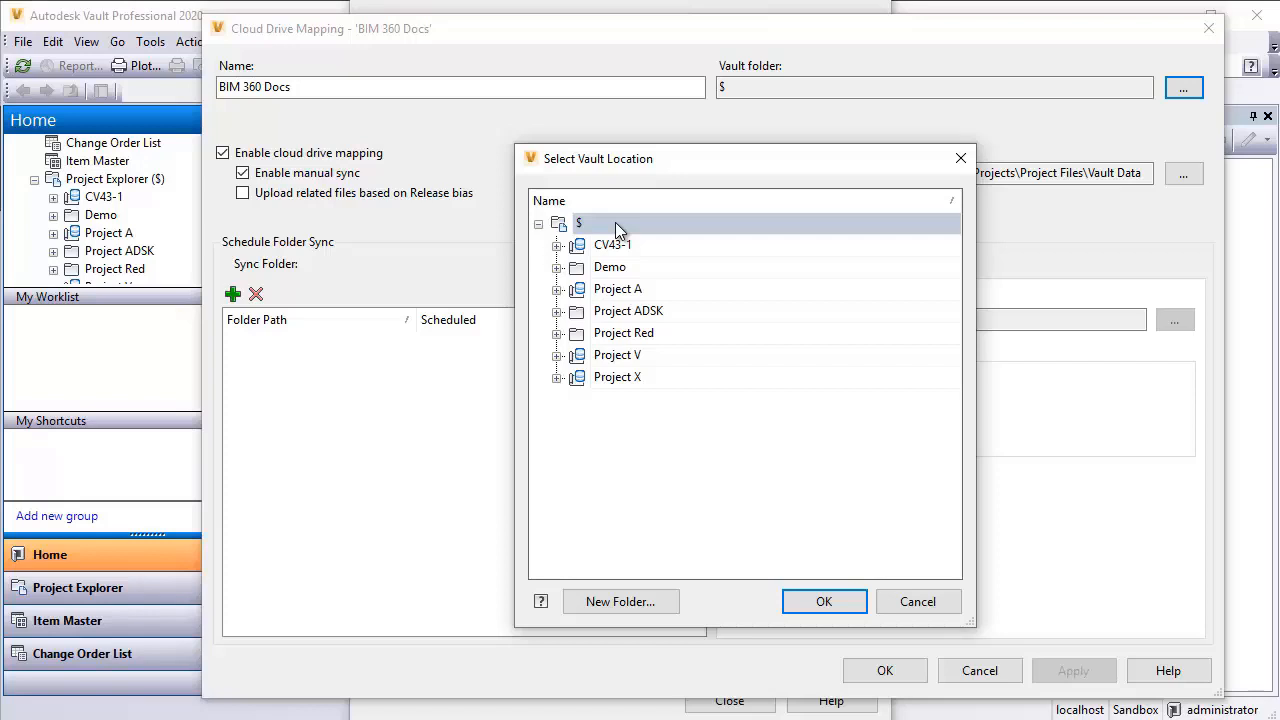
mouse_move(770, 352)
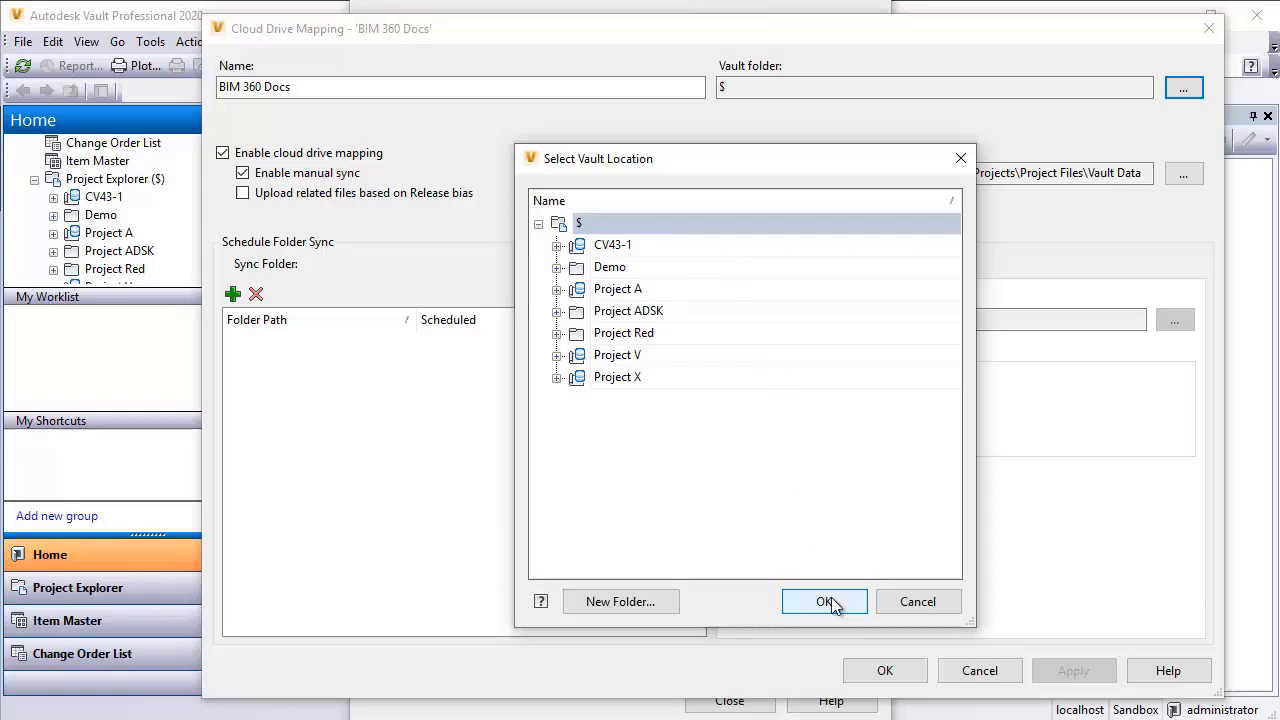
mouse_move(916, 600)
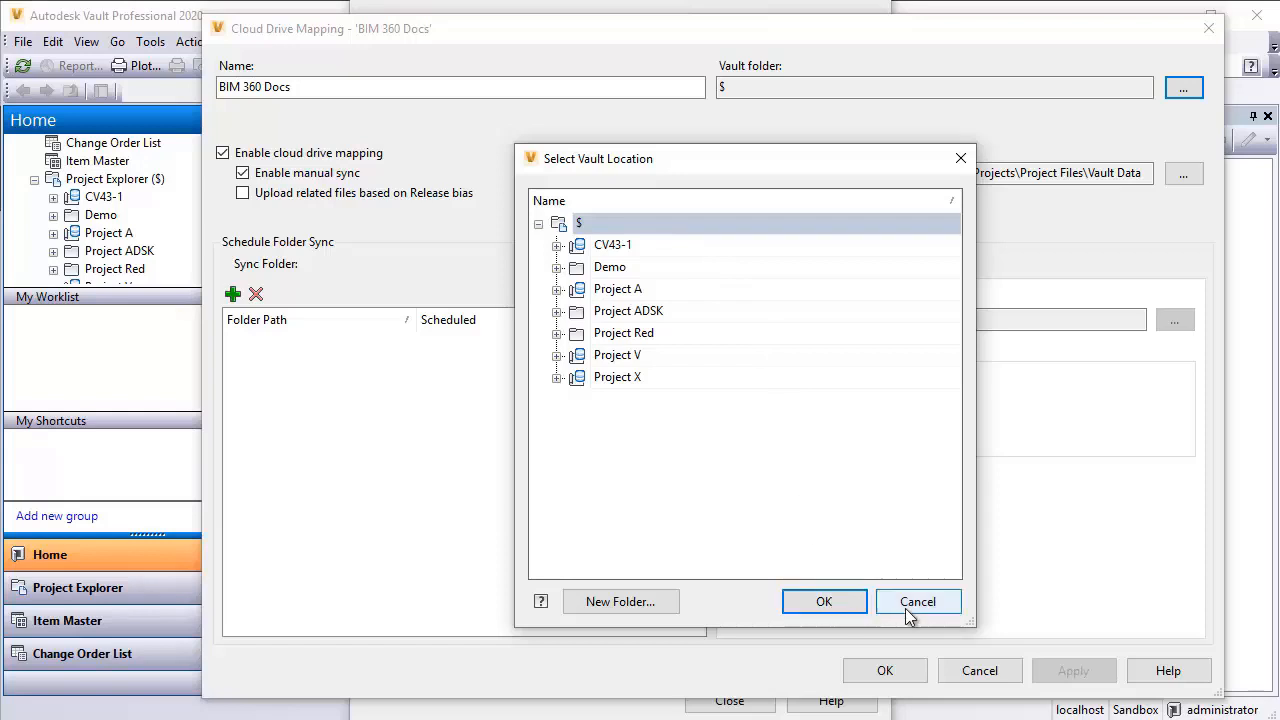
click(916, 600)
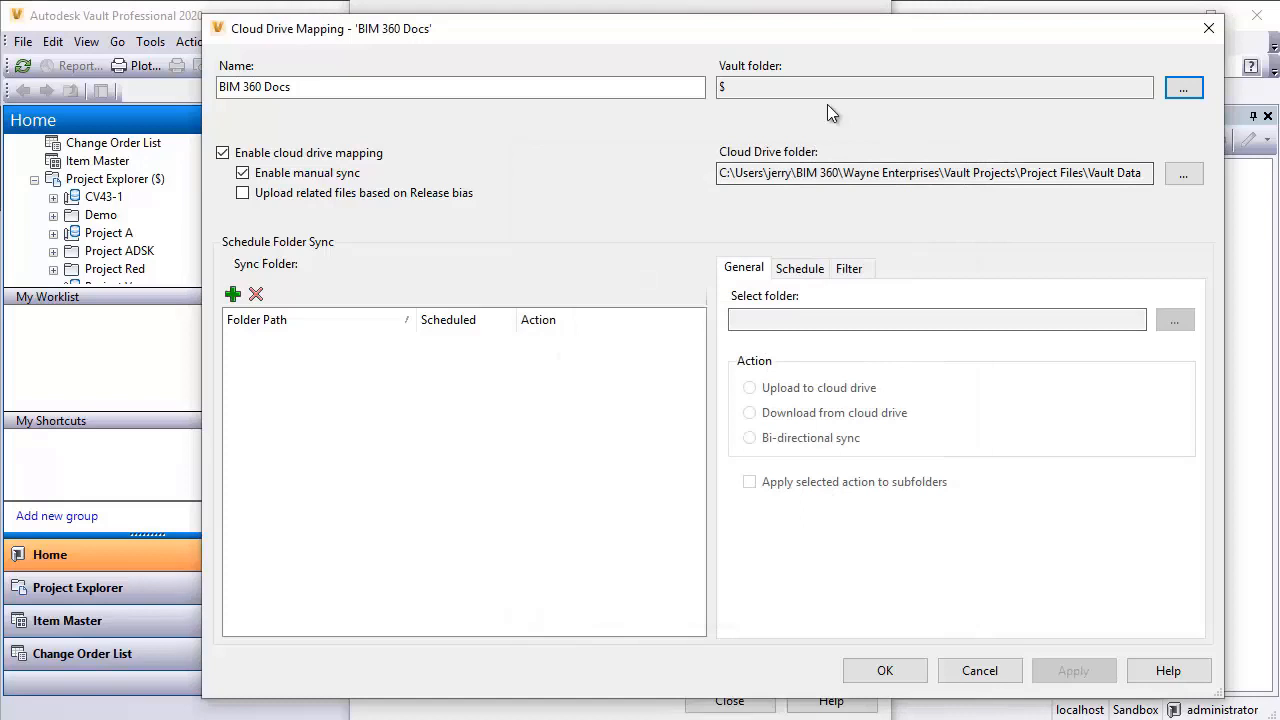
mouse_move(916, 168)
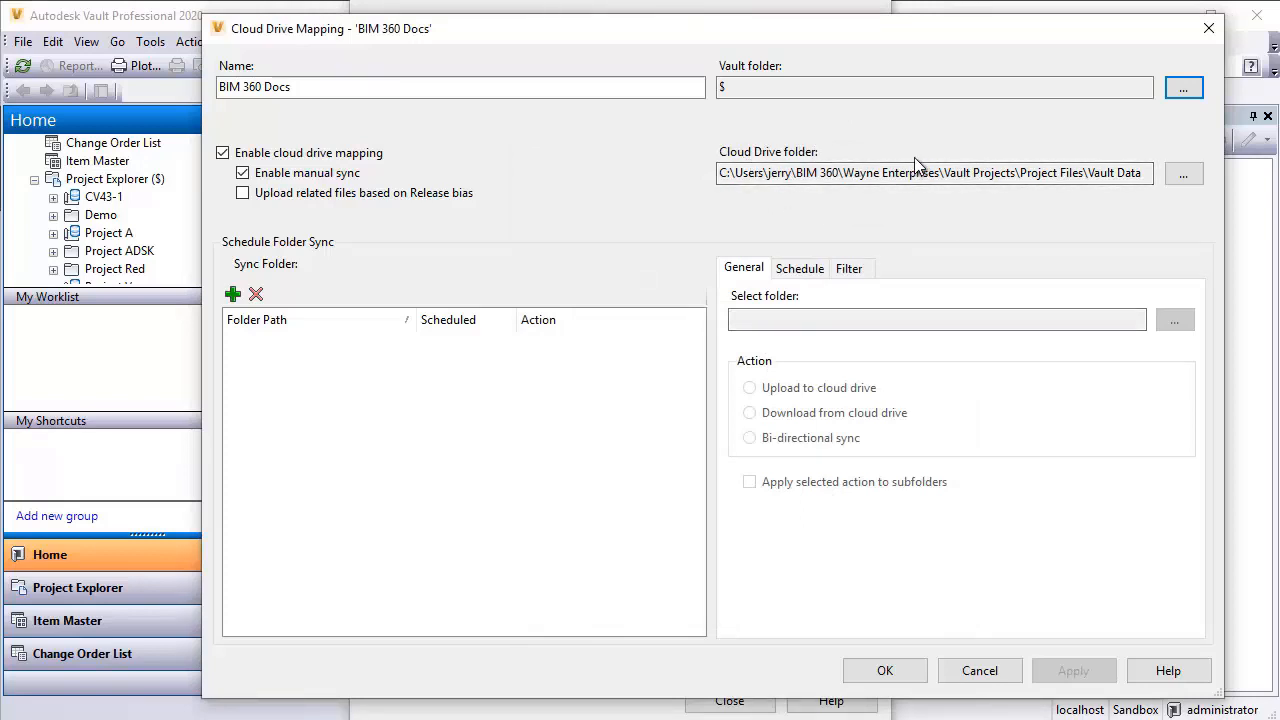
click(1184, 172)
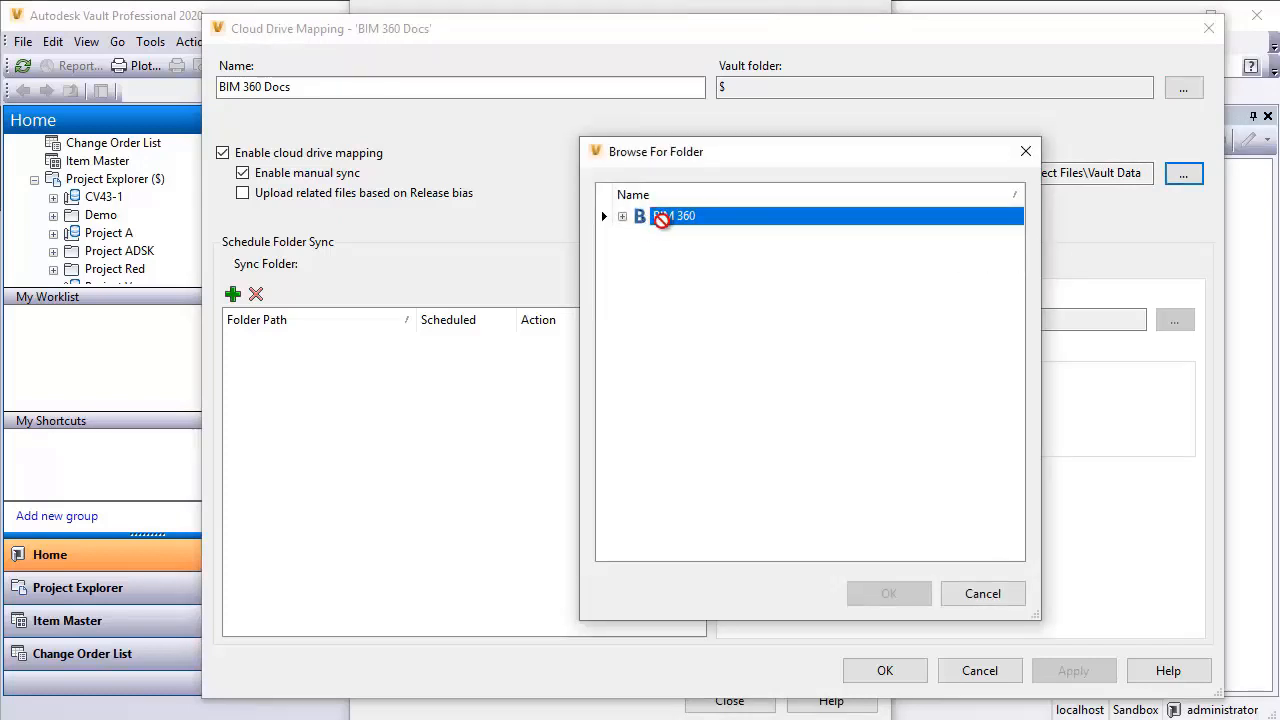
click(604, 216)
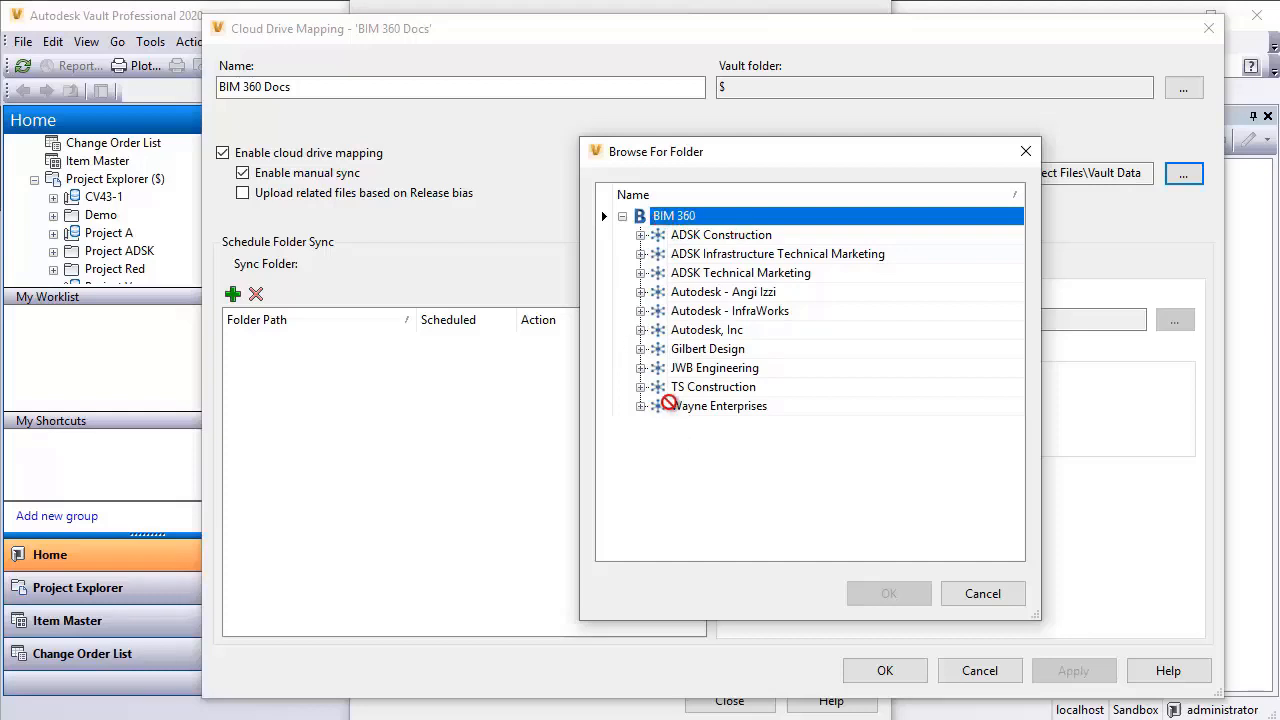
mouse_move(744, 408)
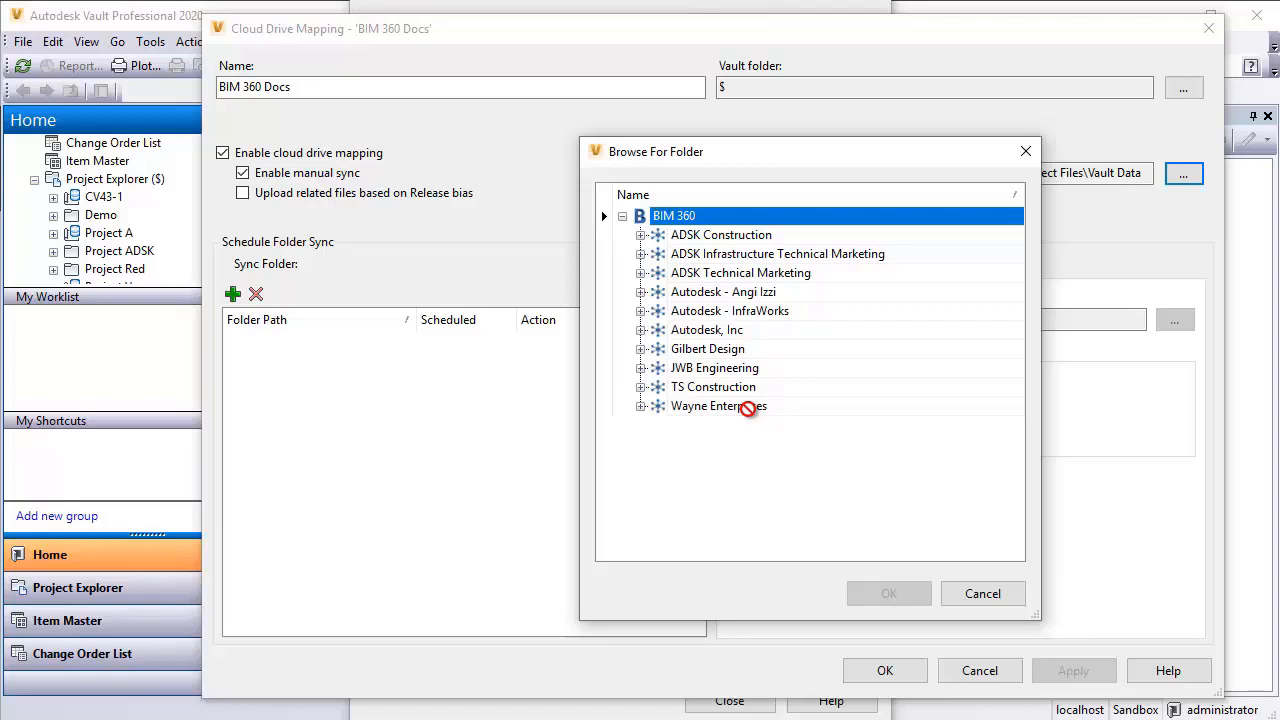
mouse_move(796, 476)
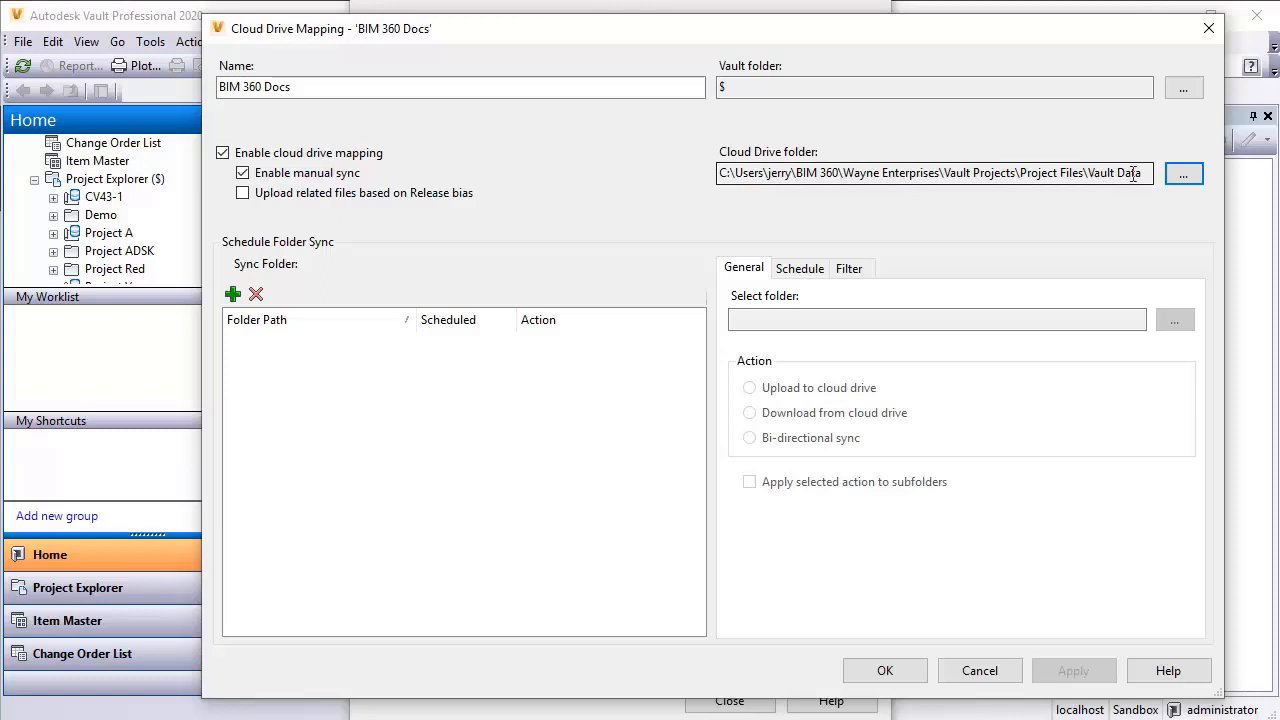
mouse_move(1058, 220)
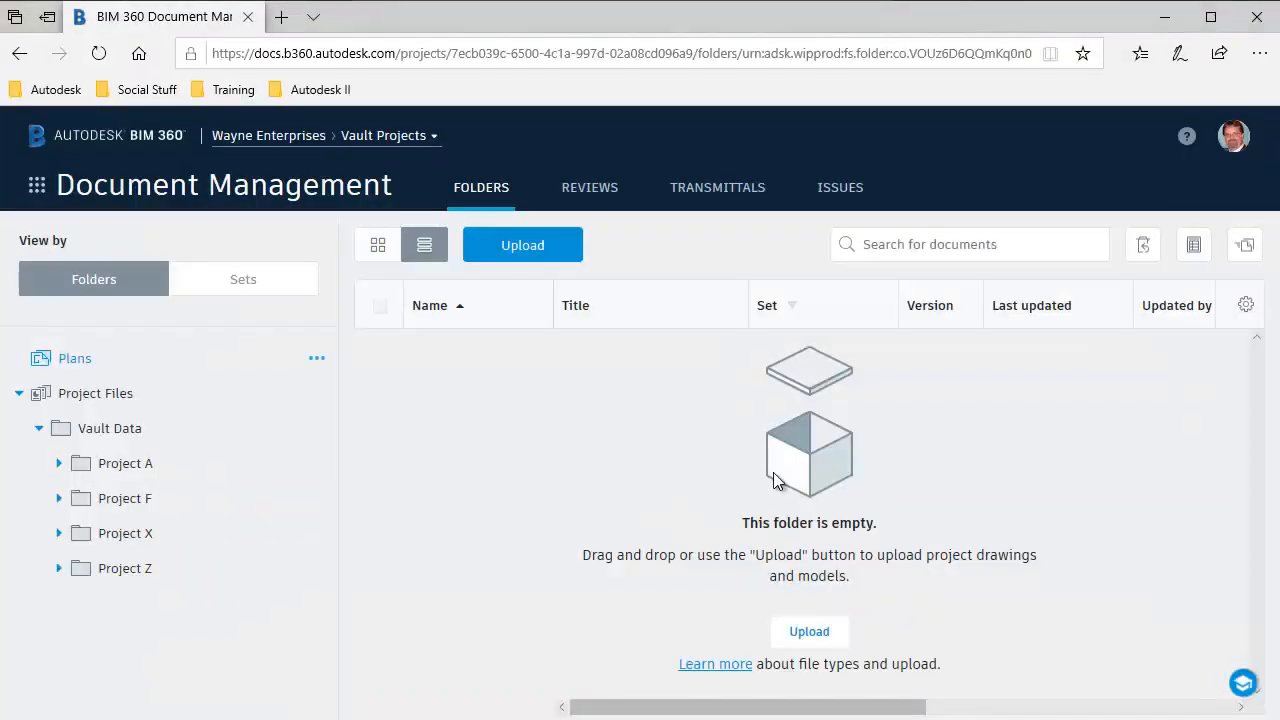
mouse_move(540, 470)
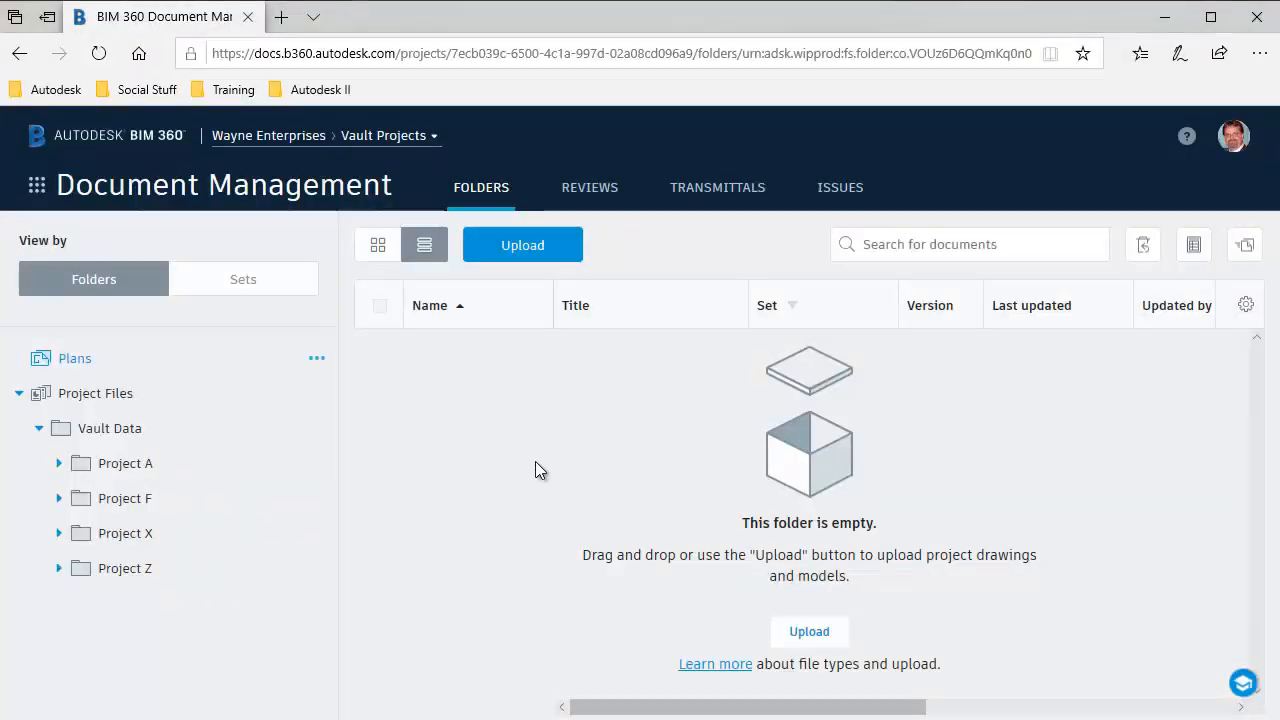
mouse_move(384, 136)
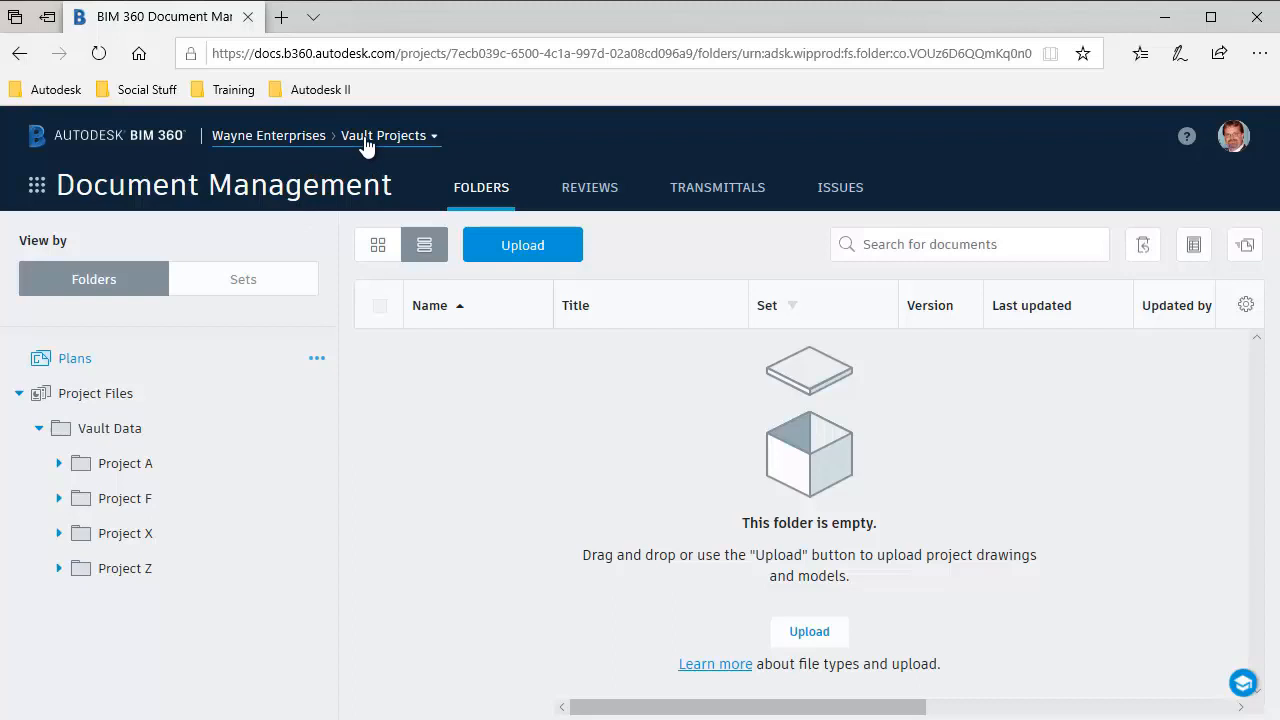
mouse_move(96, 392)
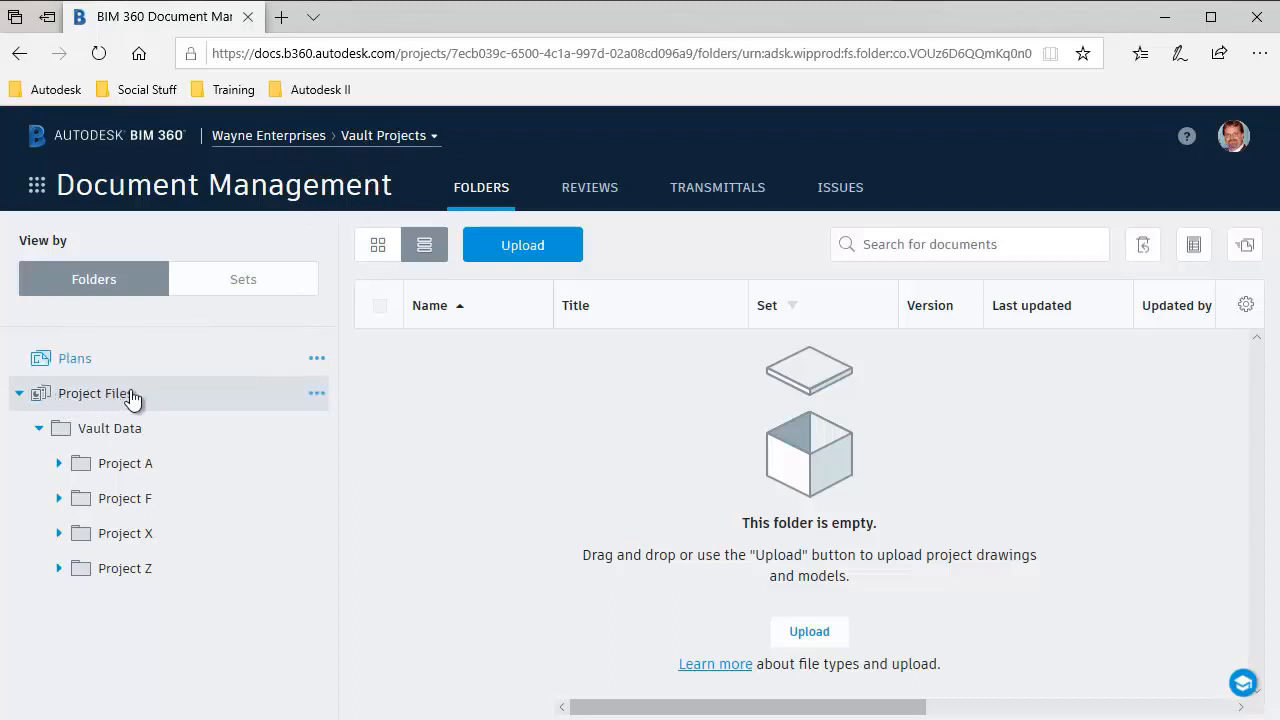
mouse_move(124, 464)
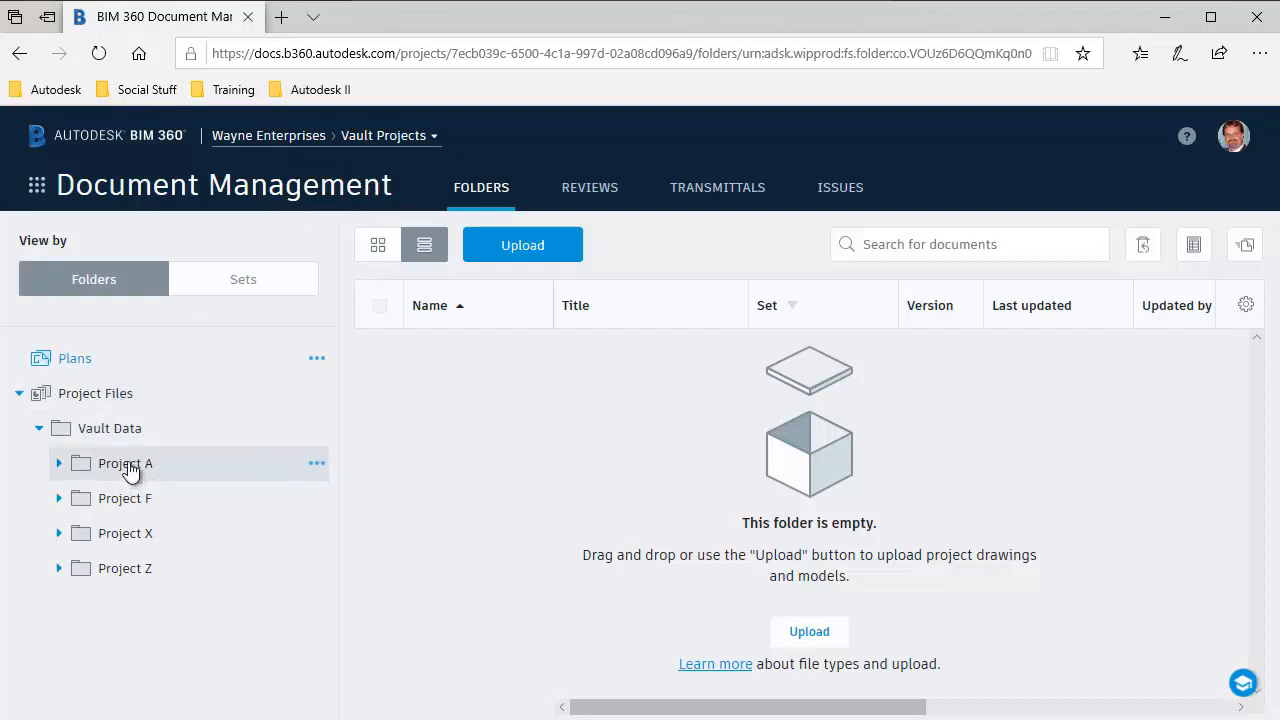
mouse_move(184, 660)
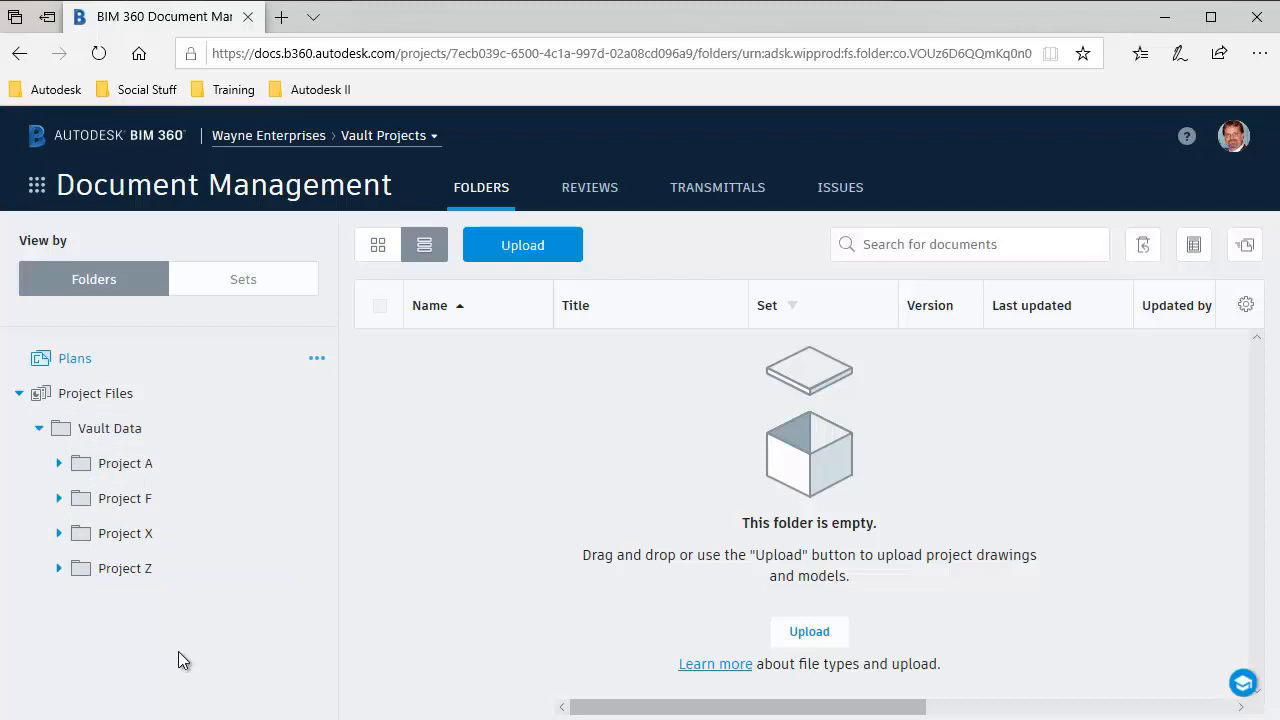
mouse_move(224, 614)
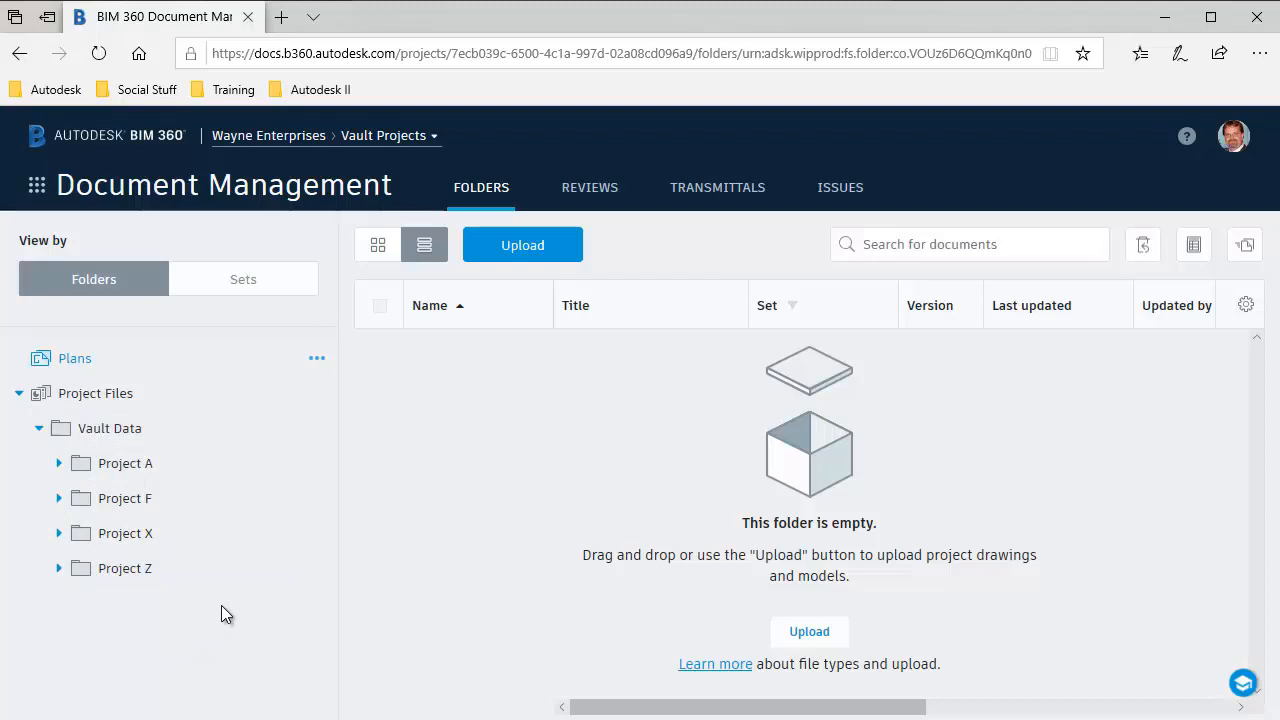
mouse_move(1010, 160)
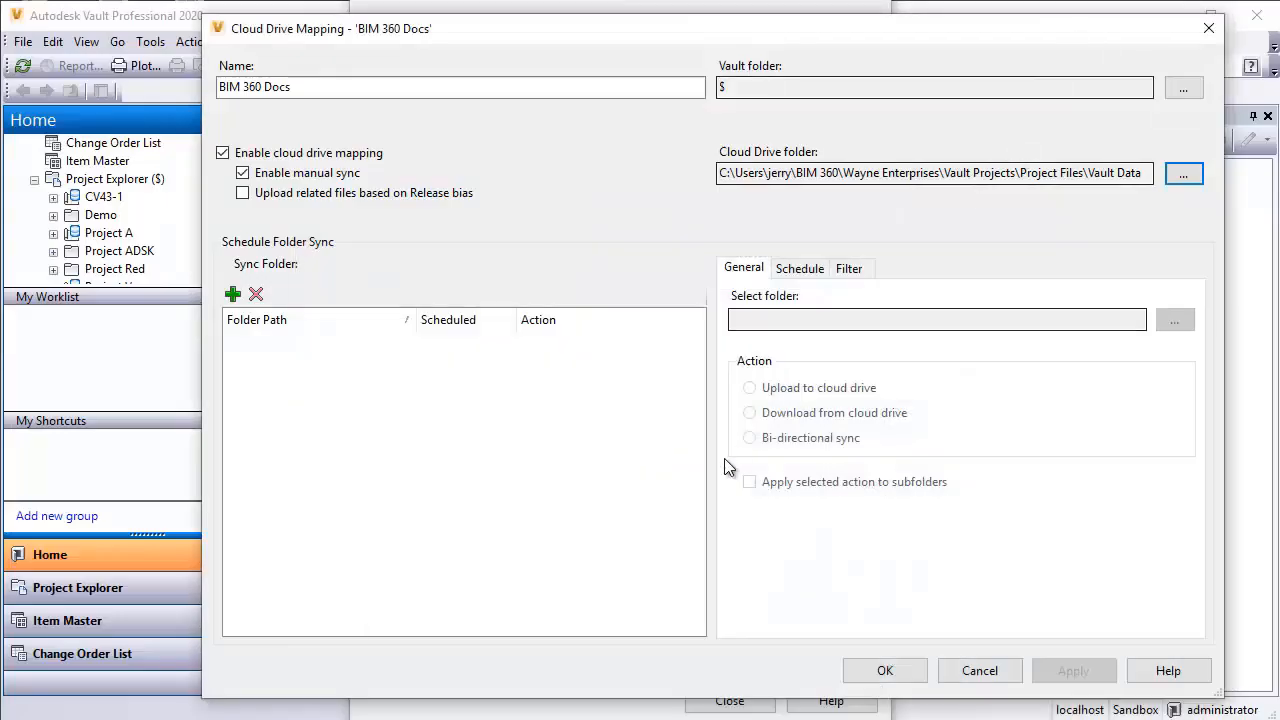
mouse_move(856, 210)
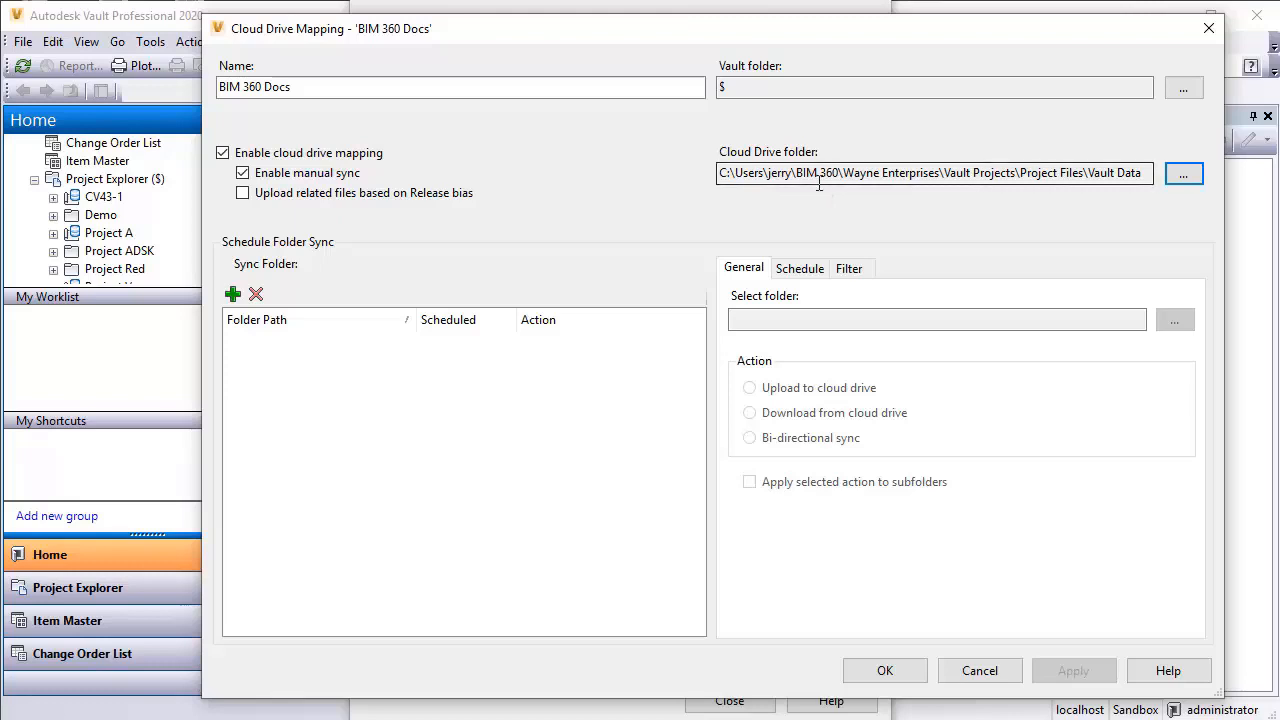
mouse_move(420, 262)
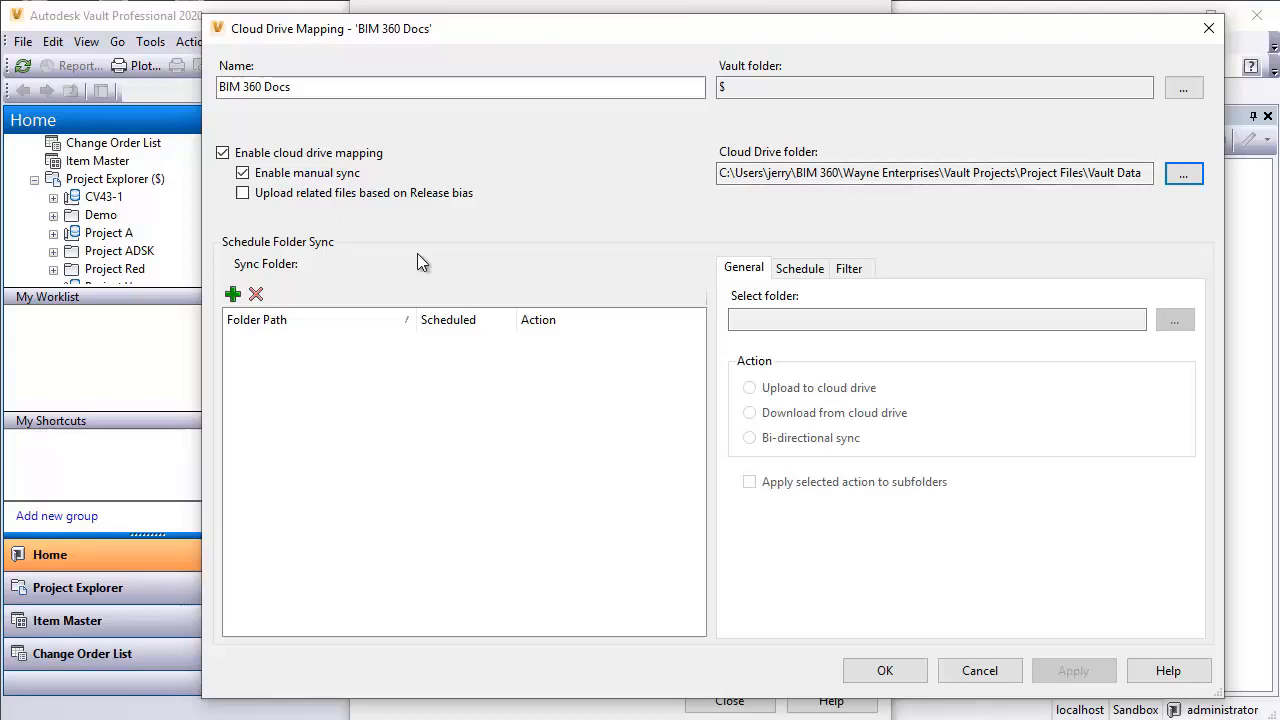
mouse_move(304, 276)
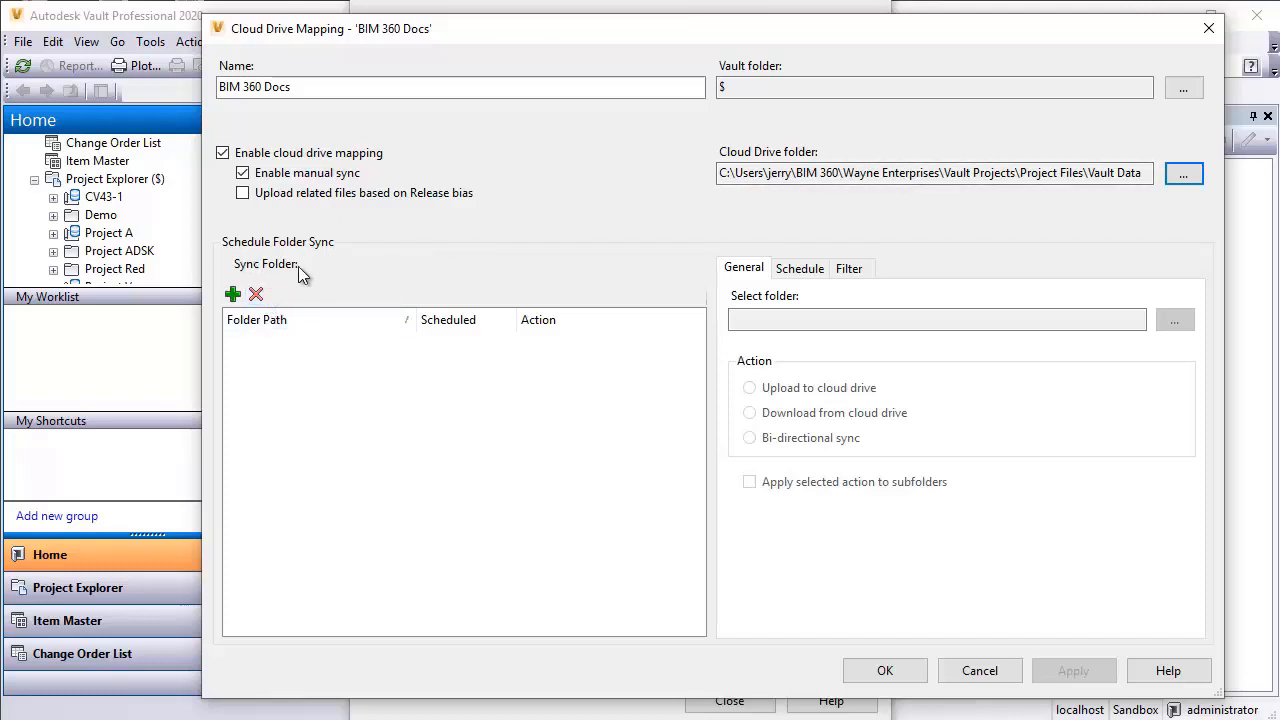
mouse_move(312, 290)
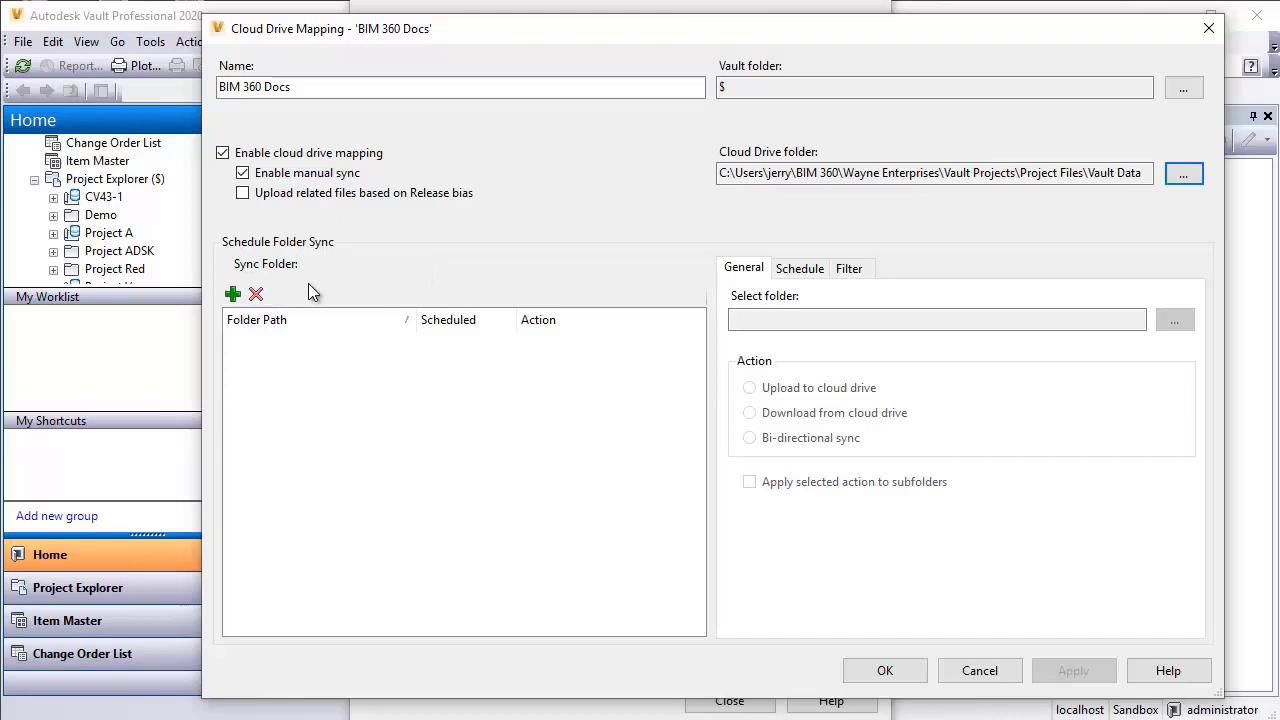
mouse_move(284, 276)
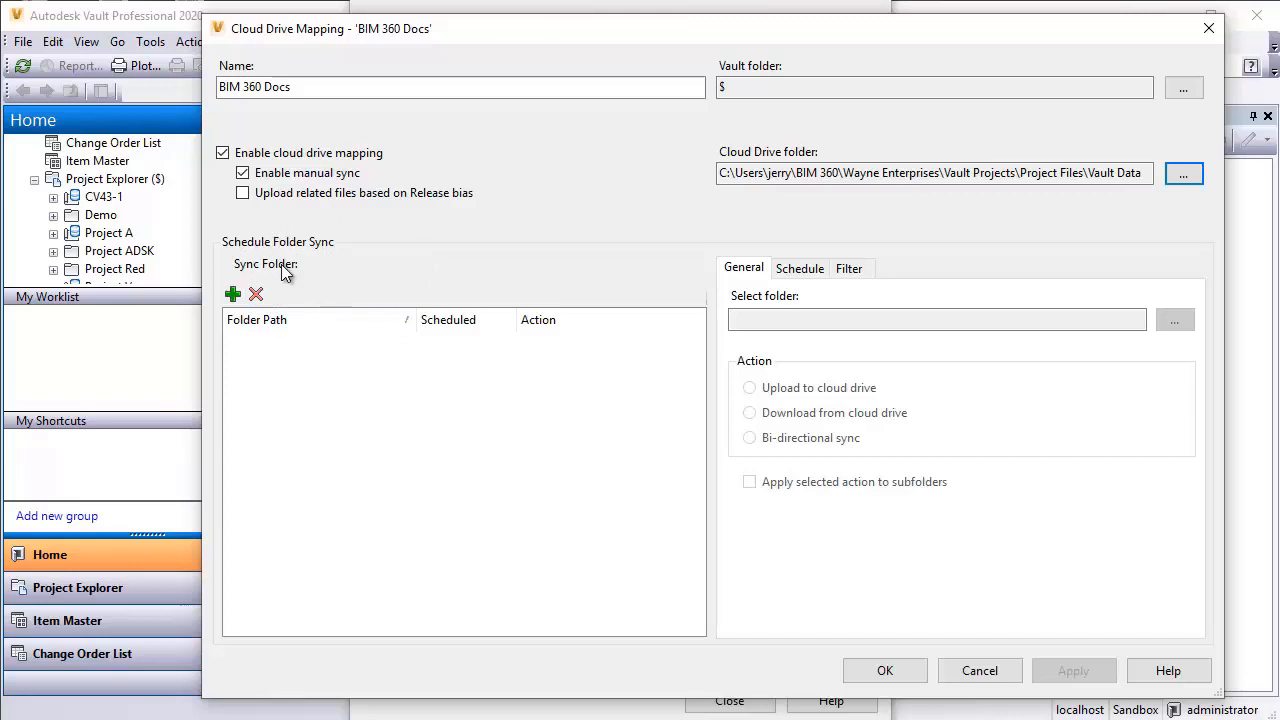
Add an upload sync for $/Project ADSK/Project Data/Documents to the cloud drive
click(232, 294)
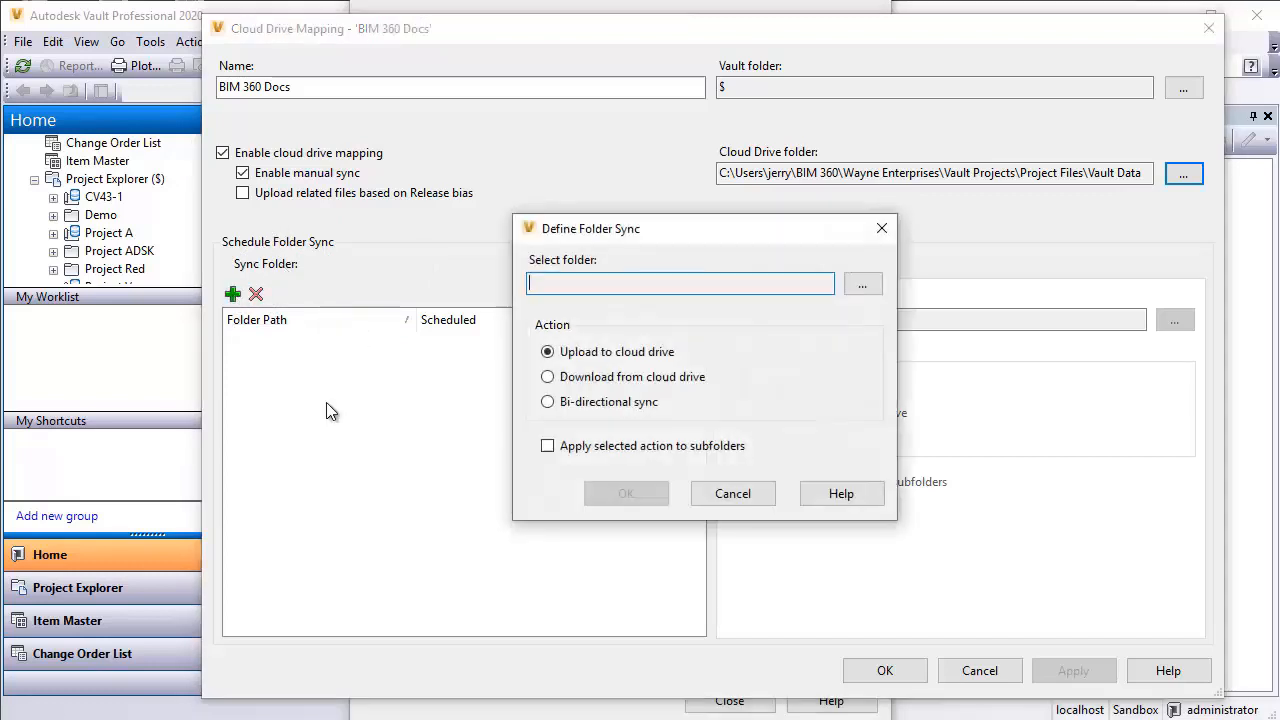
click(862, 284)
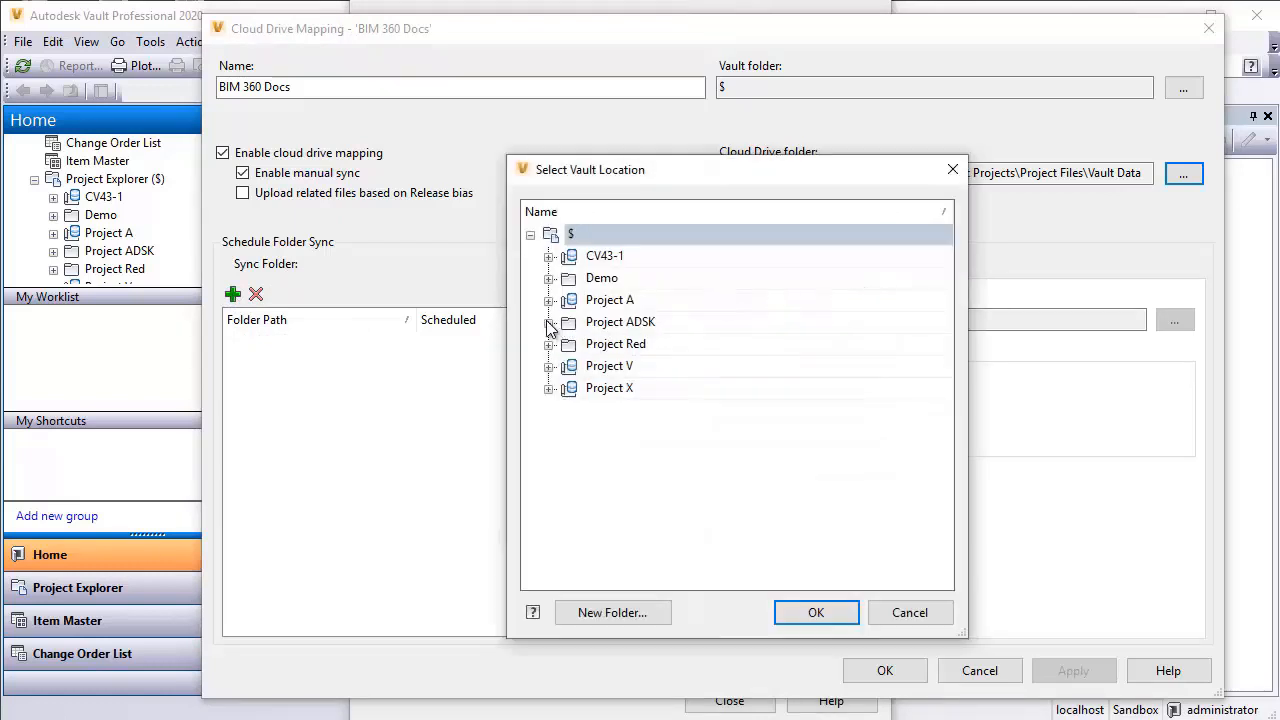
click(548, 320)
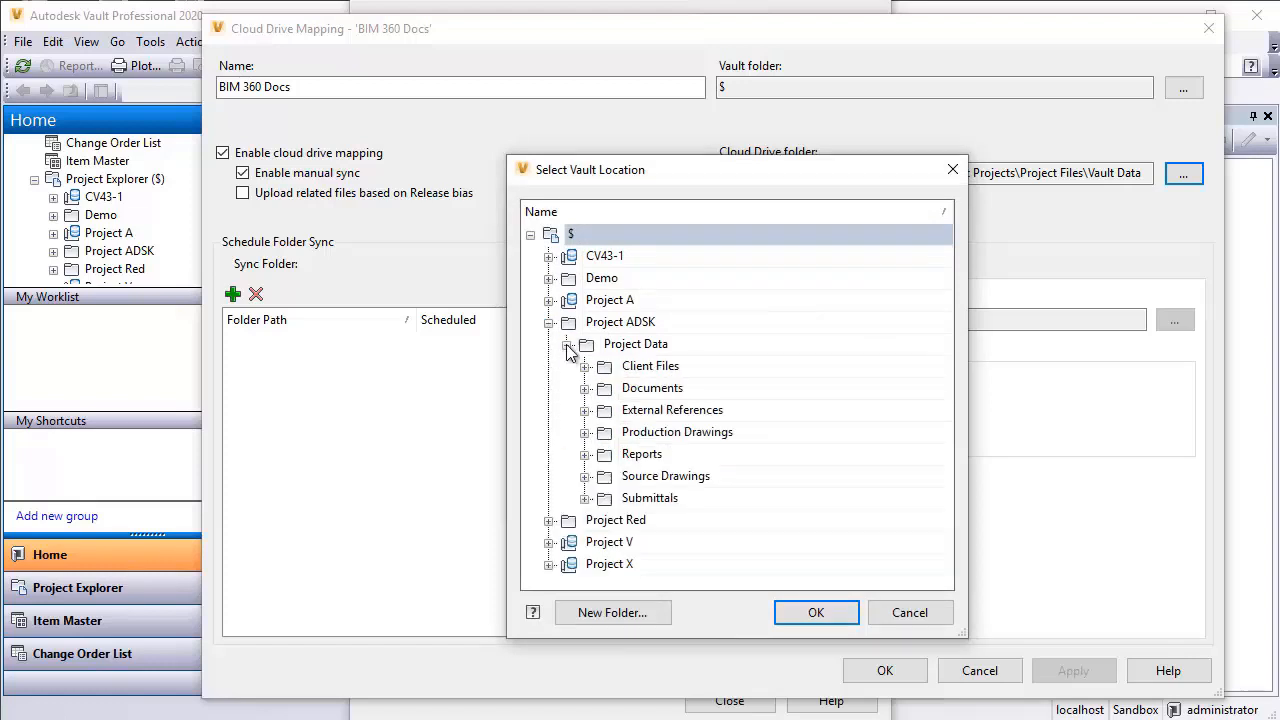
click(652, 388)
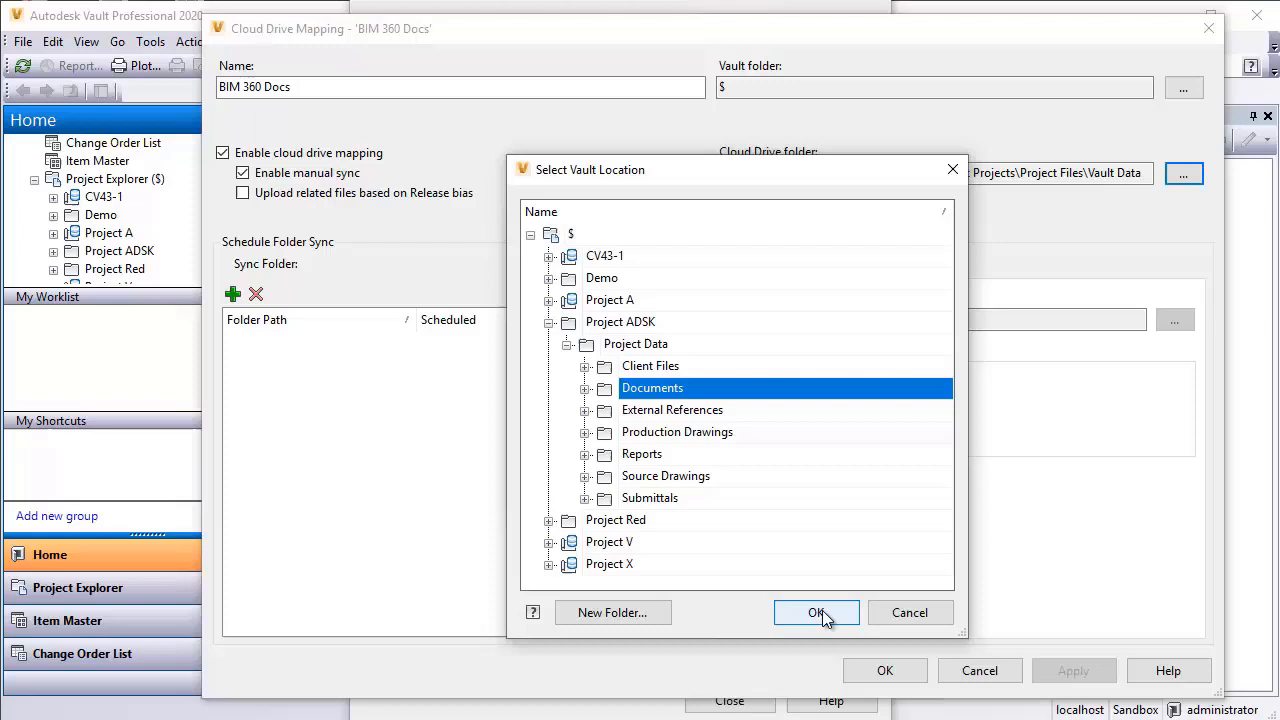
click(816, 612)
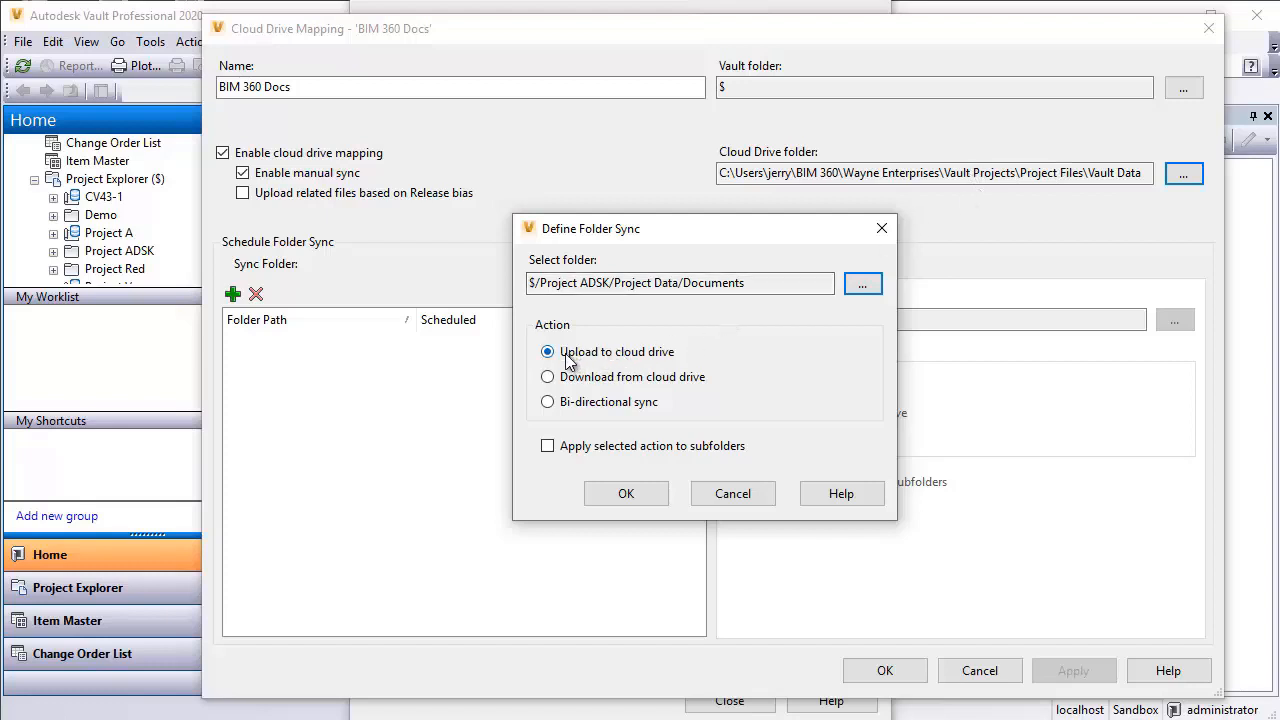
mouse_move(672, 362)
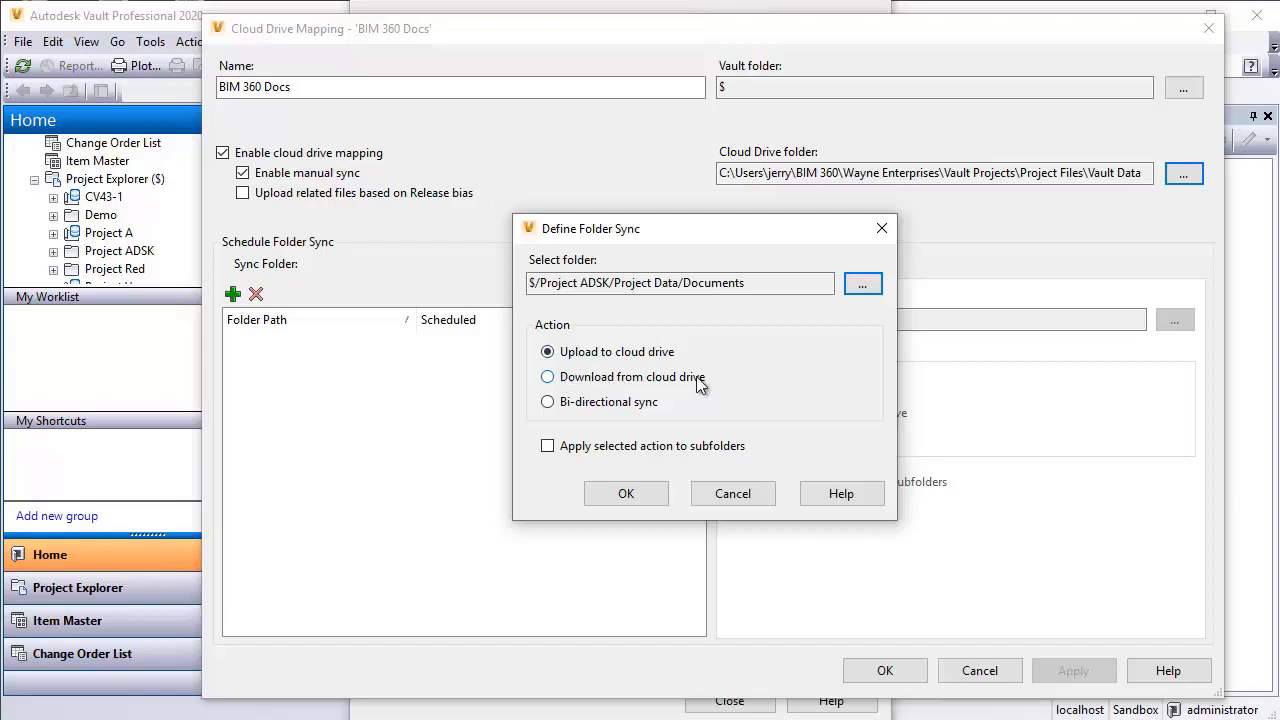
mouse_move(640, 410)
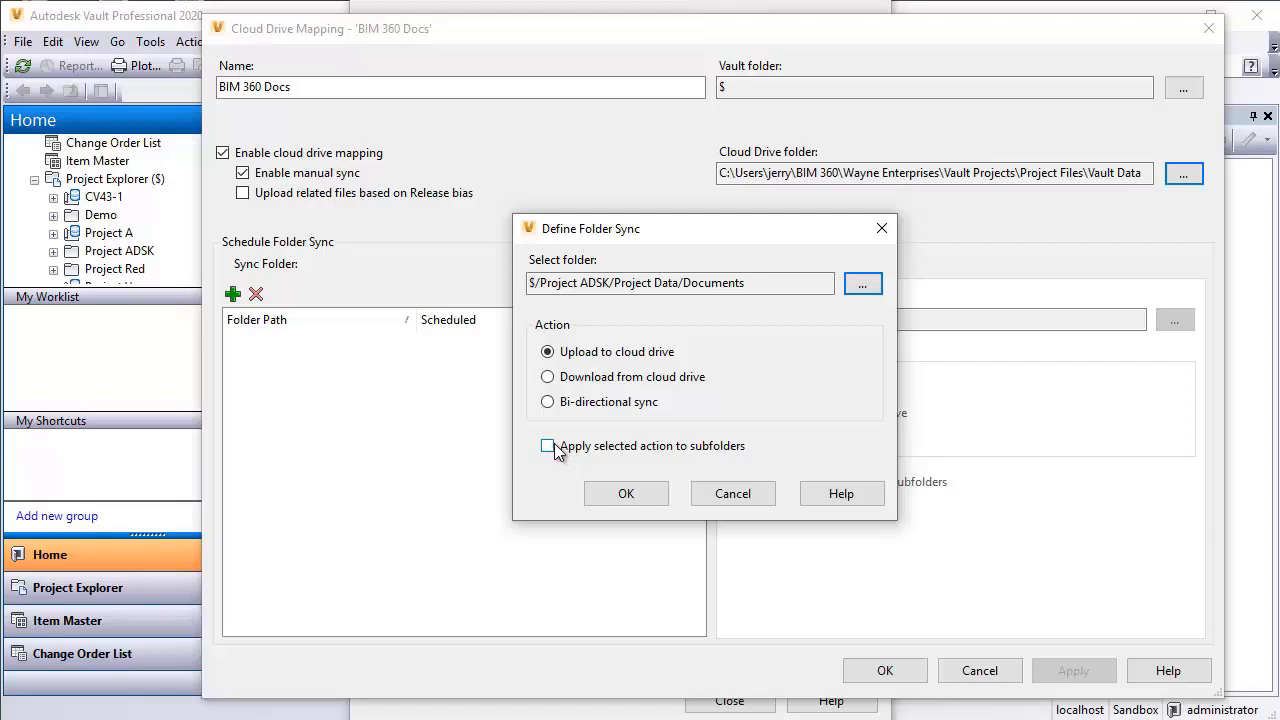
click(626, 492)
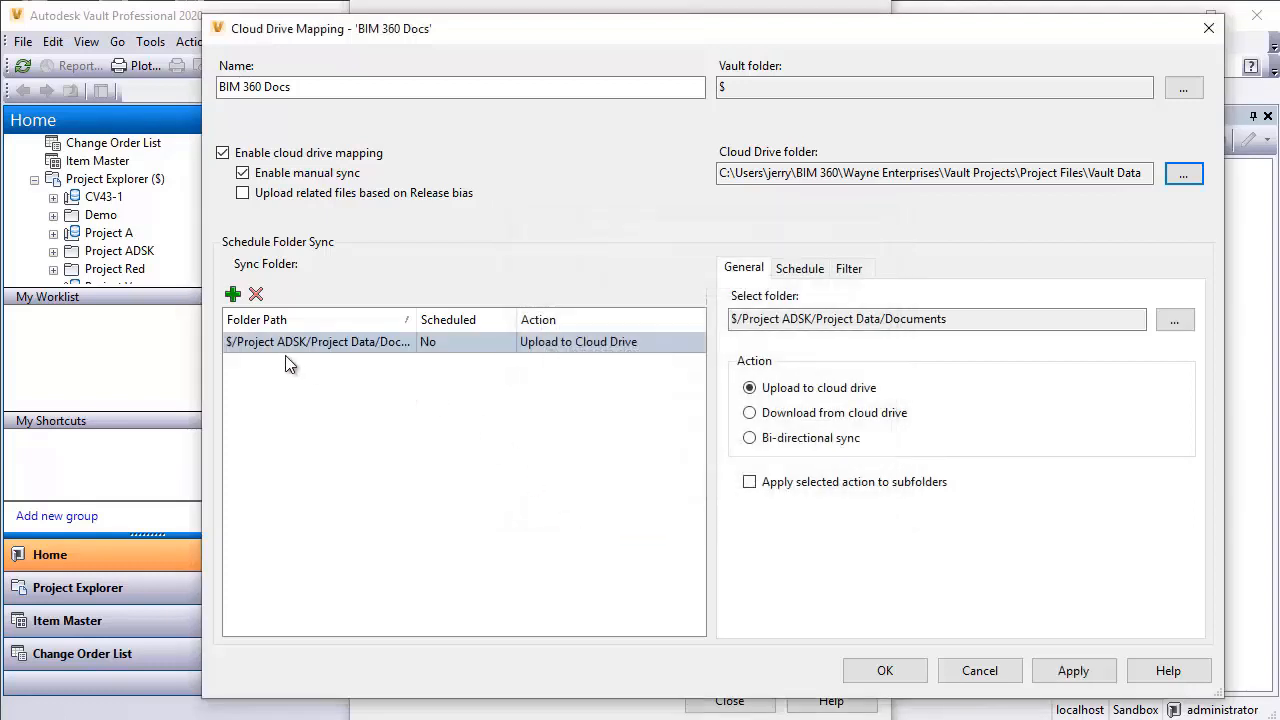
mouse_move(254, 408)
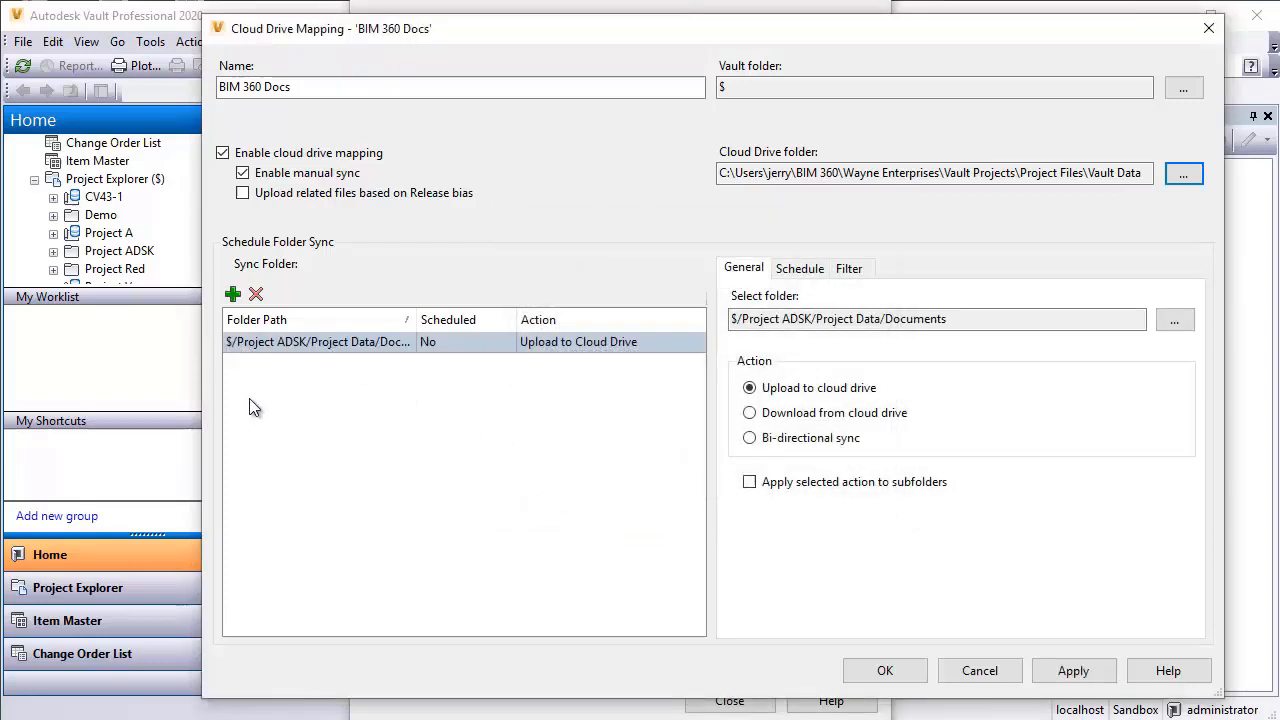
mouse_move(360, 364)
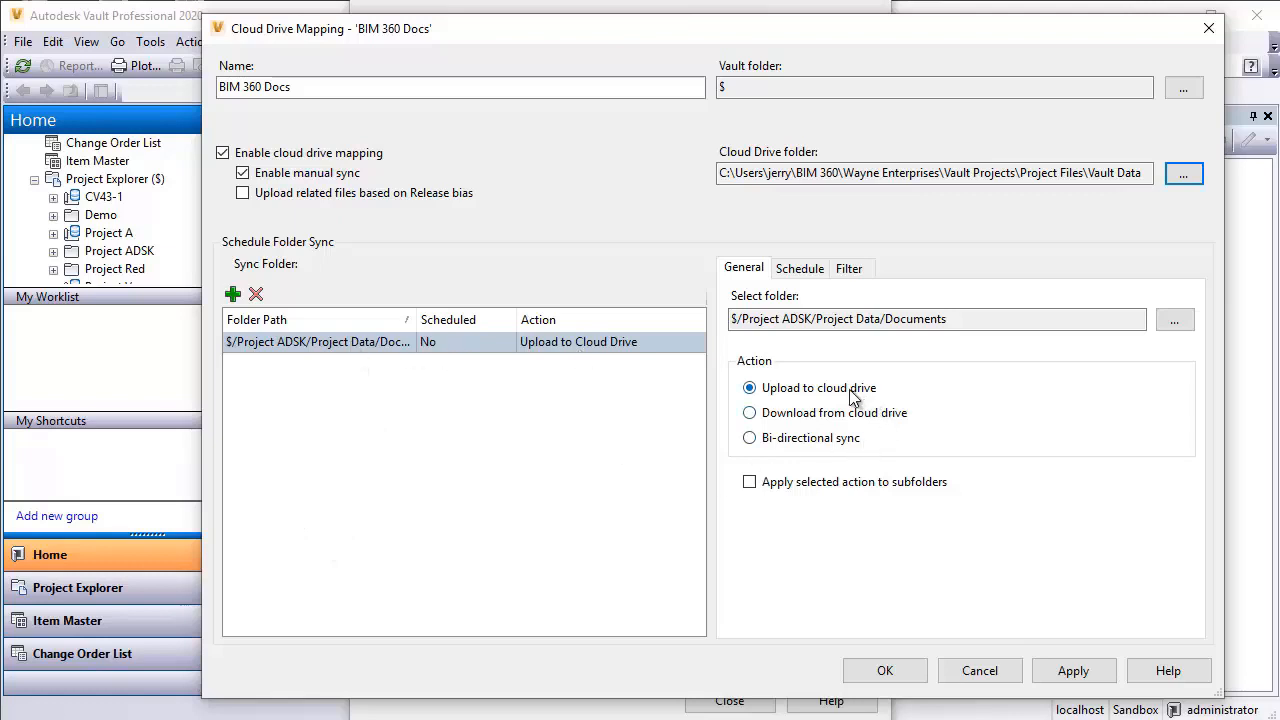
mouse_move(810, 448)
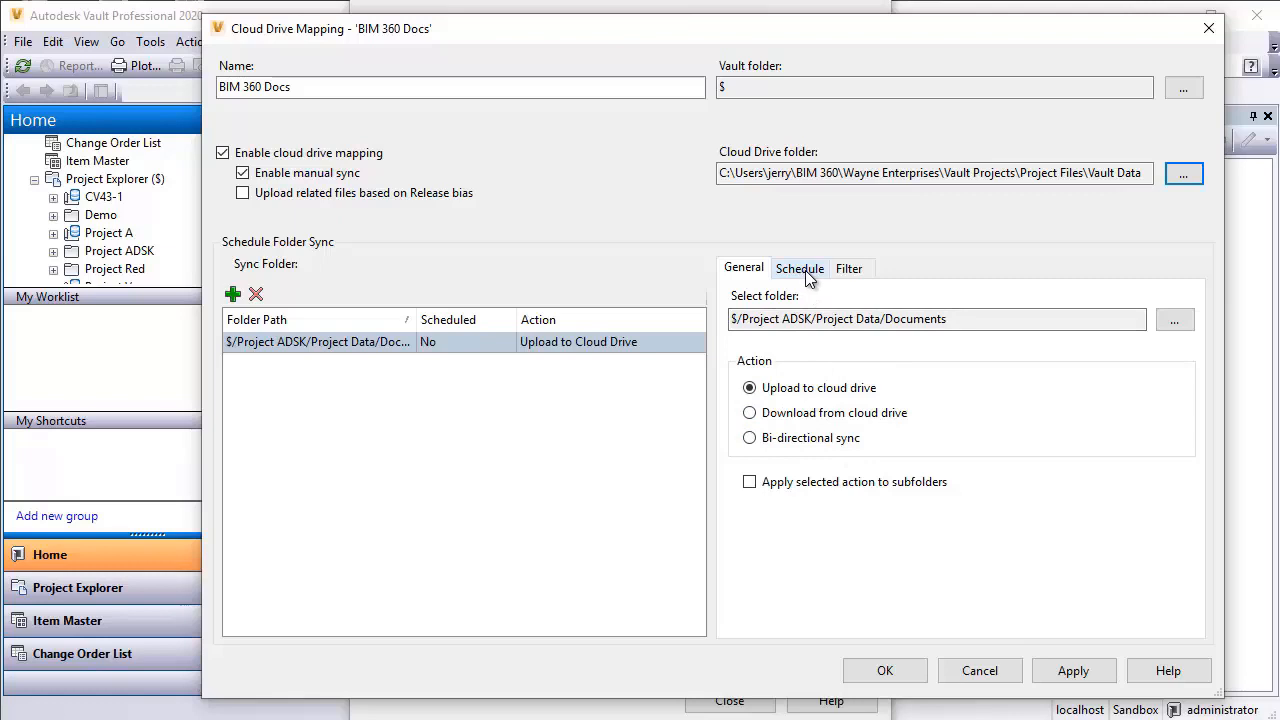
Schedule the Documents sync every 8 hours and show its upload filter criteria
click(800, 268)
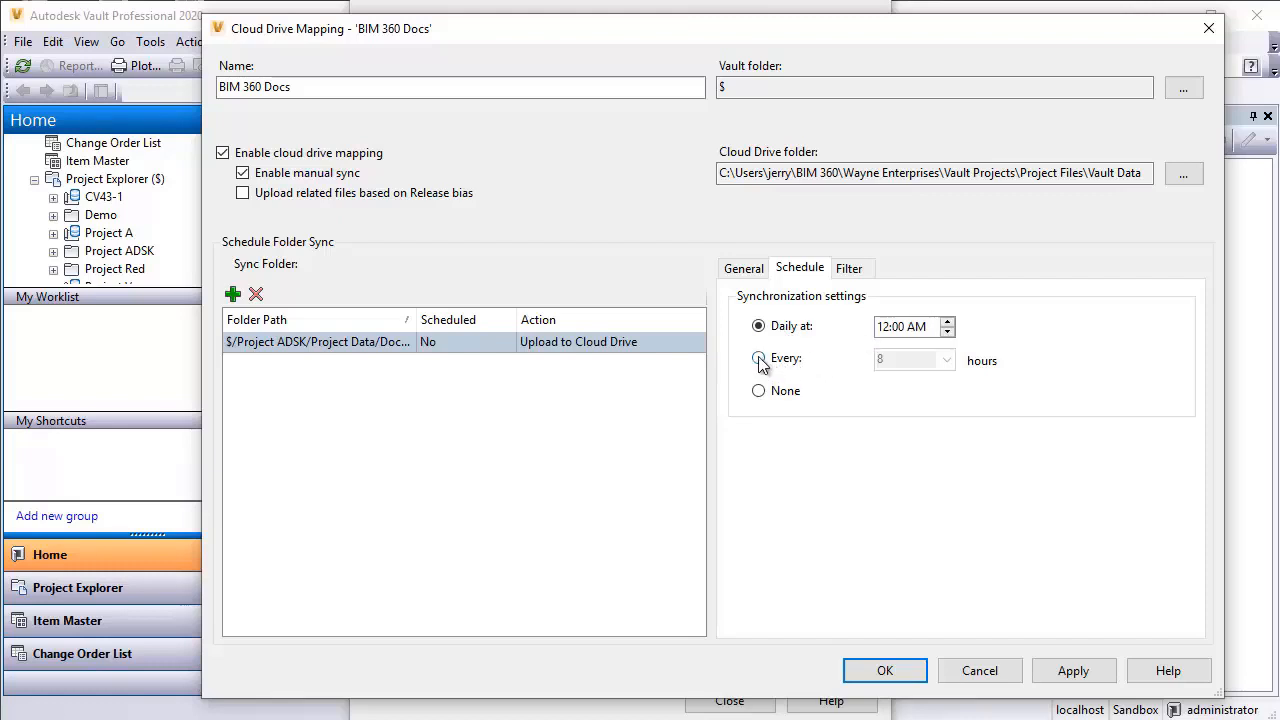
click(758, 358)
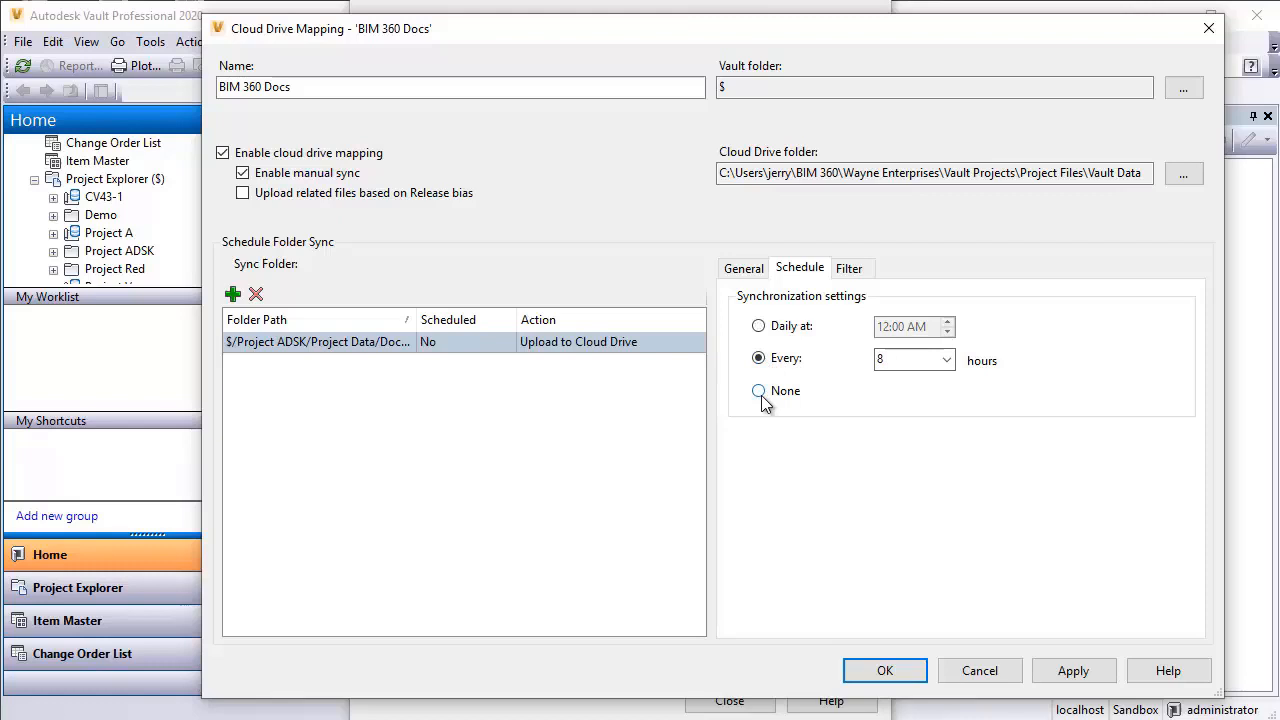
mouse_move(768, 396)
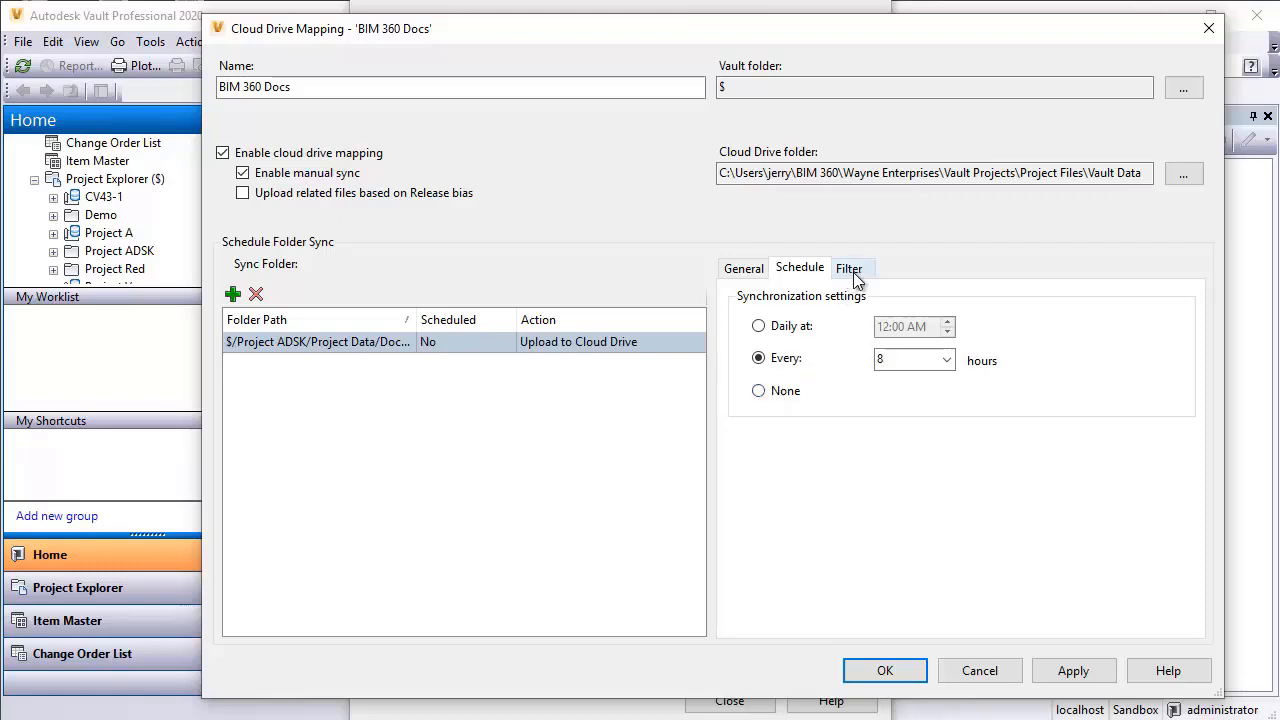
mouse_move(852, 272)
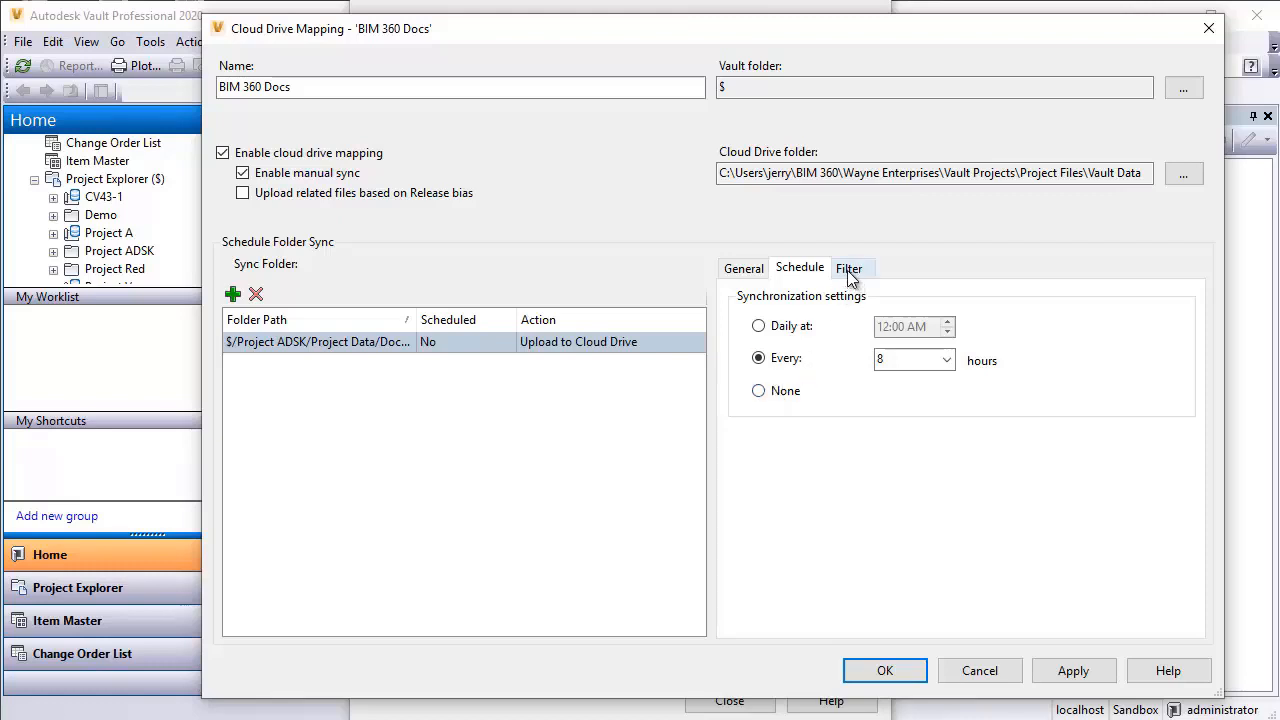
click(848, 268)
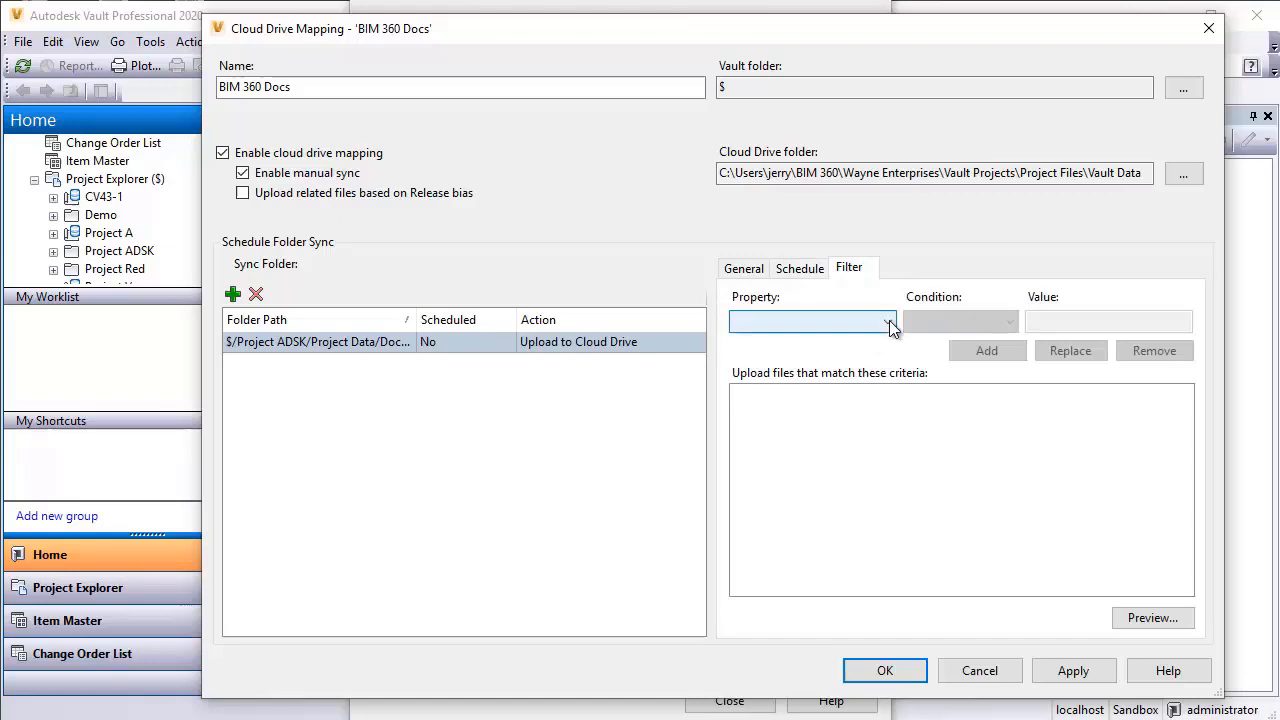
click(888, 322)
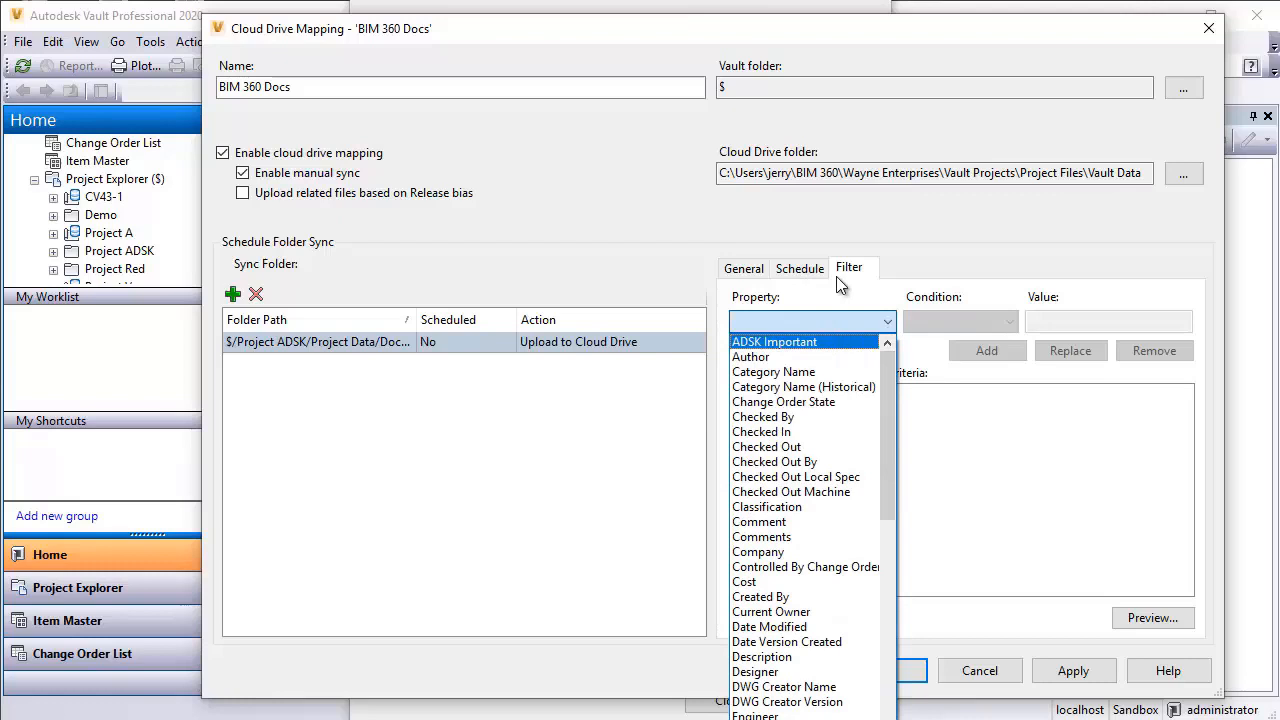
mouse_move(856, 278)
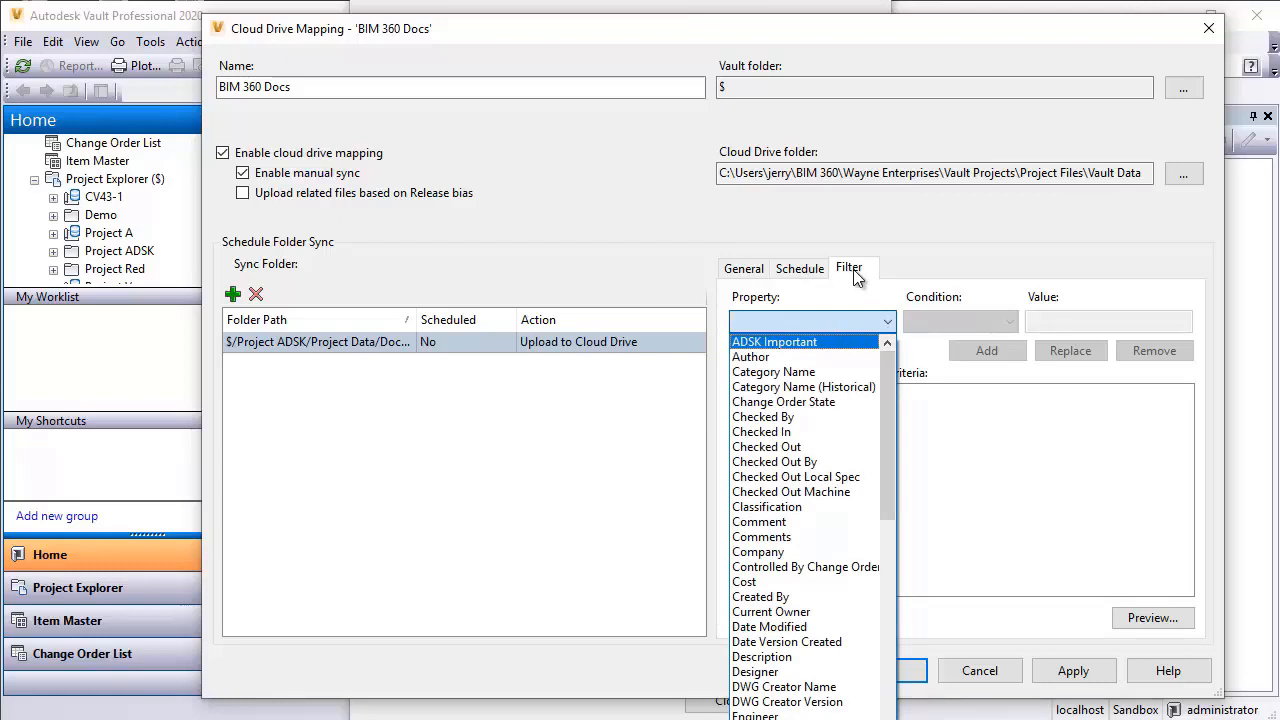
mouse_move(880, 364)
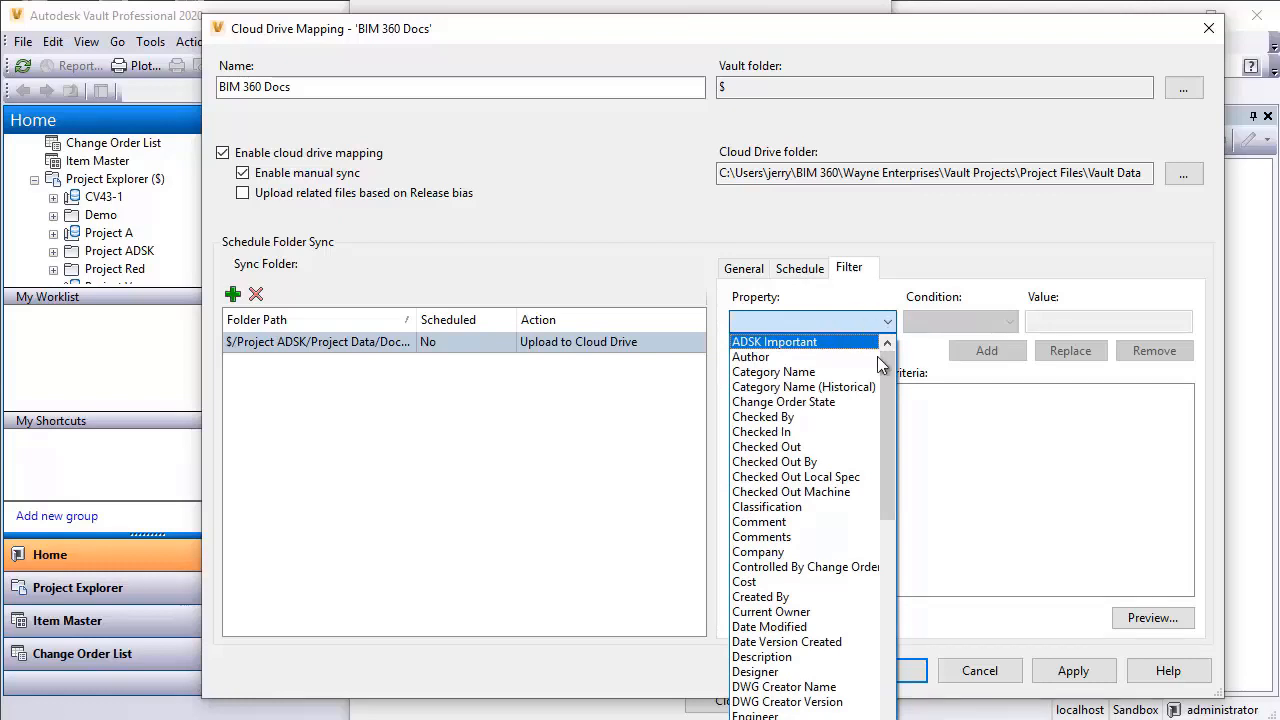
scroll(down, 3)
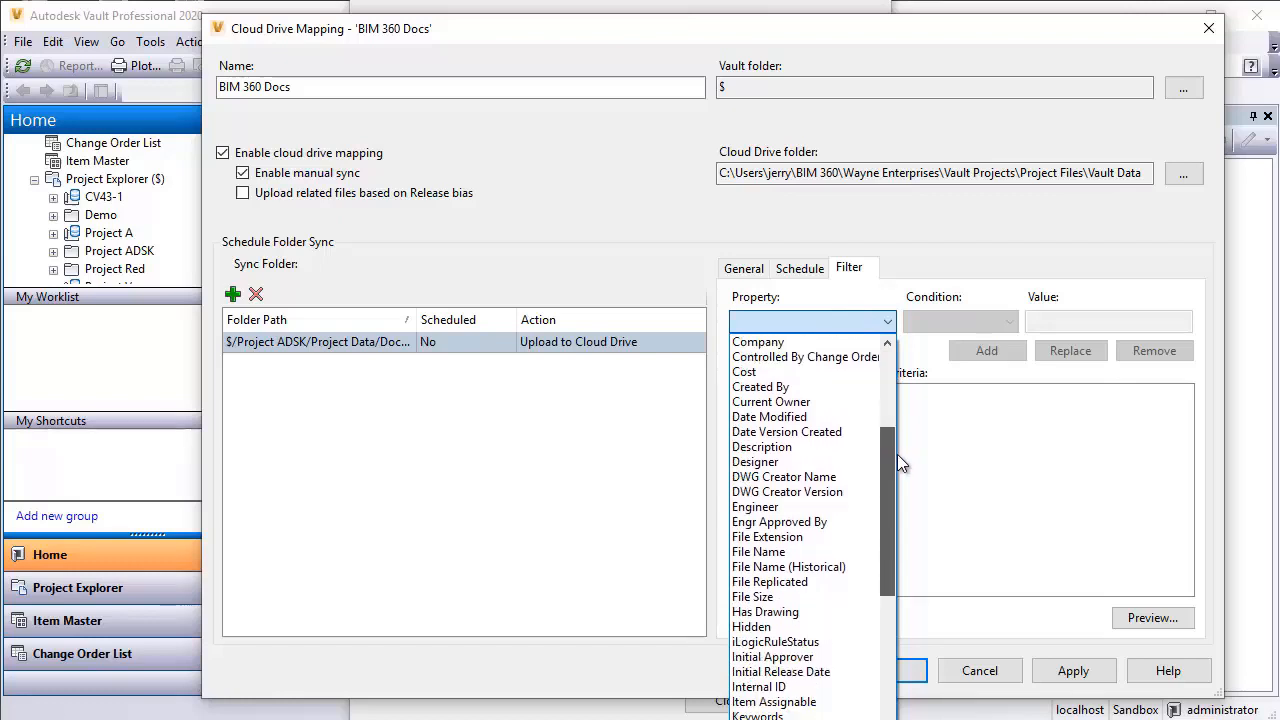
scroll(down, 3)
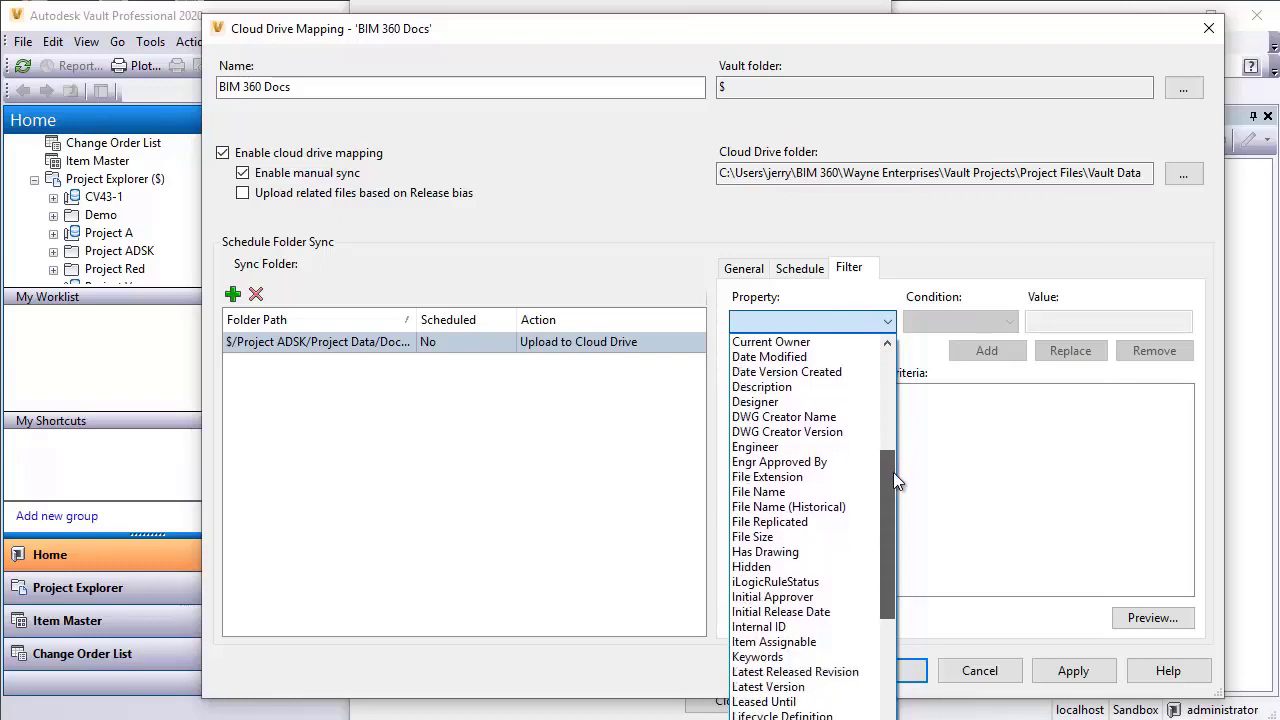
scroll(down, 3)
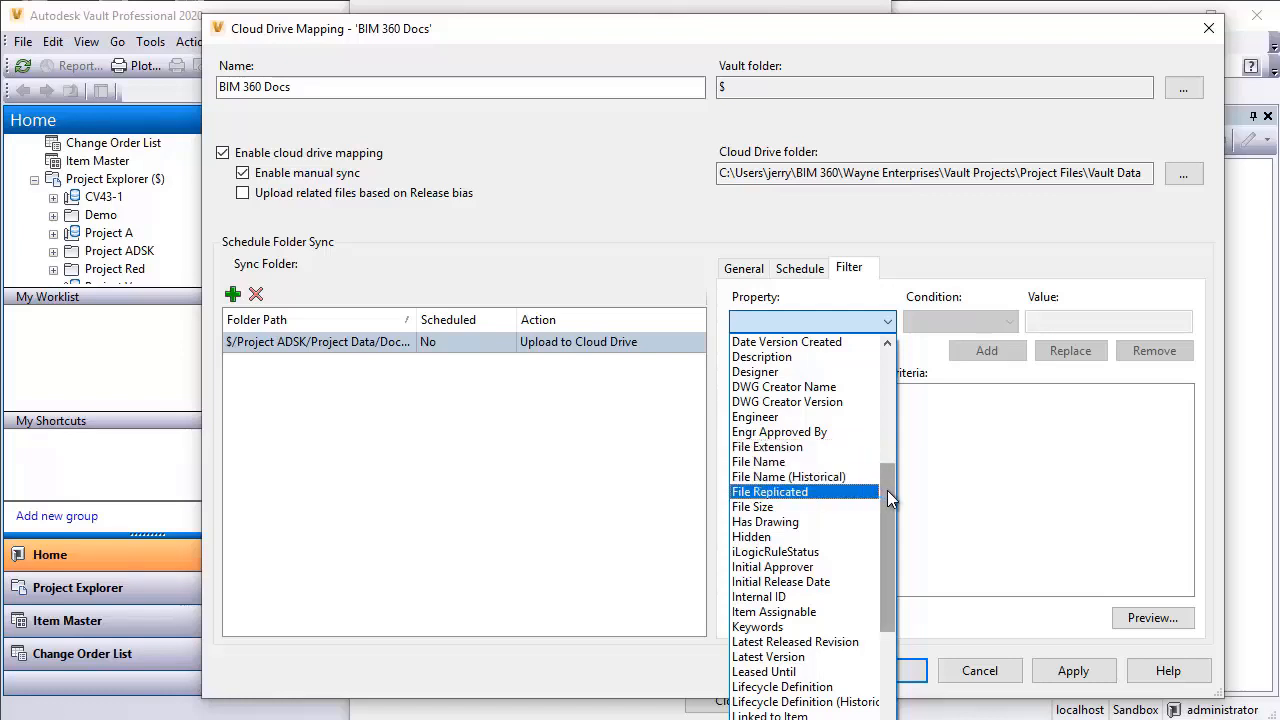
scroll(down, 3)
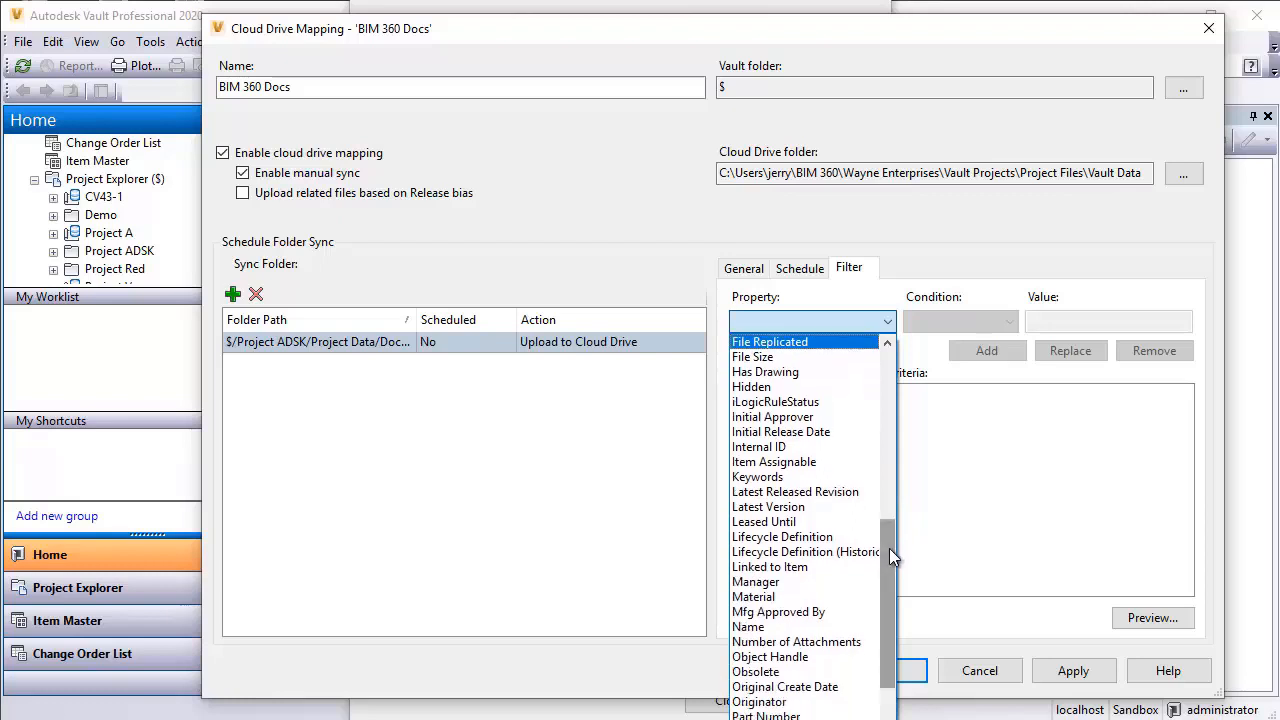
click(804, 552)
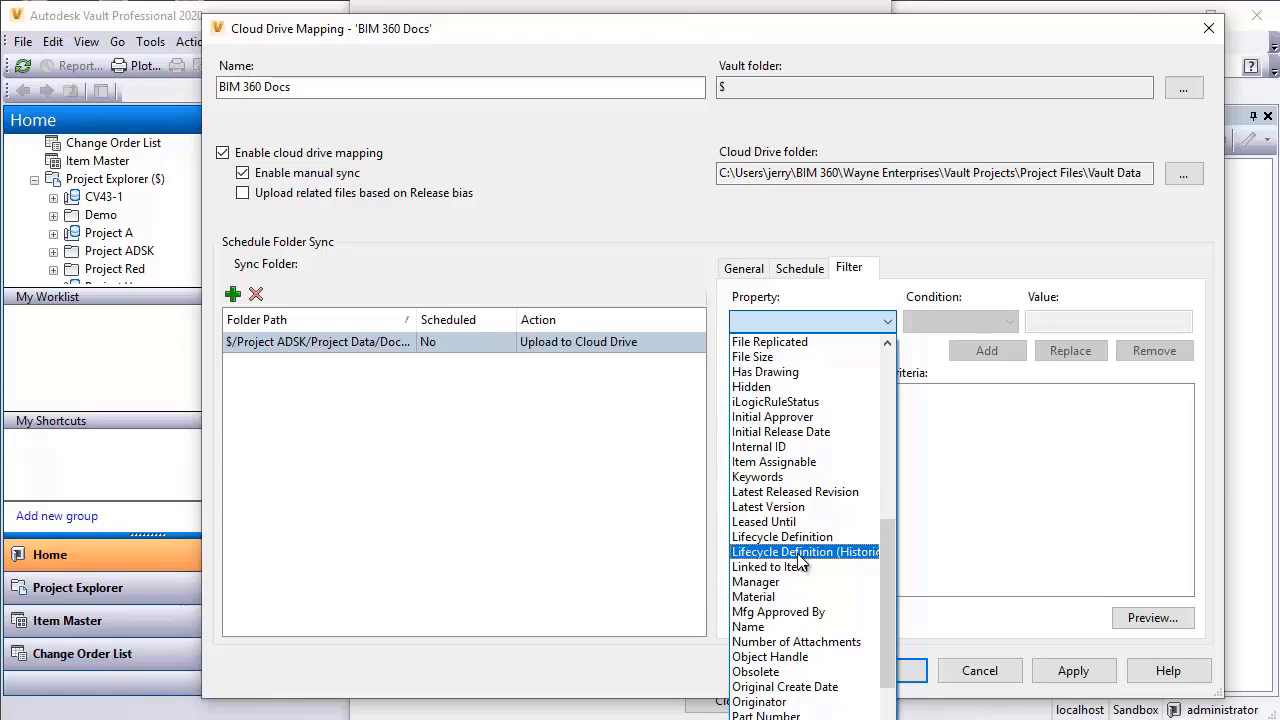
scroll(up, 3)
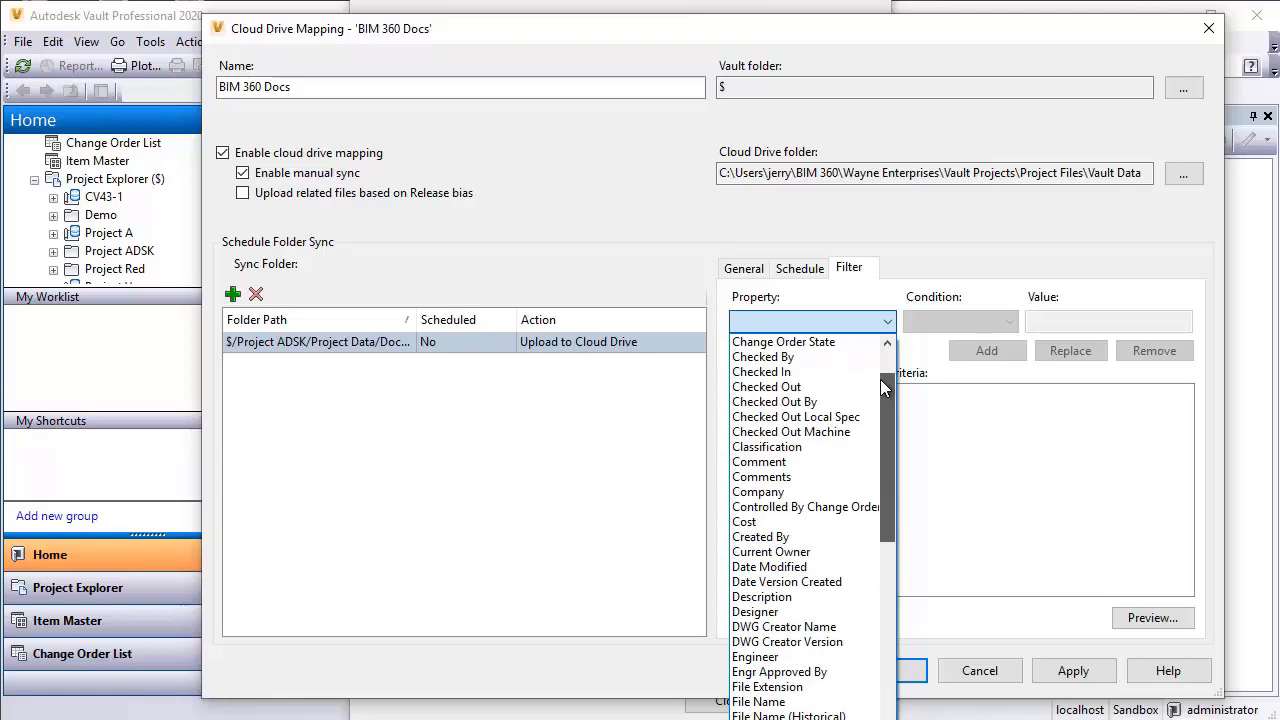
scroll(up, 3)
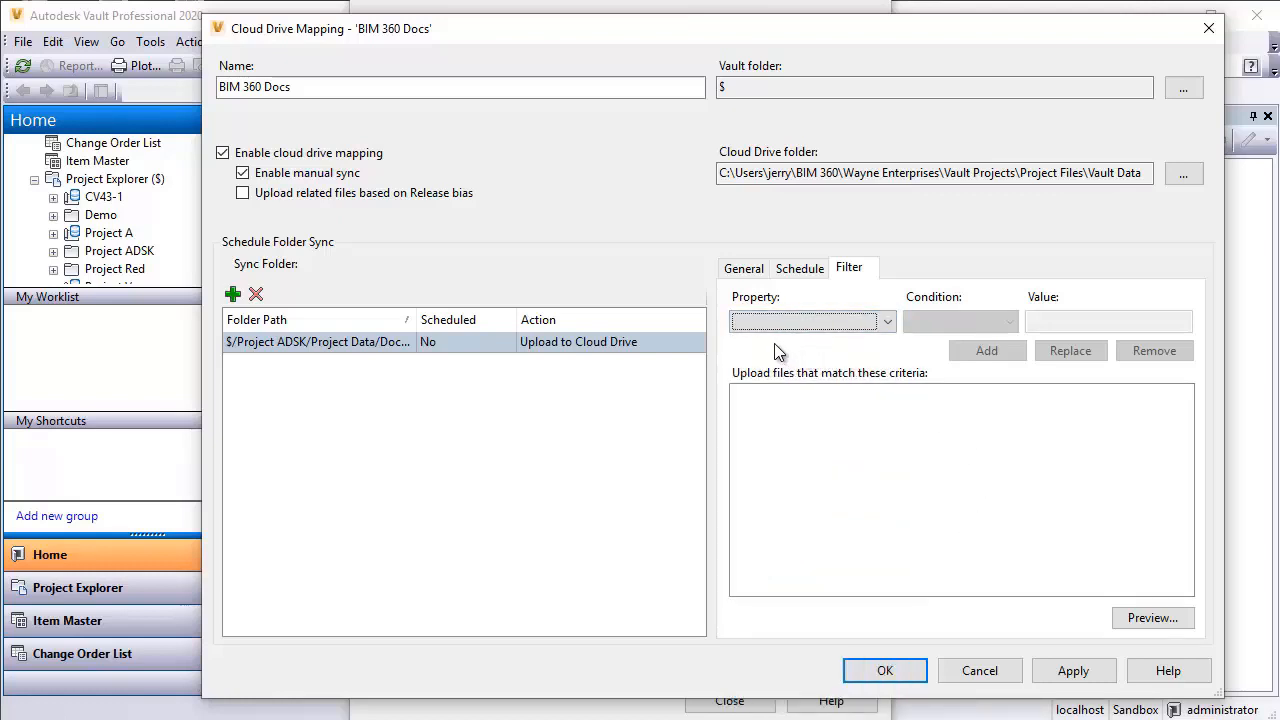
mouse_move(648, 392)
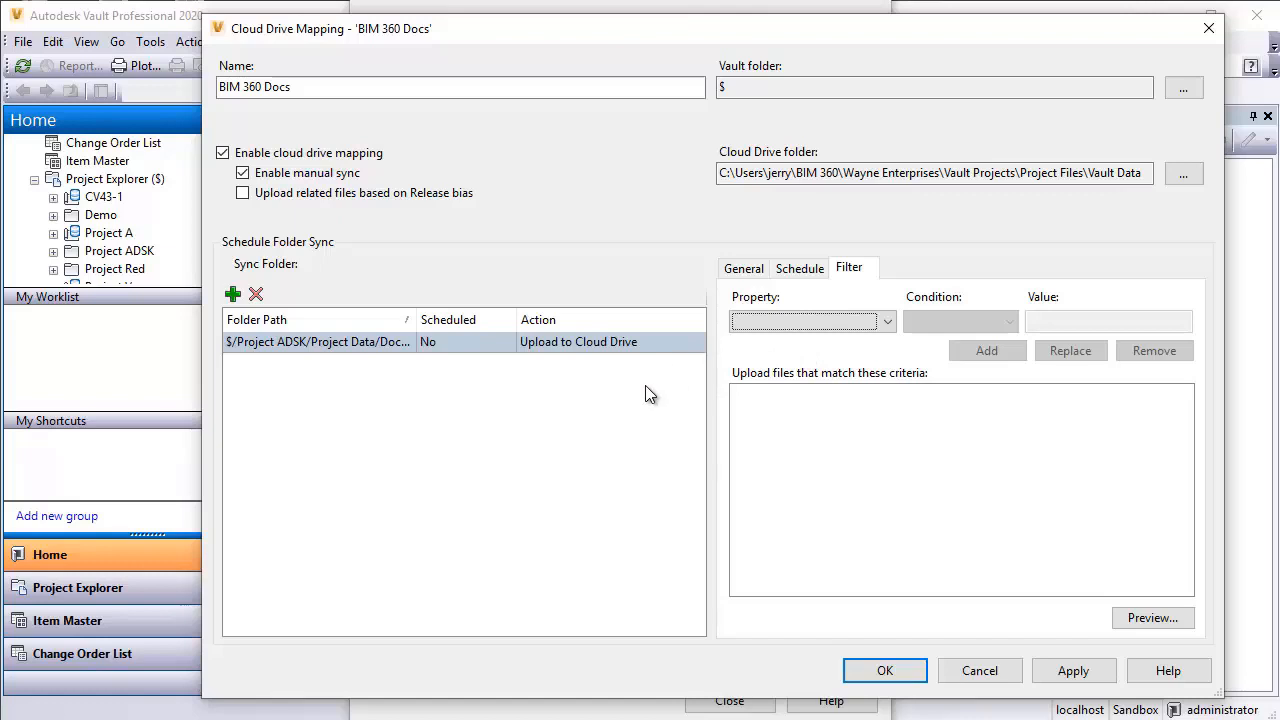
mouse_move(764, 144)
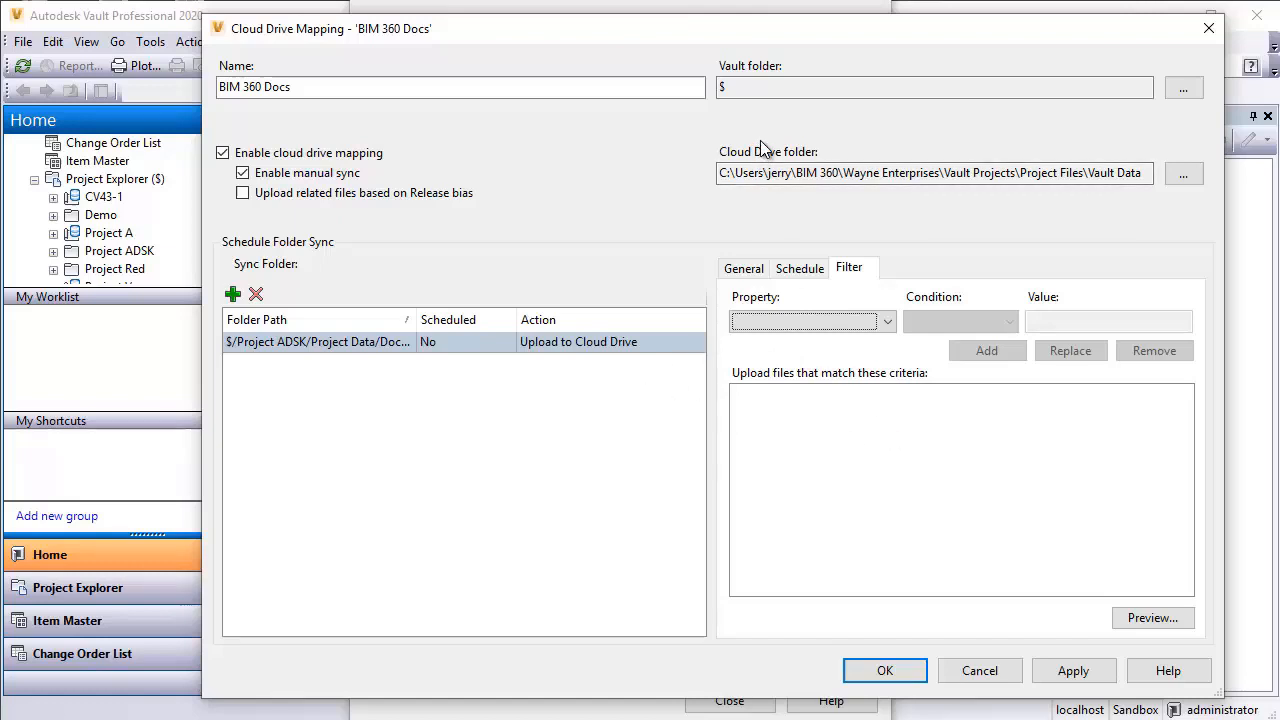
mouse_move(838, 140)
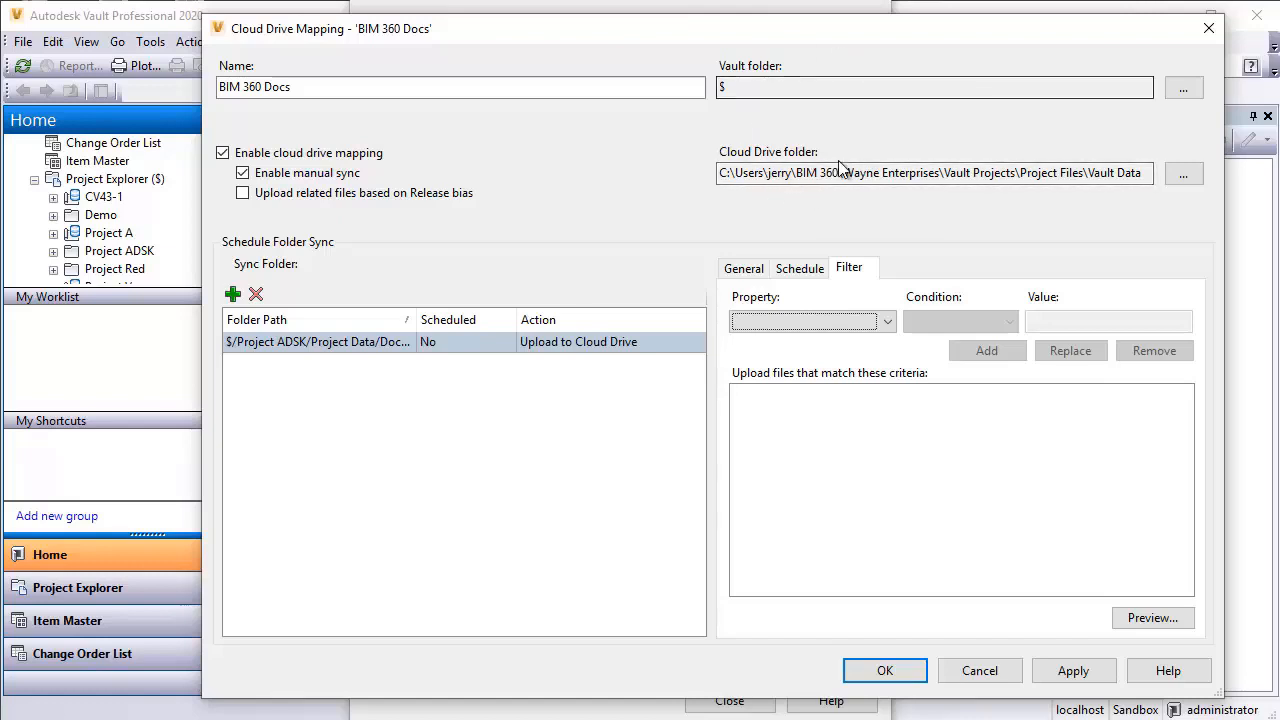
mouse_move(378, 380)
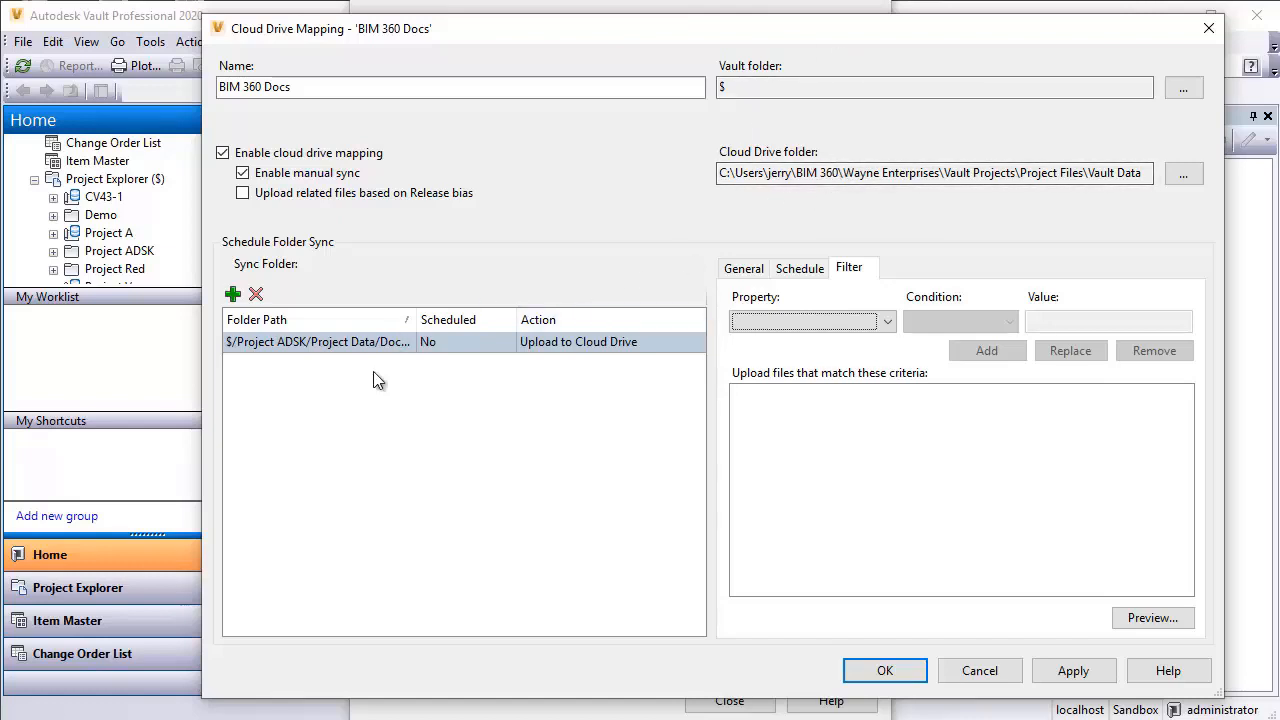
mouse_move(592, 436)
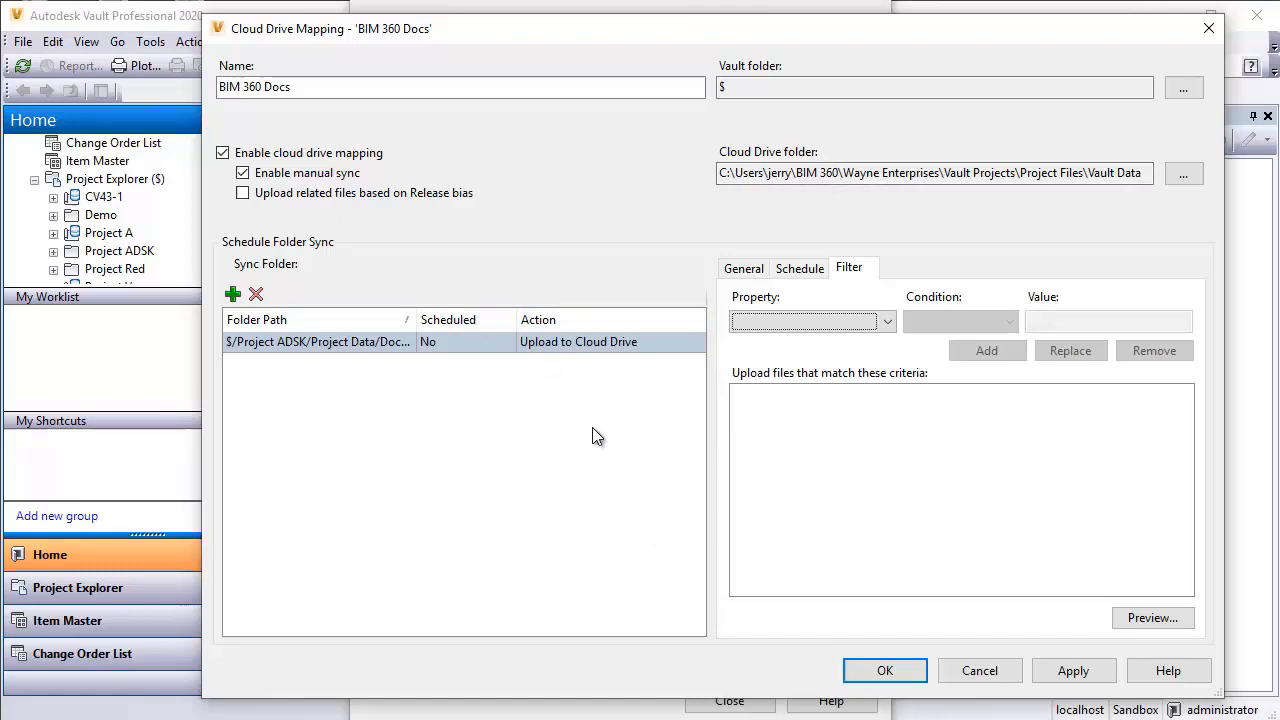
mouse_move(712, 478)
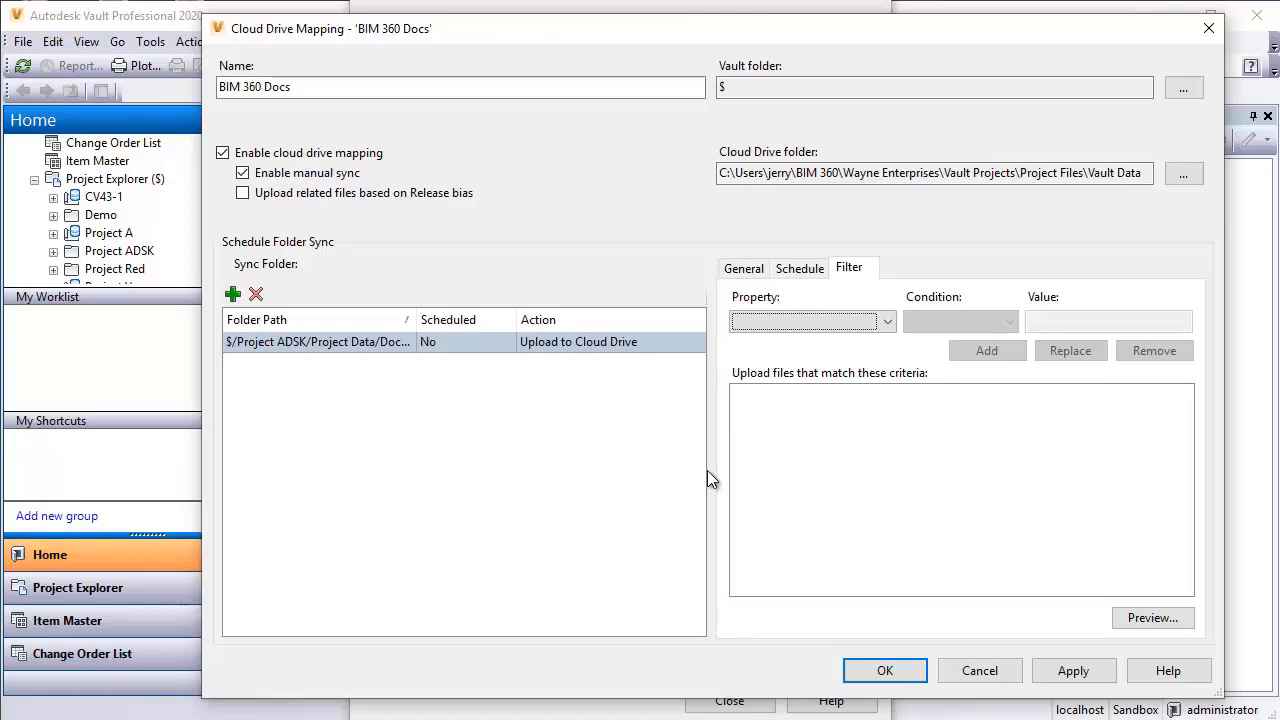
mouse_move(764, 278)
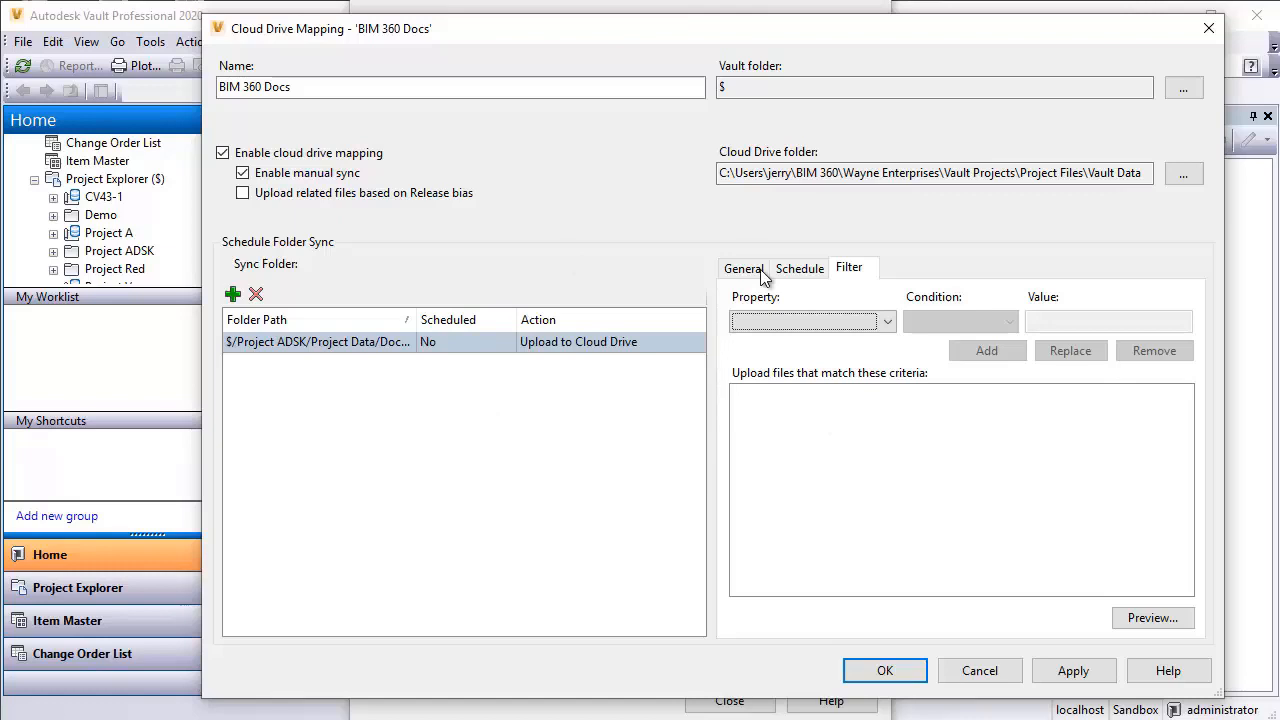
mouse_move(836, 488)
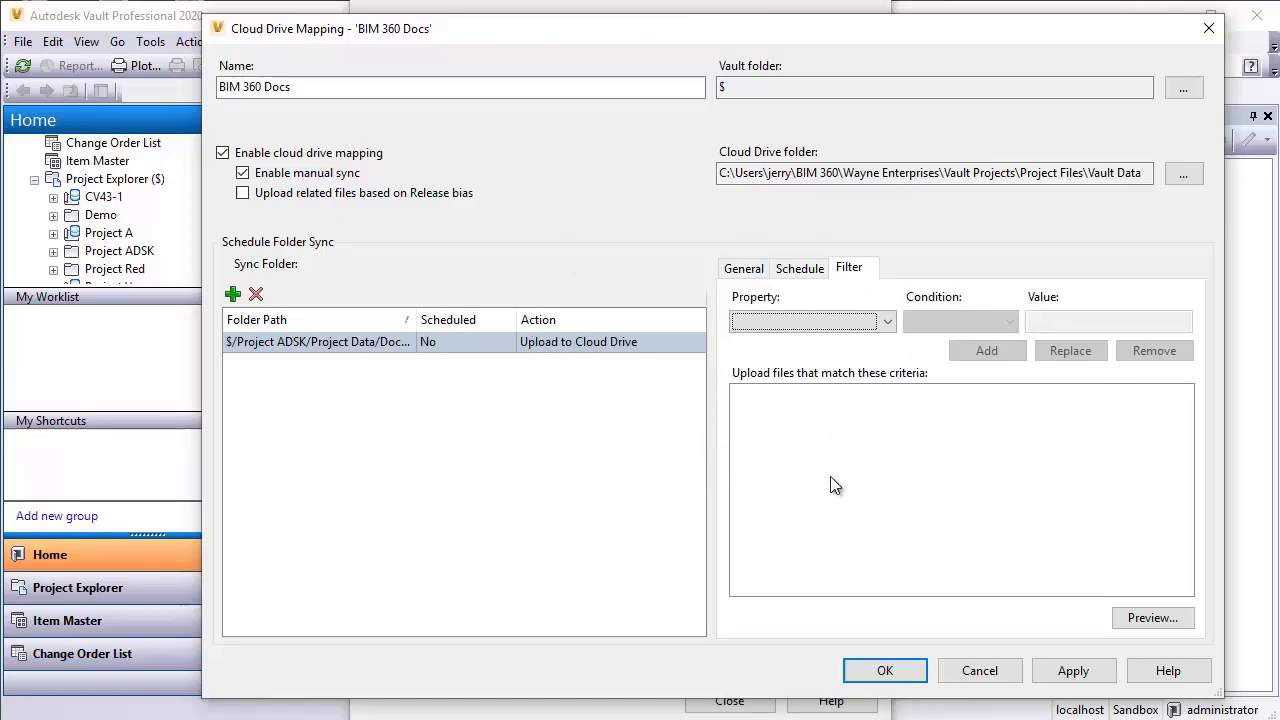
mouse_move(596, 486)
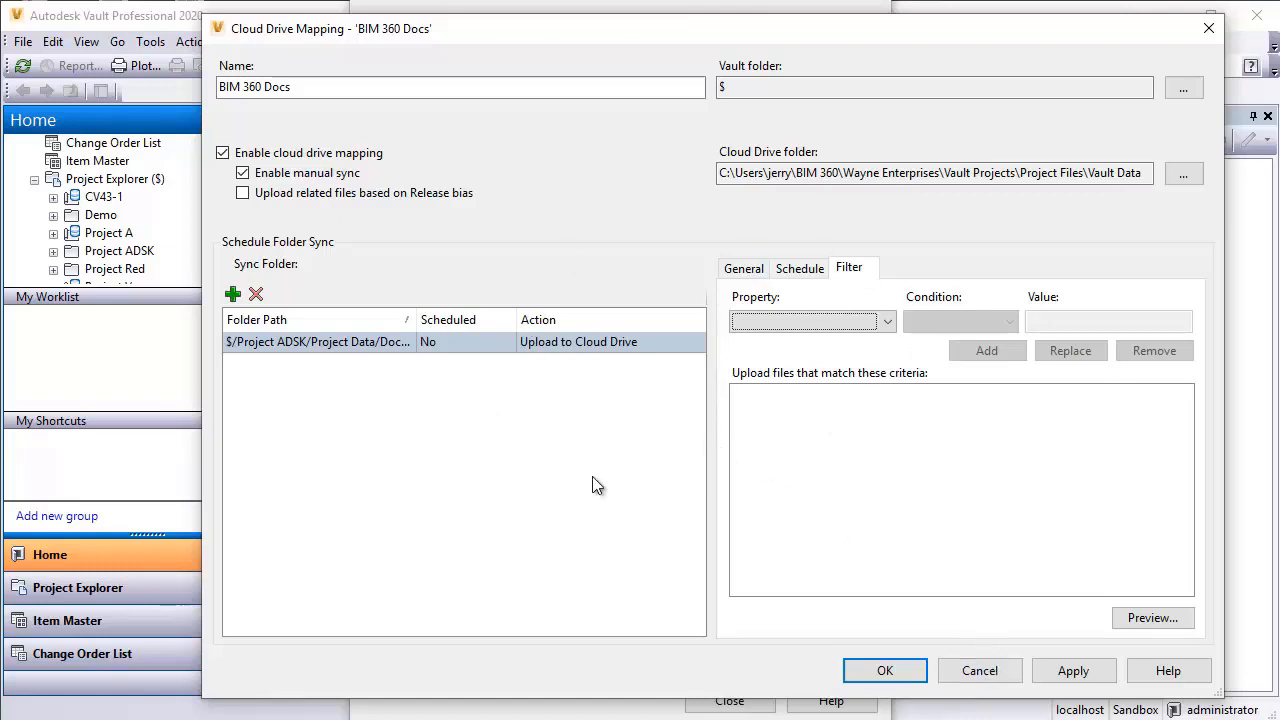
mouse_move(980, 670)
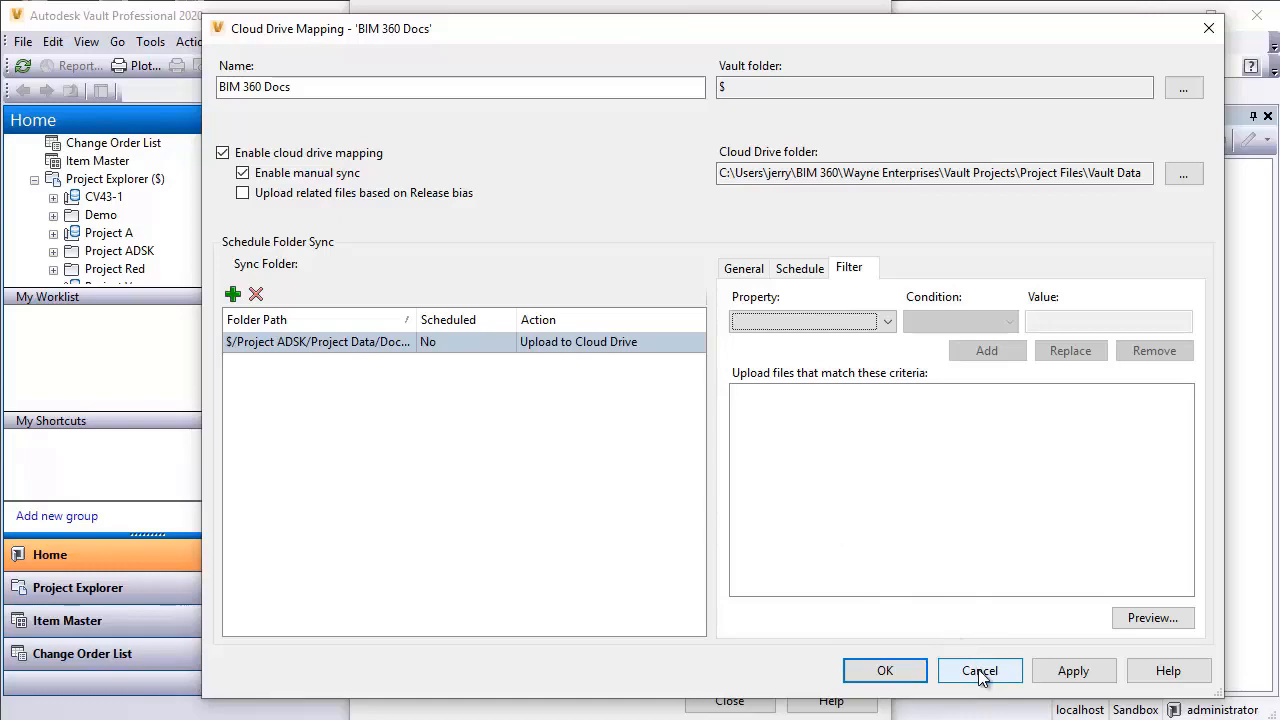
Discard the mapping edits and close Cloud Drive Mapping and Vault Settings
click(980, 670)
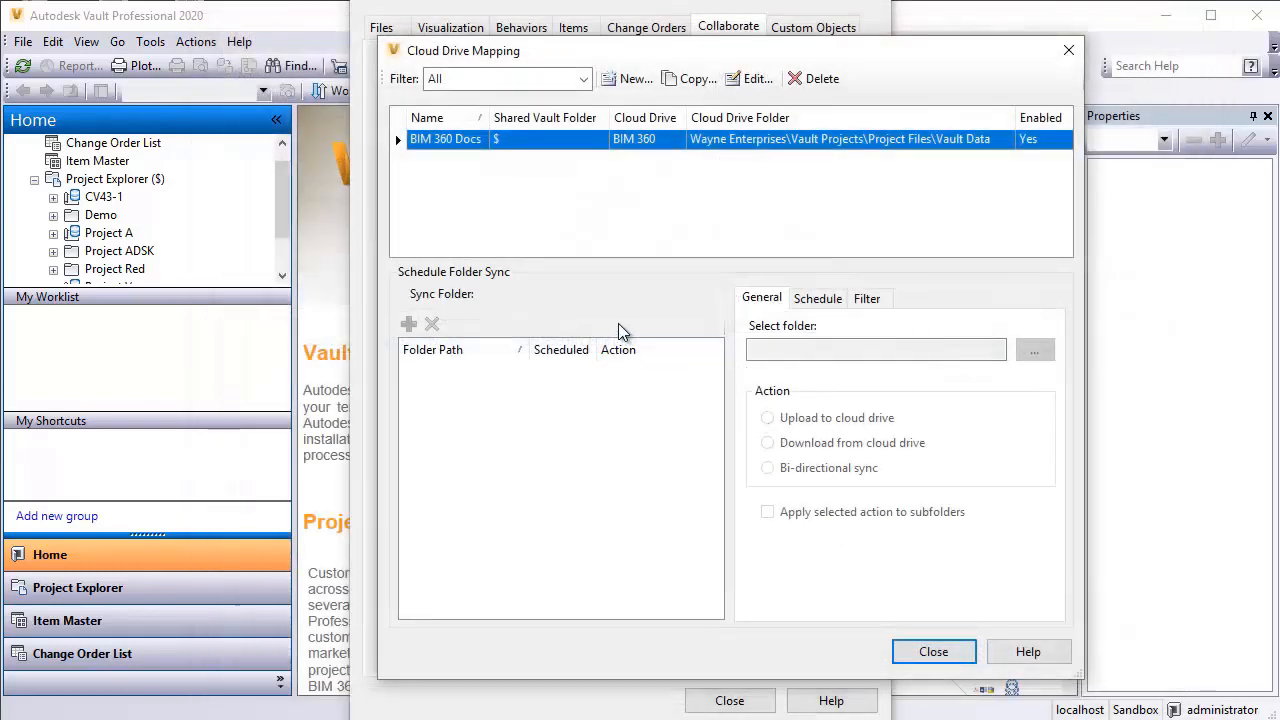
mouse_move(932, 652)
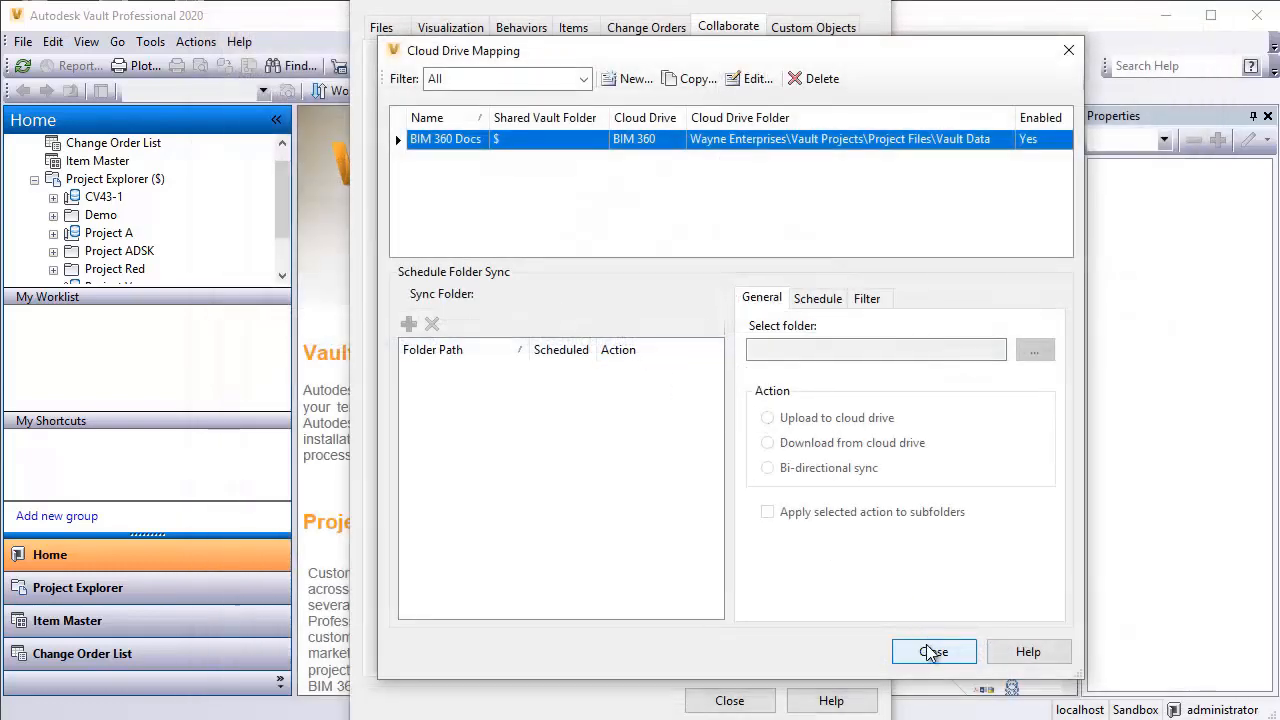
click(932, 652)
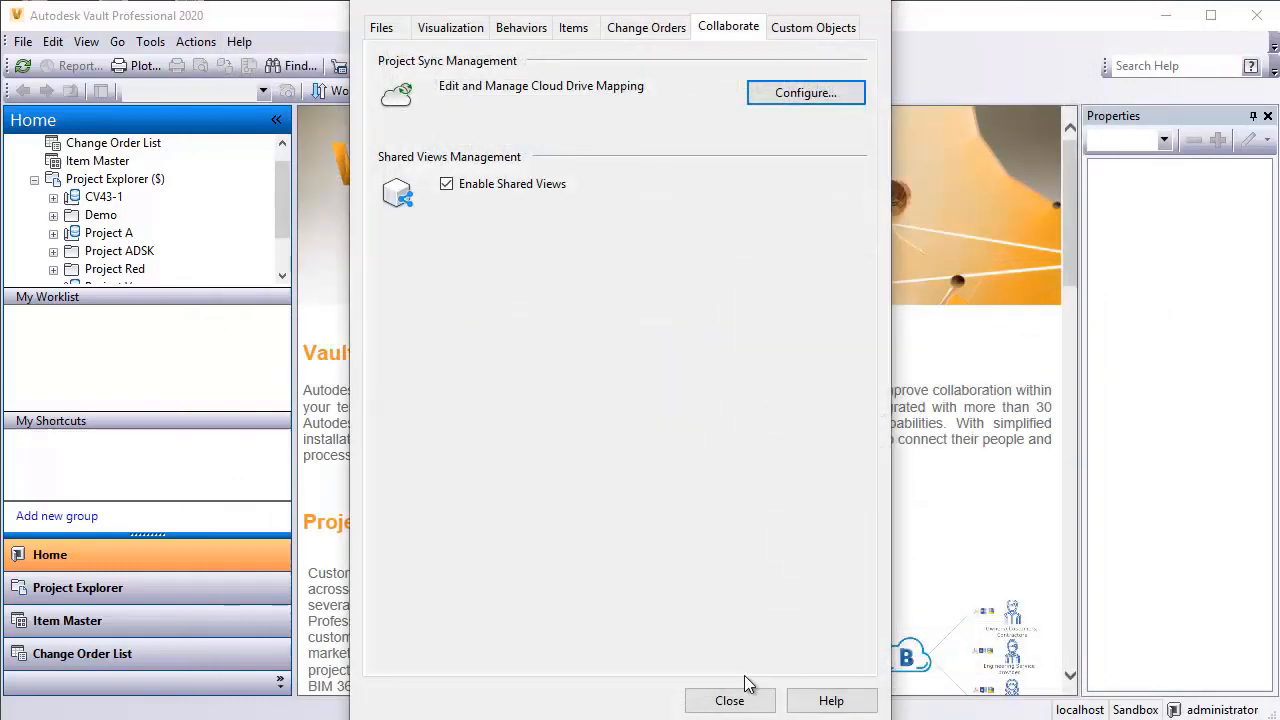
click(728, 700)
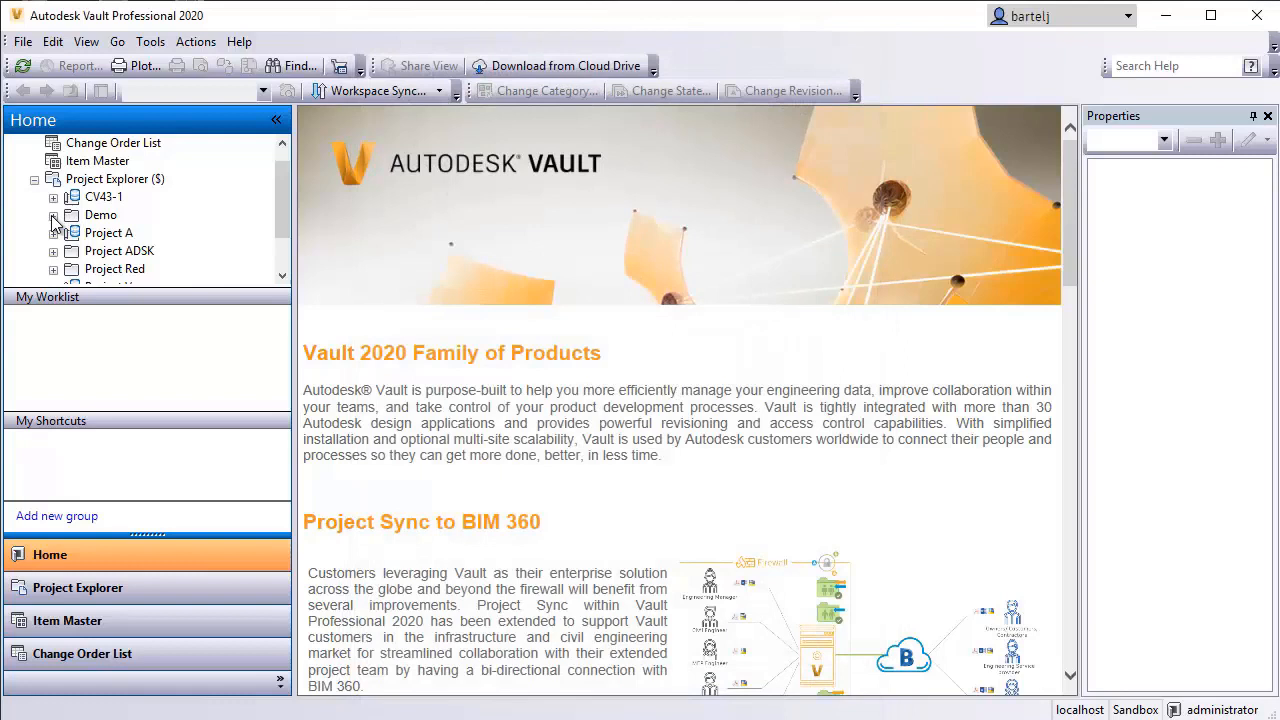
Show the Demo project's Documents folder and the history of Water and Waste.docx
click(52, 216)
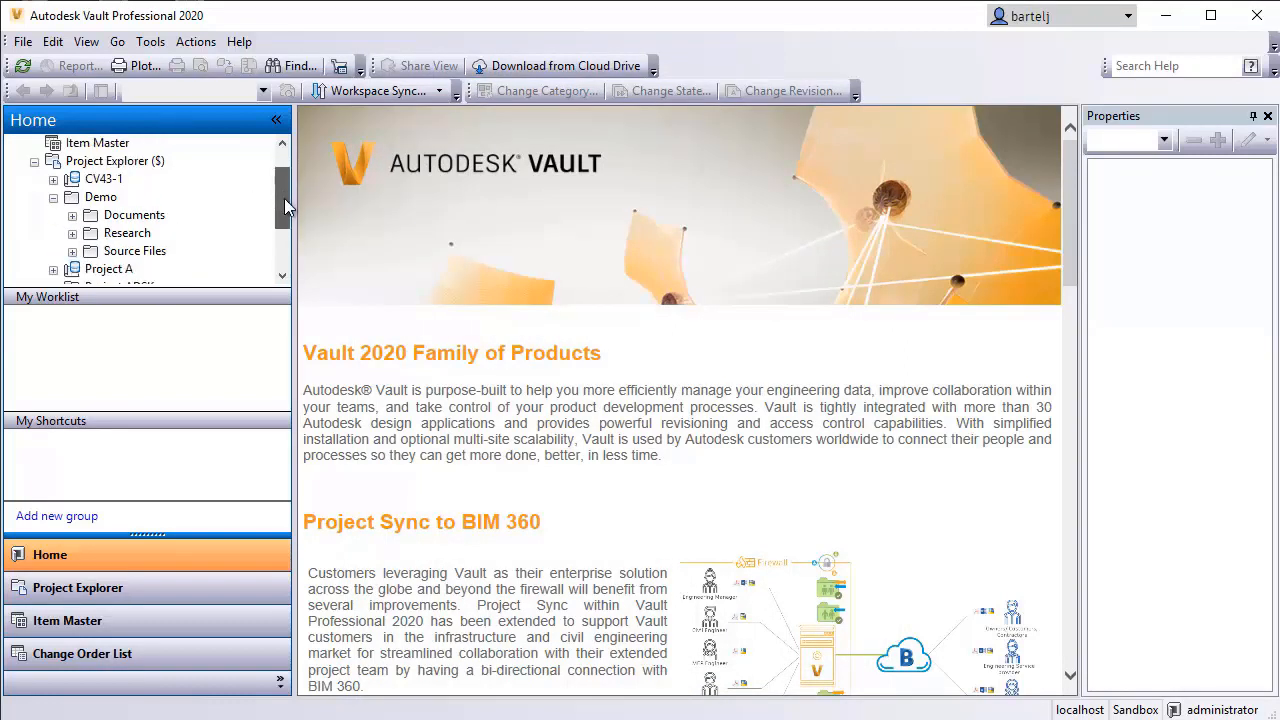
scroll(up, 3)
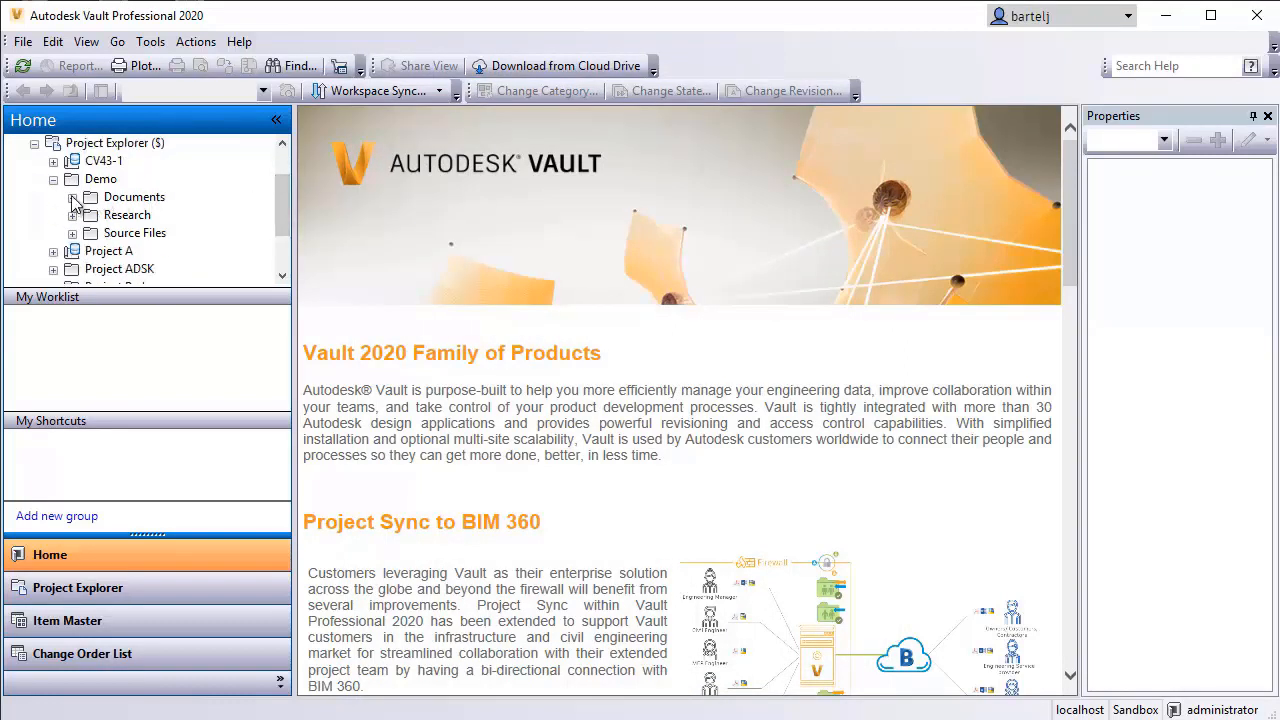
click(134, 196)
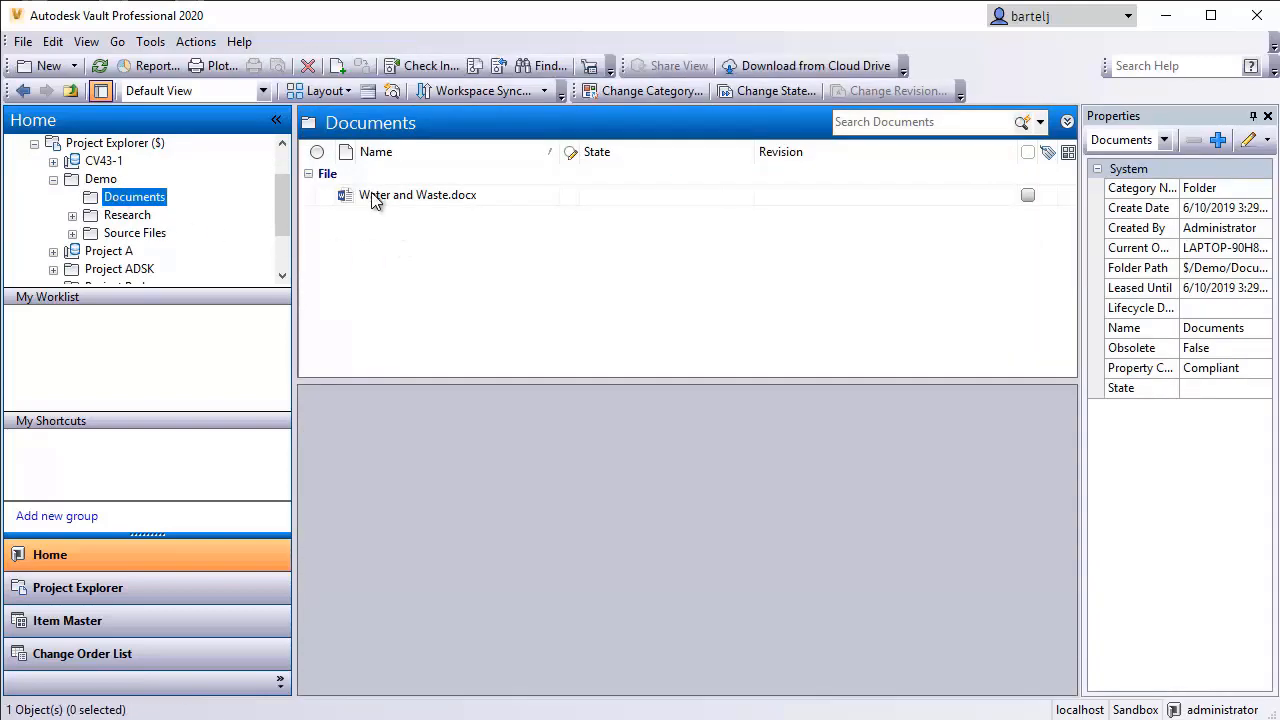
click(416, 196)
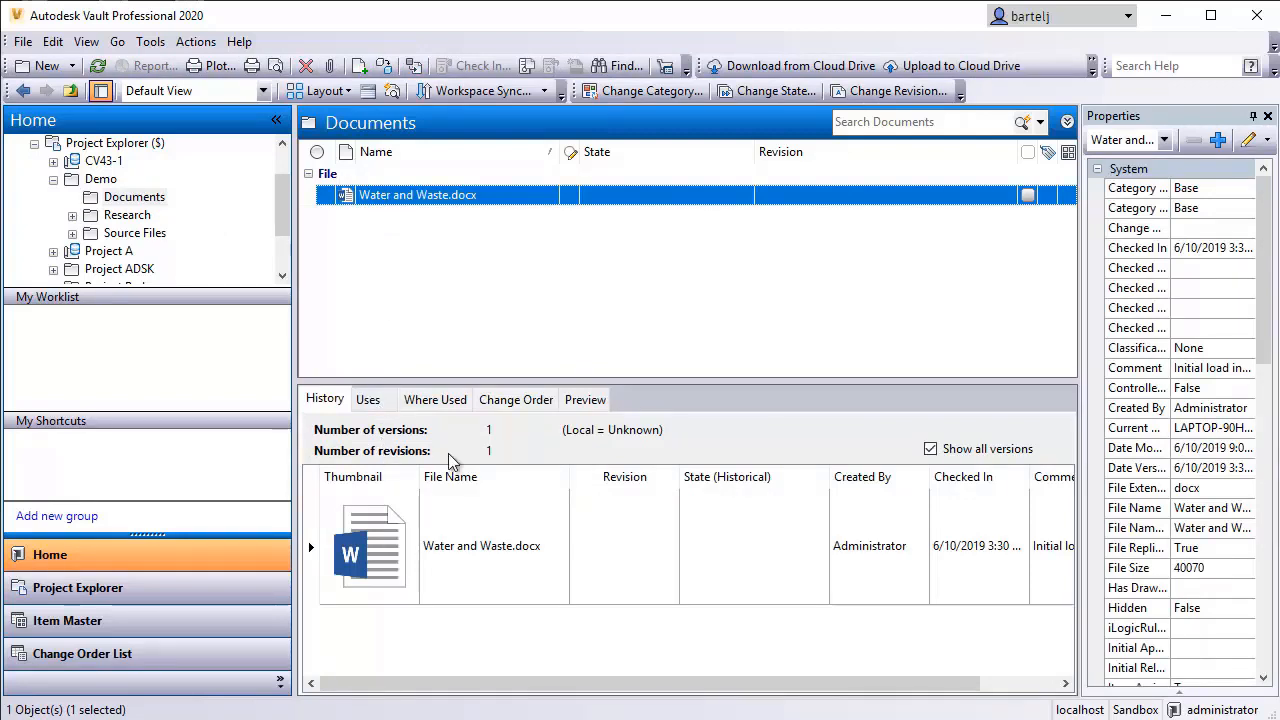
mouse_move(548, 562)
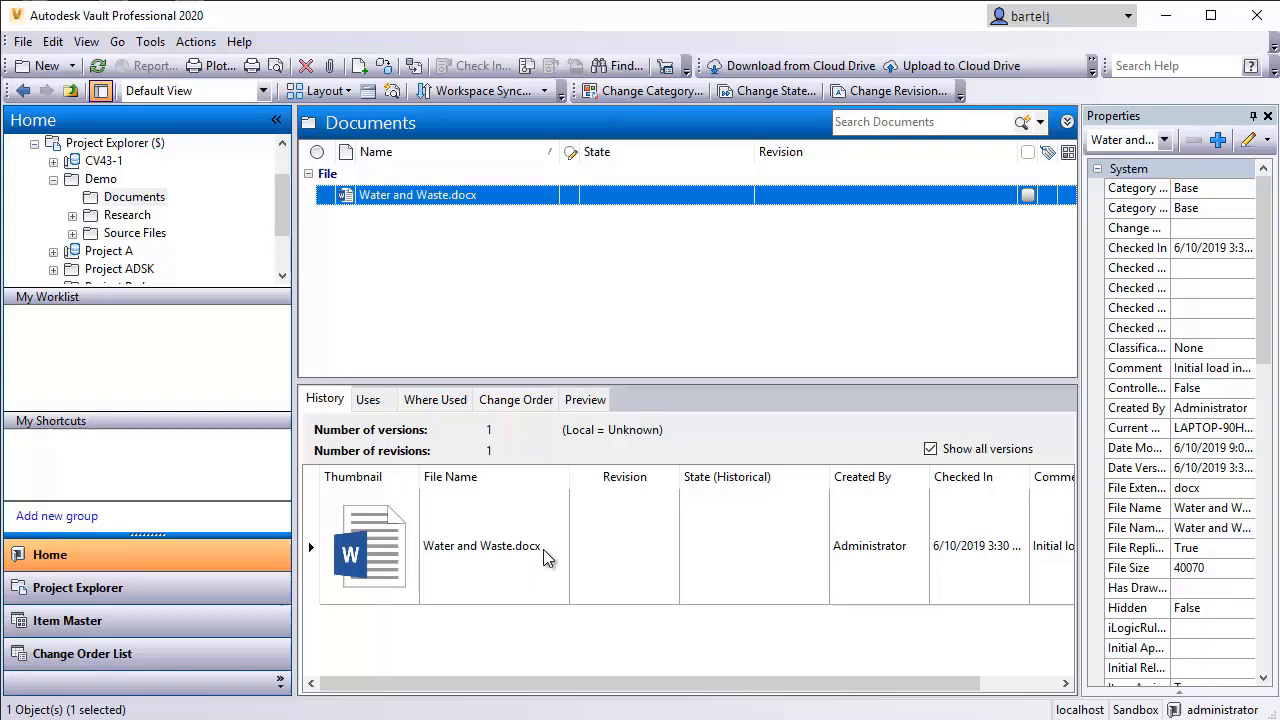
mouse_move(500, 288)
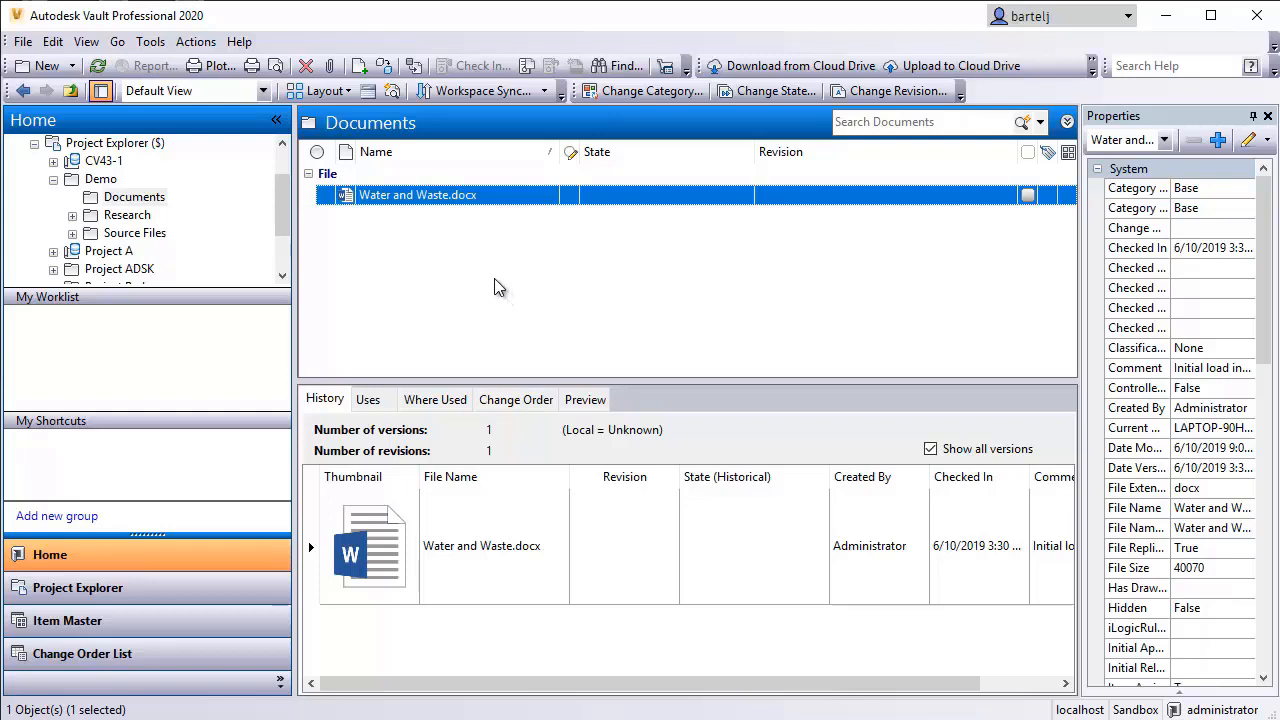
mouse_move(426, 204)
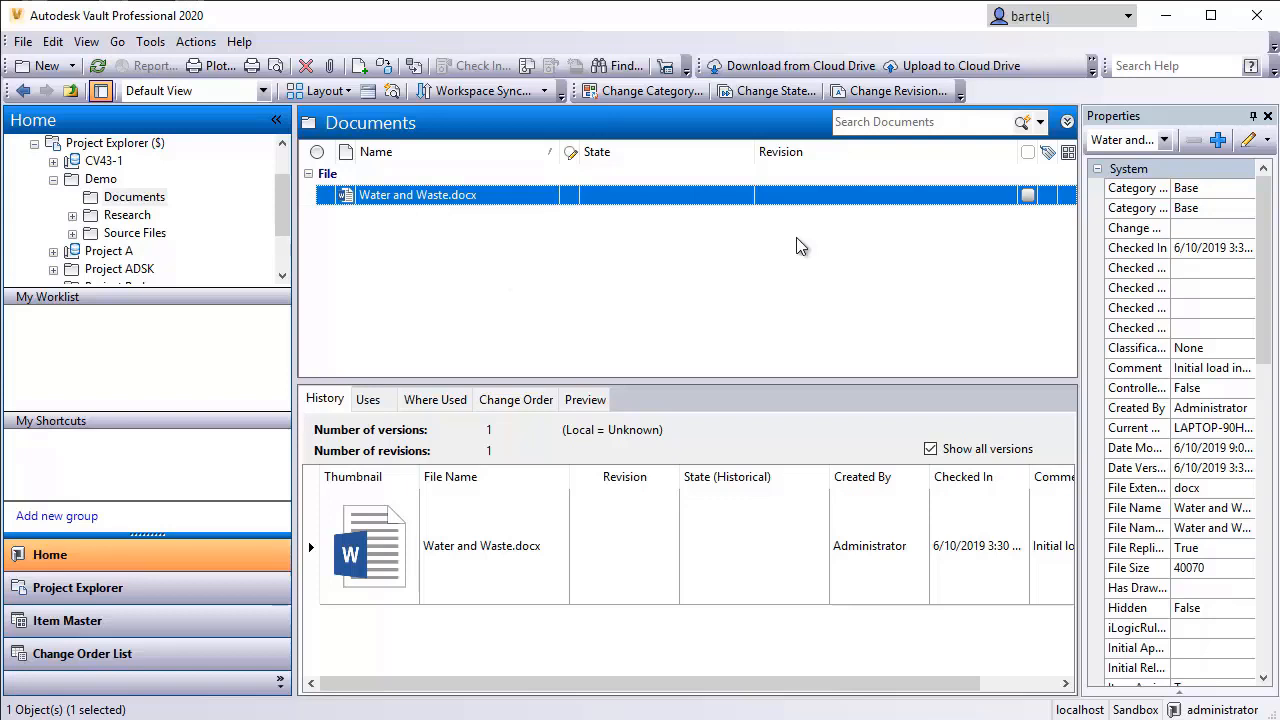
mouse_move(960, 66)
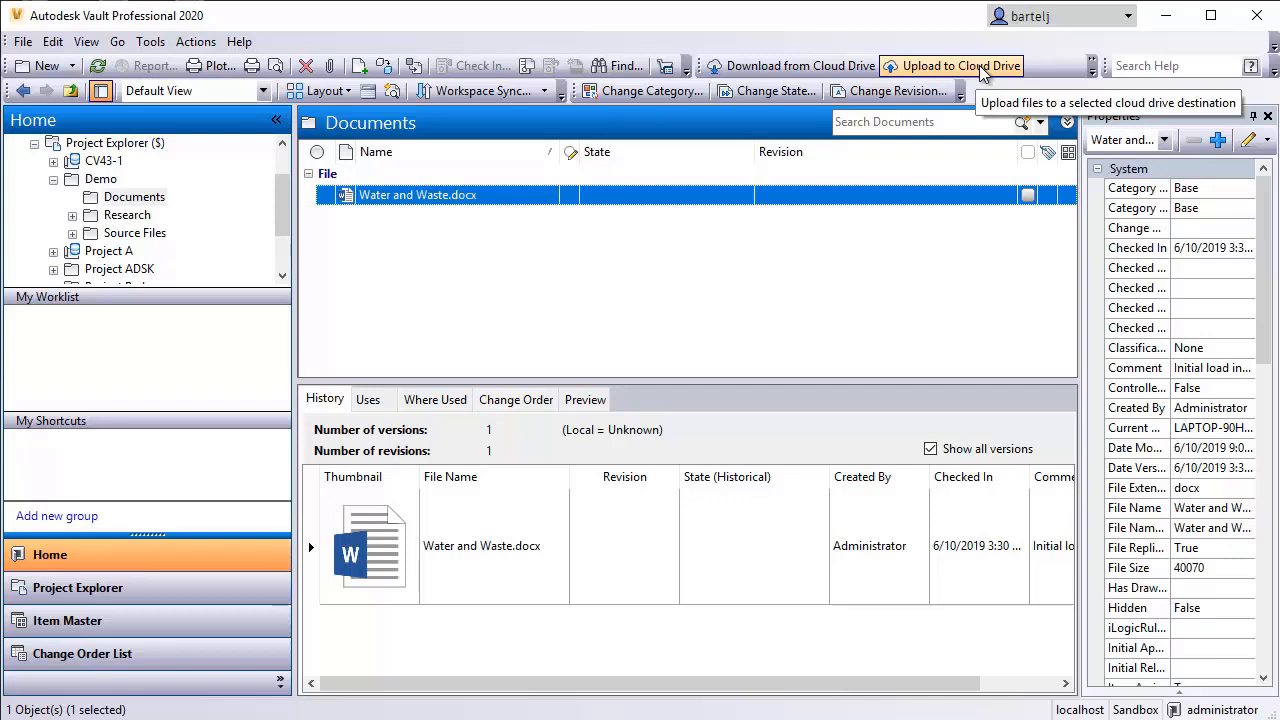
mouse_move(960, 66)
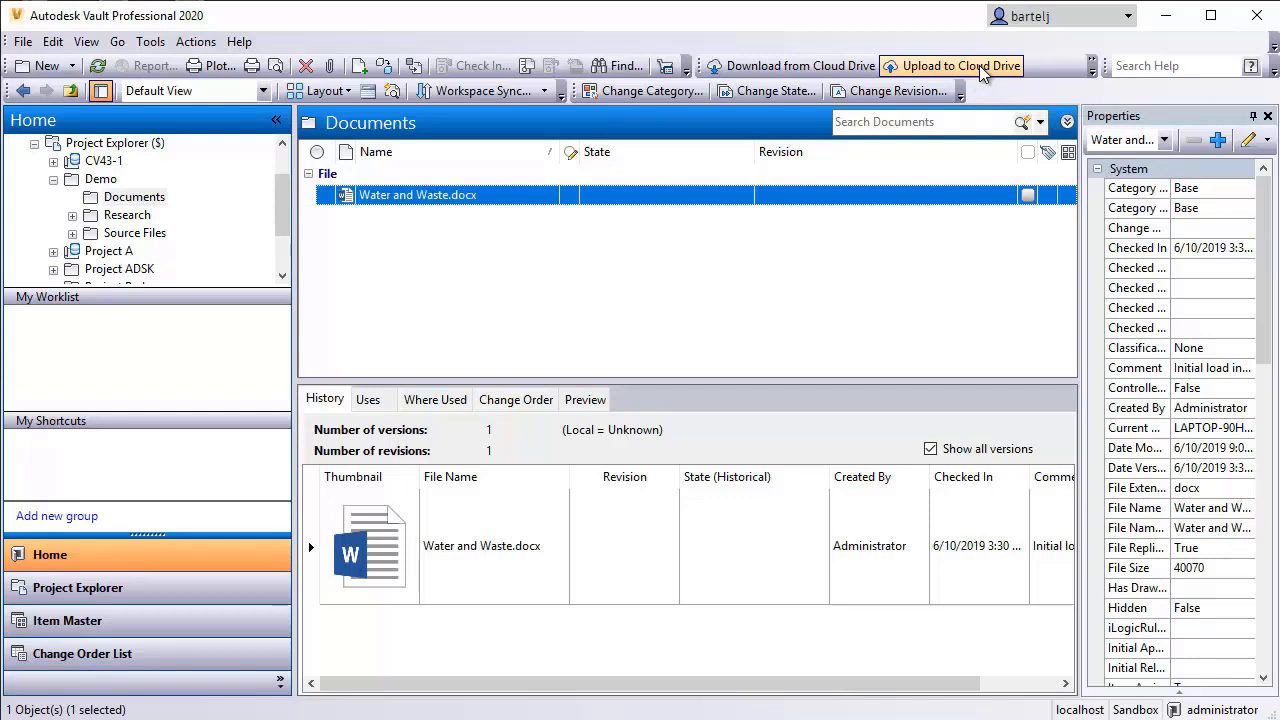
Send Water and Waste.docx to the BIM 360 Docs destination via Upload to Cloud Drive
click(958, 64)
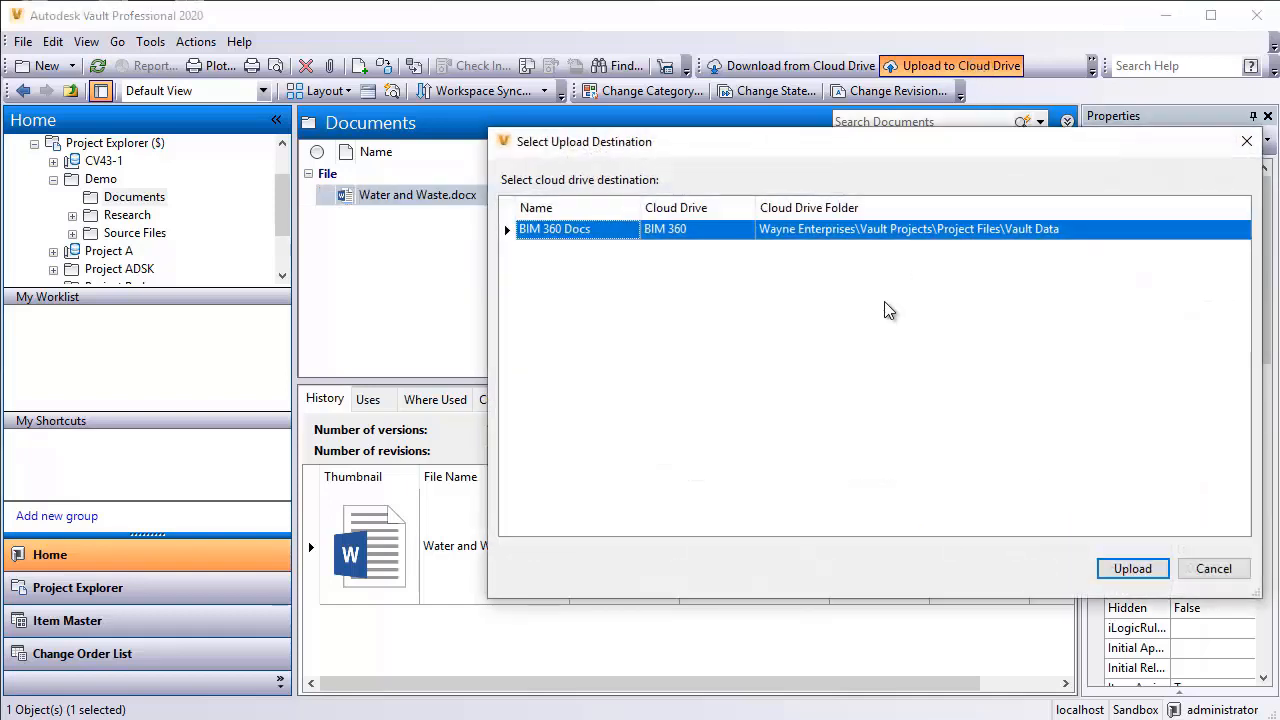
click(1132, 568)
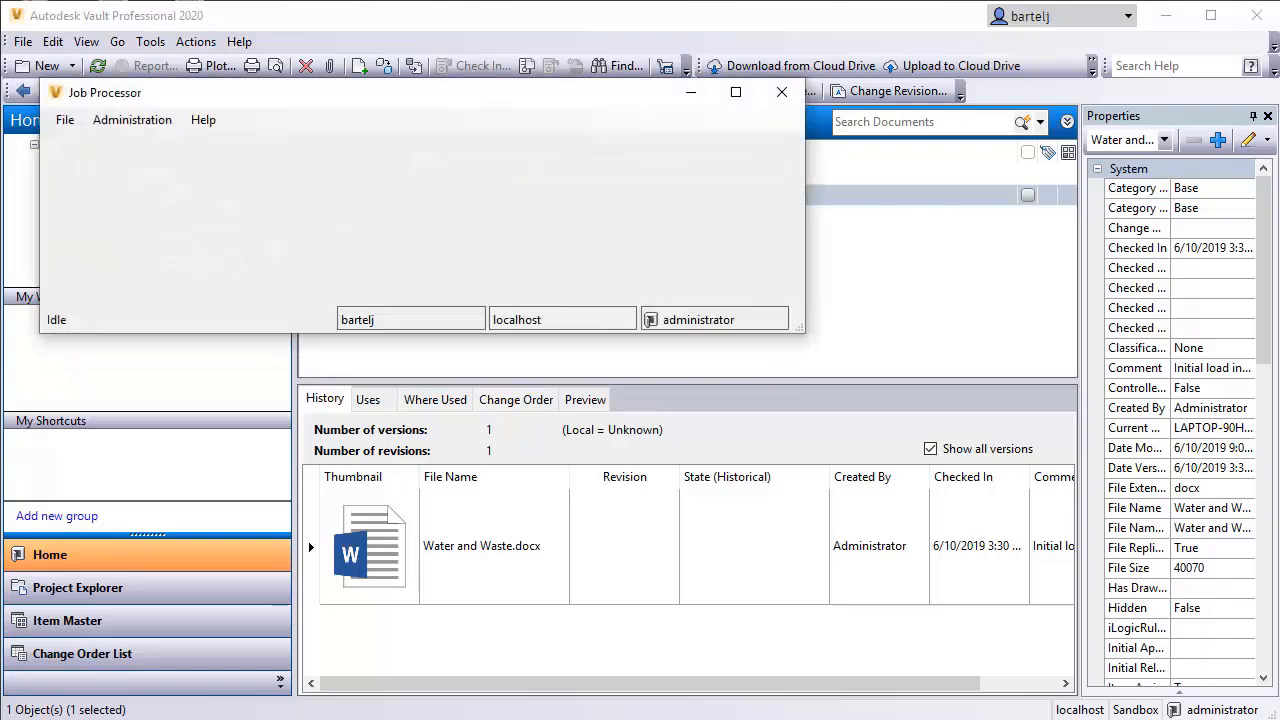
mouse_move(204, 188)
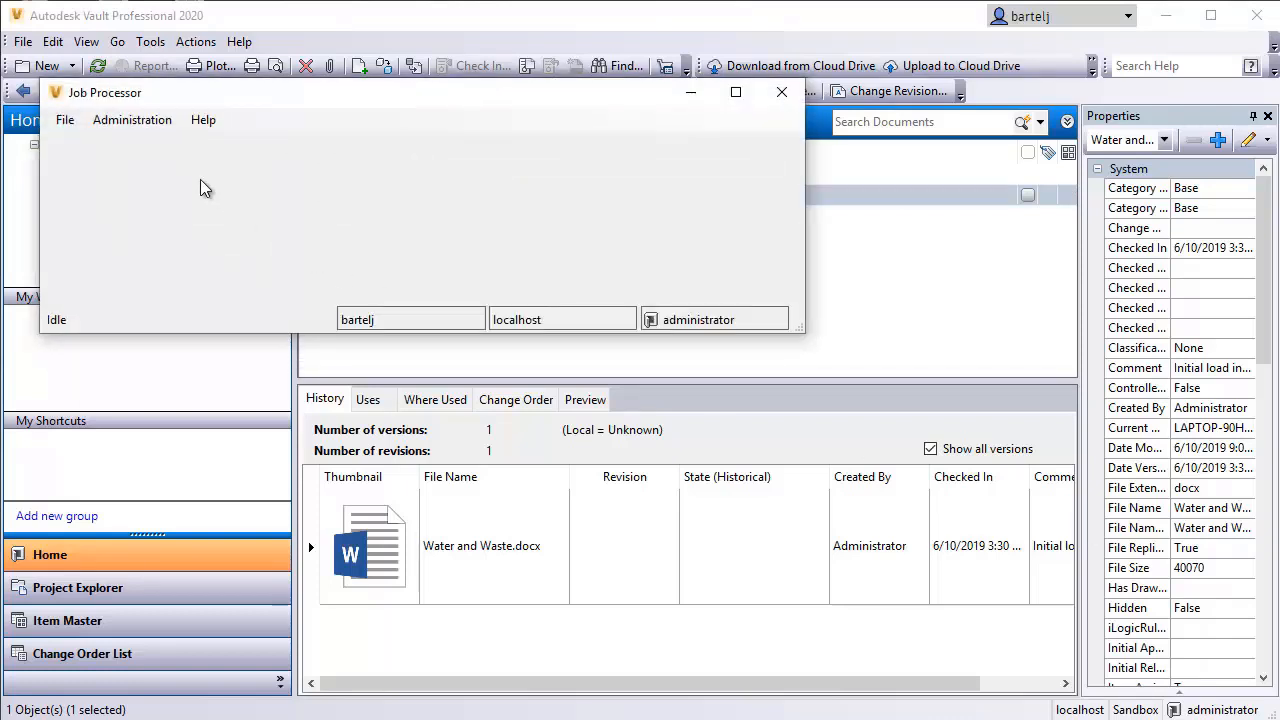
mouse_move(64, 120)
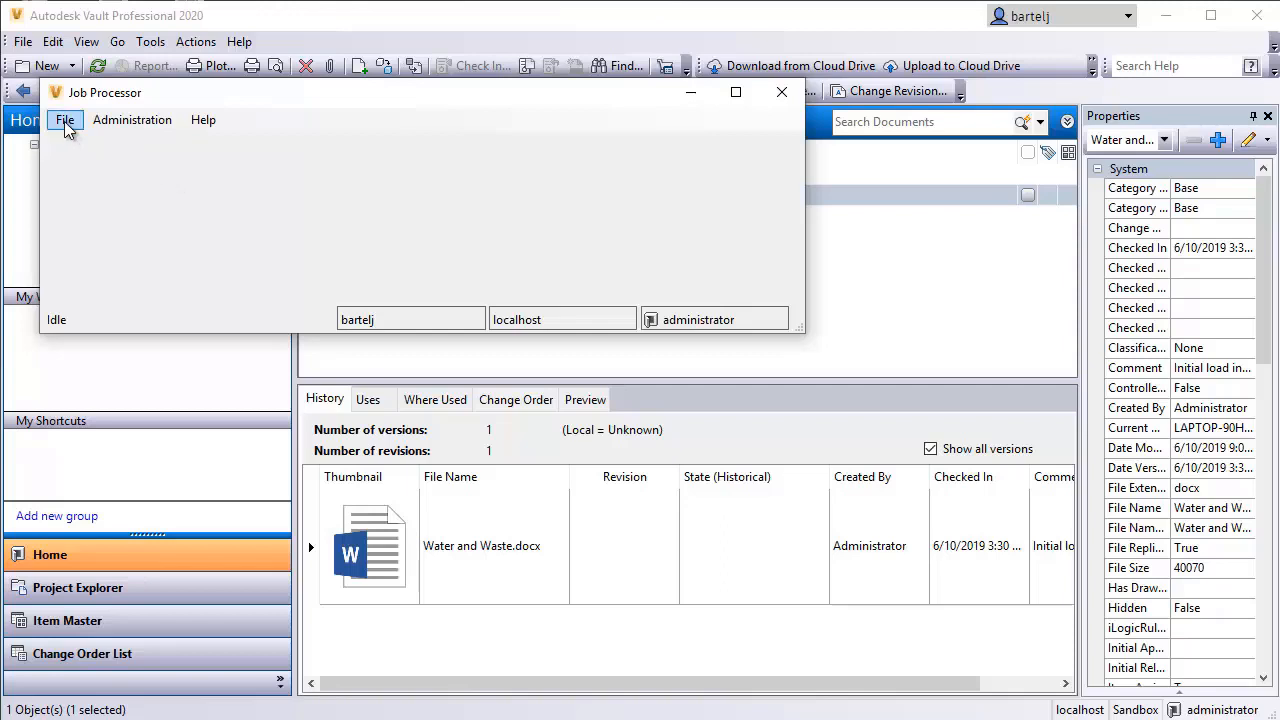
Pause job processing from the File menu, resume it, then close Job Processor
click(64, 120)
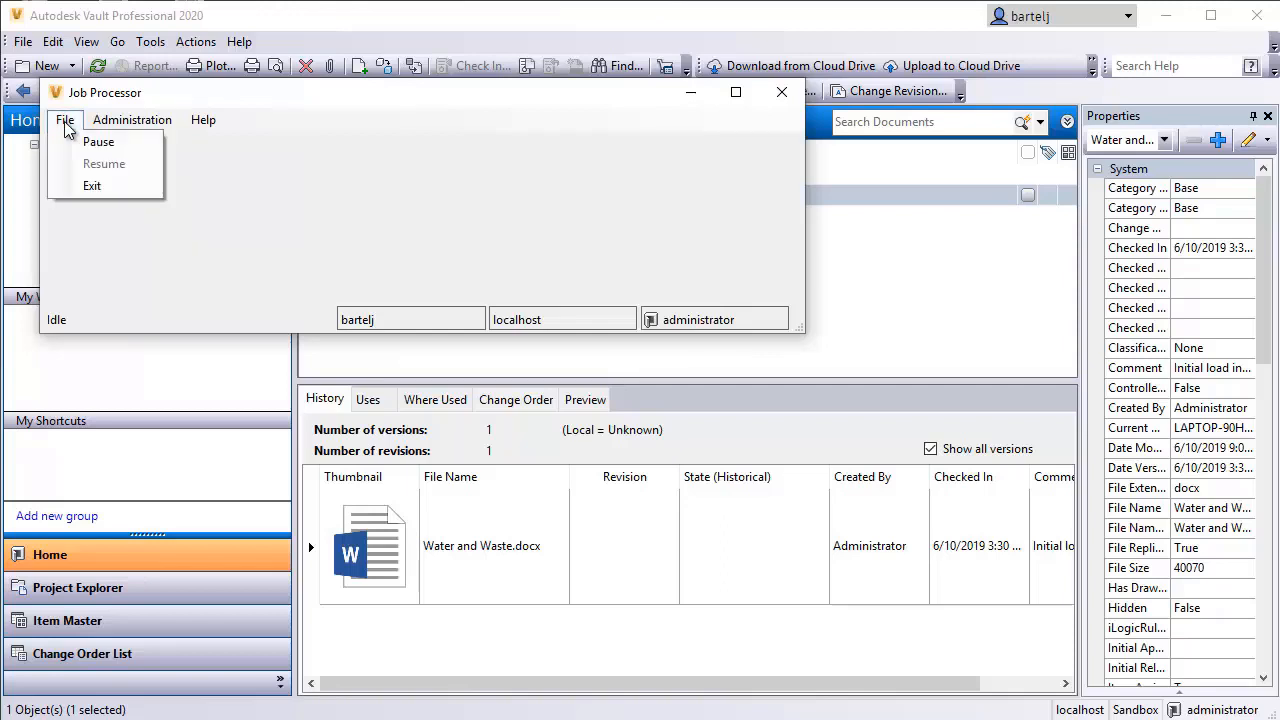
mouse_move(98, 140)
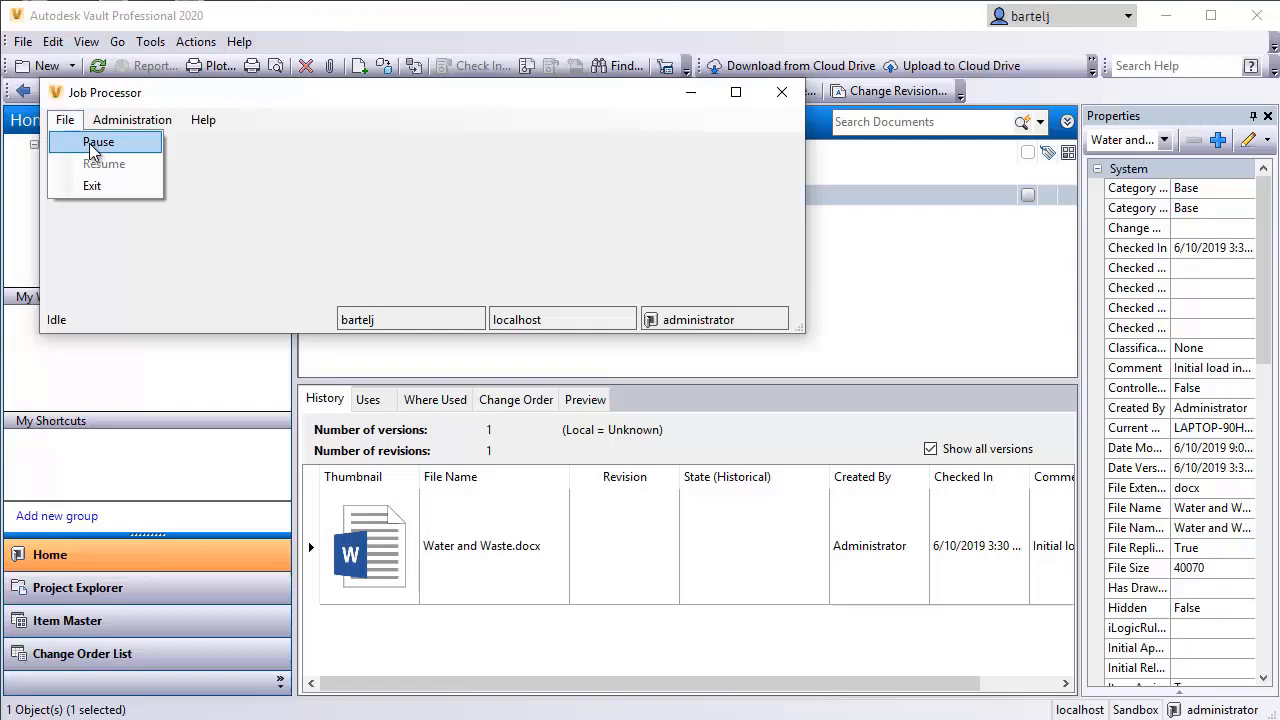
click(98, 140)
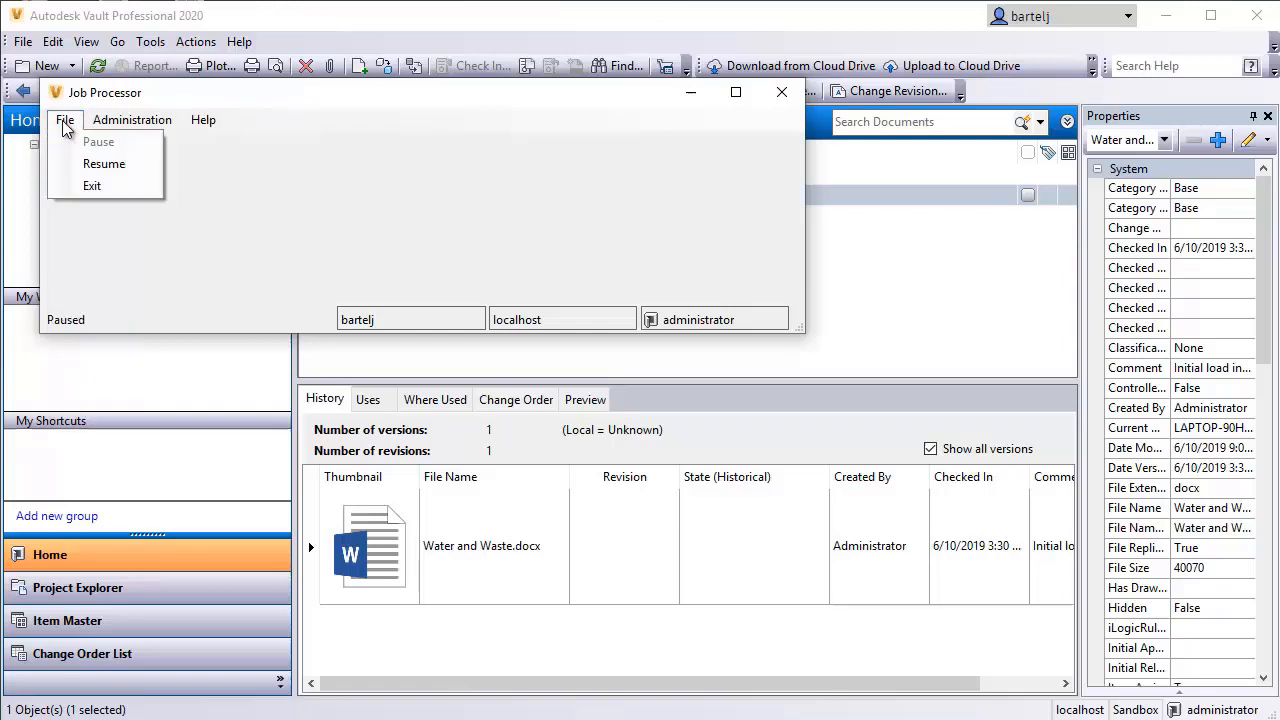
click(104, 164)
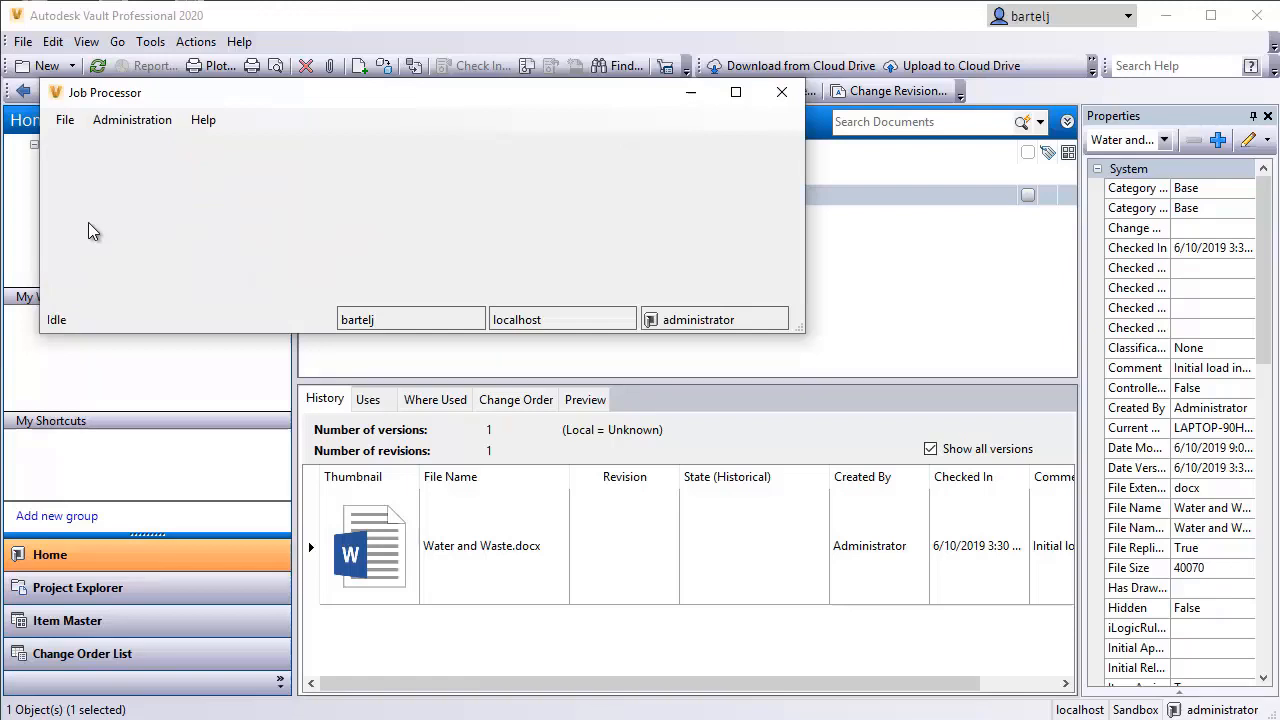
mouse_move(744, 112)
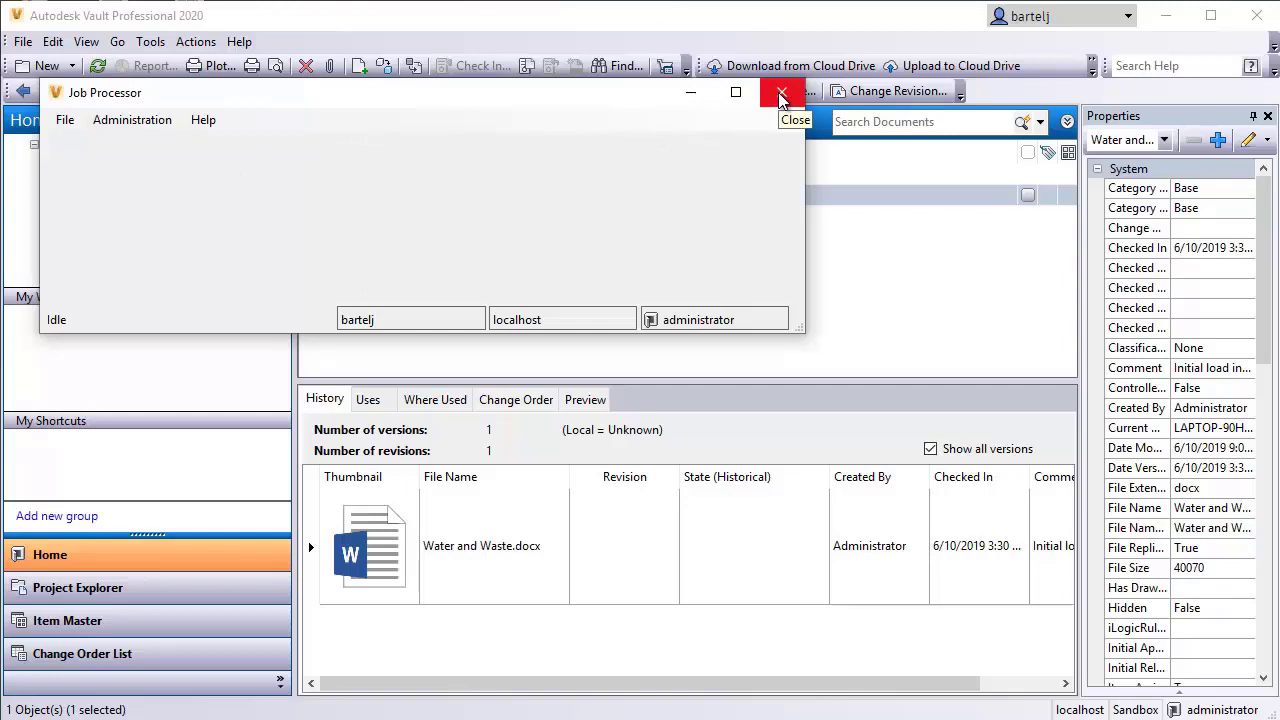
click(782, 92)
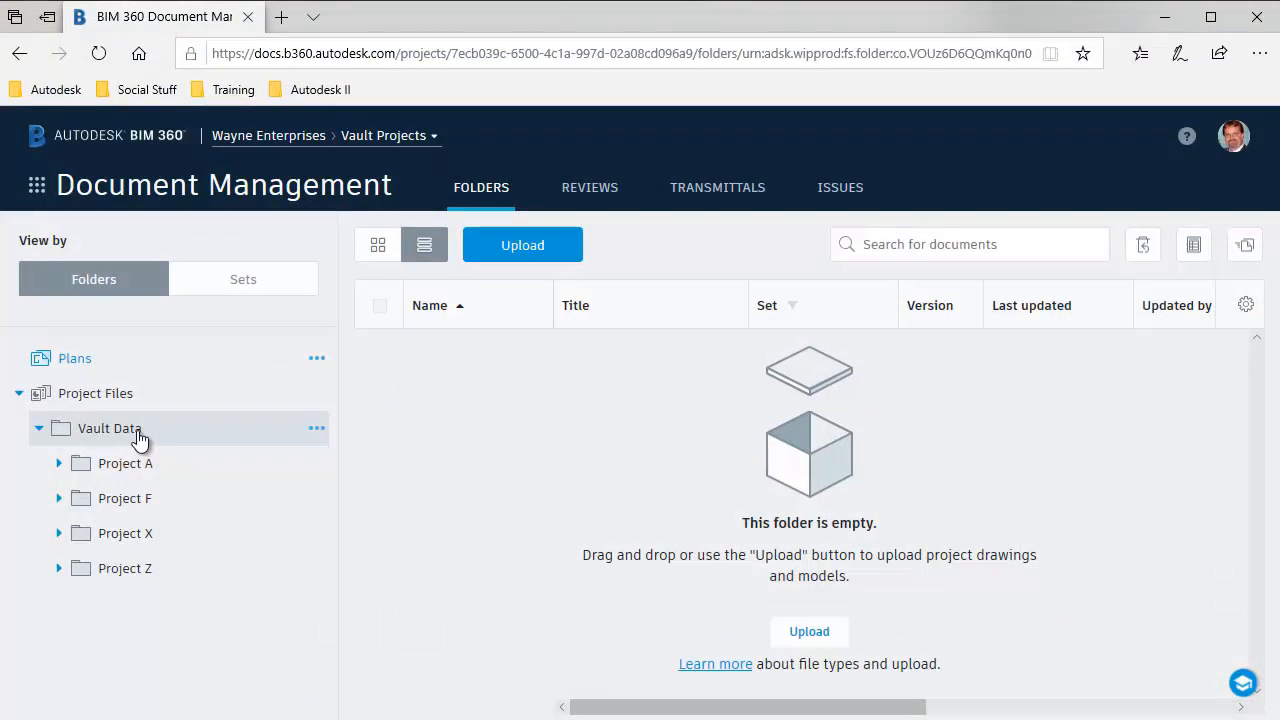
mouse_move(130, 440)
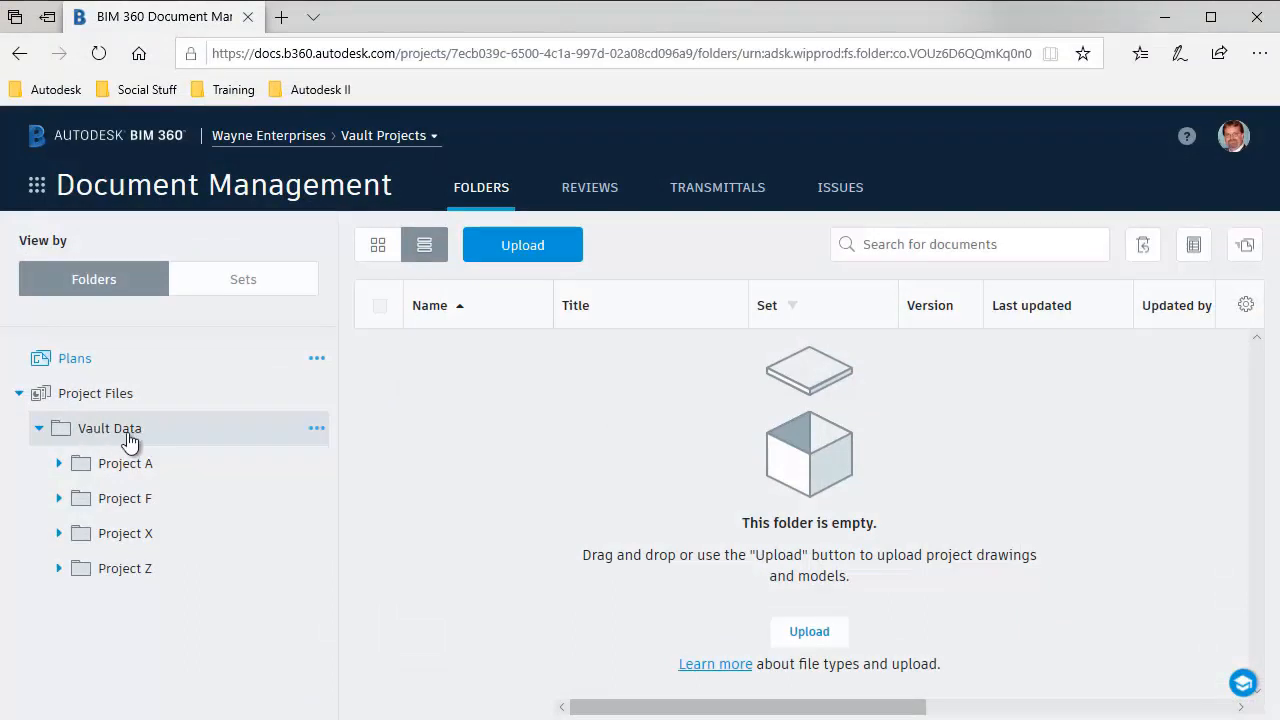
mouse_move(96, 490)
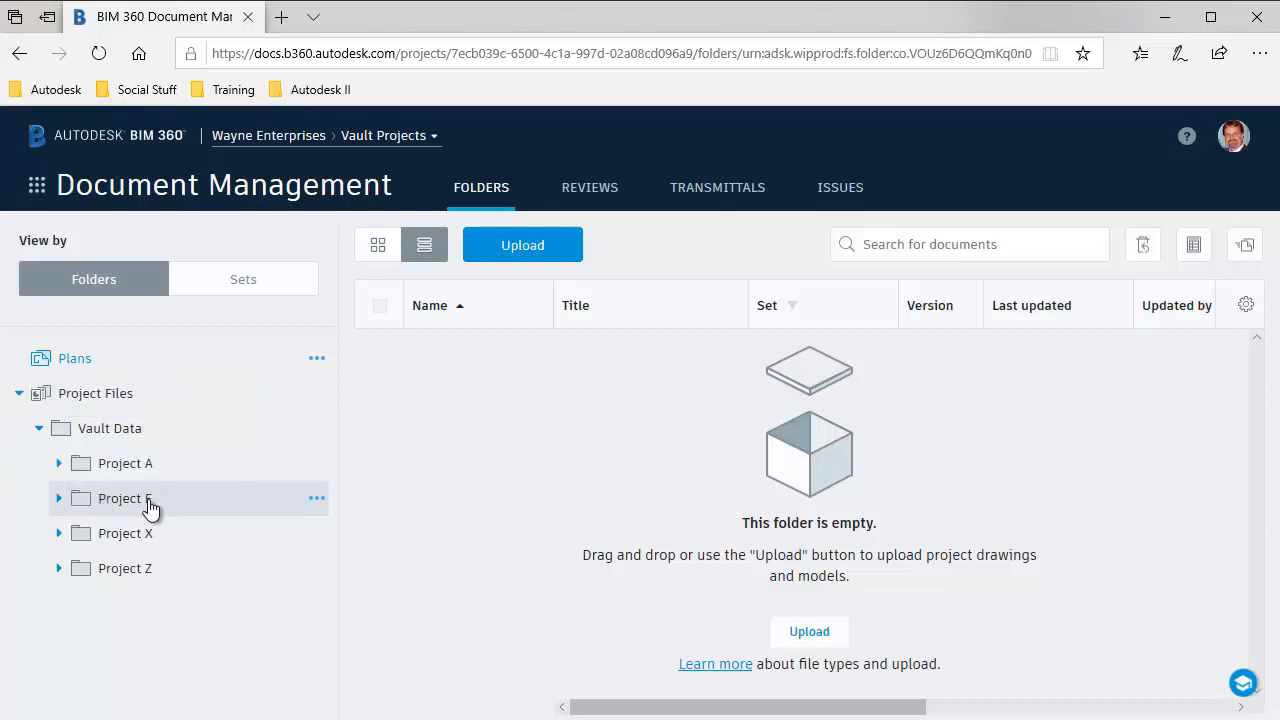
mouse_move(124, 532)
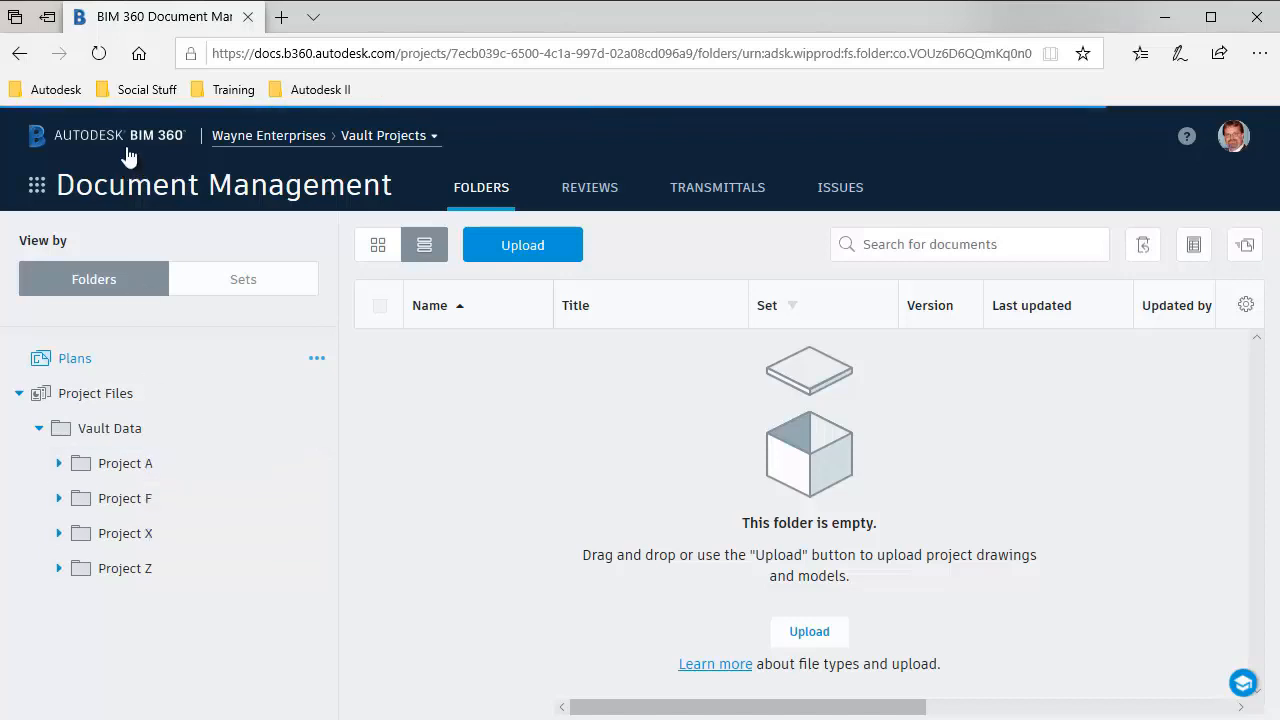
mouse_move(98, 54)
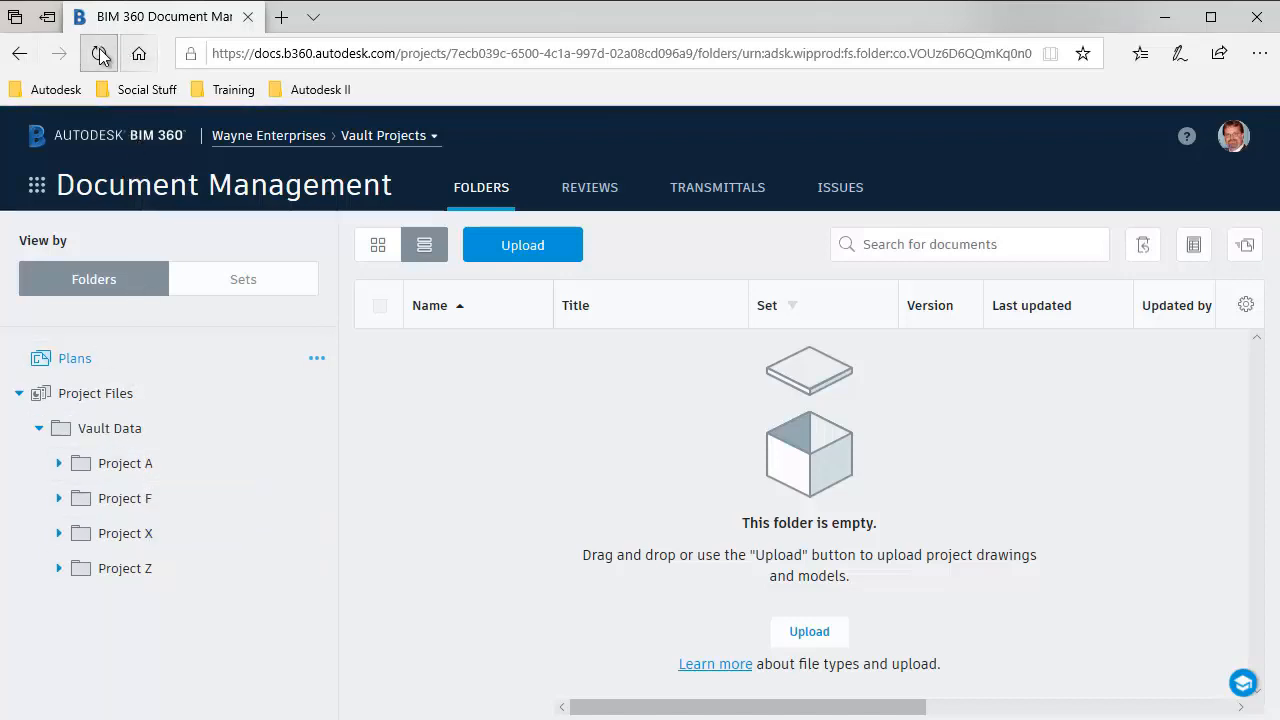
Reload BIM 360, drill into Vault Data > Demo > Documents and preview Water and Waste.docx
click(98, 52)
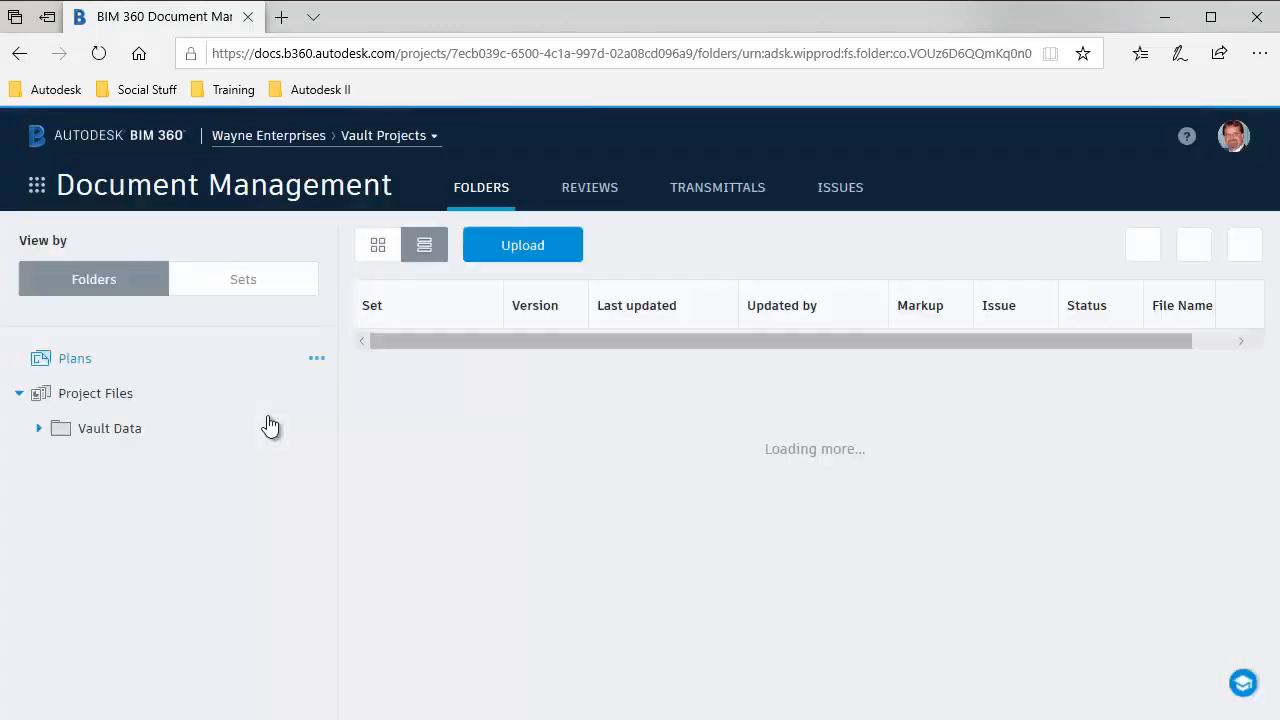
click(108, 428)
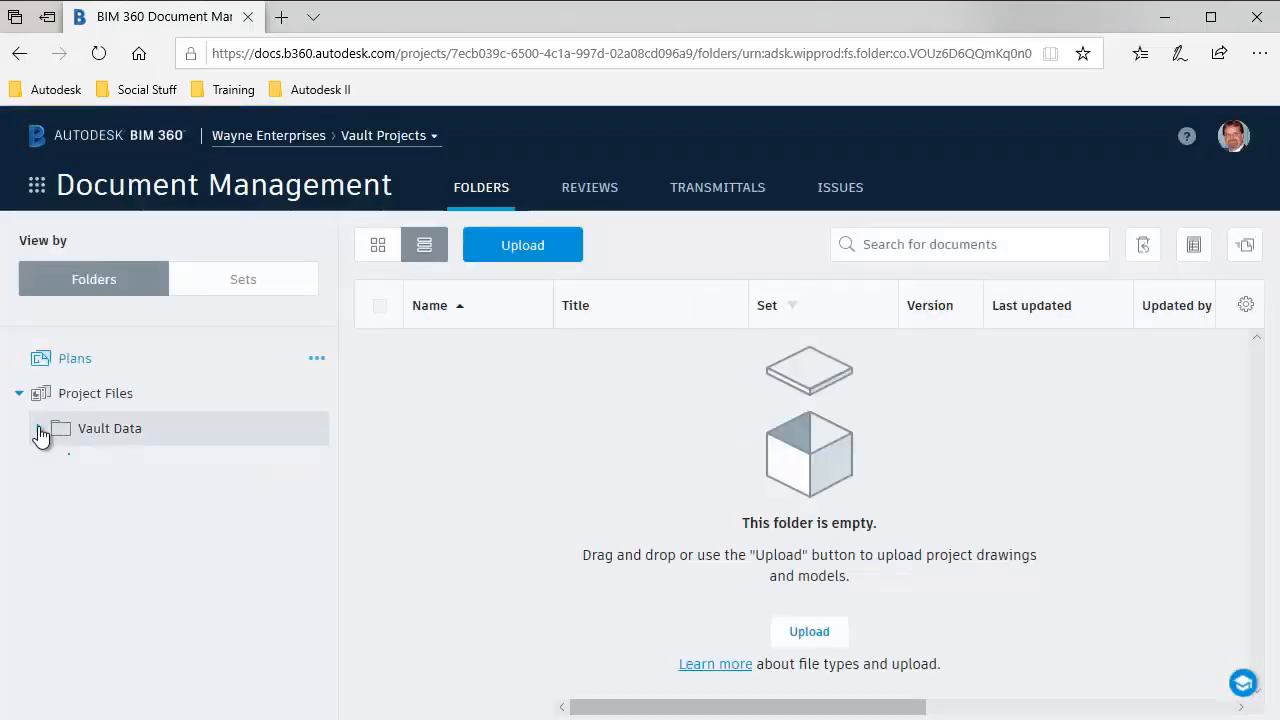
click(40, 428)
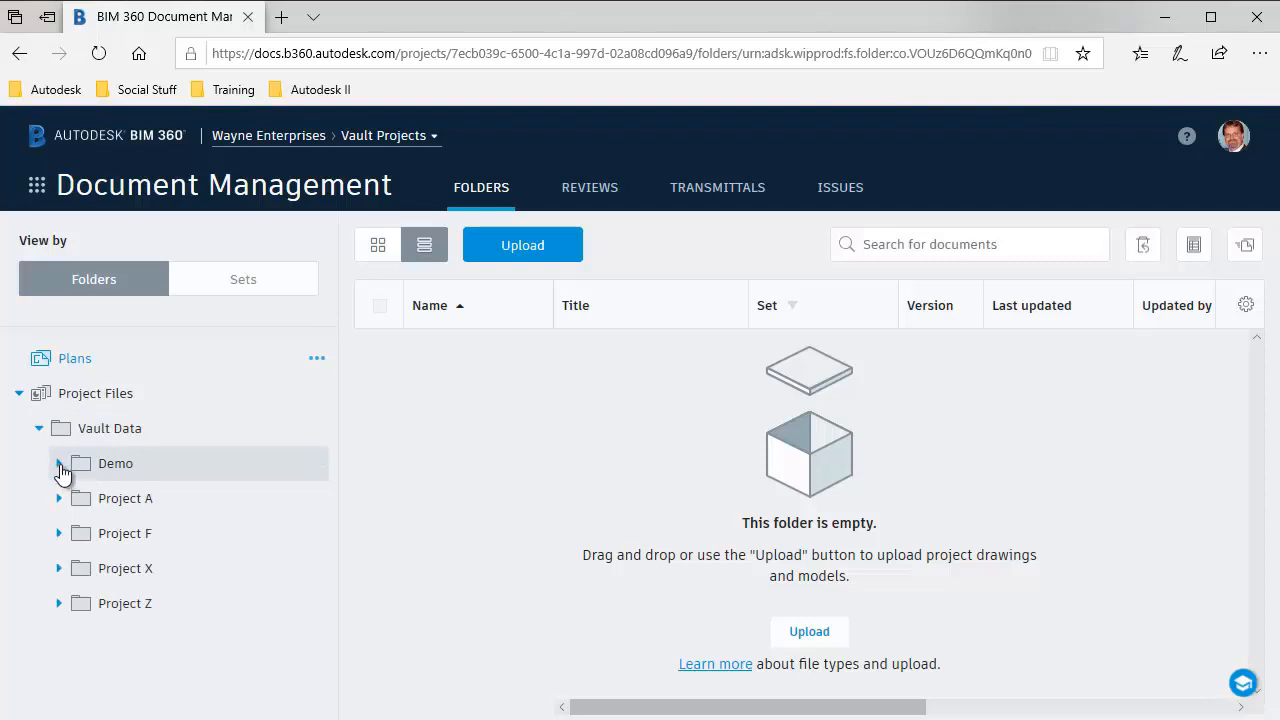
click(58, 464)
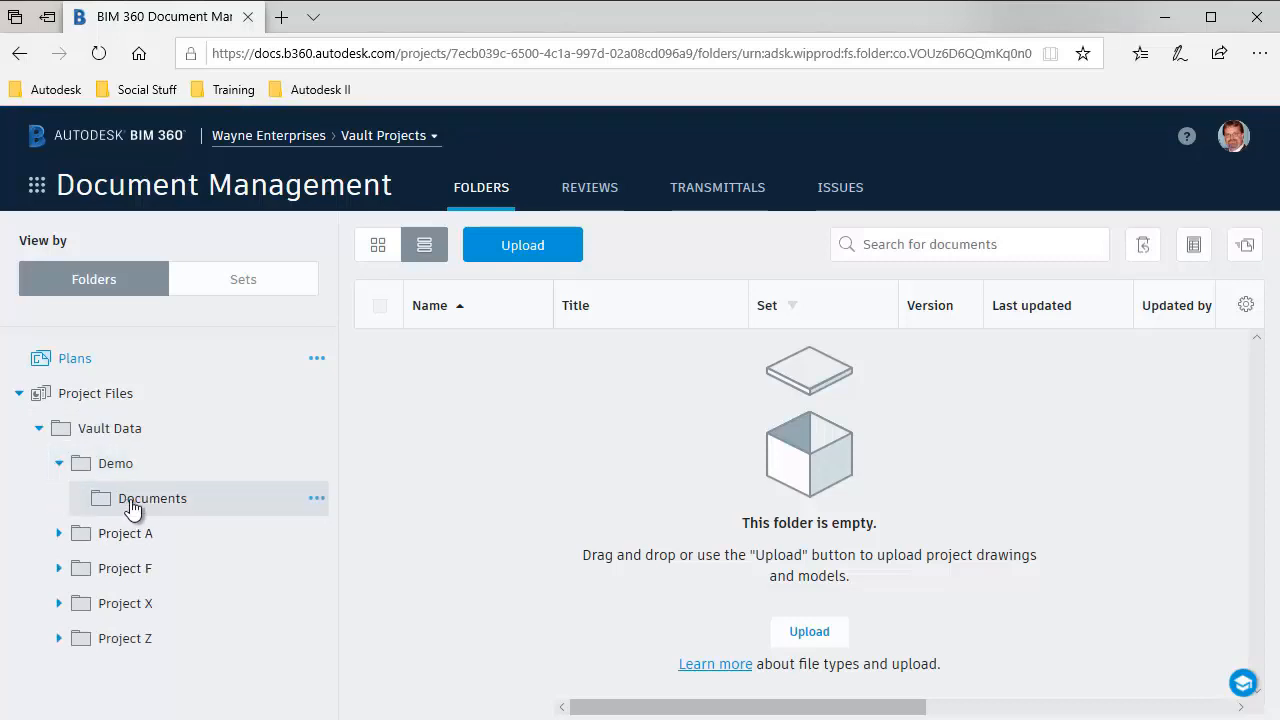
click(152, 498)
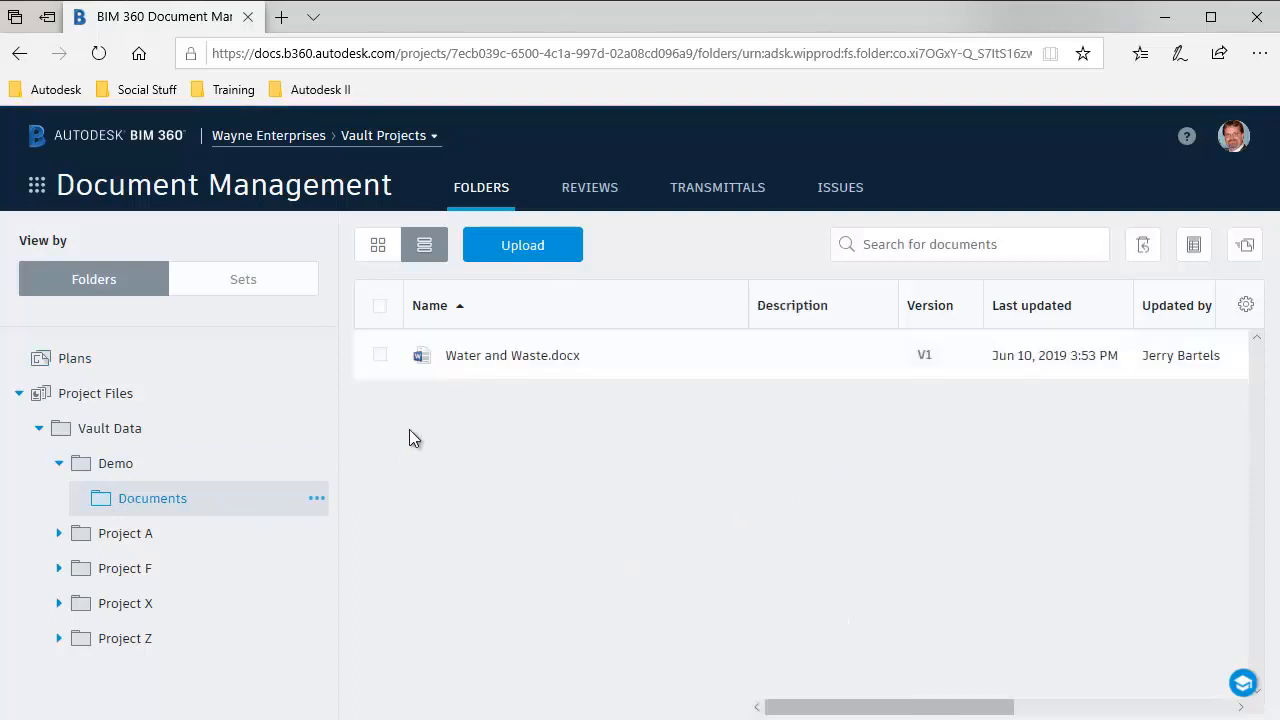
mouse_move(472, 362)
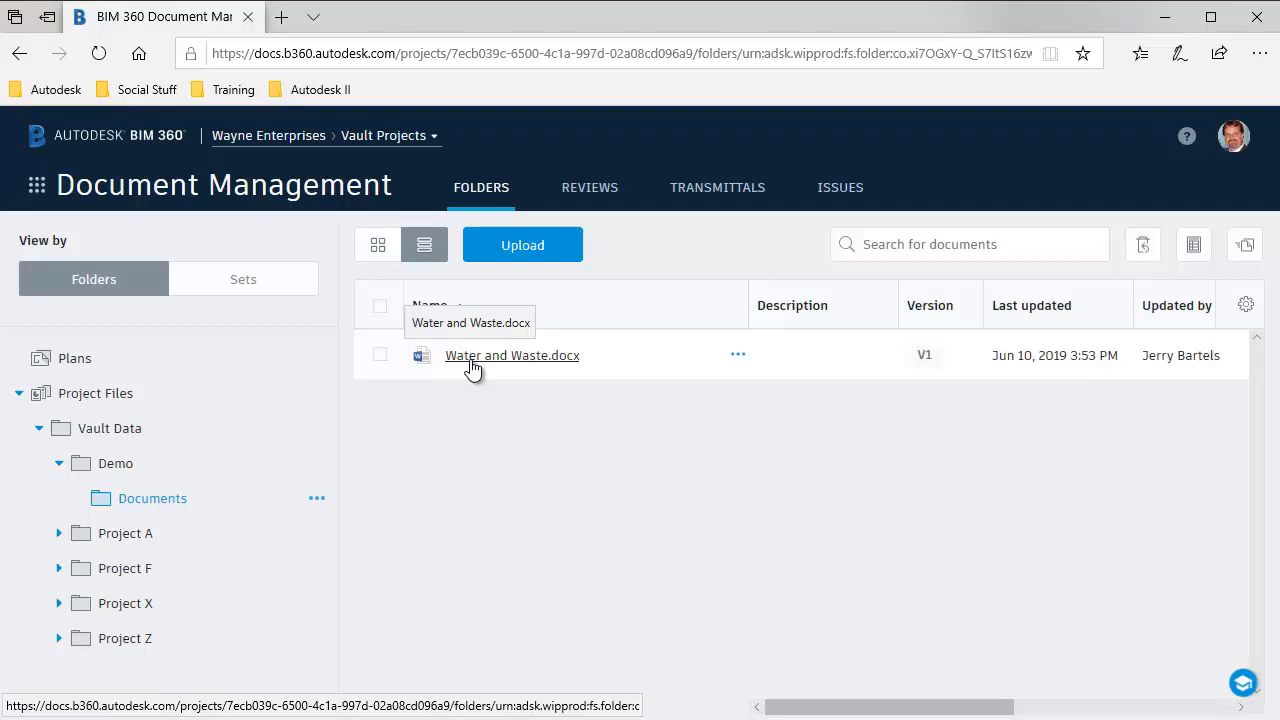
mouse_move(1196, 358)
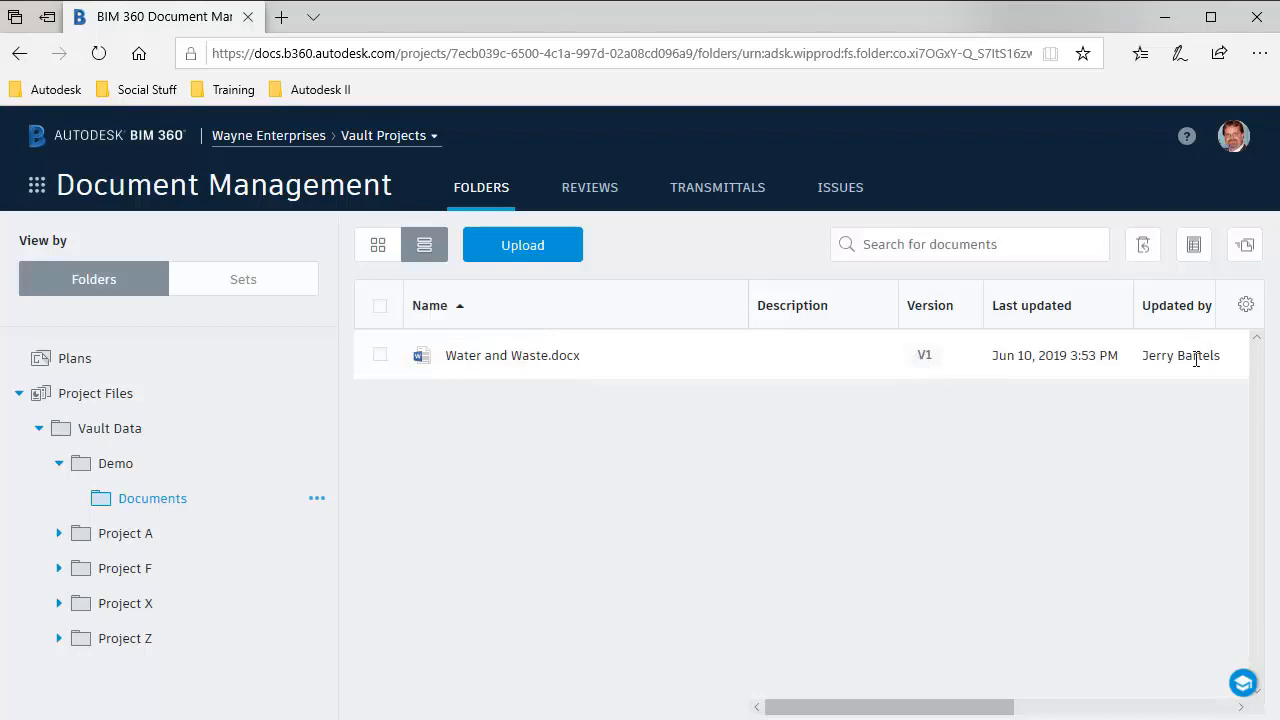
mouse_move(832, 512)
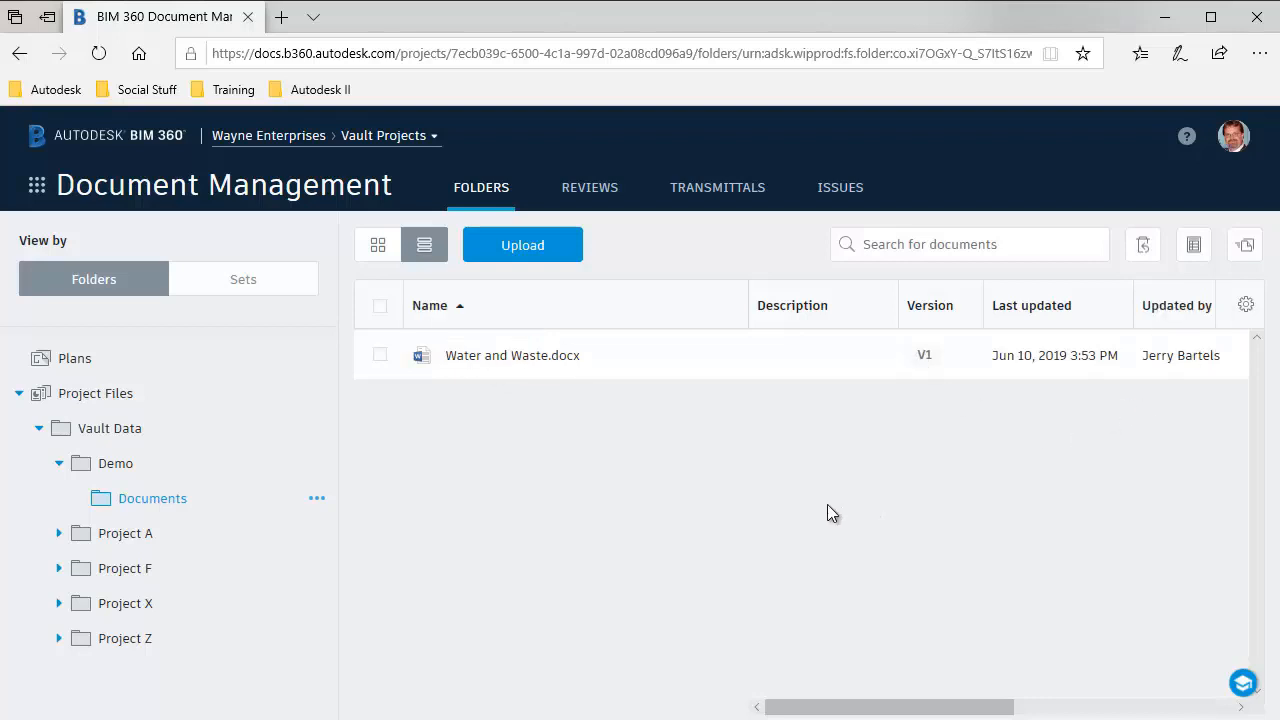
mouse_move(512, 356)
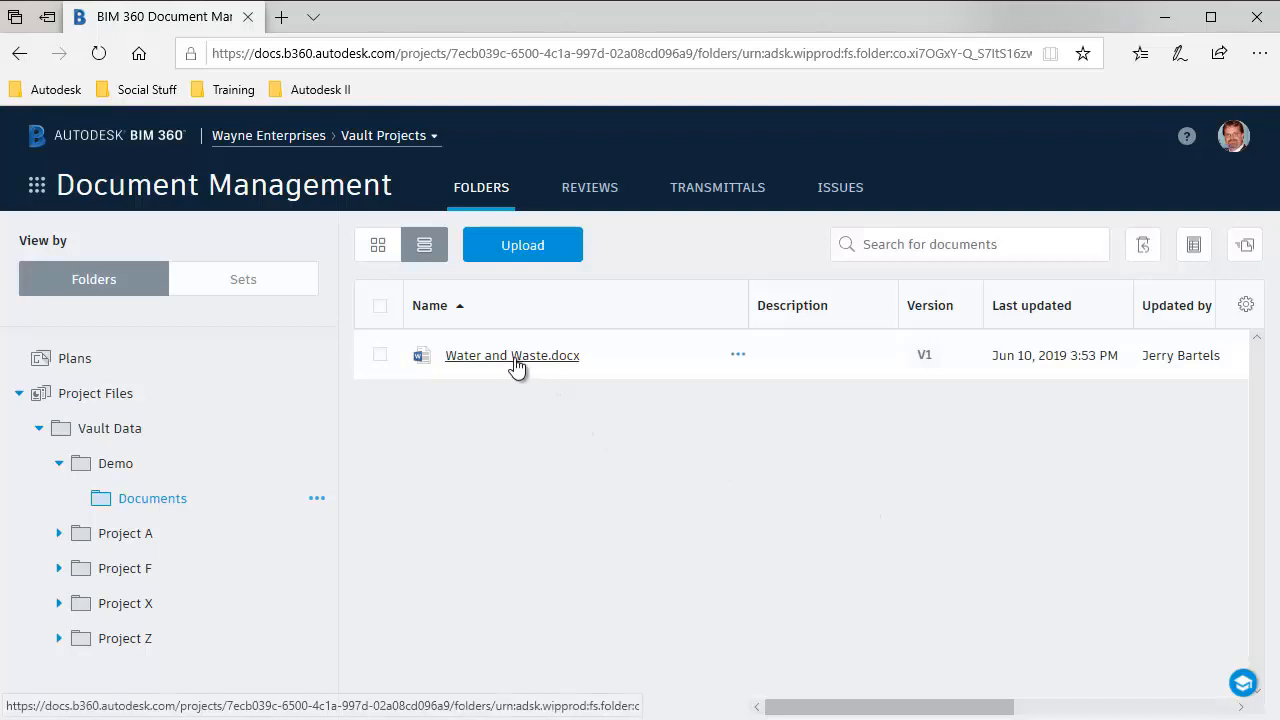
mouse_move(512, 356)
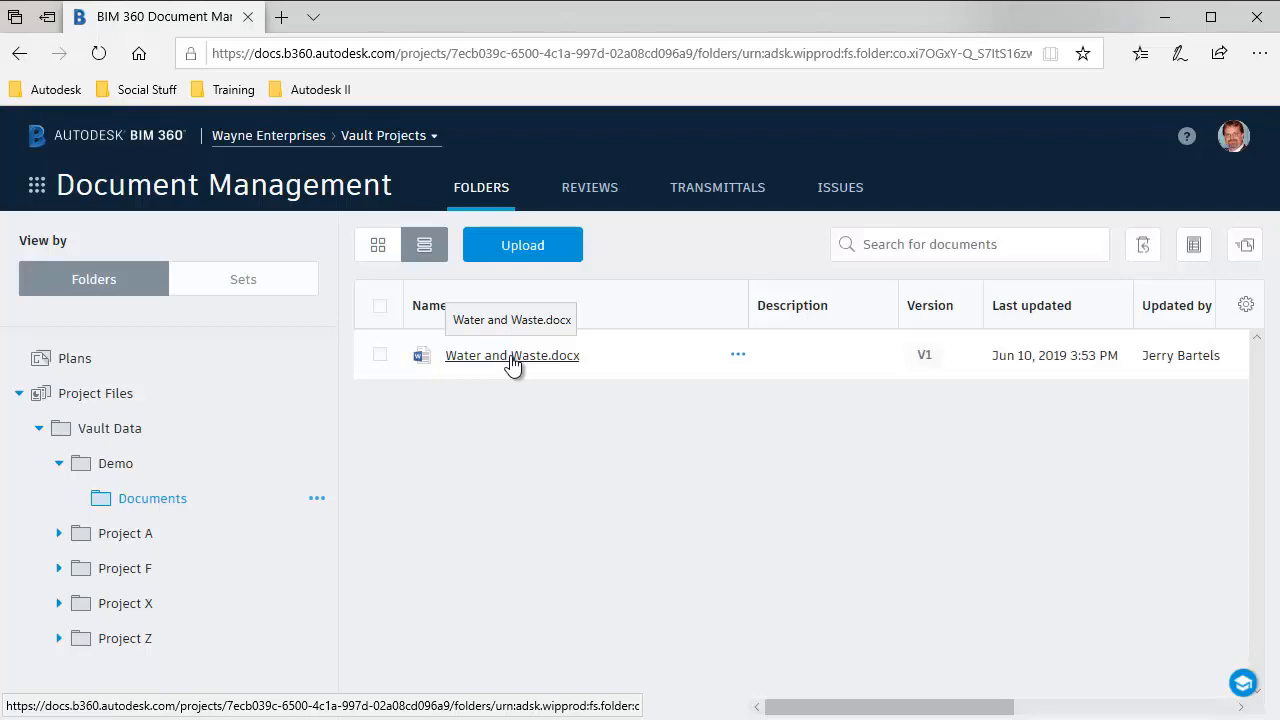
mouse_move(528, 364)
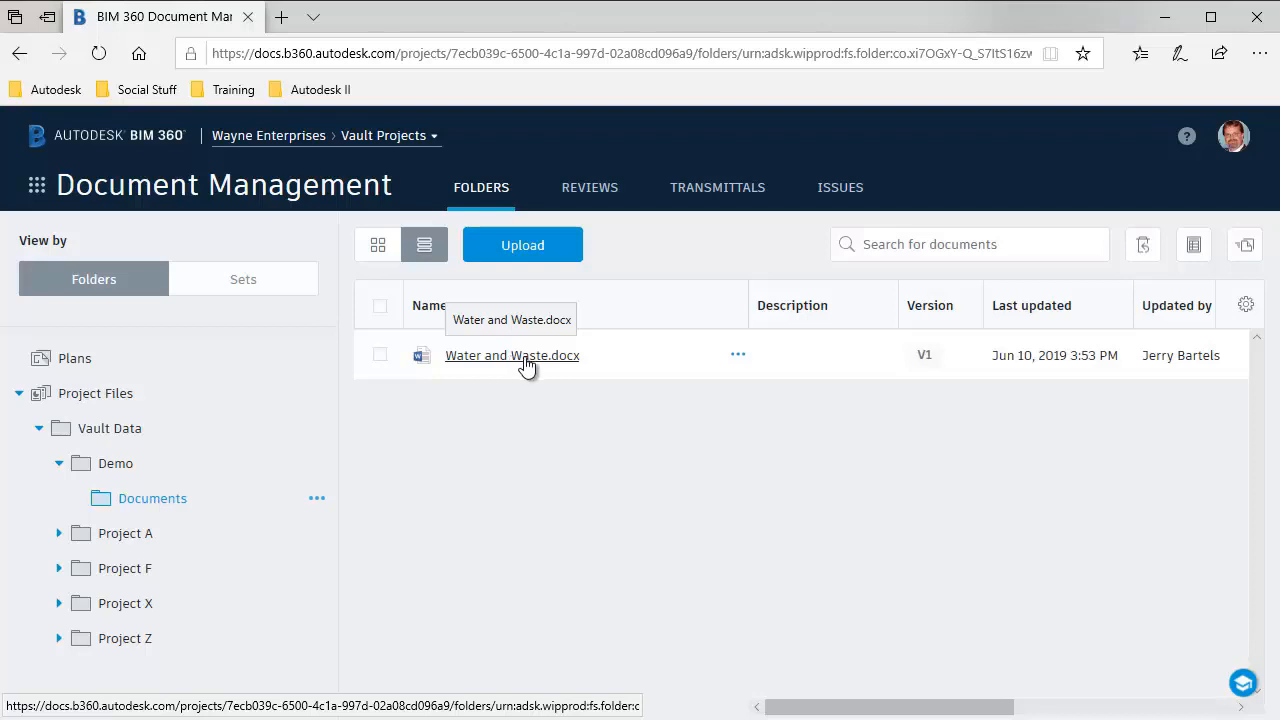
click(512, 356)
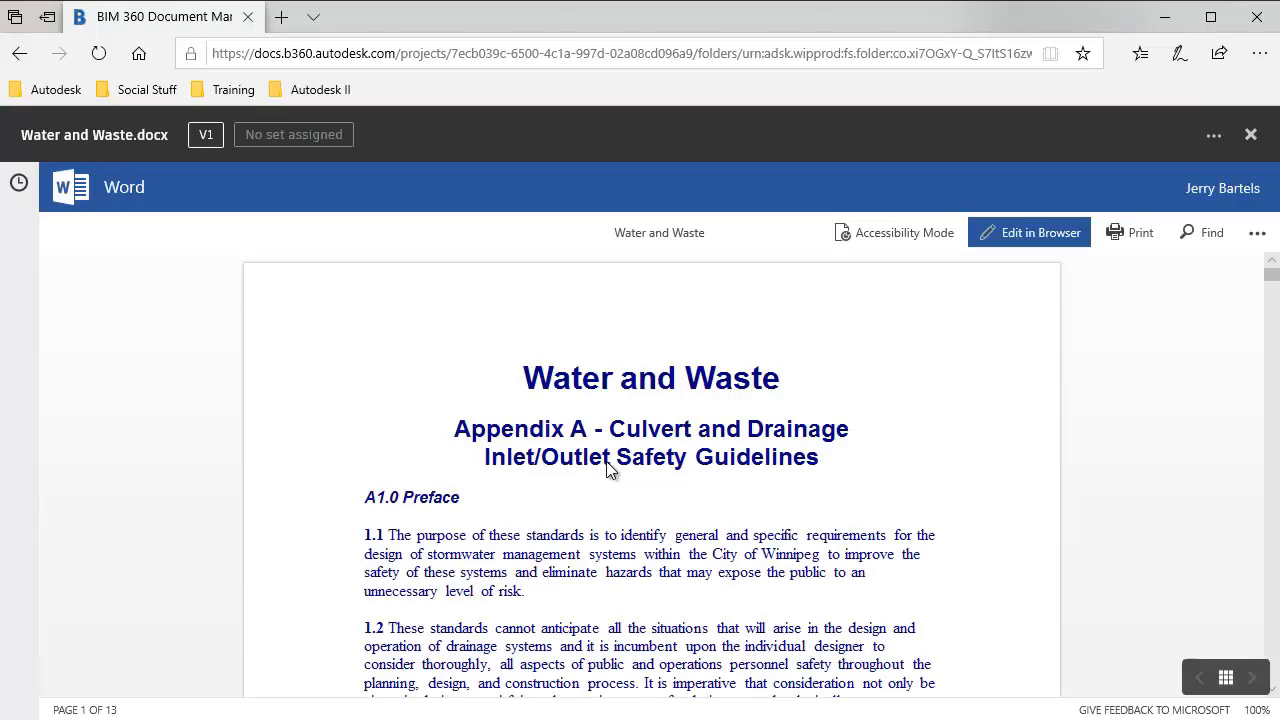
mouse_move(1014, 408)
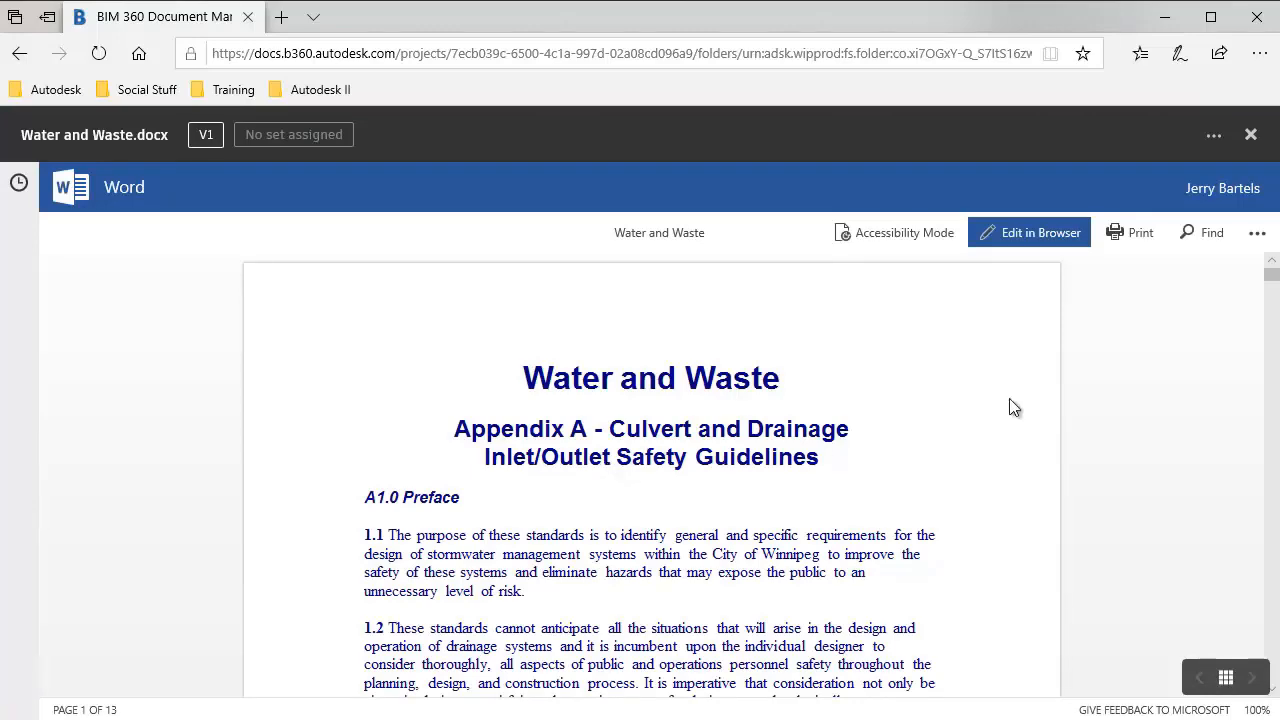
Look through the V1 preview pages, then switch to Edit in Browser
scroll(down, 3)
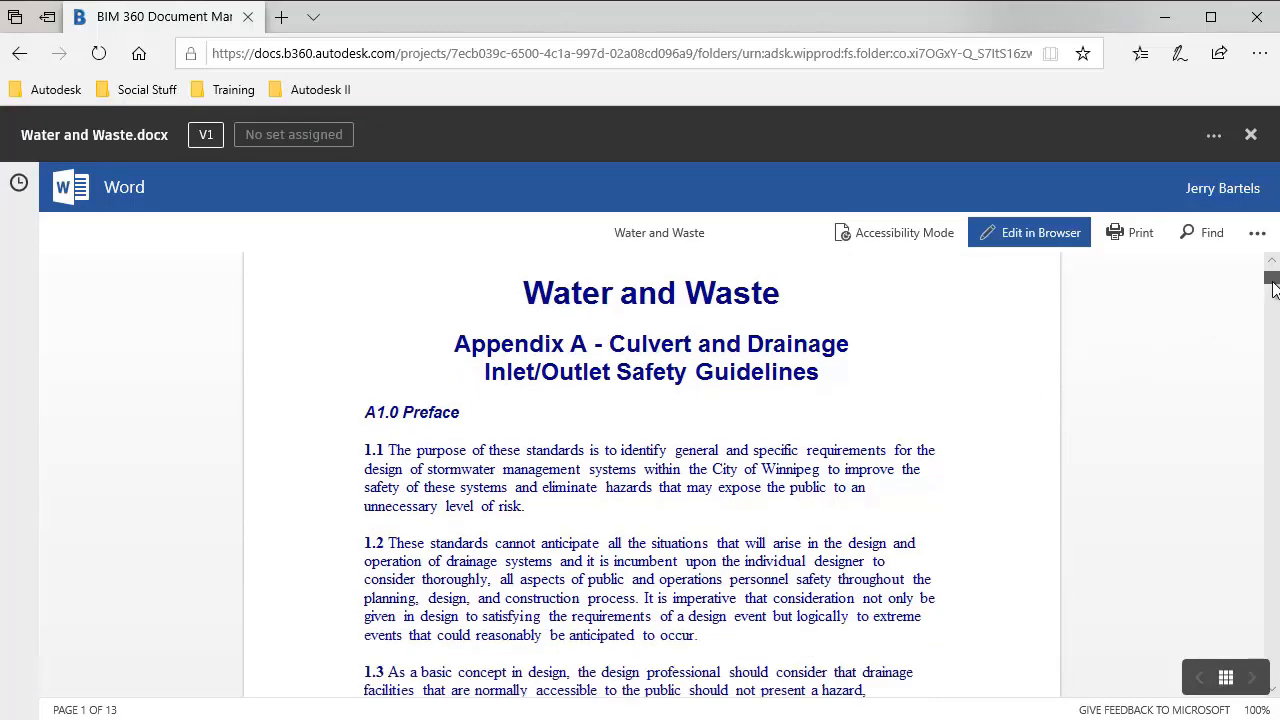
scroll(down, 3)
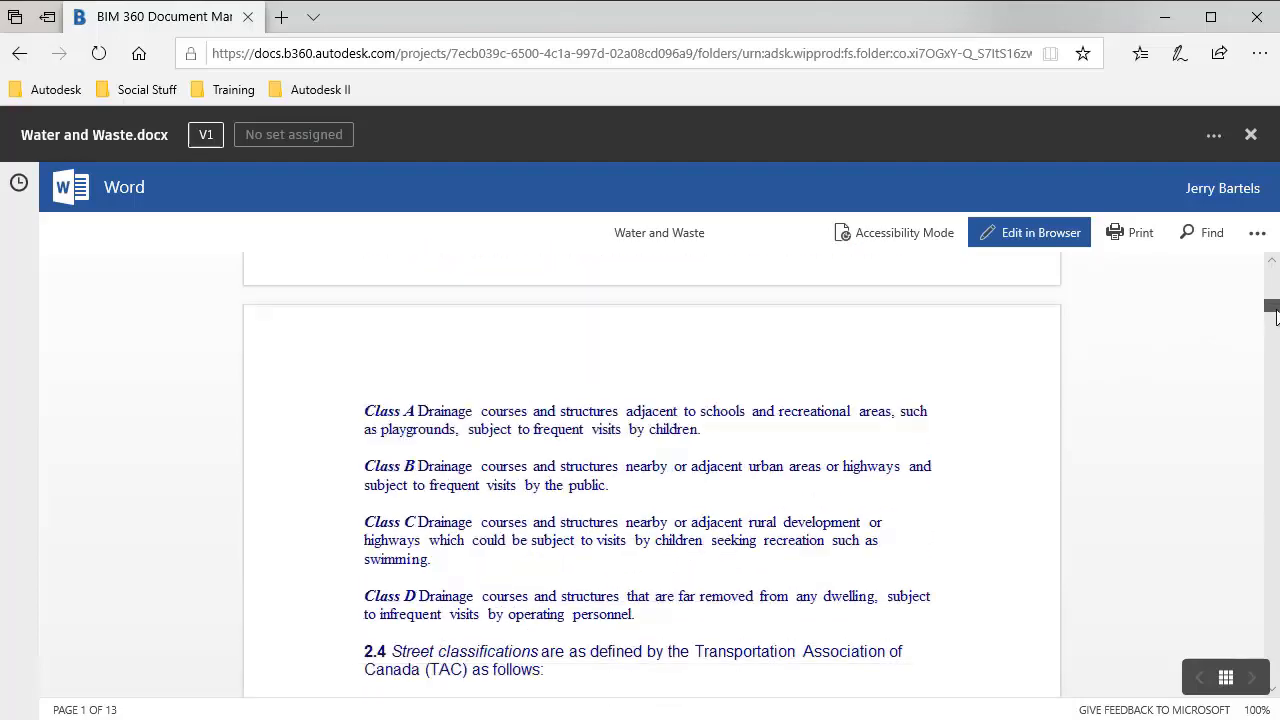
scroll(down, 3)
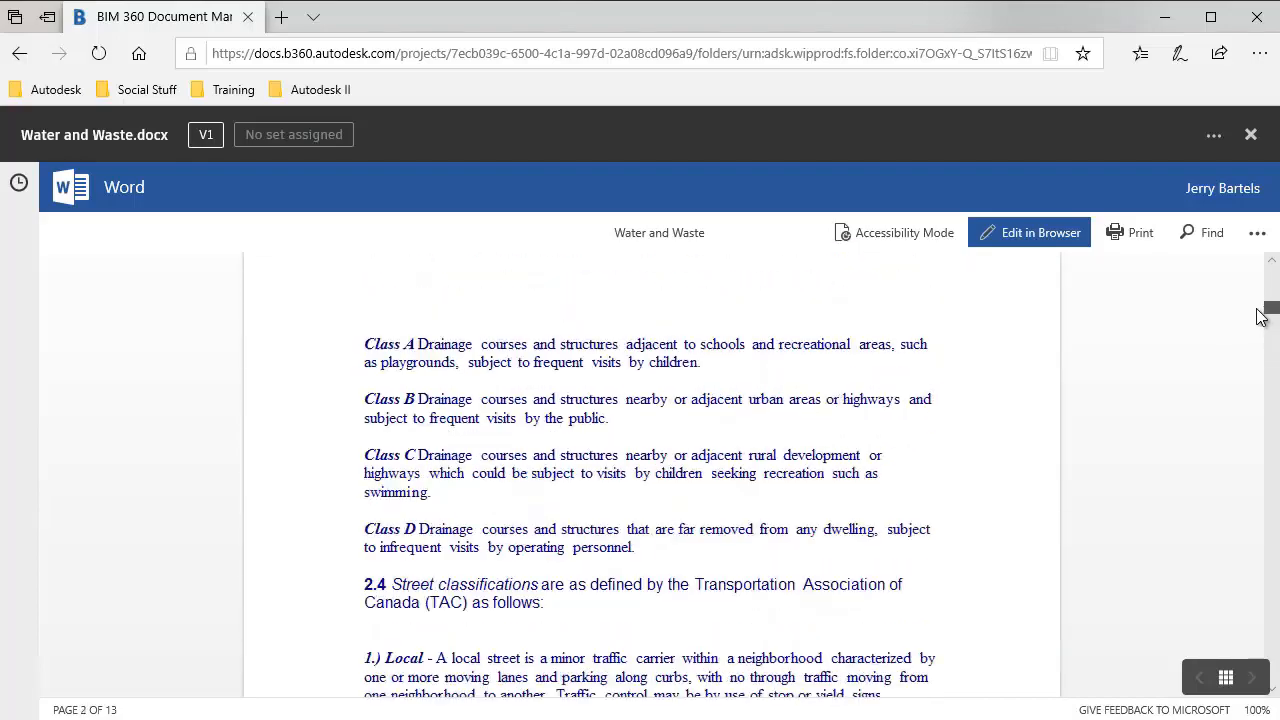
scroll(up, 3)
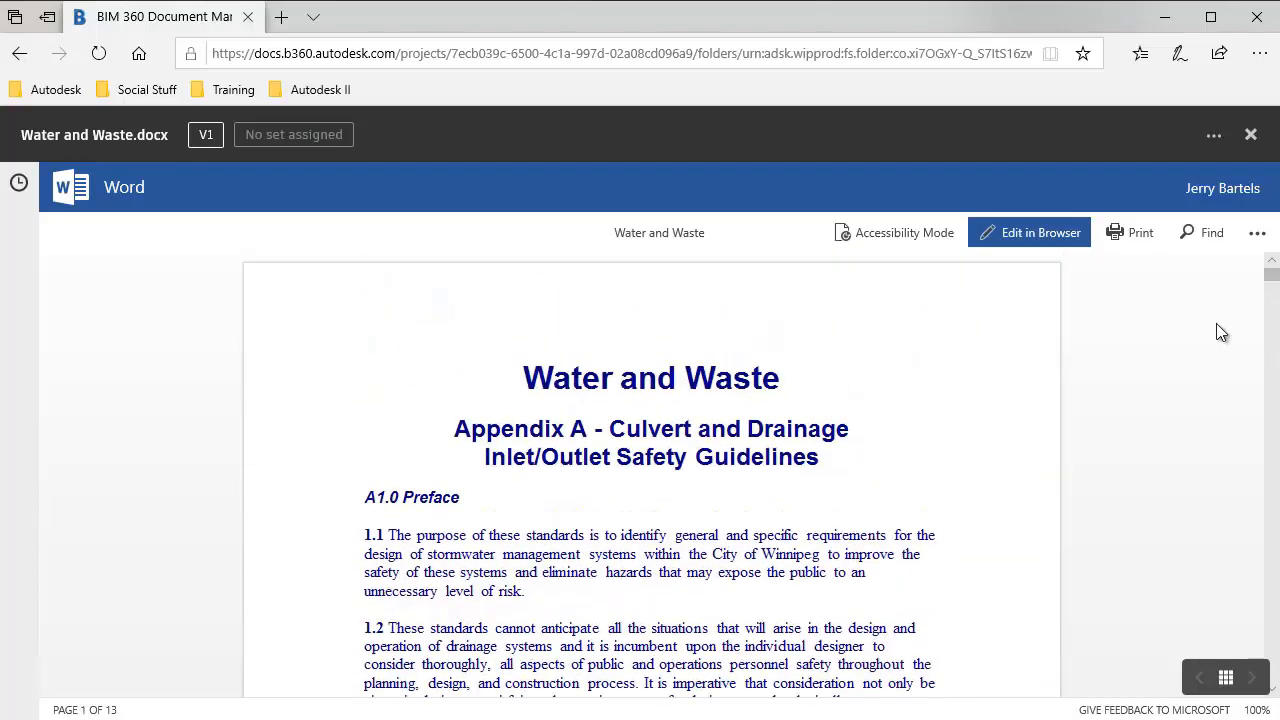
mouse_move(688, 486)
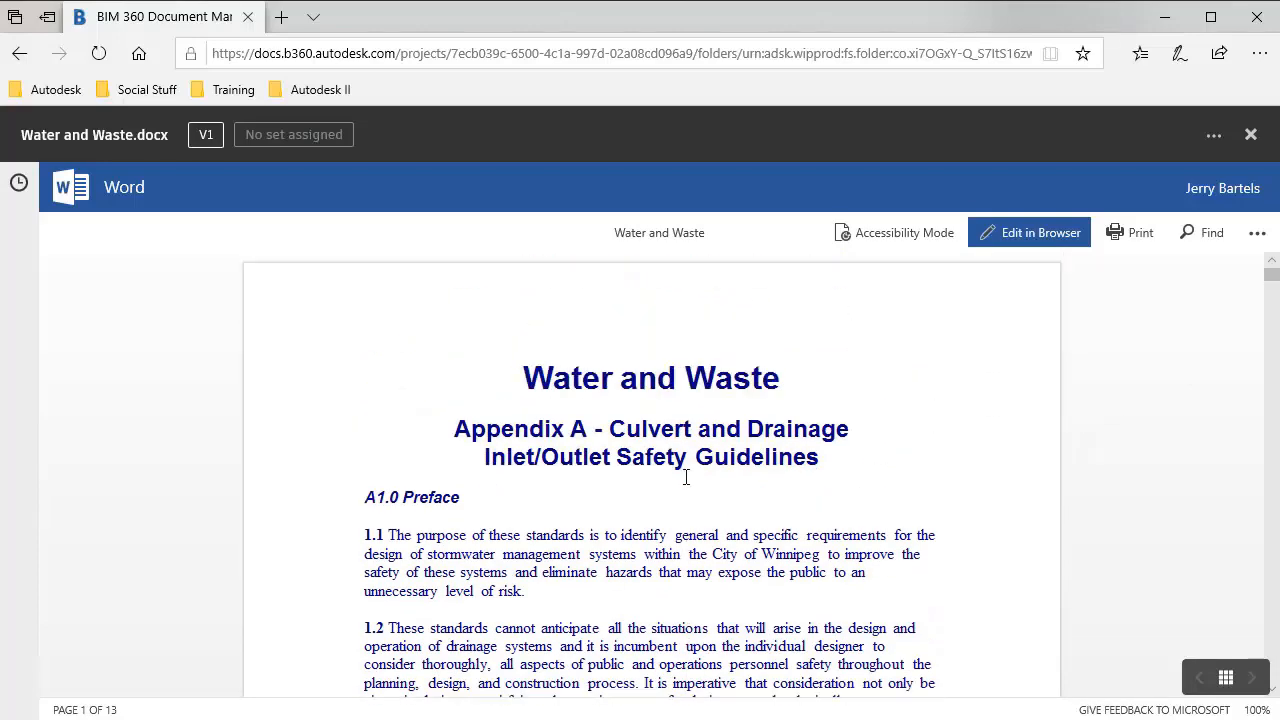
mouse_move(696, 464)
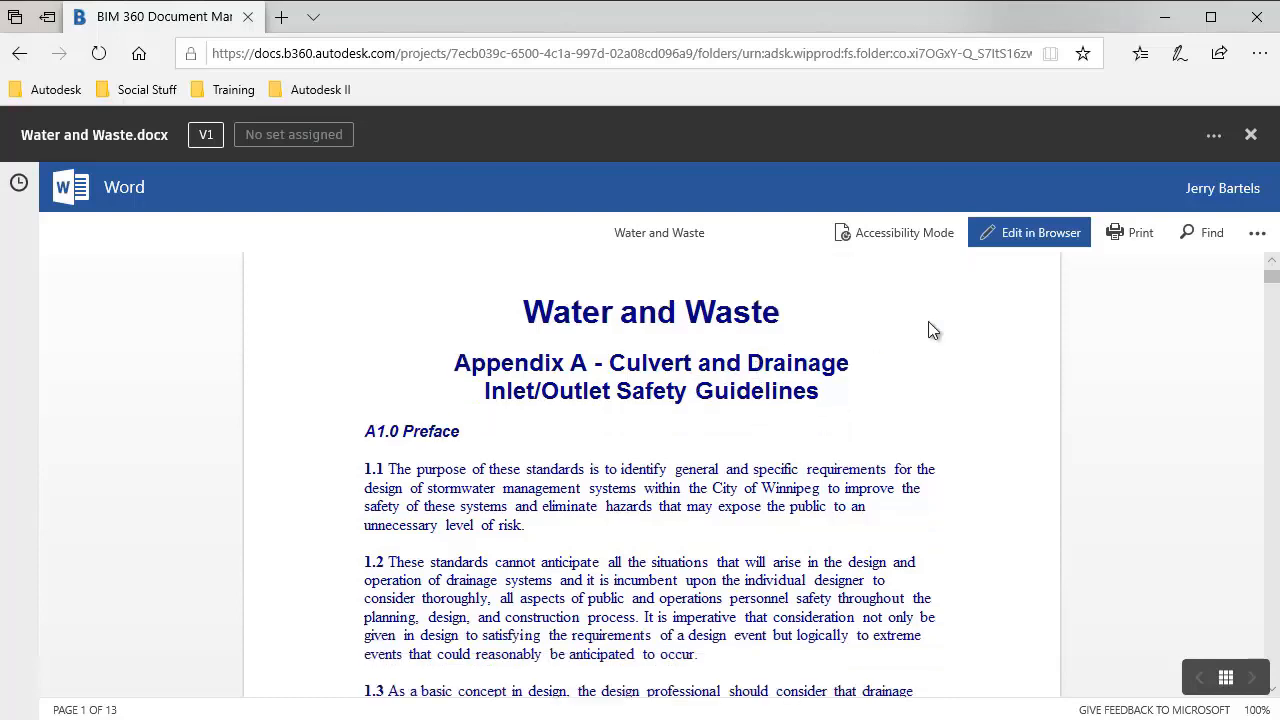
mouse_move(1028, 232)
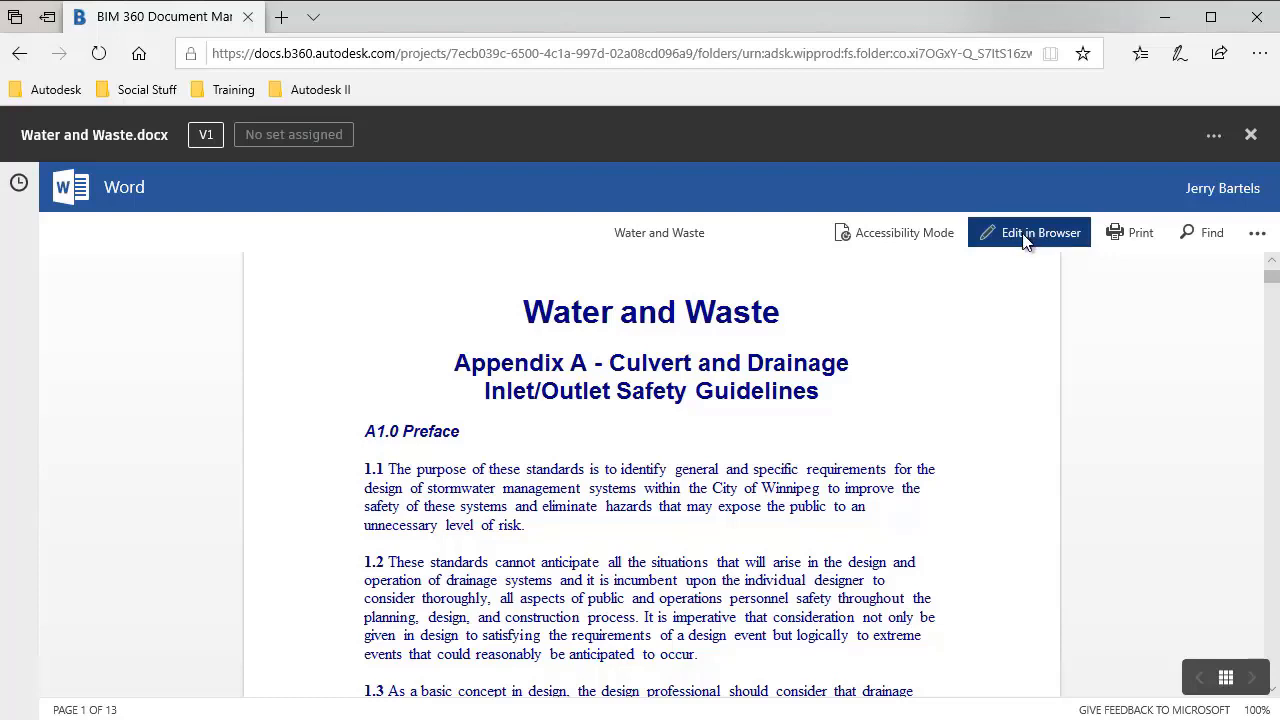
click(1028, 232)
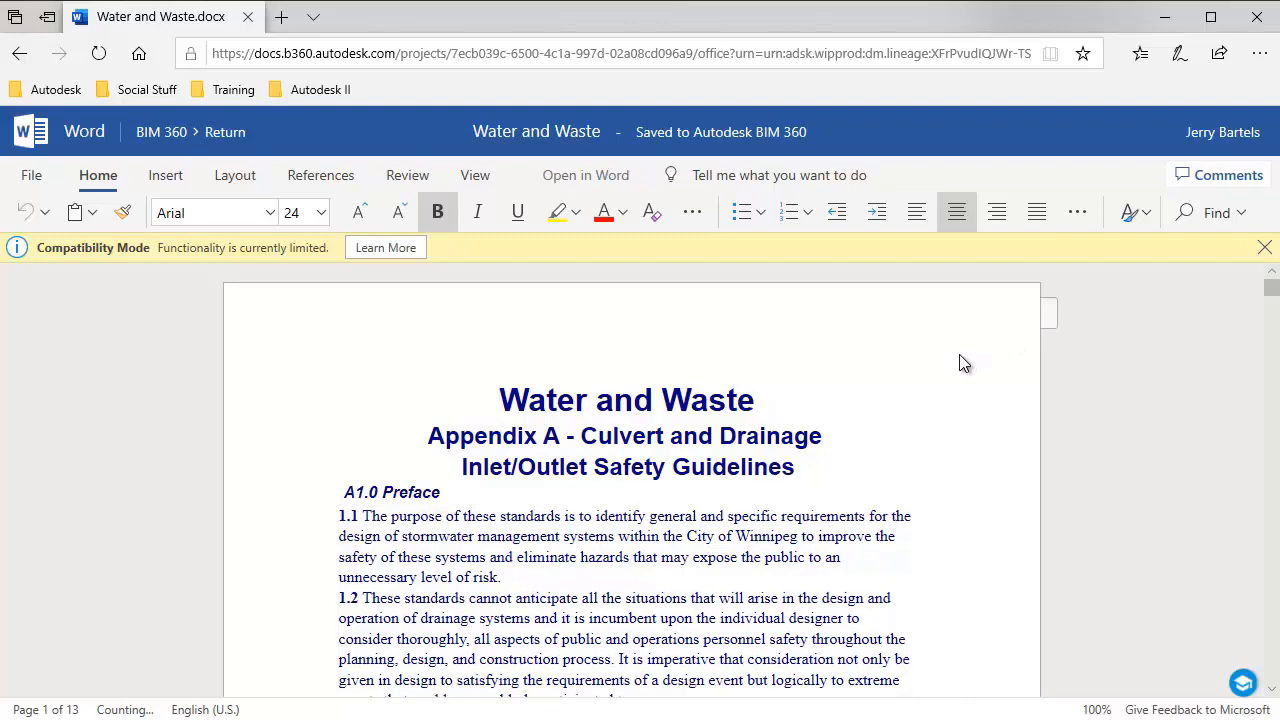
Finish the highlight and 'storm water' edits in section 1.1 and return to BIM 360
scroll(up, 3)
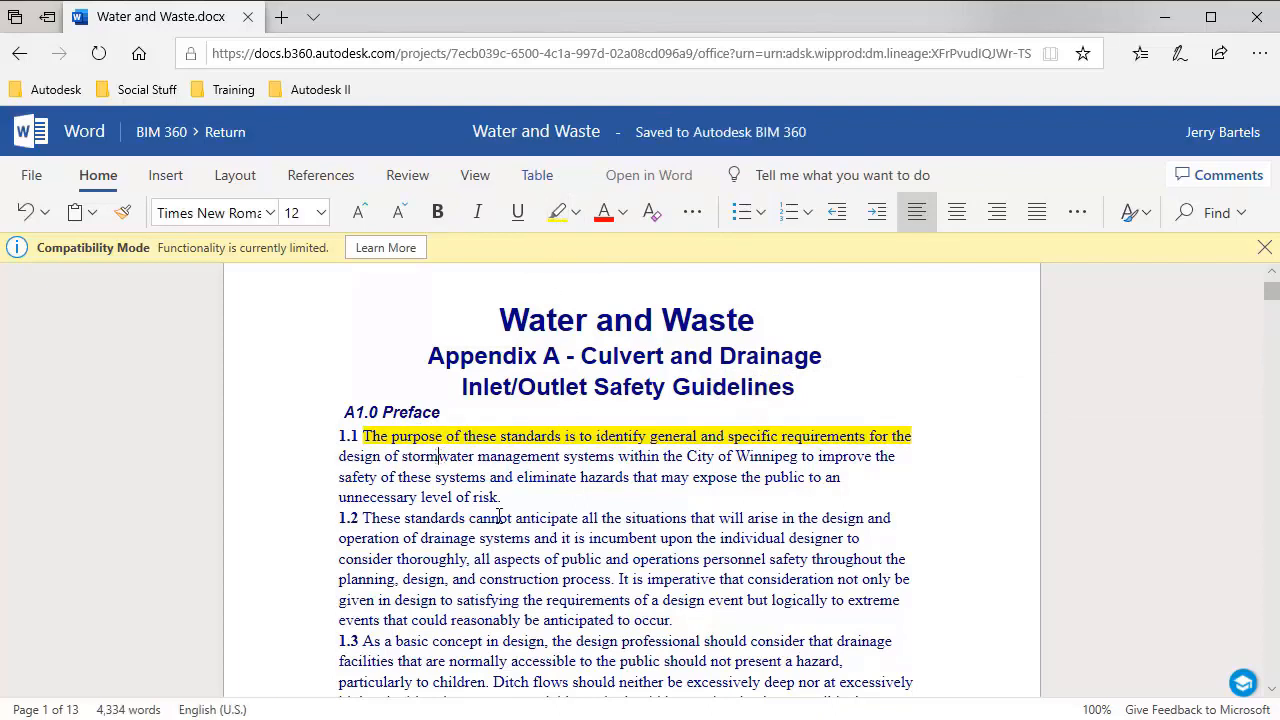
mouse_move(458, 492)
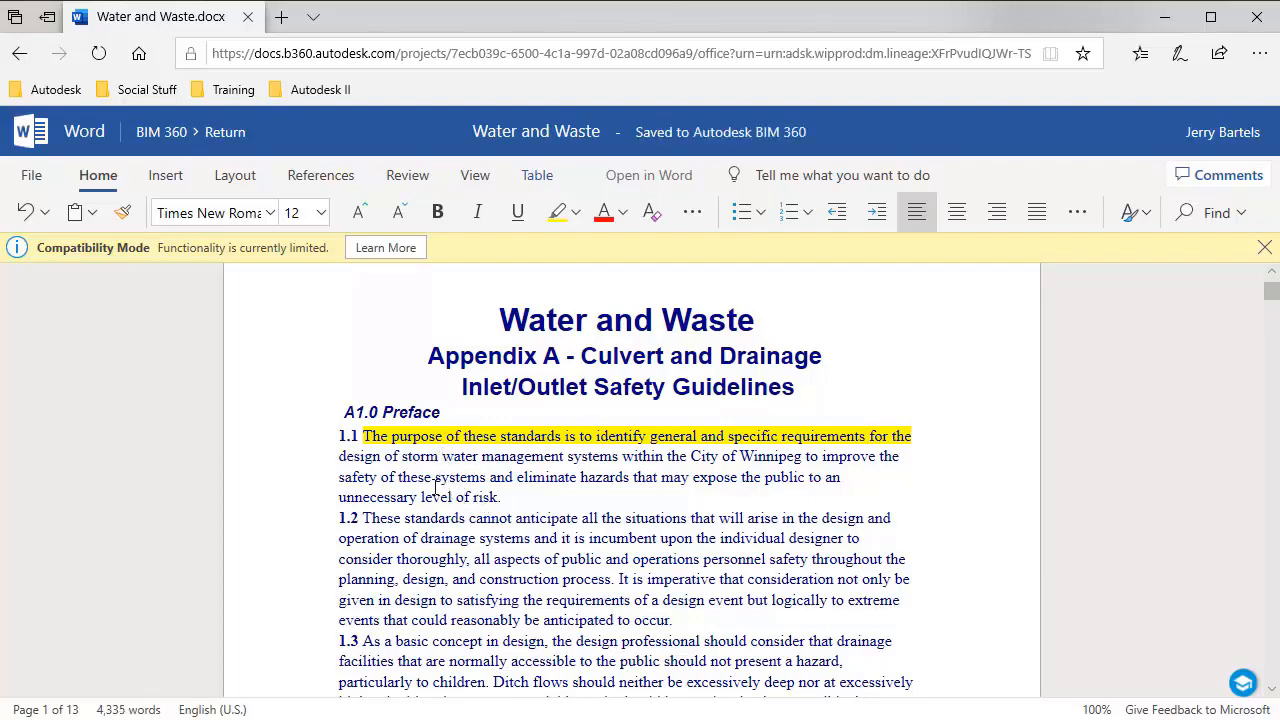
mouse_move(200, 204)
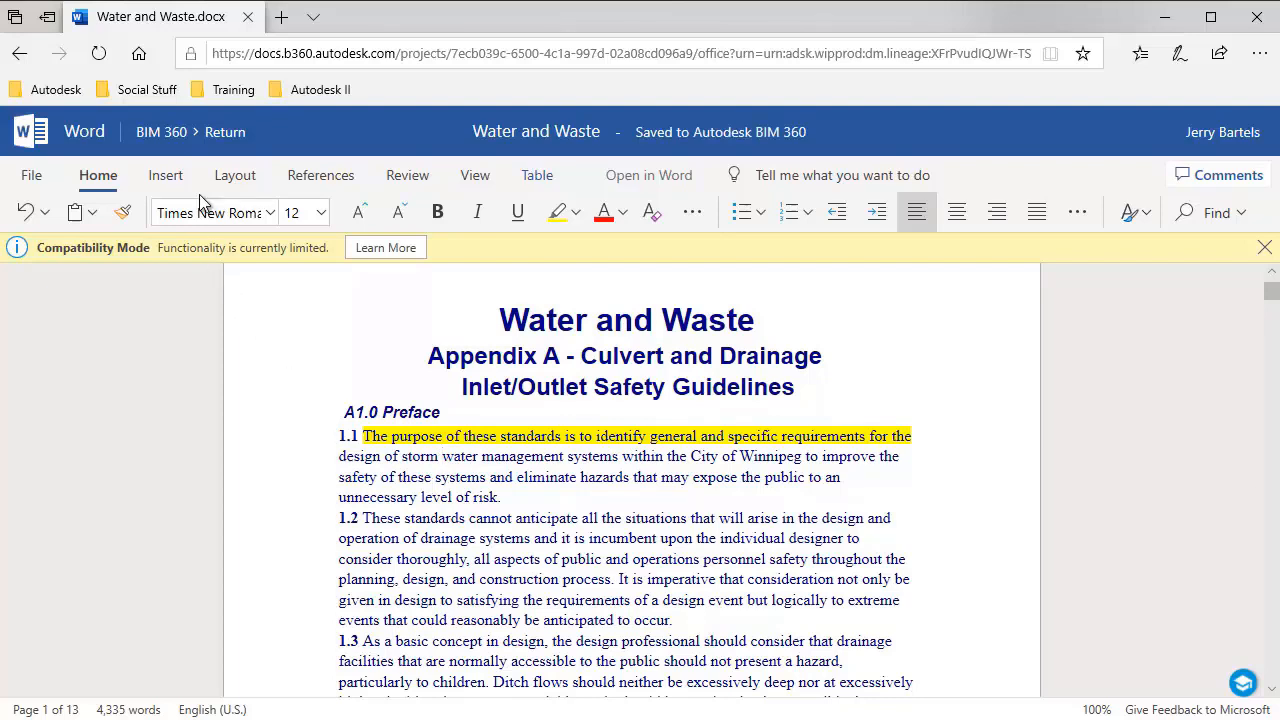
mouse_move(224, 132)
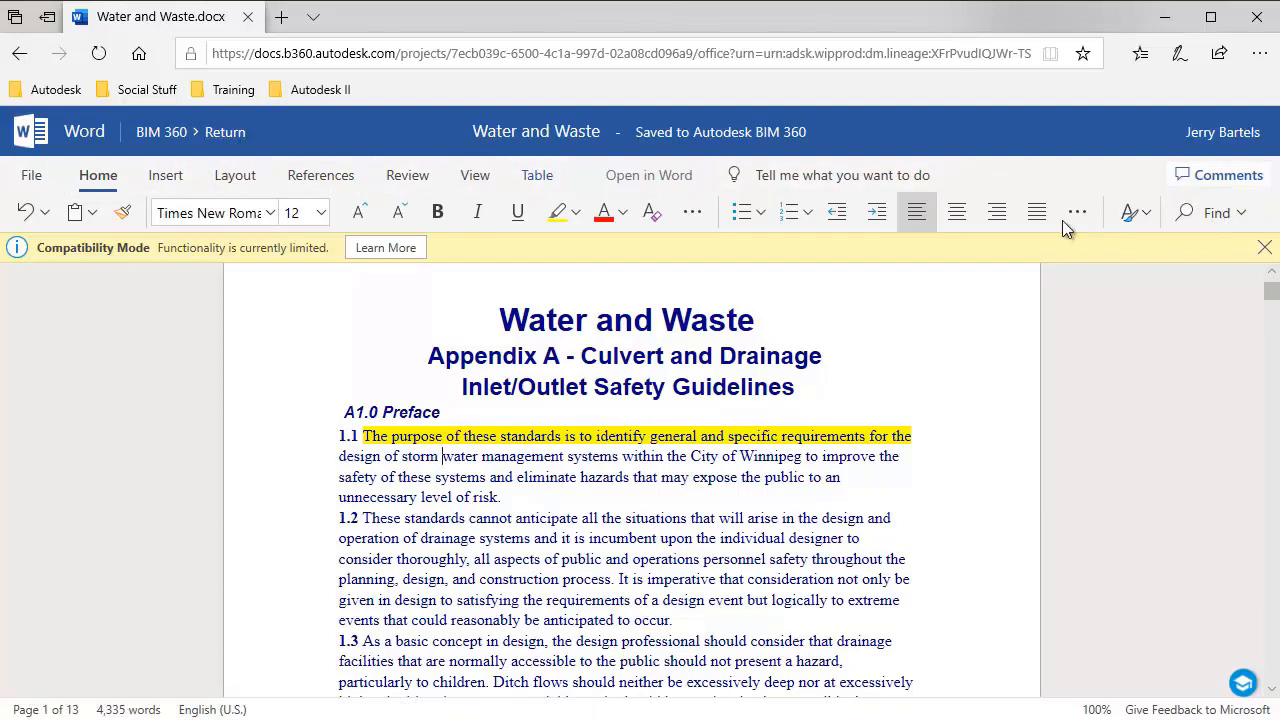
mouse_move(390, 190)
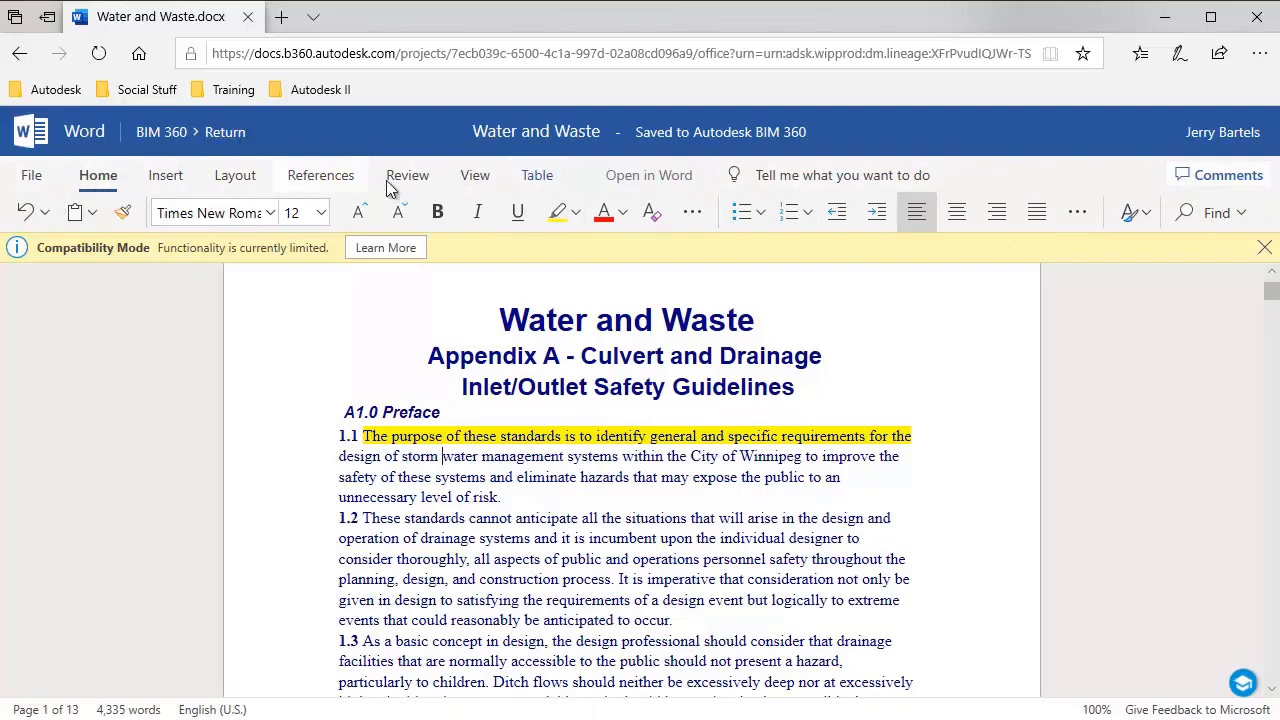
mouse_move(560, 212)
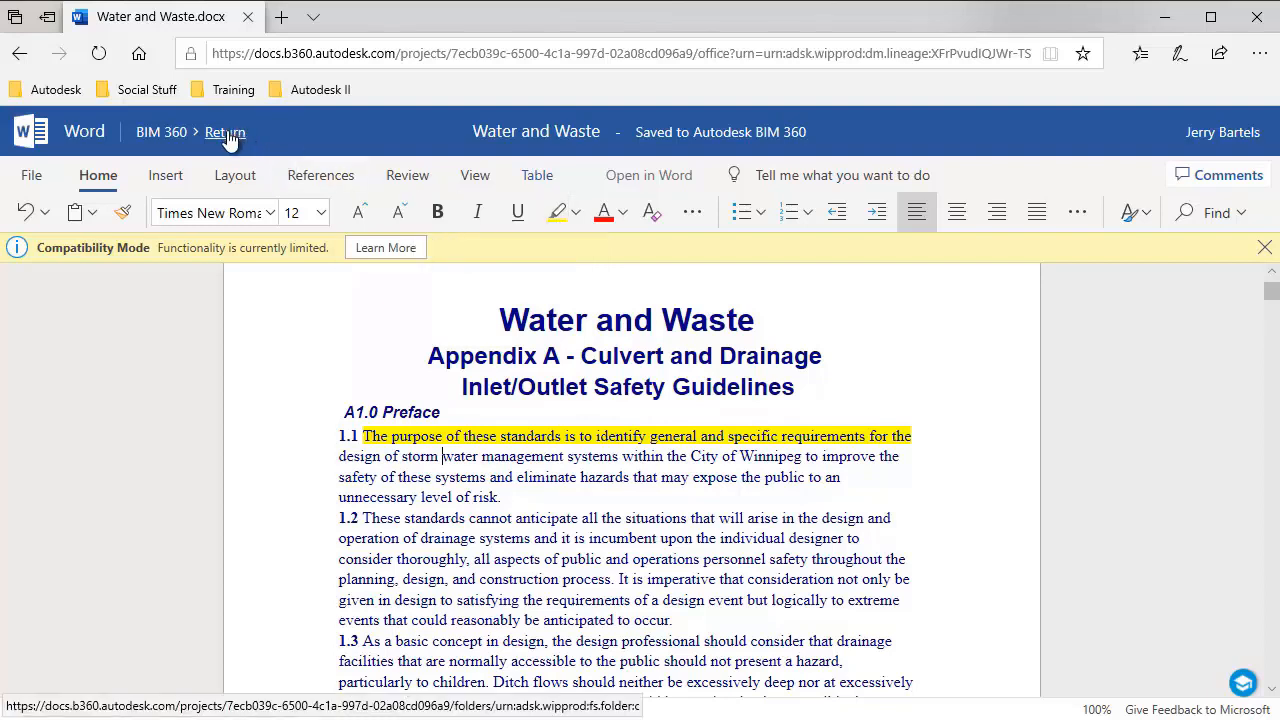
click(224, 132)
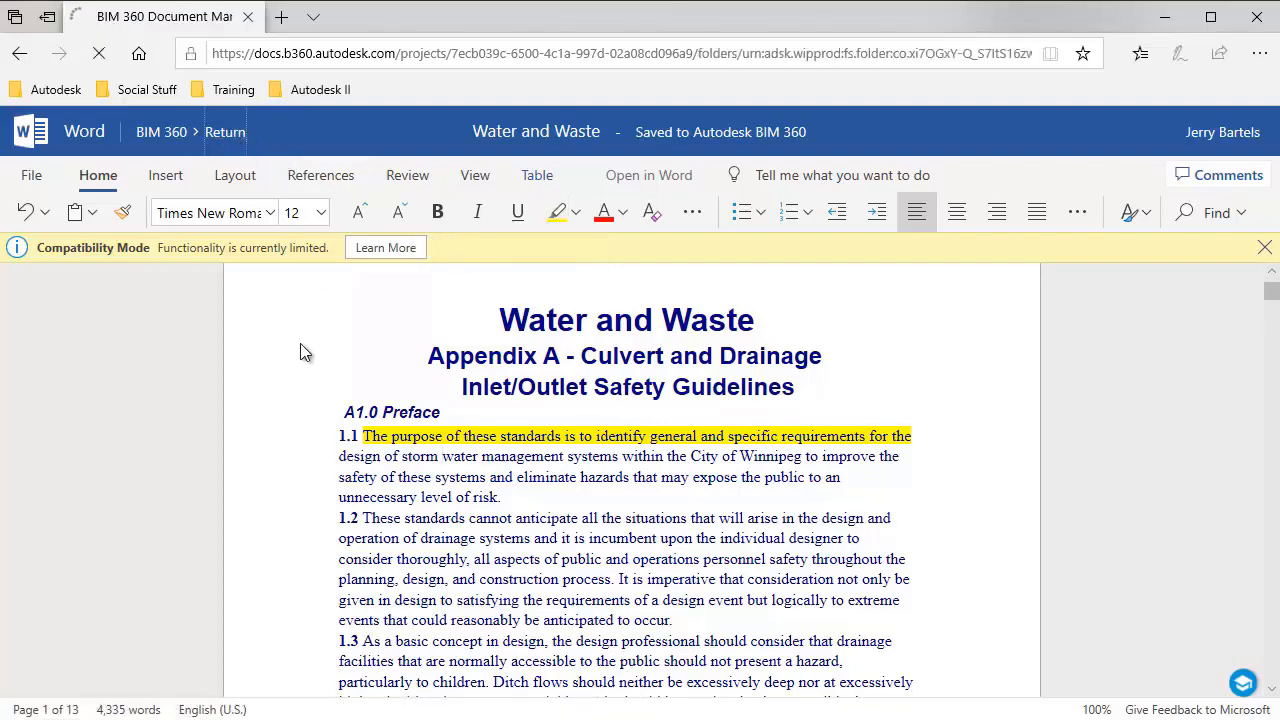
View the V2 preview with the highlighted sentence, then close it
click(224, 132)
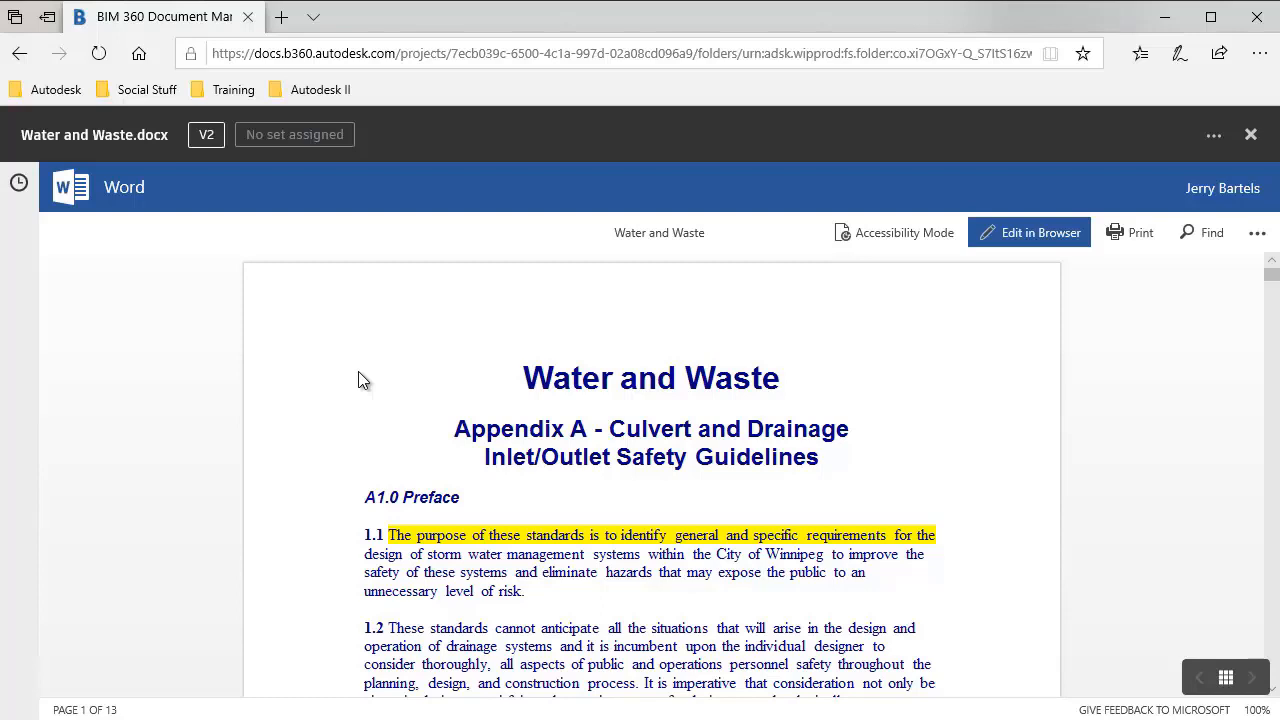
mouse_move(1096, 352)
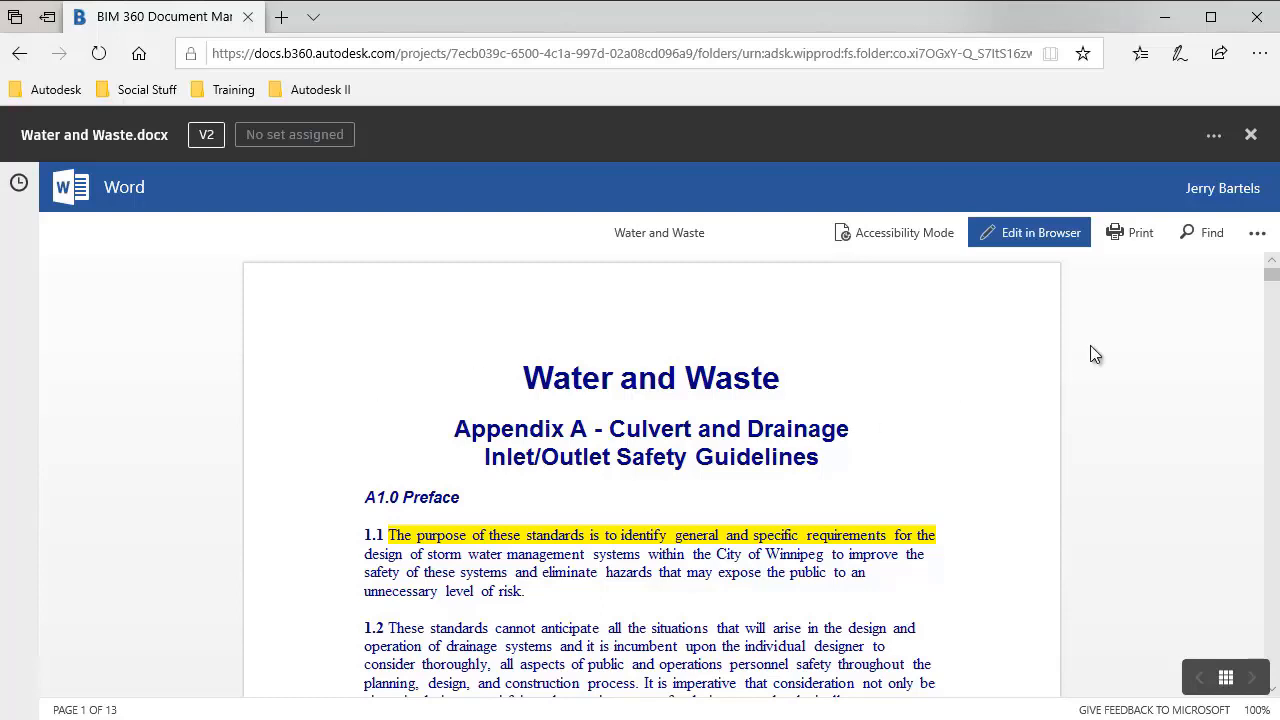
mouse_move(1250, 134)
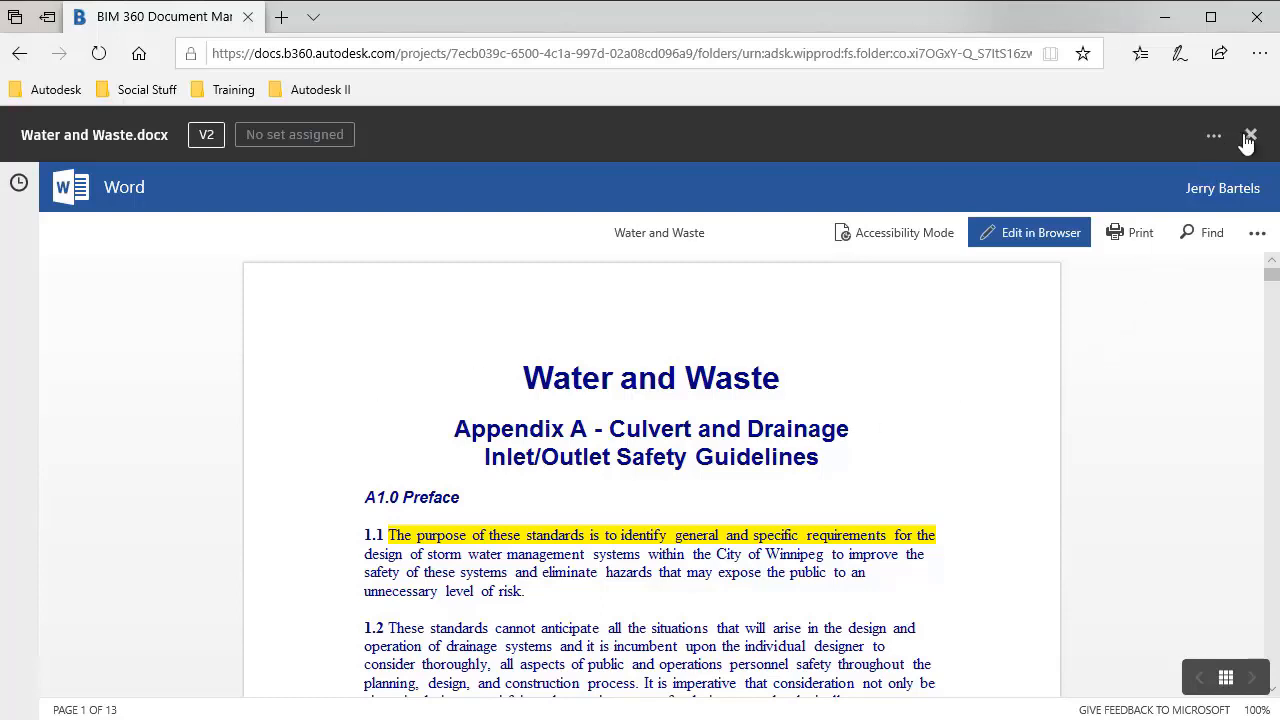
click(1248, 136)
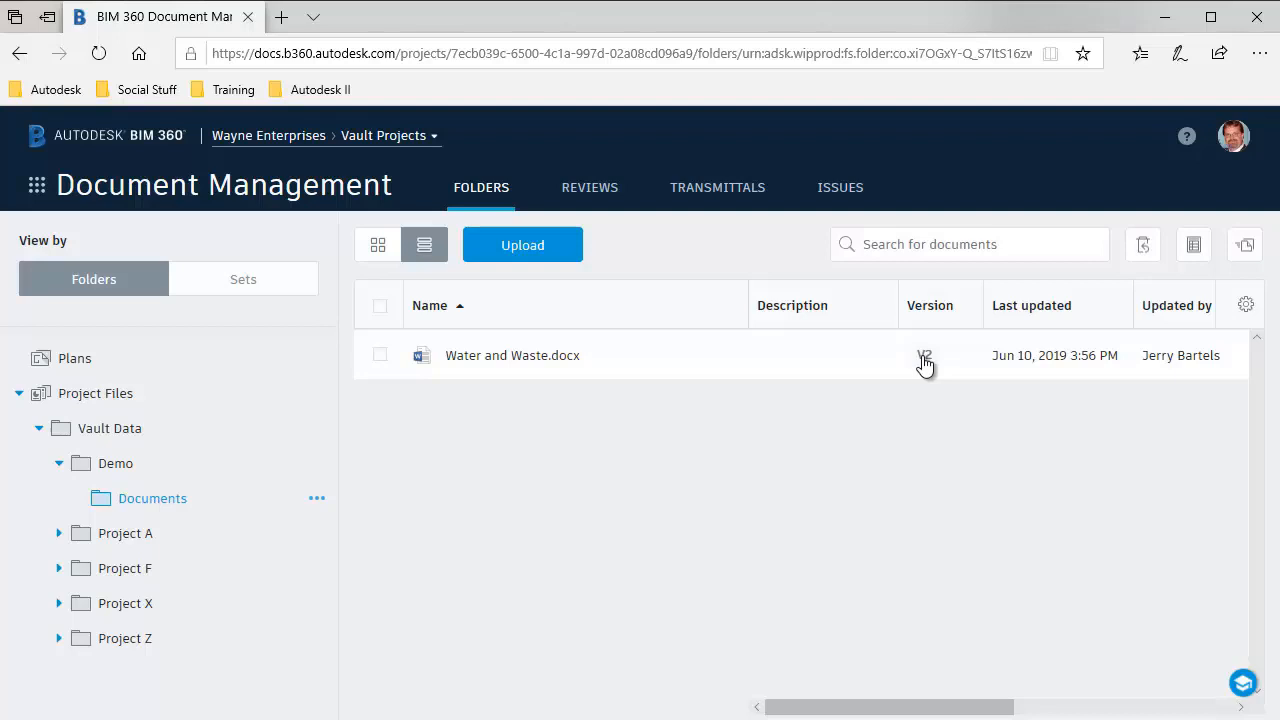
Review the version history showing V2 current above V1, then close it with Done
click(924, 356)
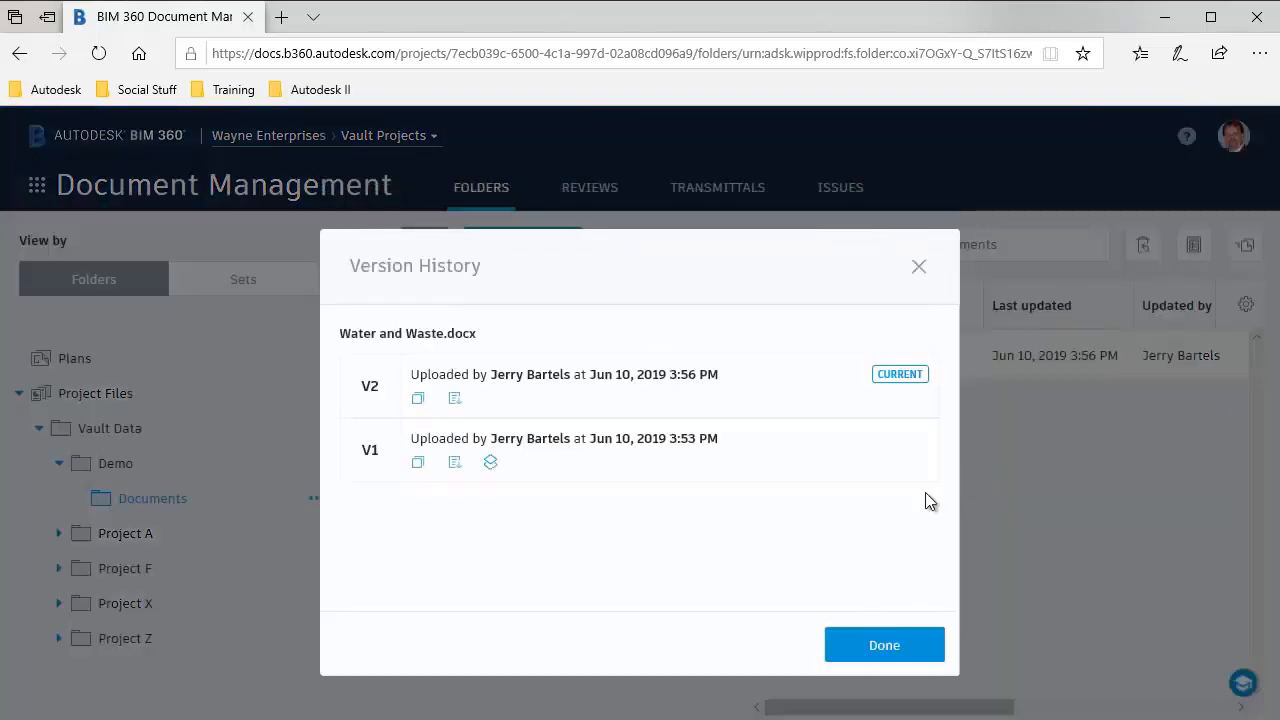
mouse_move(554, 392)
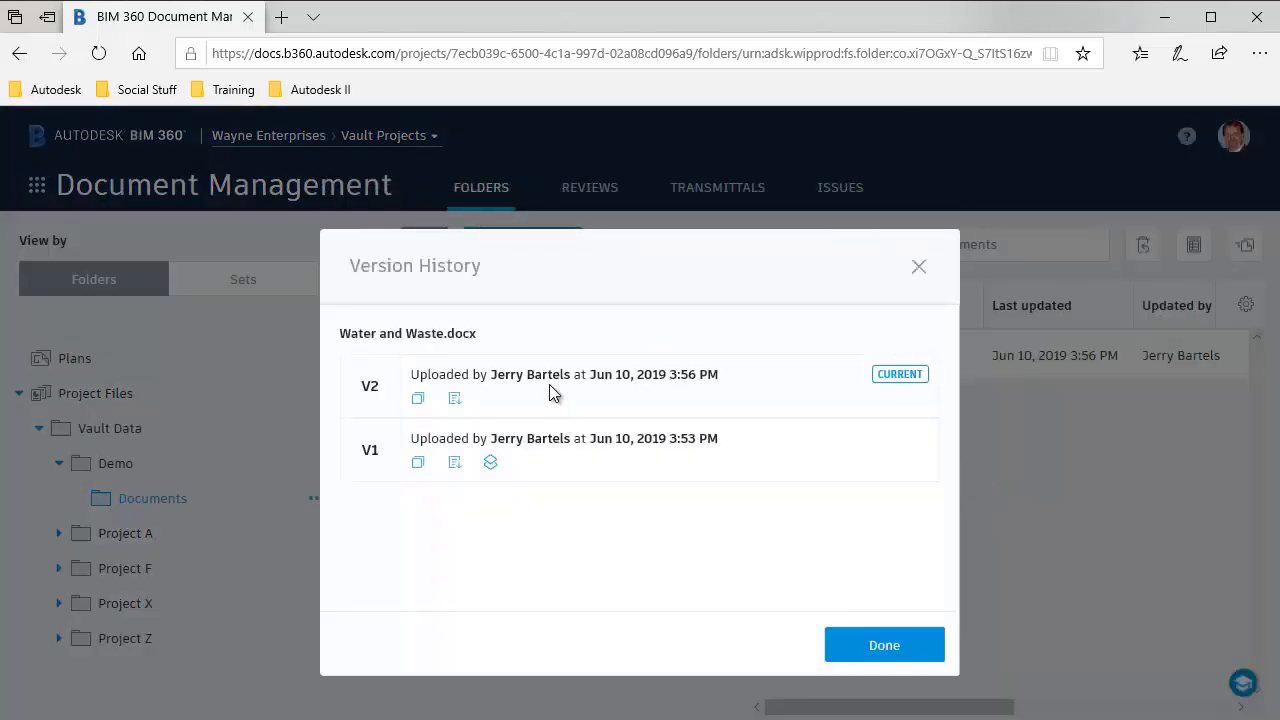
mouse_move(356, 544)
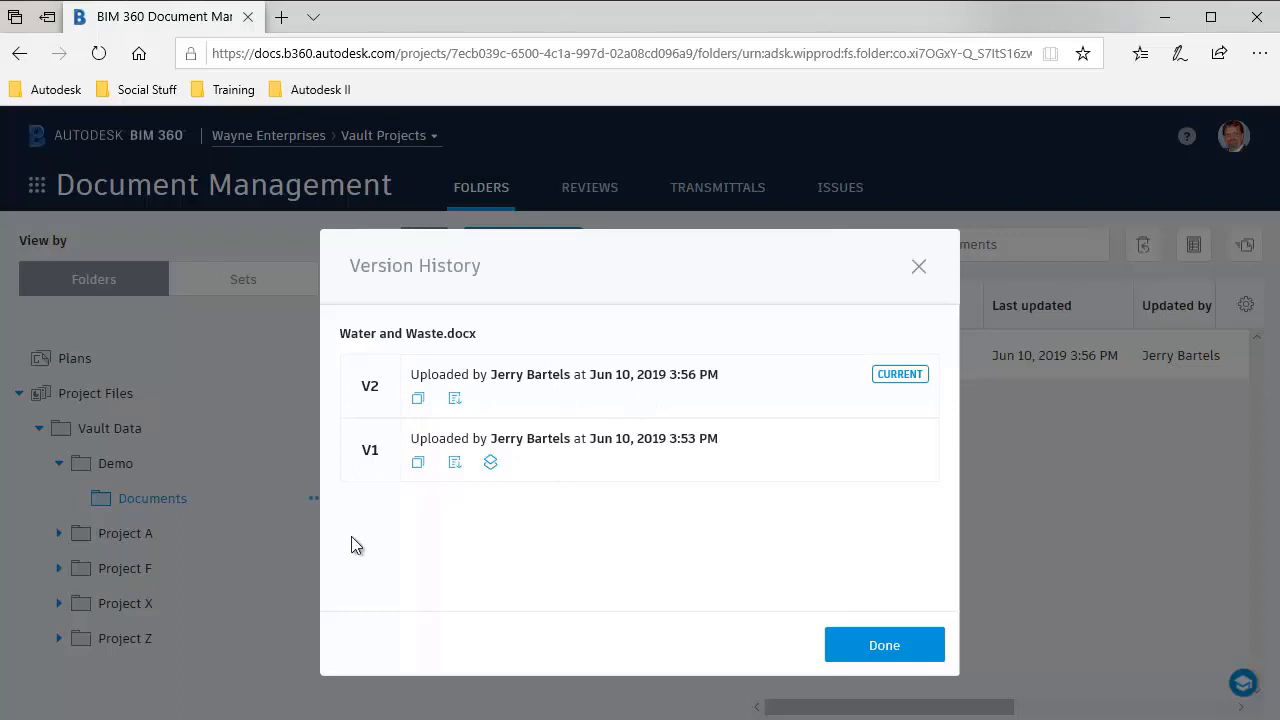
mouse_move(722, 426)
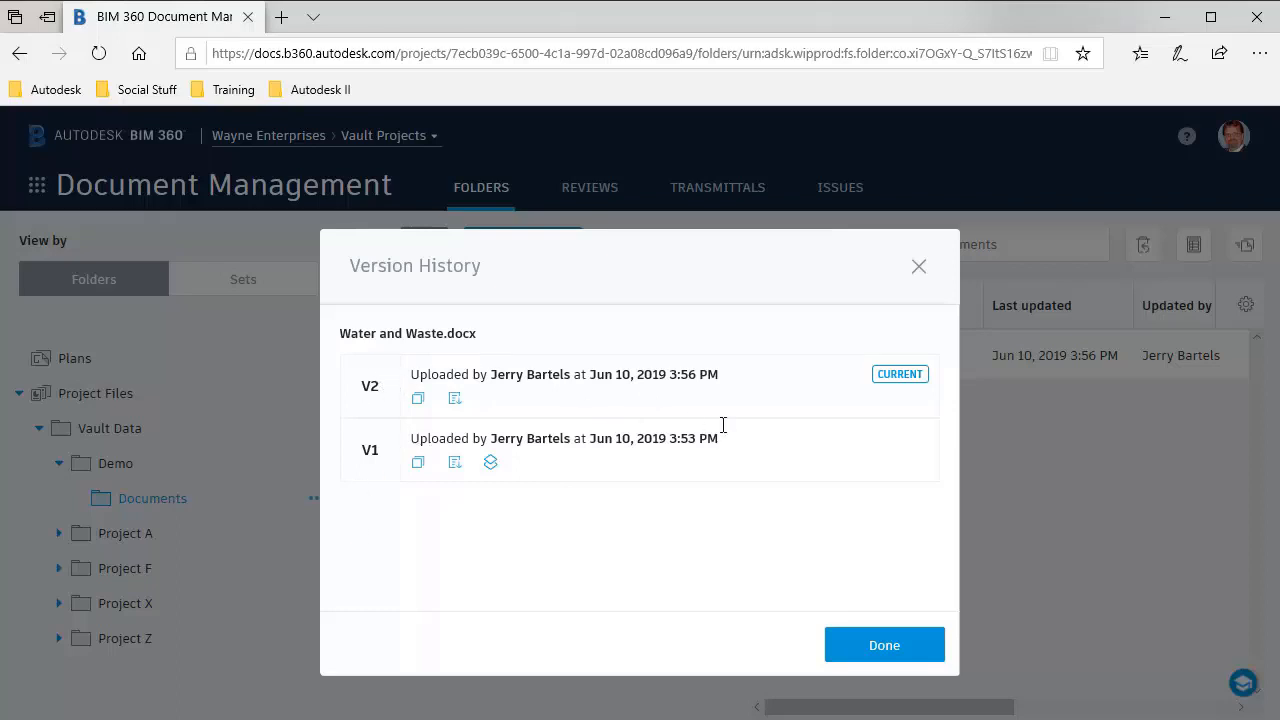
mouse_move(456, 398)
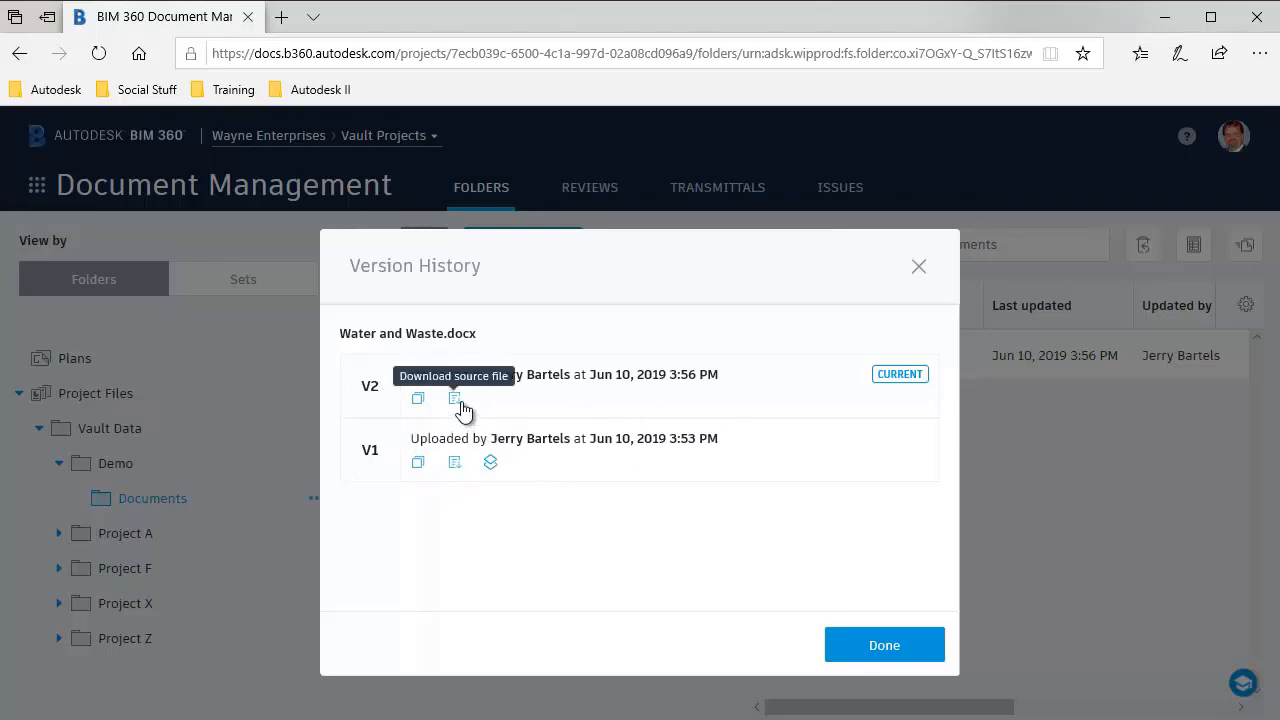
mouse_move(530, 534)
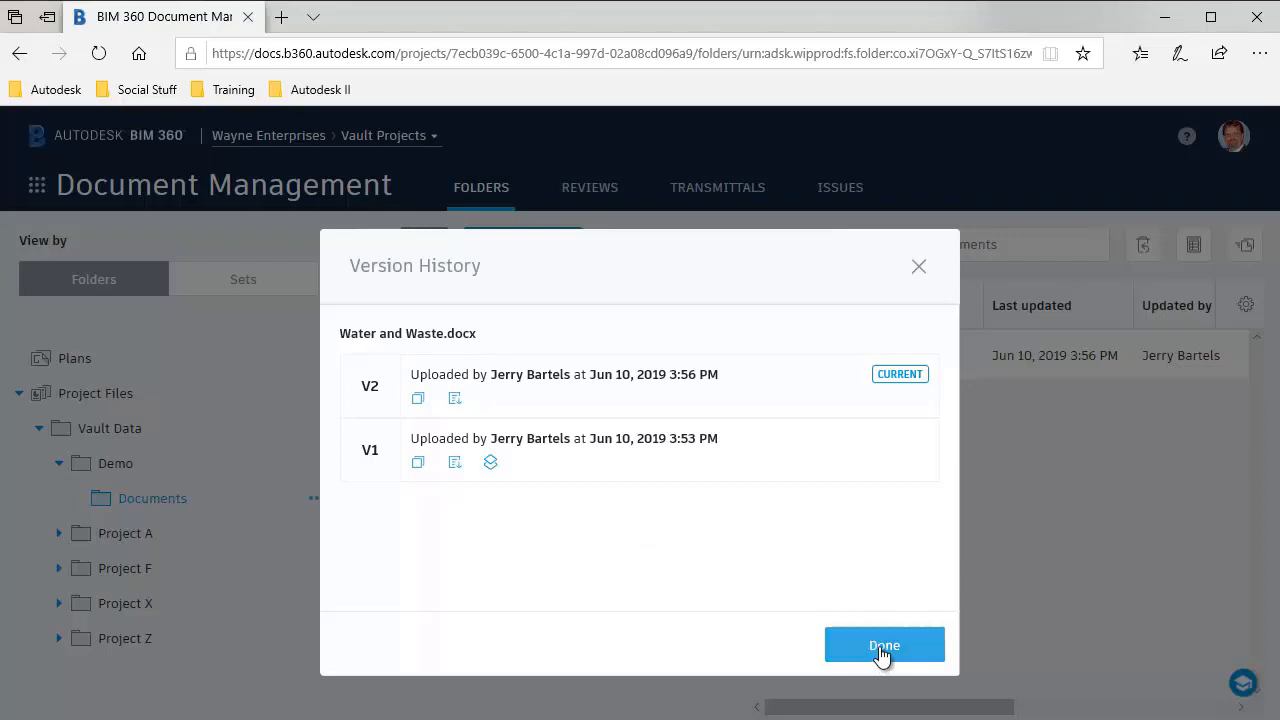
click(884, 644)
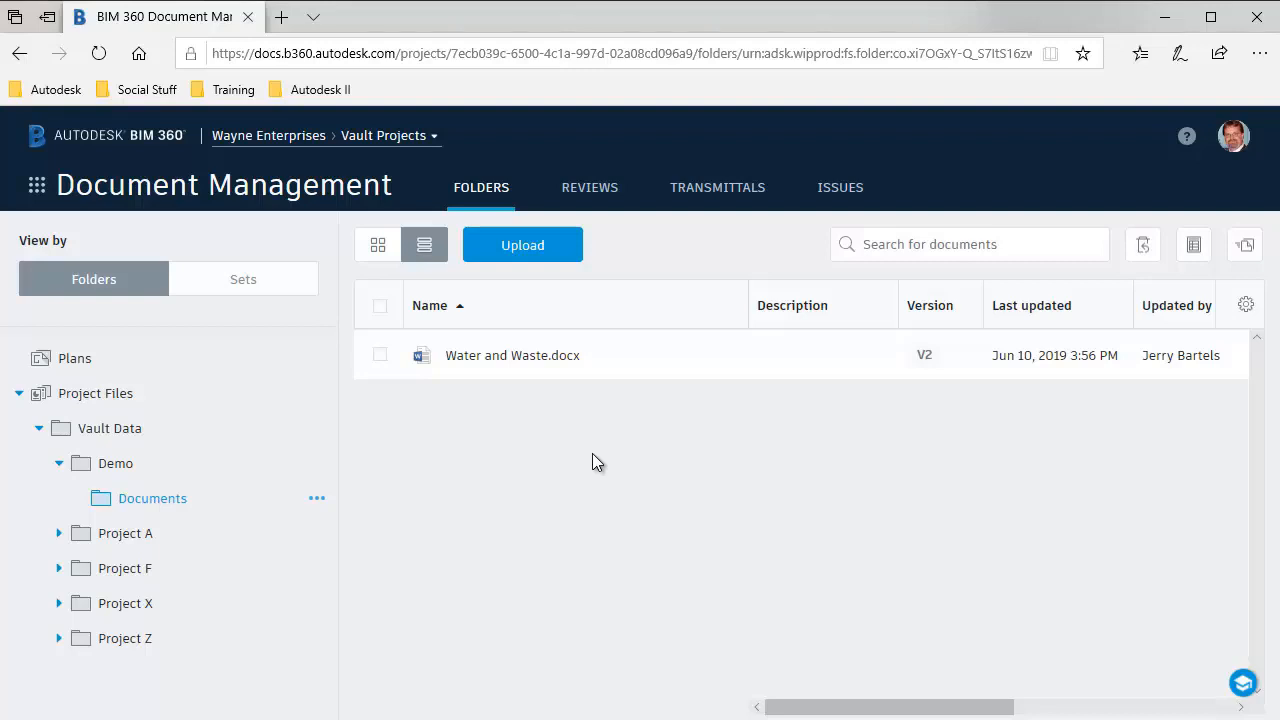
mouse_move(668, 464)
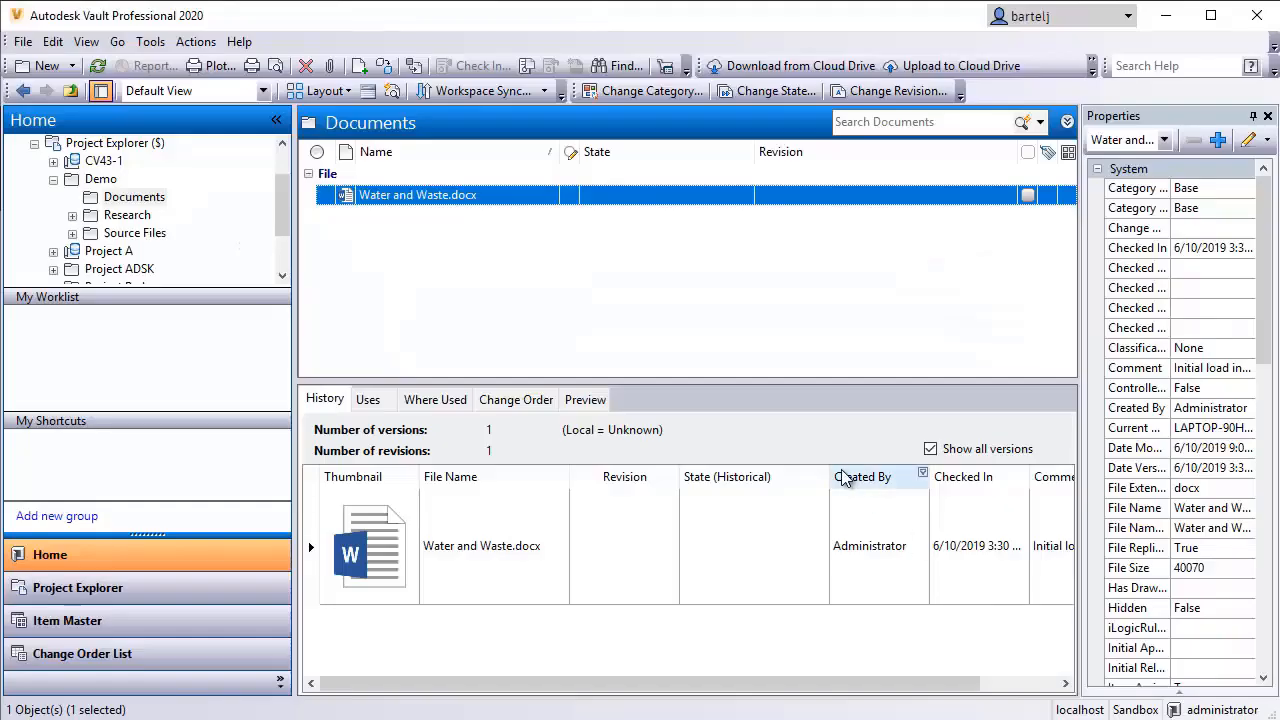
mouse_move(744, 336)
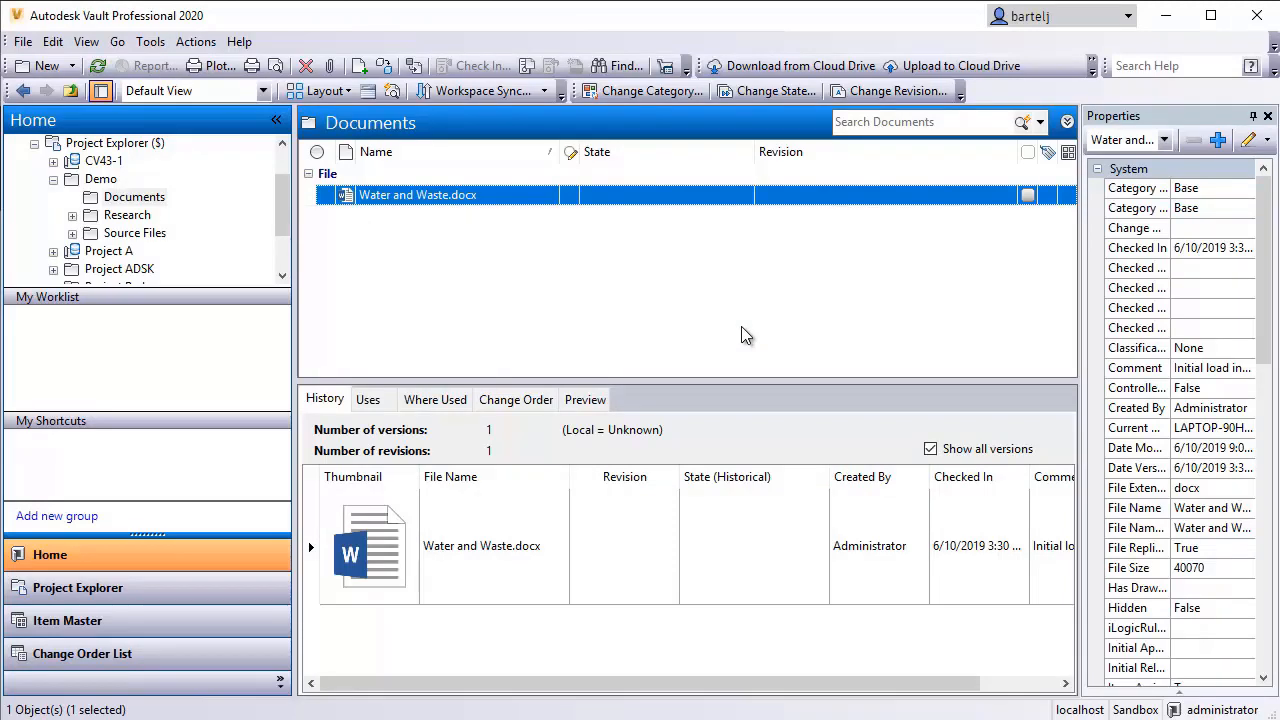
mouse_move(508, 444)
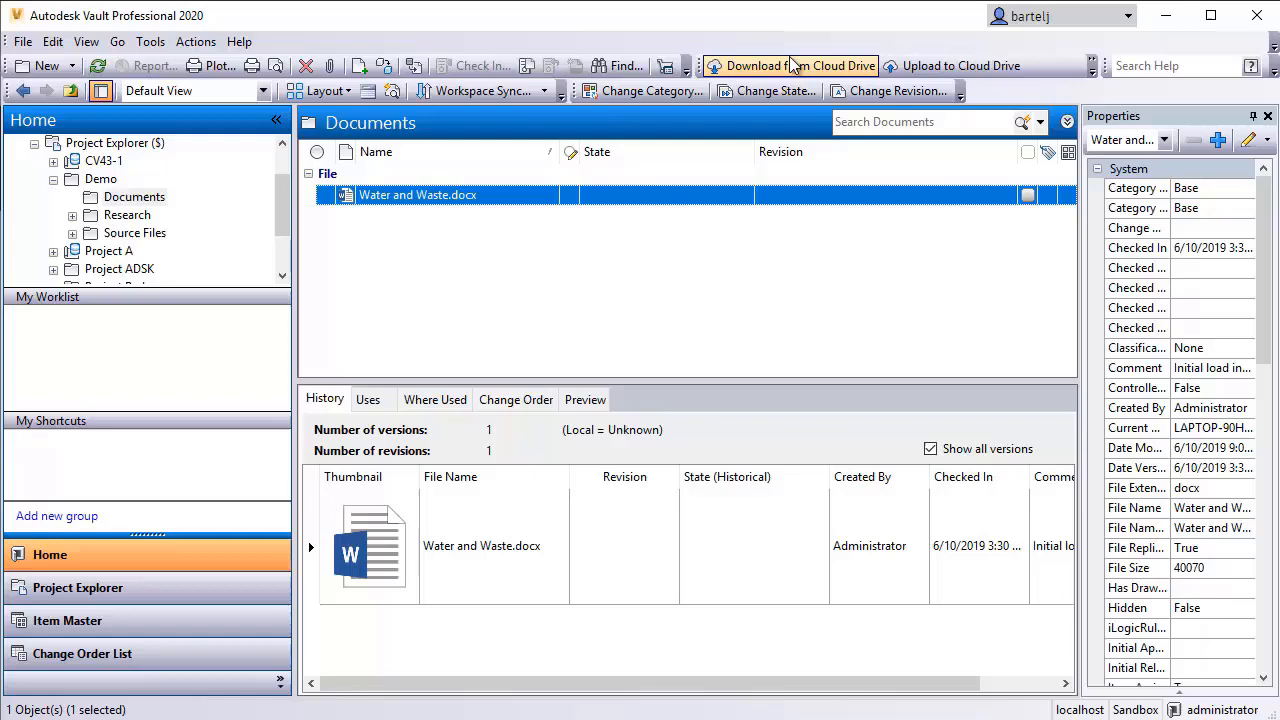
mouse_move(796, 64)
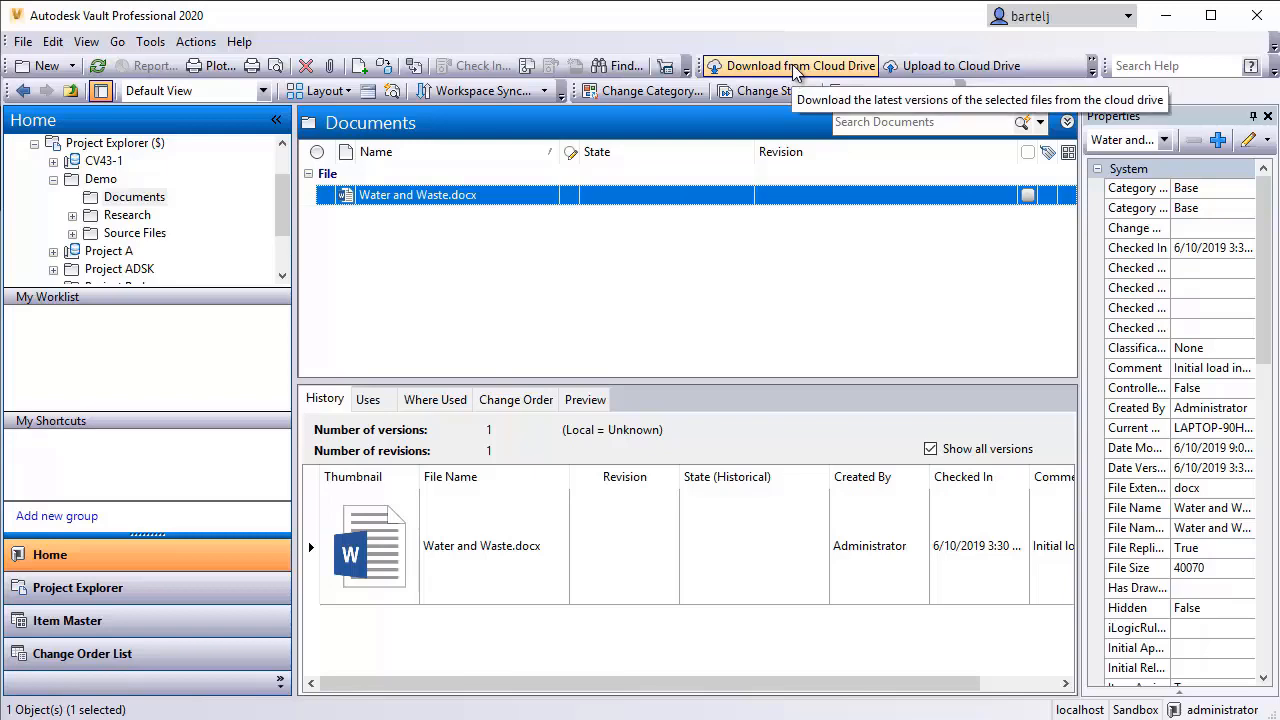
Download Water and Waste.docx from BIM 360 Vault Data/Demo/Documents back into the vault
click(800, 64)
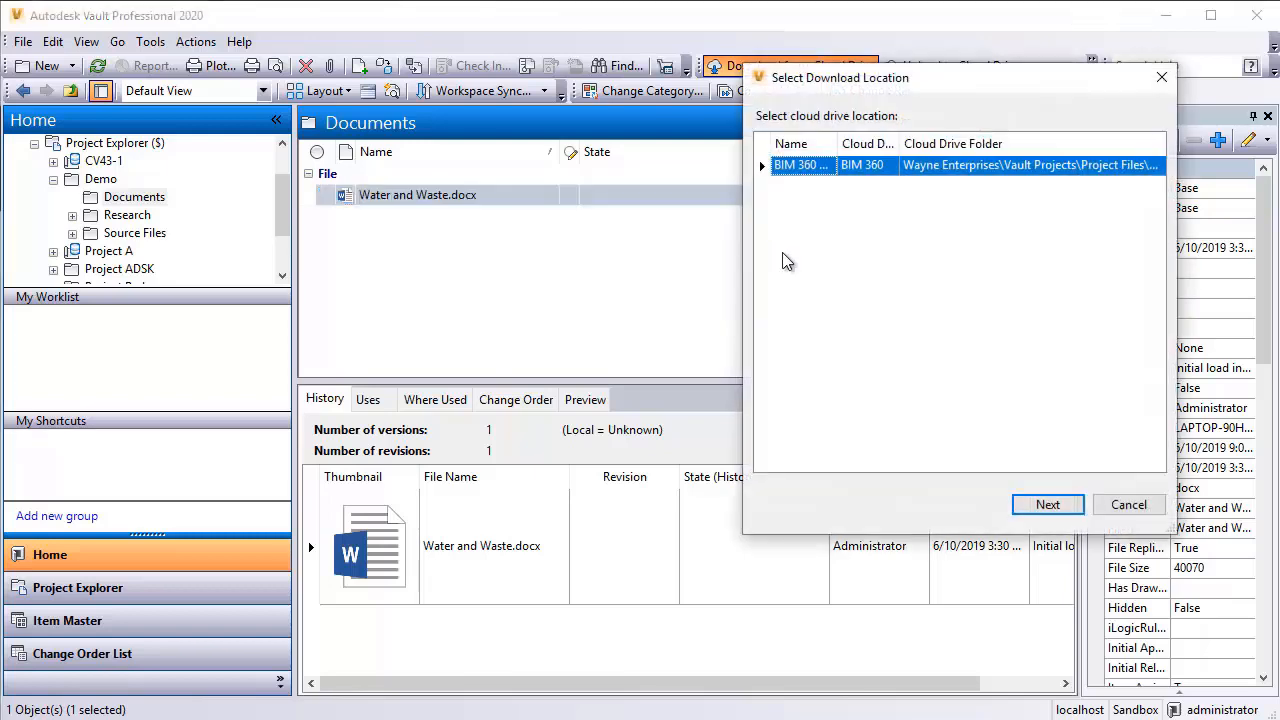
mouse_move(1048, 504)
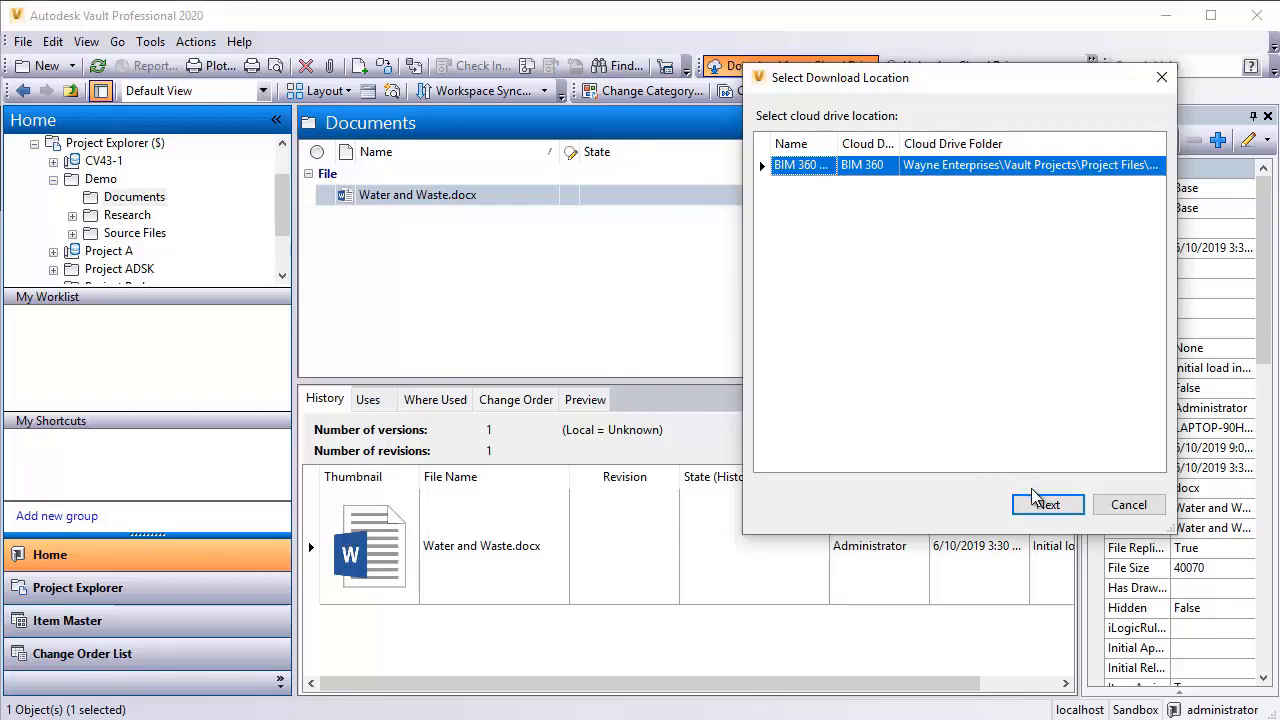
click(1048, 504)
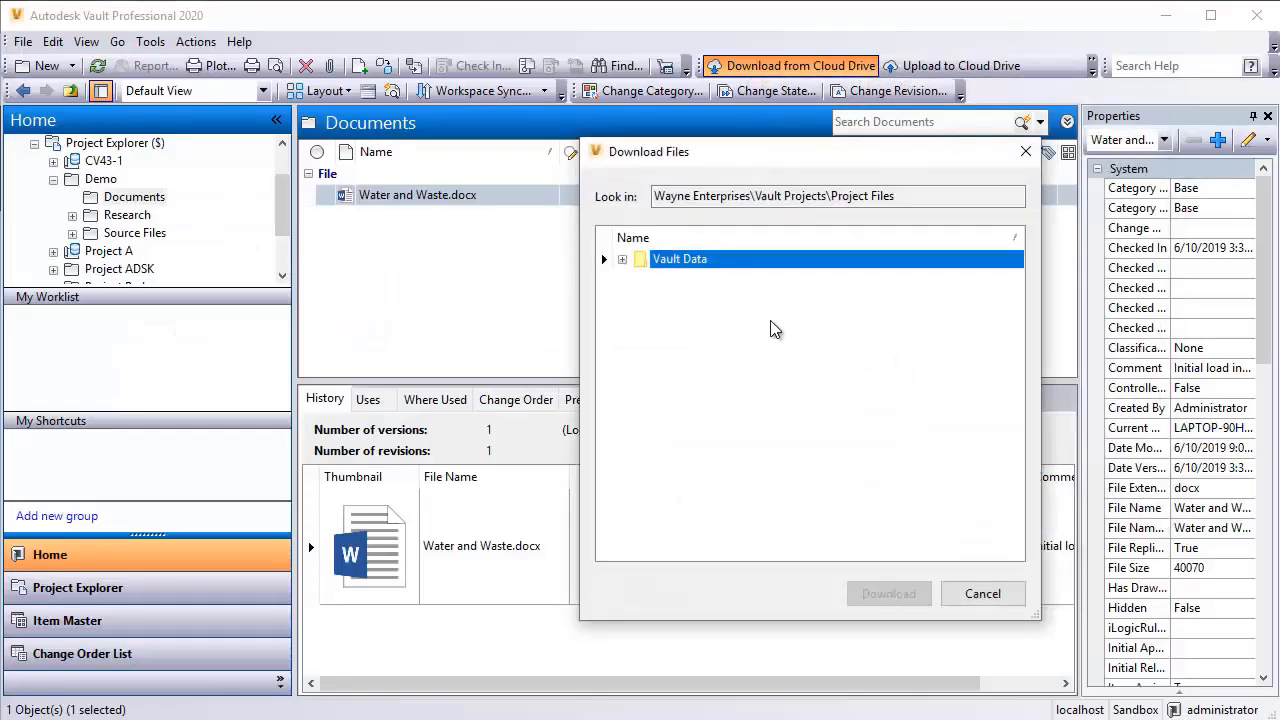
click(604, 260)
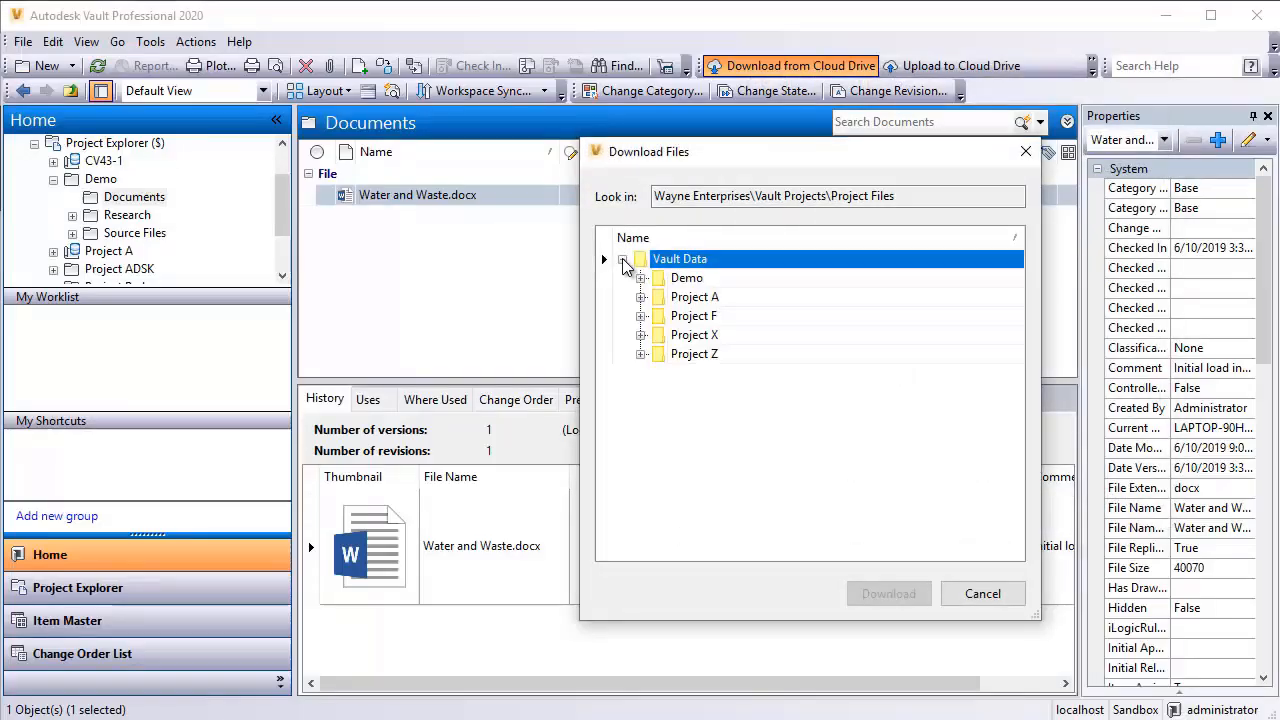
click(640, 278)
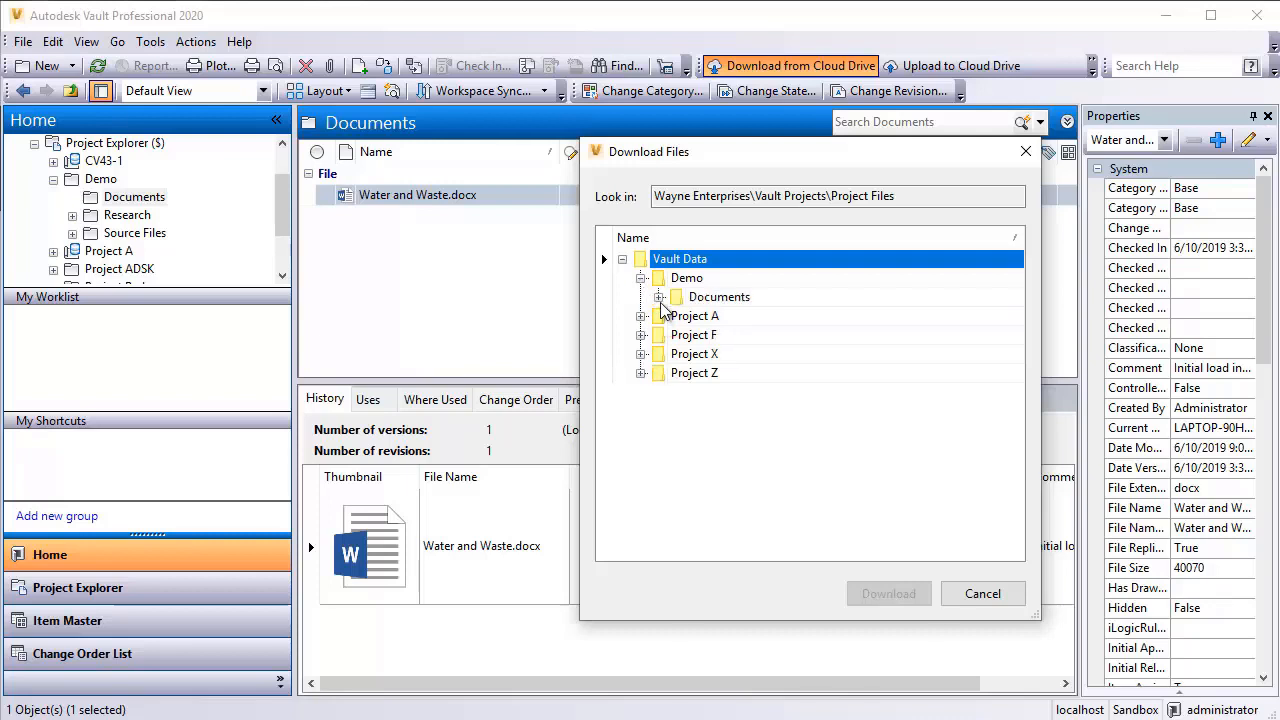
click(660, 296)
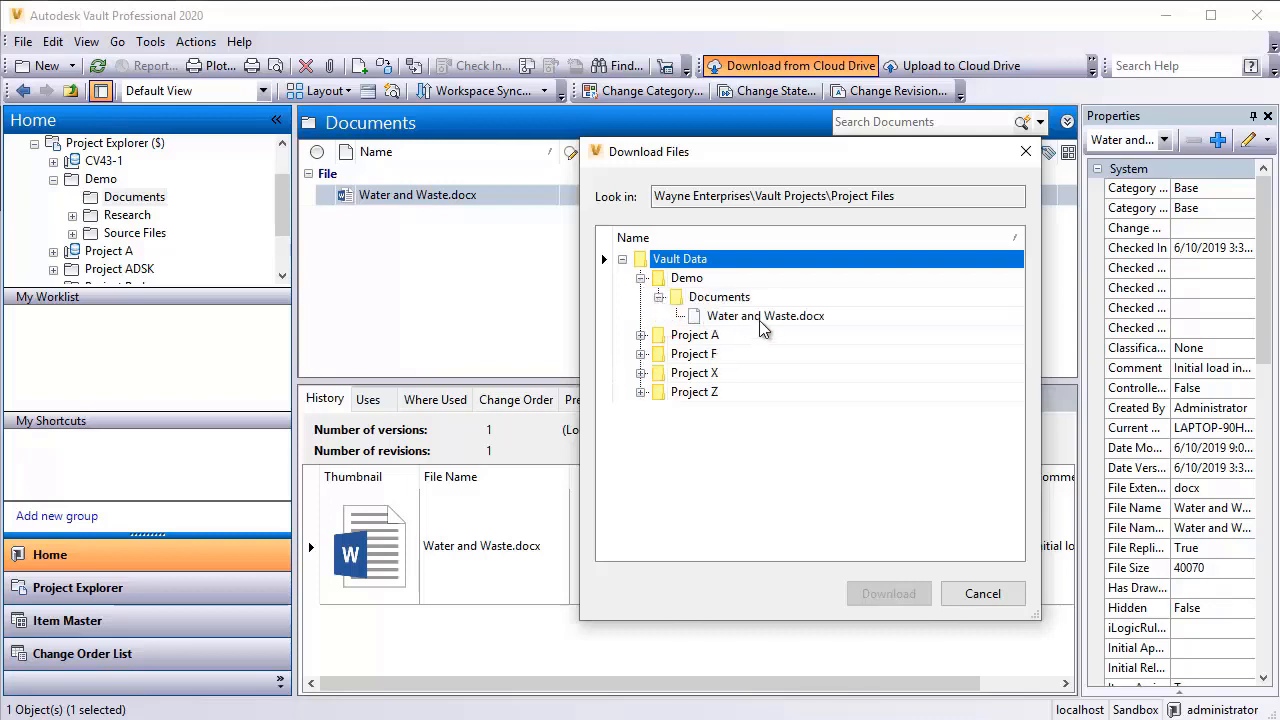
click(764, 316)
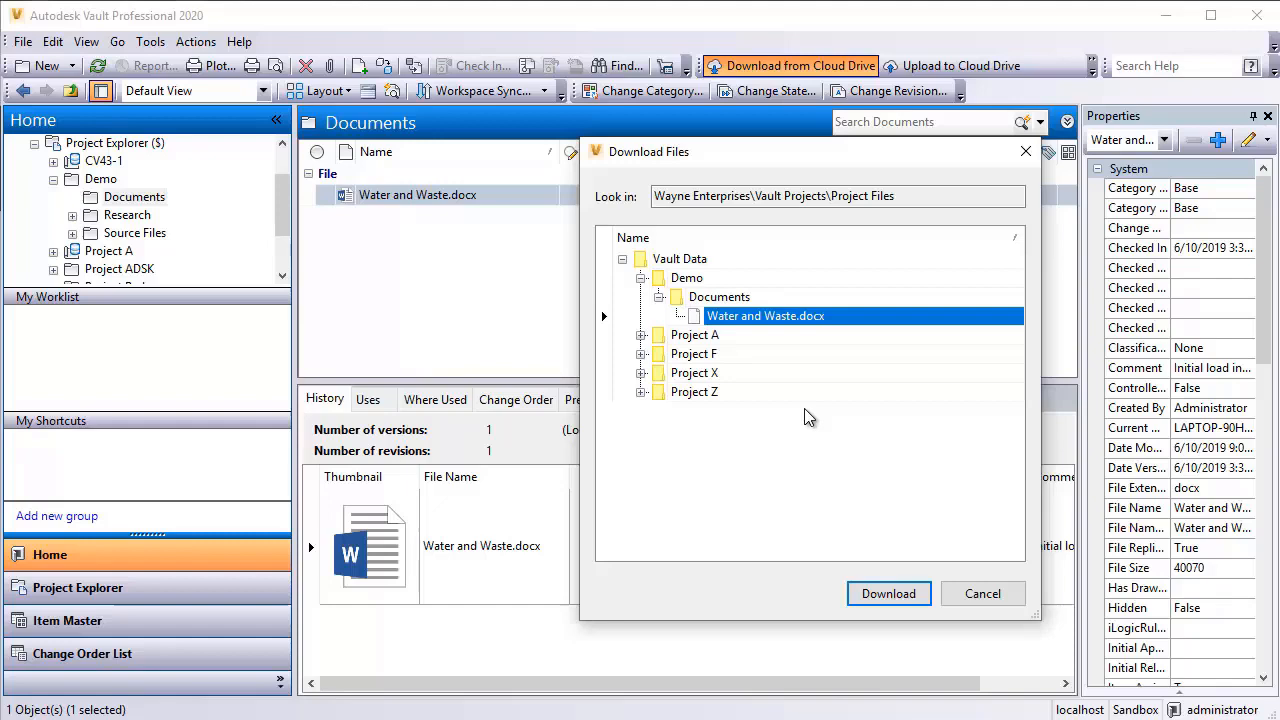
click(888, 592)
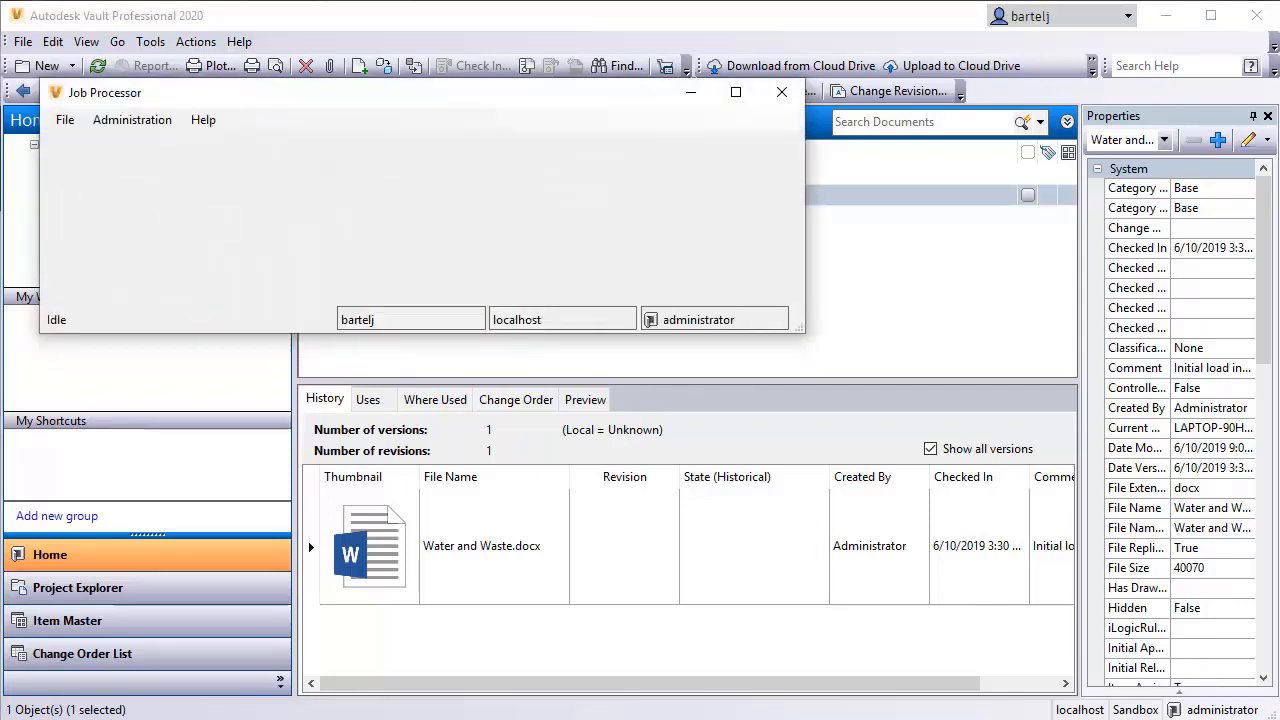
Pause and resume job processing from the File menu, then put Job Processor away
click(64, 120)
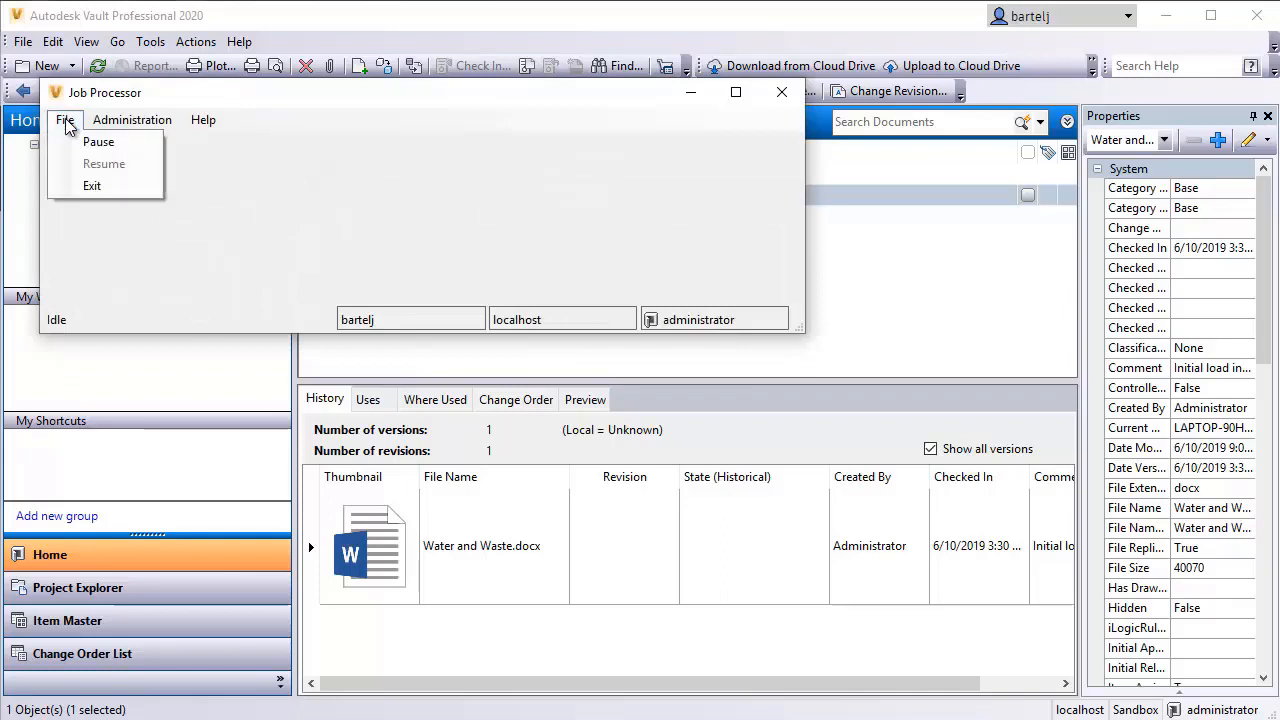
mouse_move(98, 140)
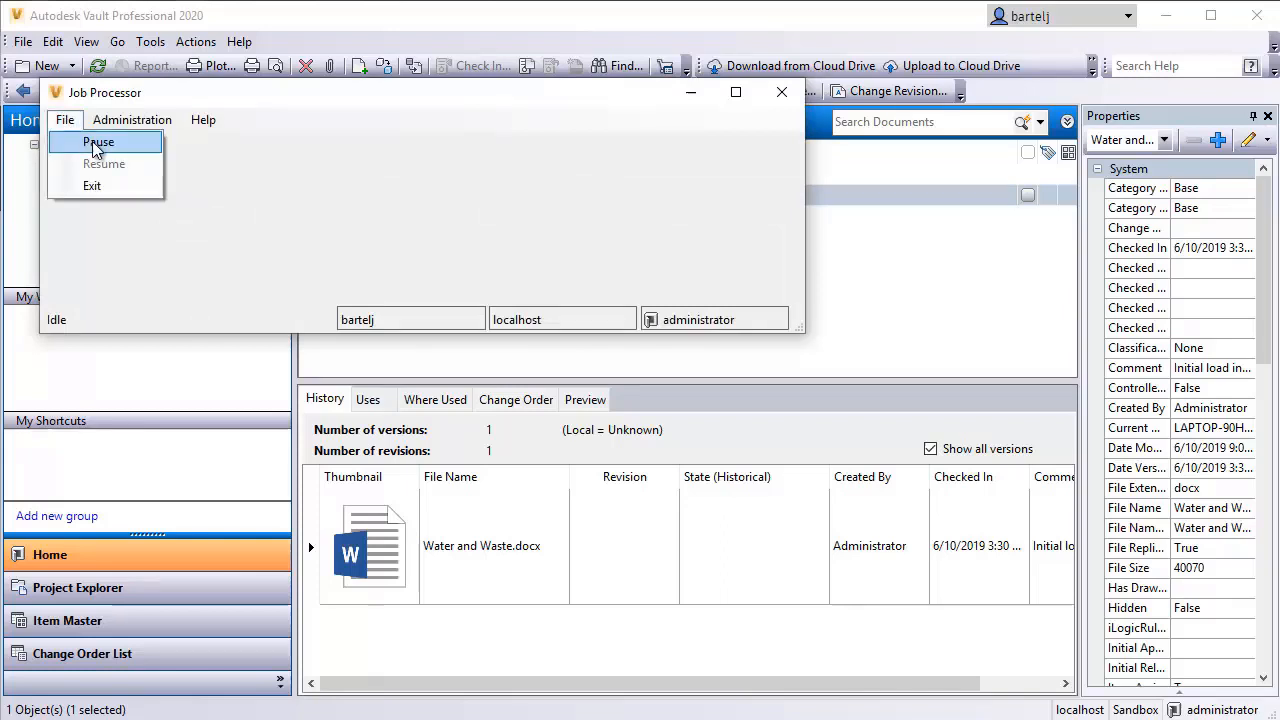
click(98, 140)
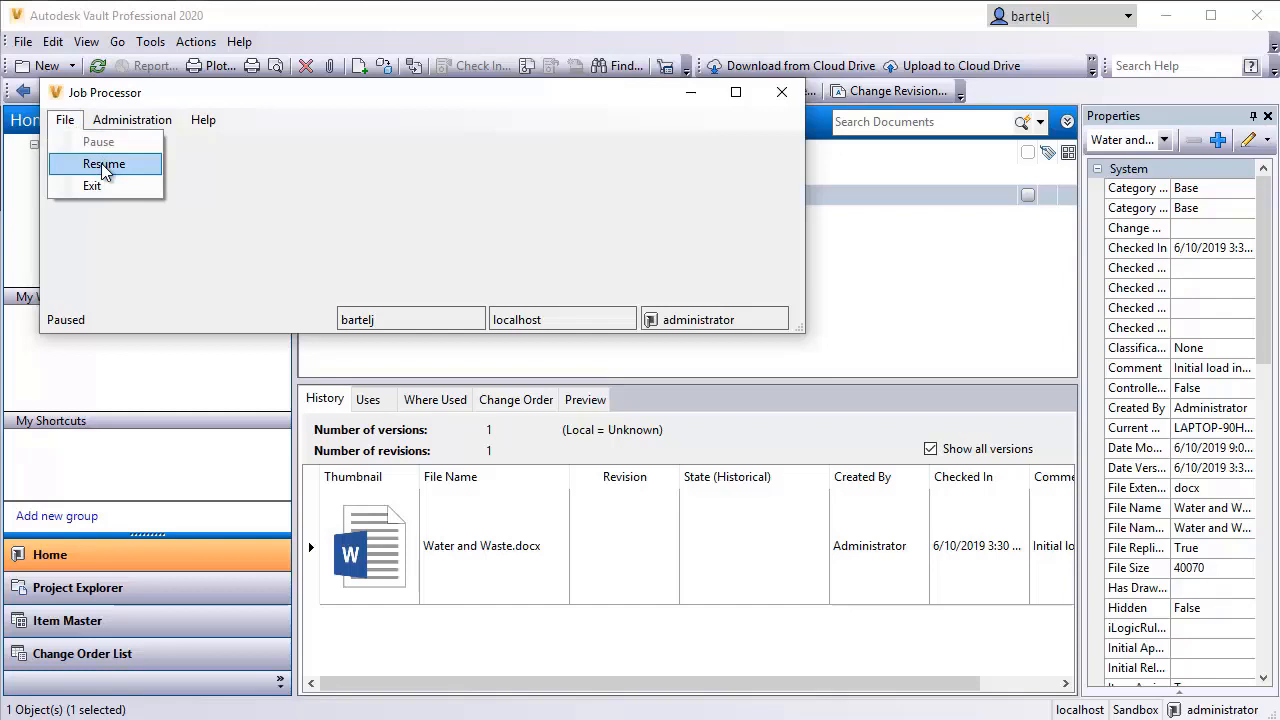
click(104, 164)
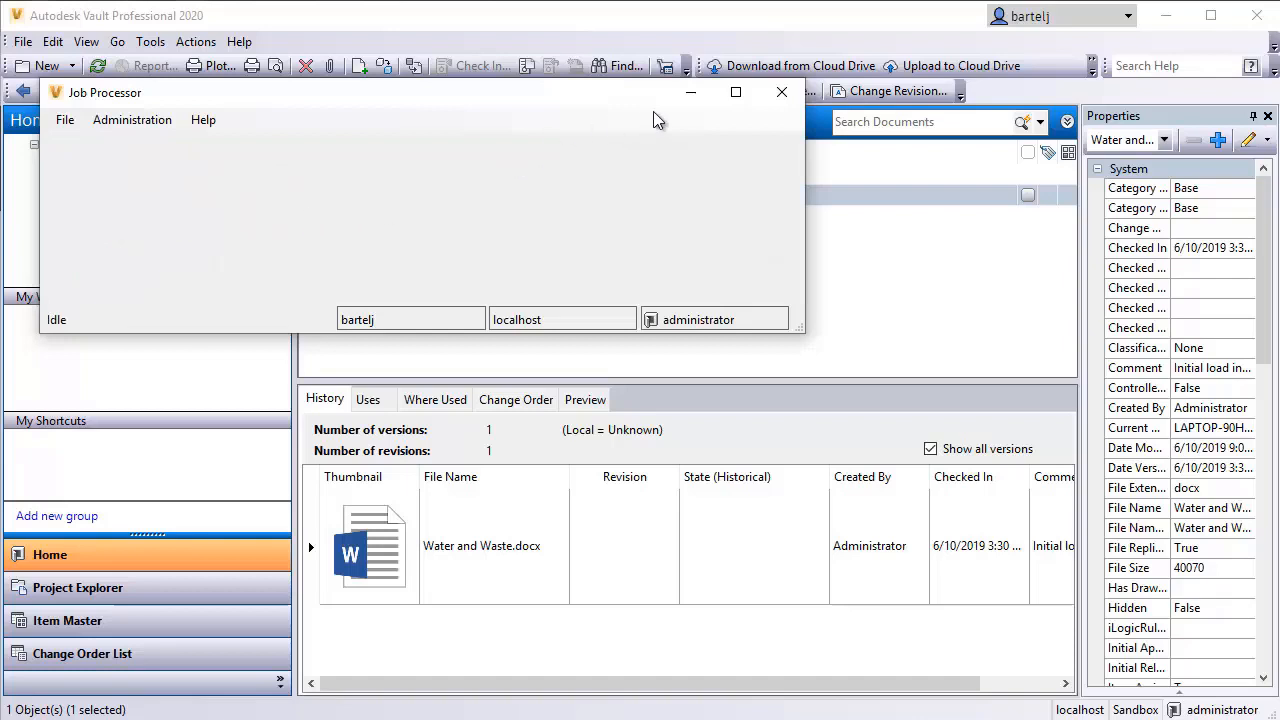
click(780, 92)
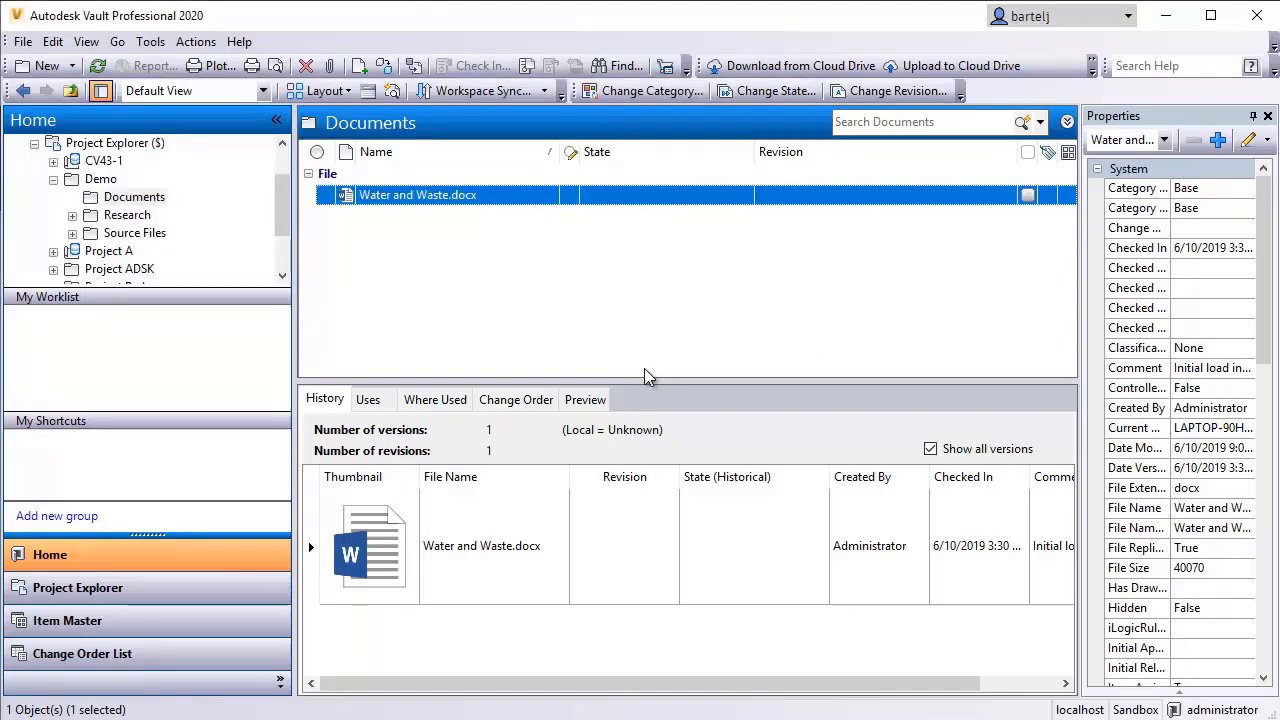
mouse_move(492, 442)
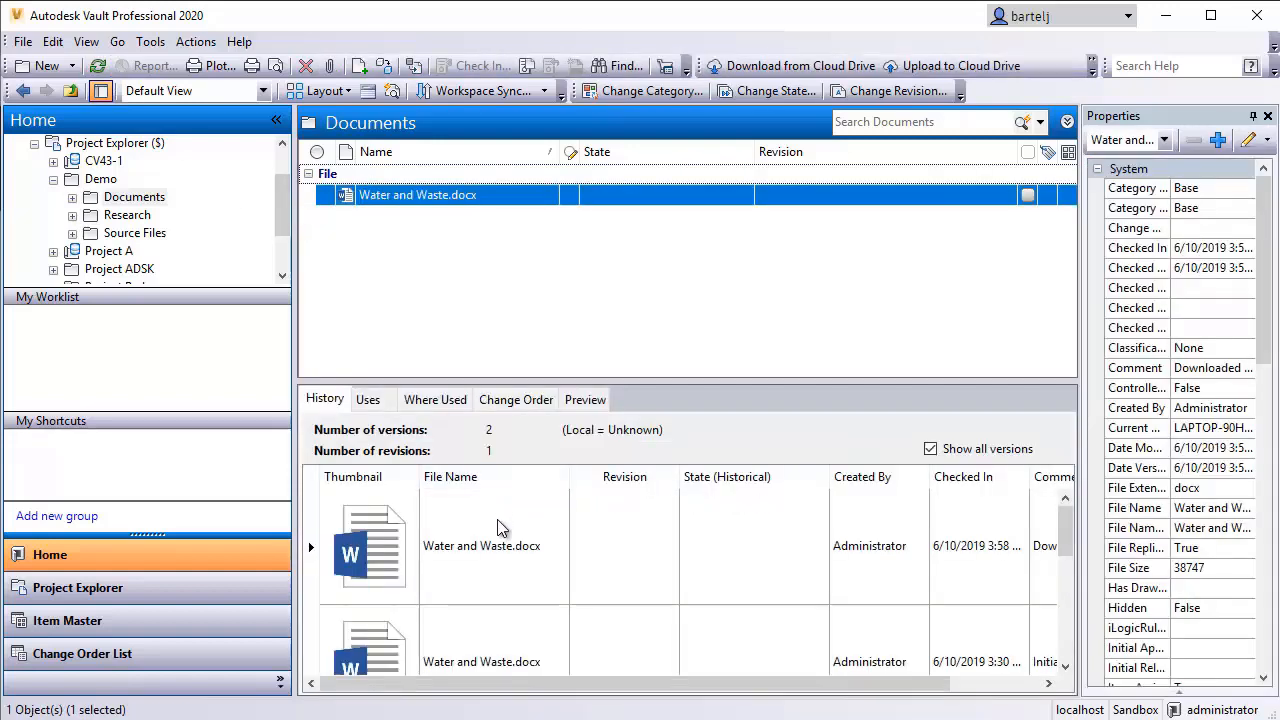
mouse_move(624, 640)
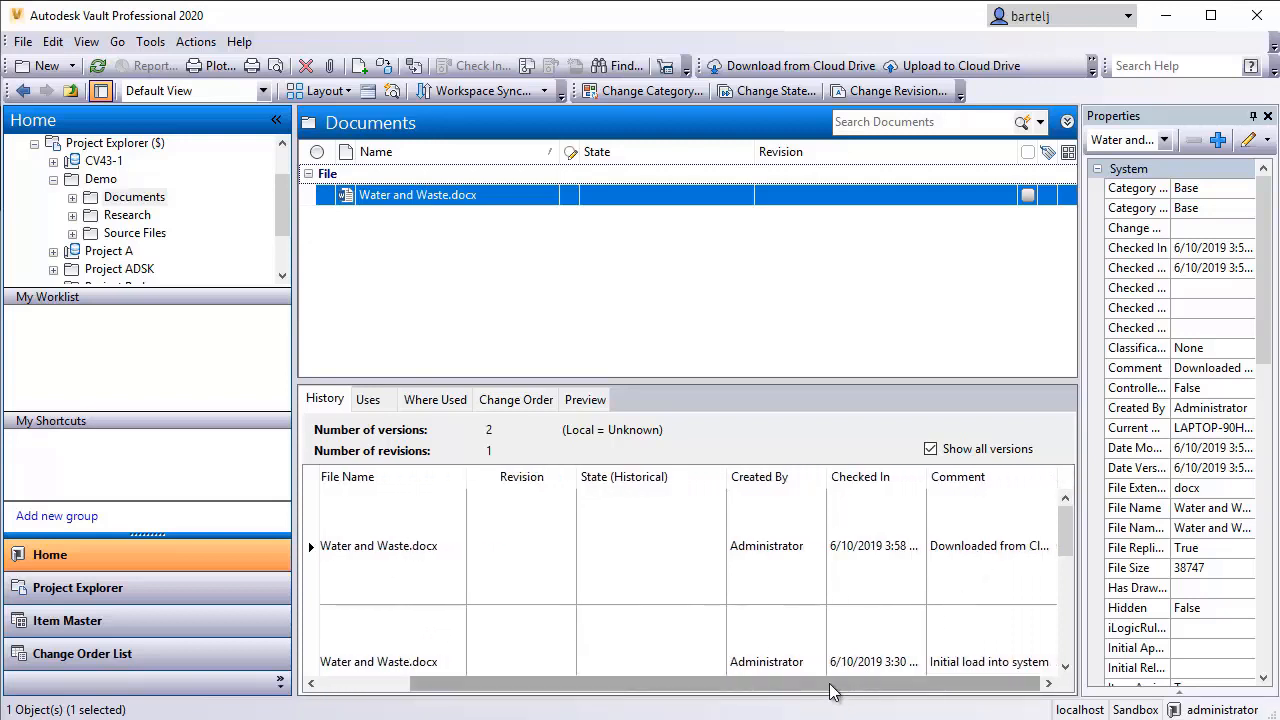
Scroll the History tab to see two versions, the newest 'Downloaded from Cloud Drive'
scroll(left, 3)
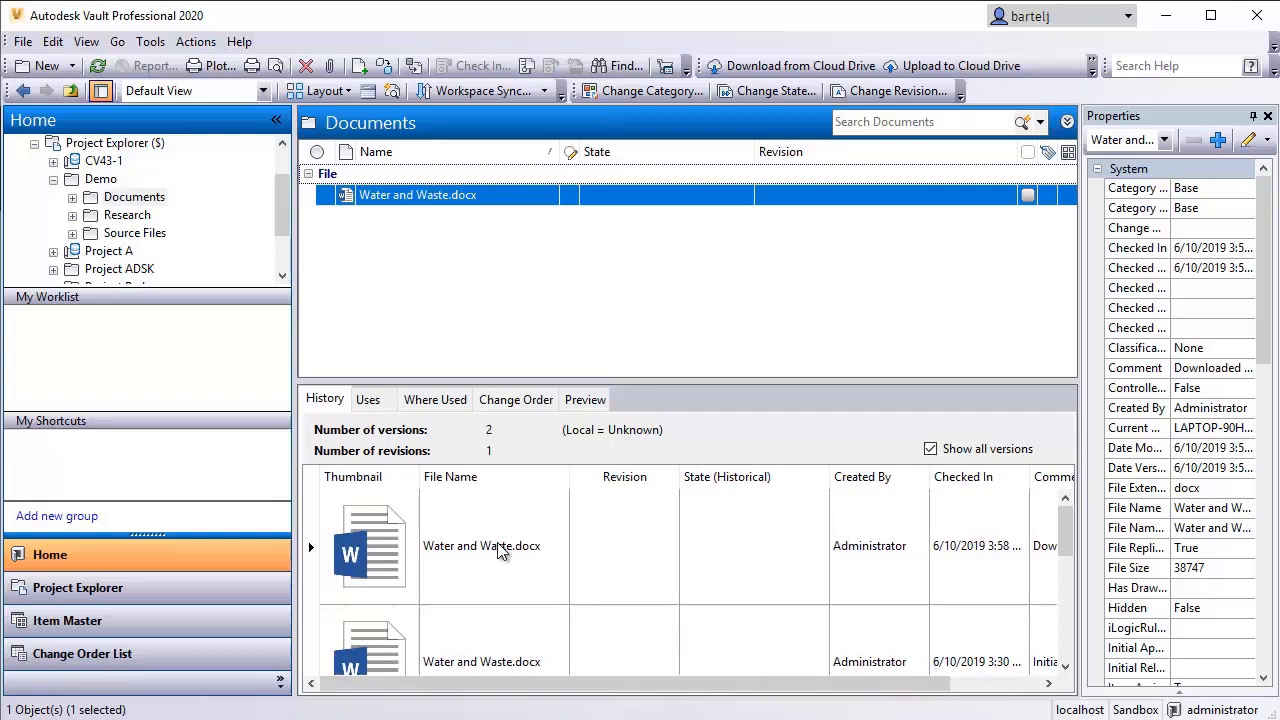
mouse_move(584, 400)
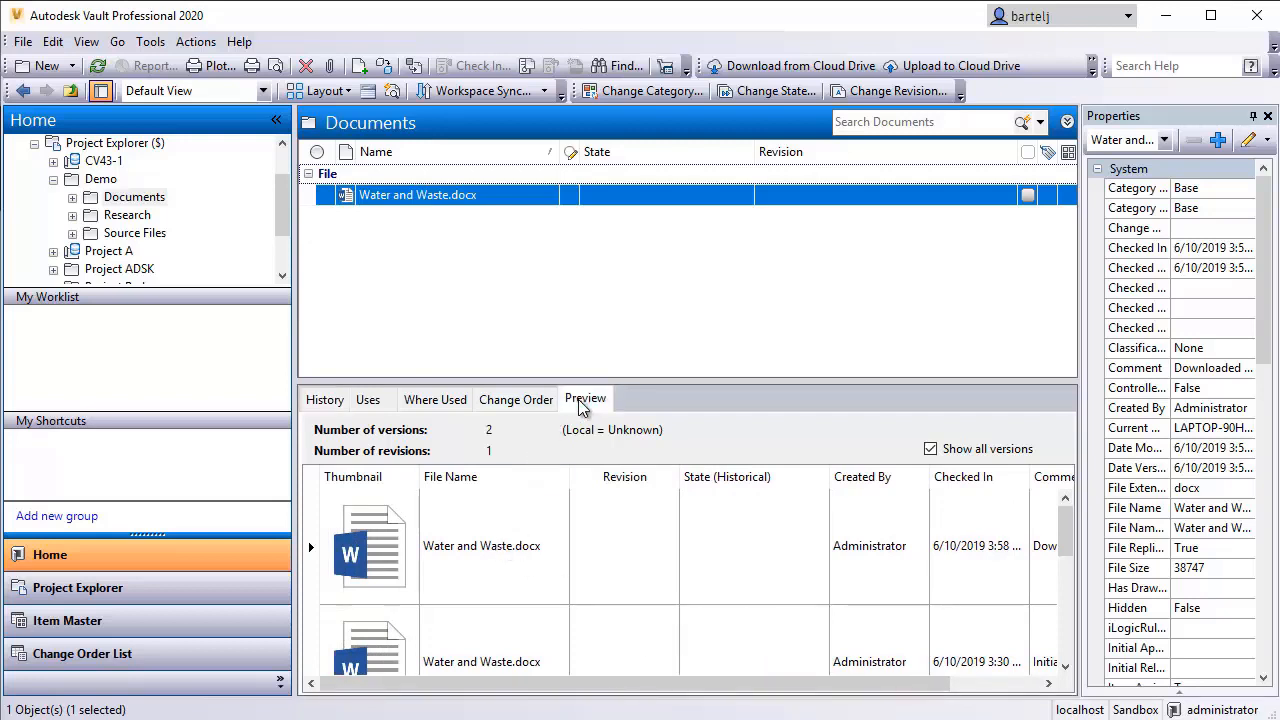
Preview version 2 of Water and Waste.docx and scroll to the highlighted sentence in section 1.1
click(584, 398)
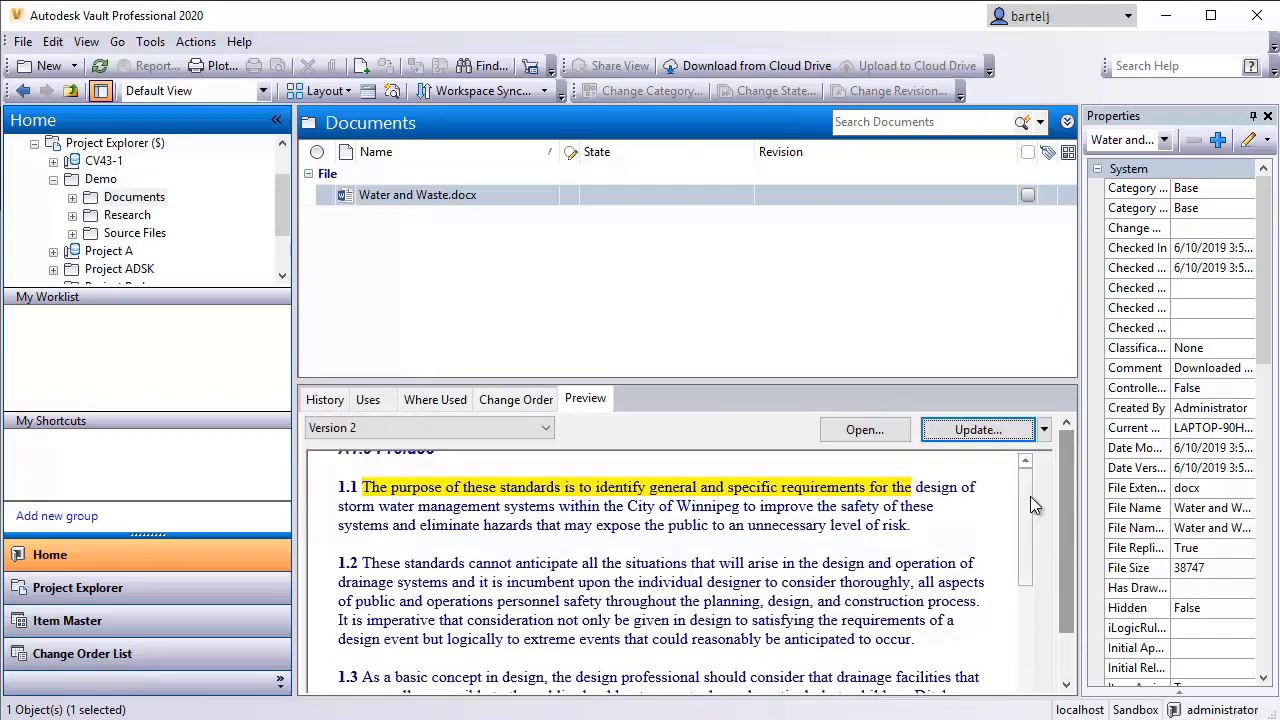
scroll(up, 3)
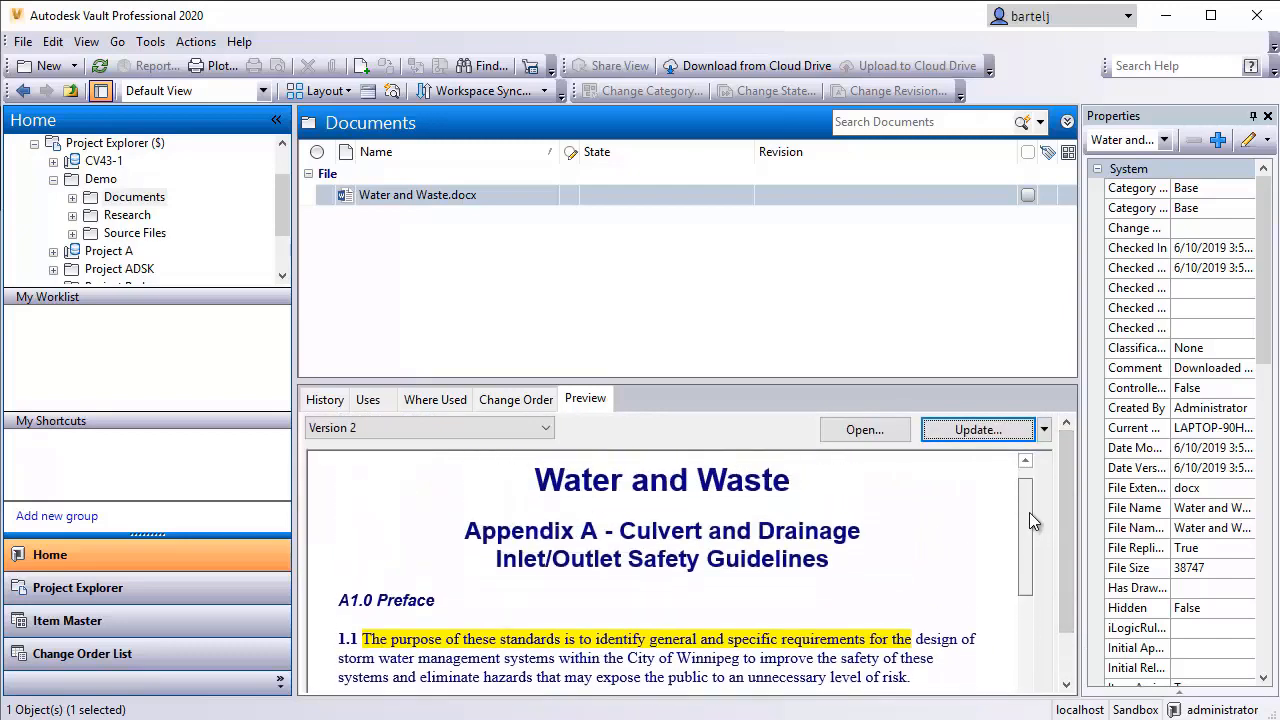
scroll(down, 3)
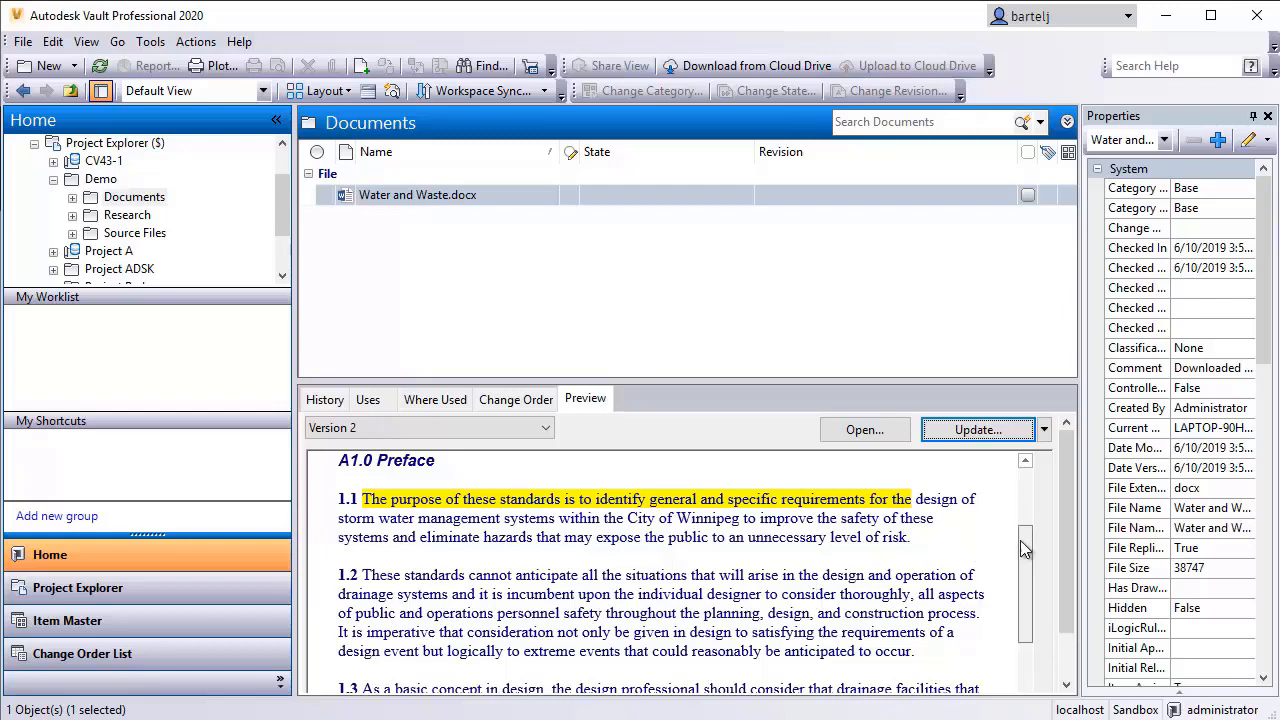
scroll(up, 3)
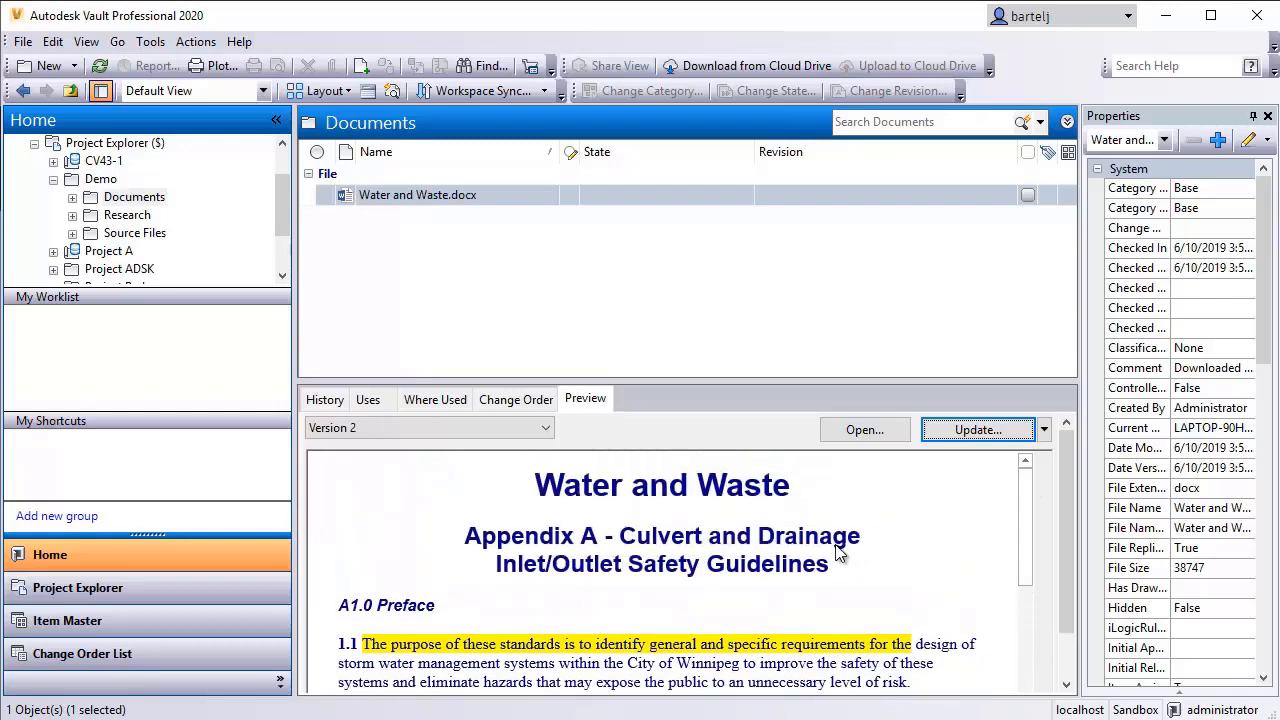